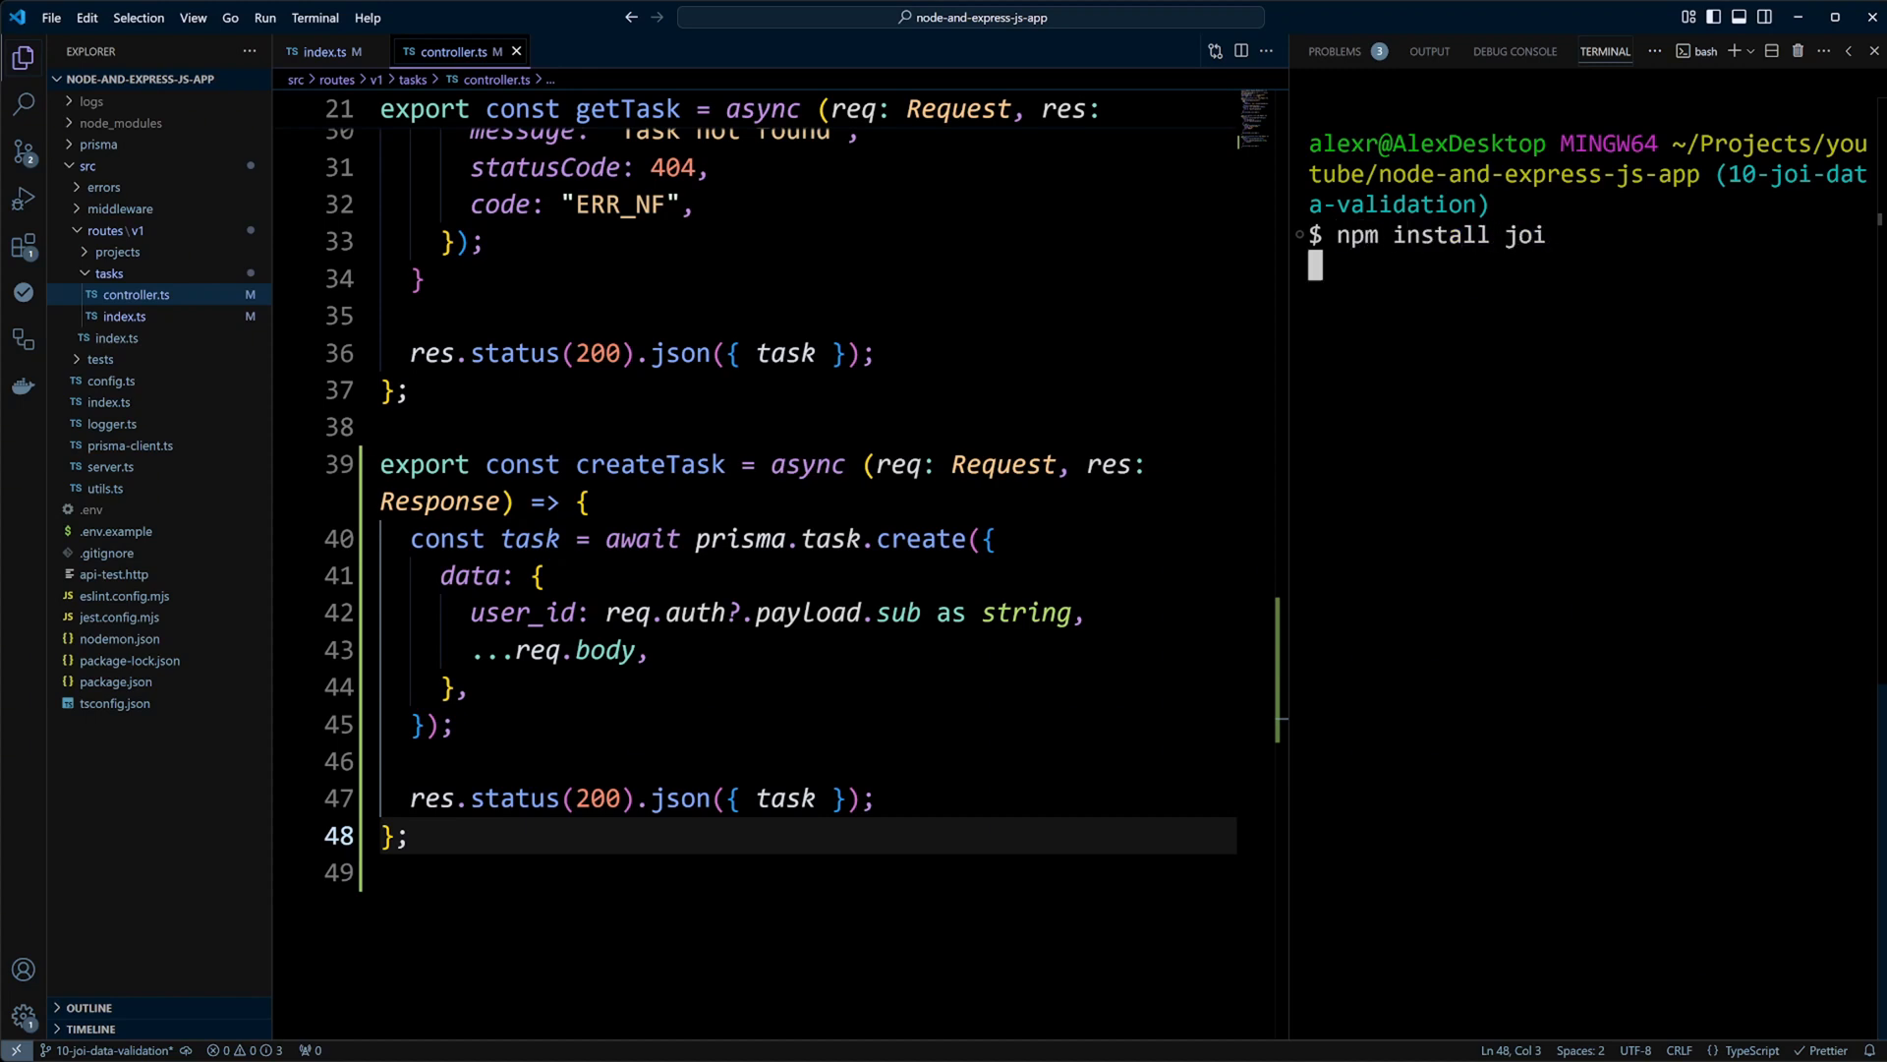
- Close all editor tabs and collapse the src folder in the Explorer
key(Enter)
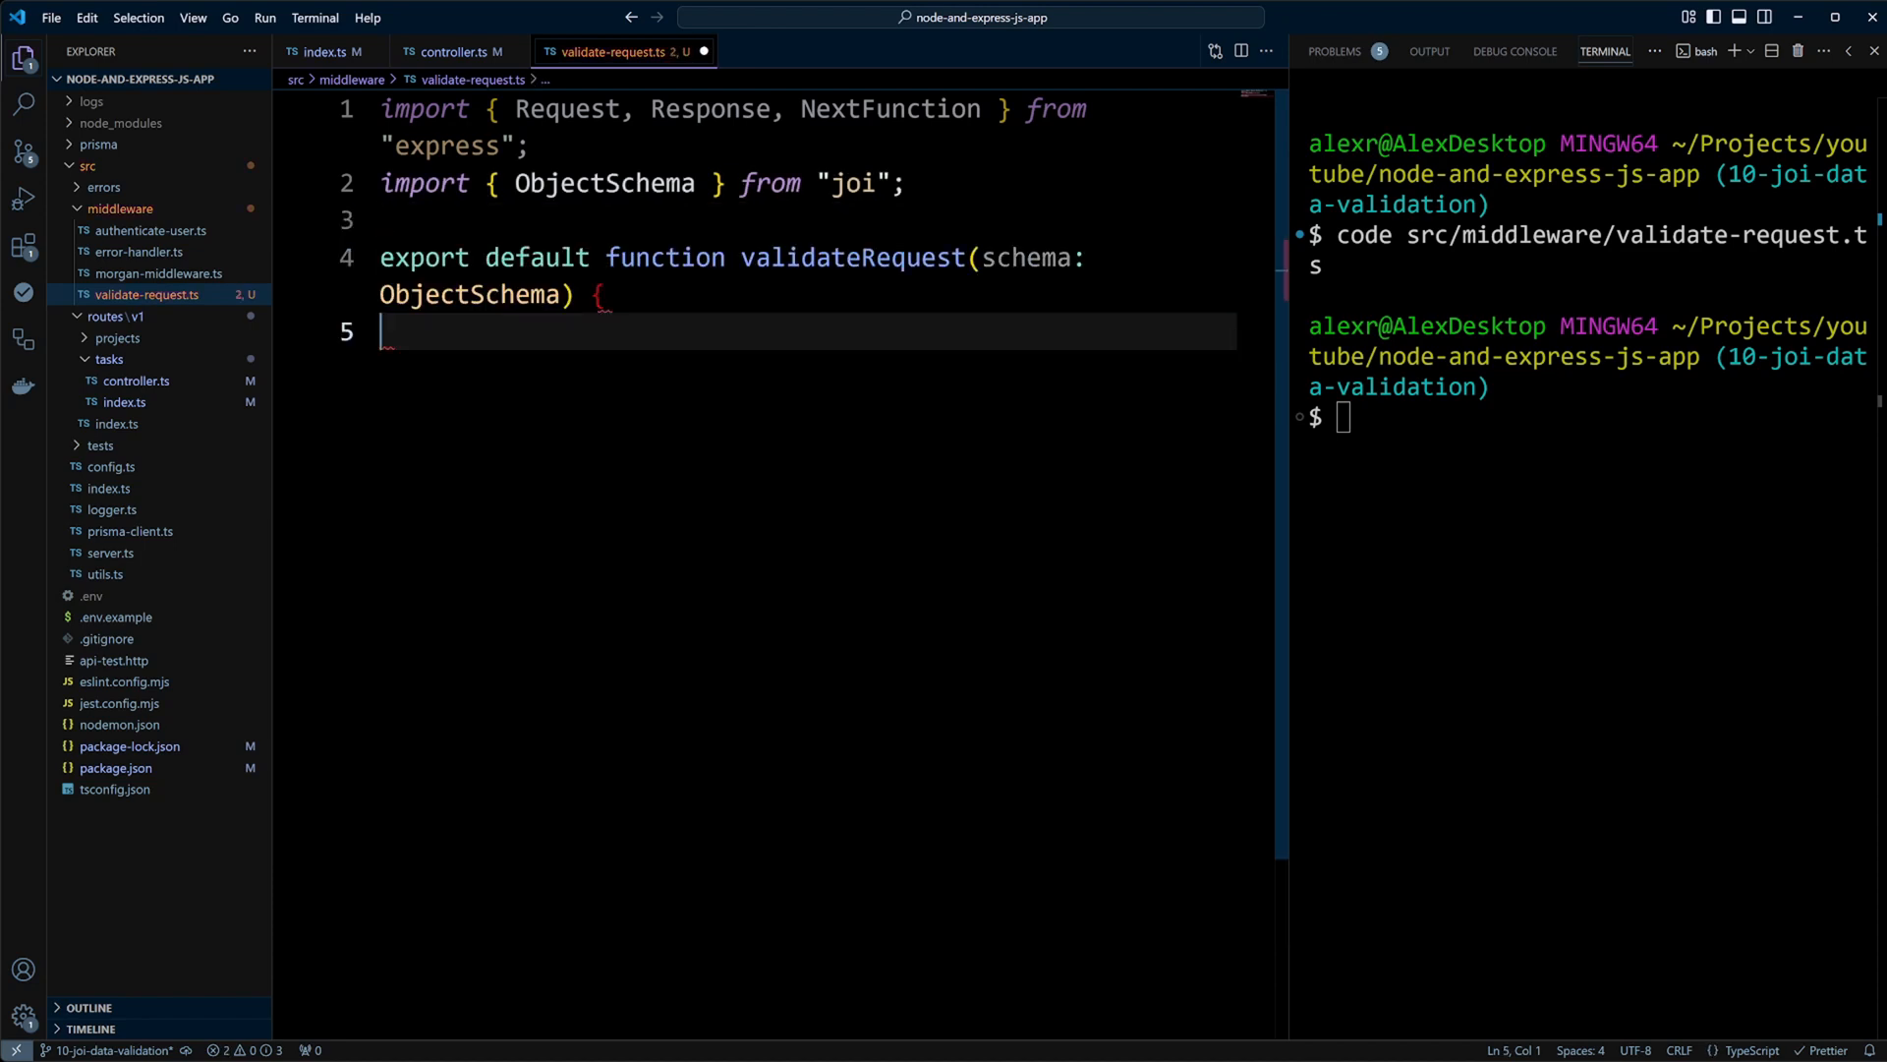
text(return async function validator()
click(1589, 418)
text(code src/data/request-schemas.ts)
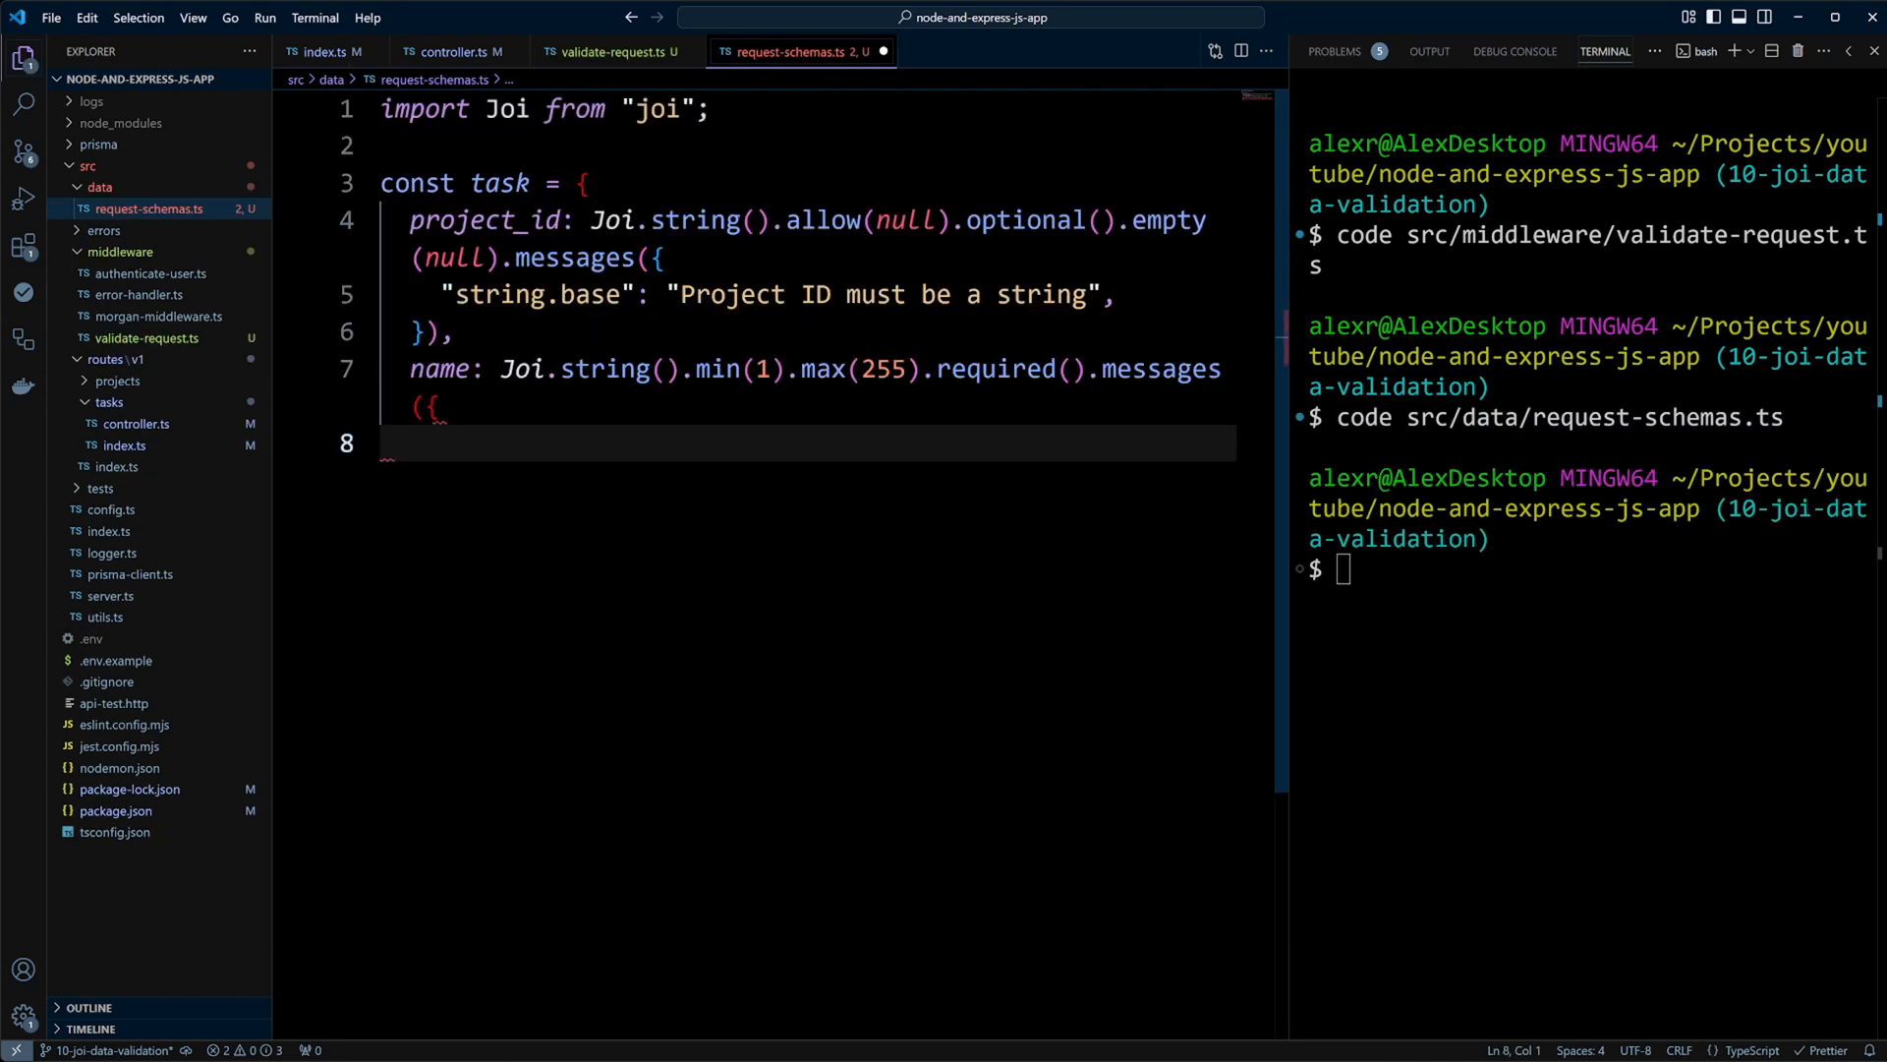
text("string.base": "Task name must be a string.",)
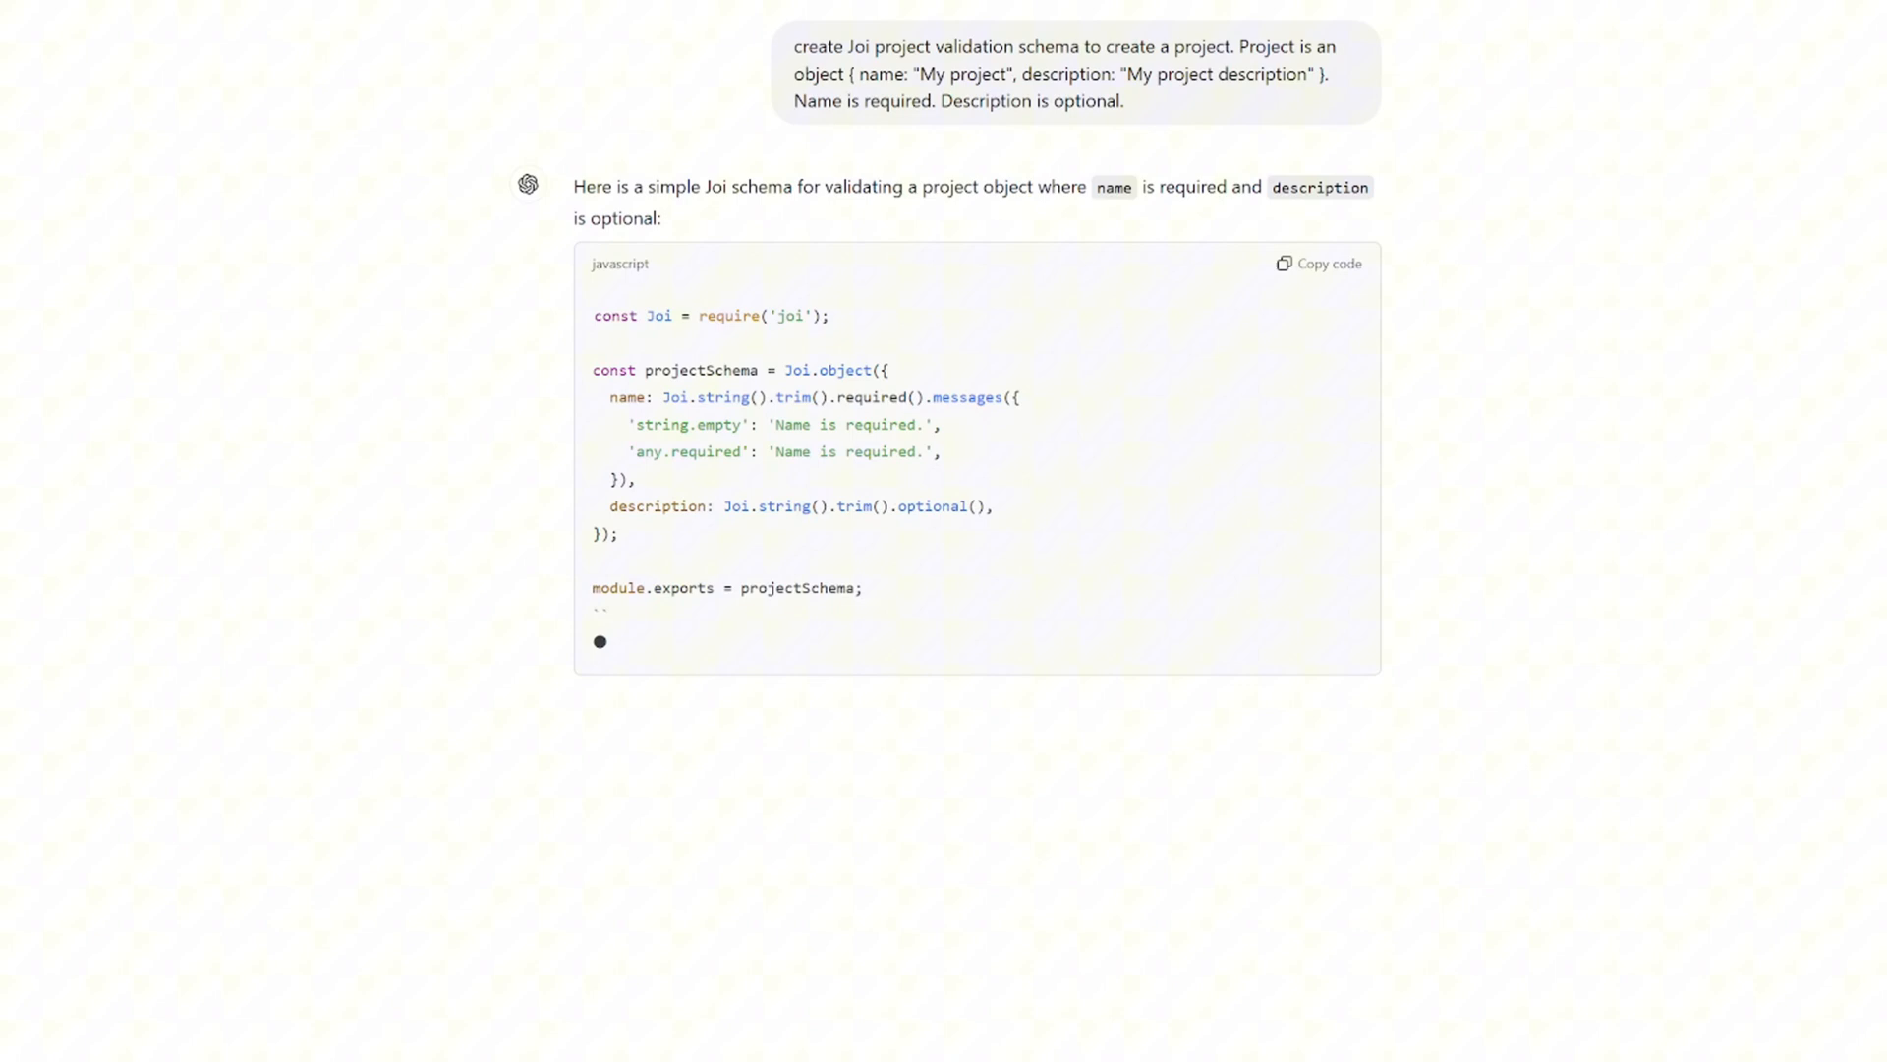
scroll(down, 3)
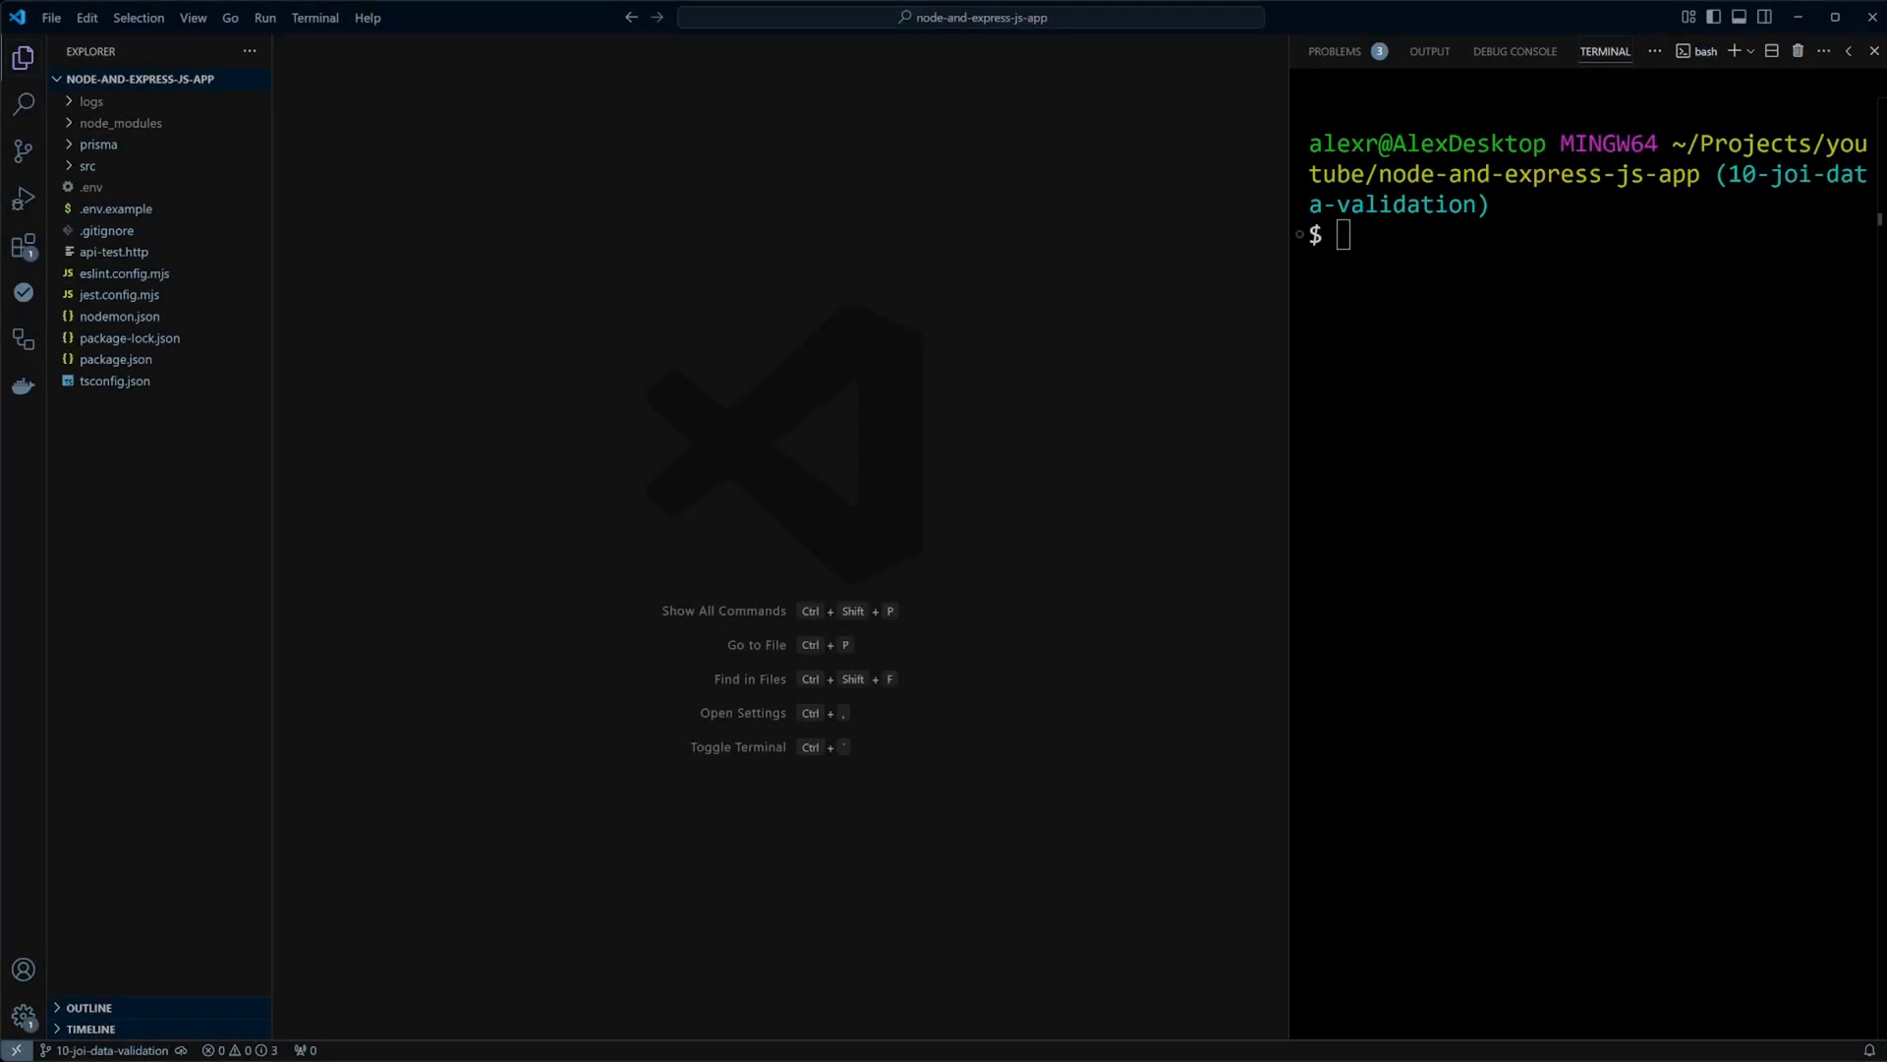
- In routes/v1/tasks/index.ts, add tasks.post("/", createTask) and import createTask from ./controller
click(86, 165)
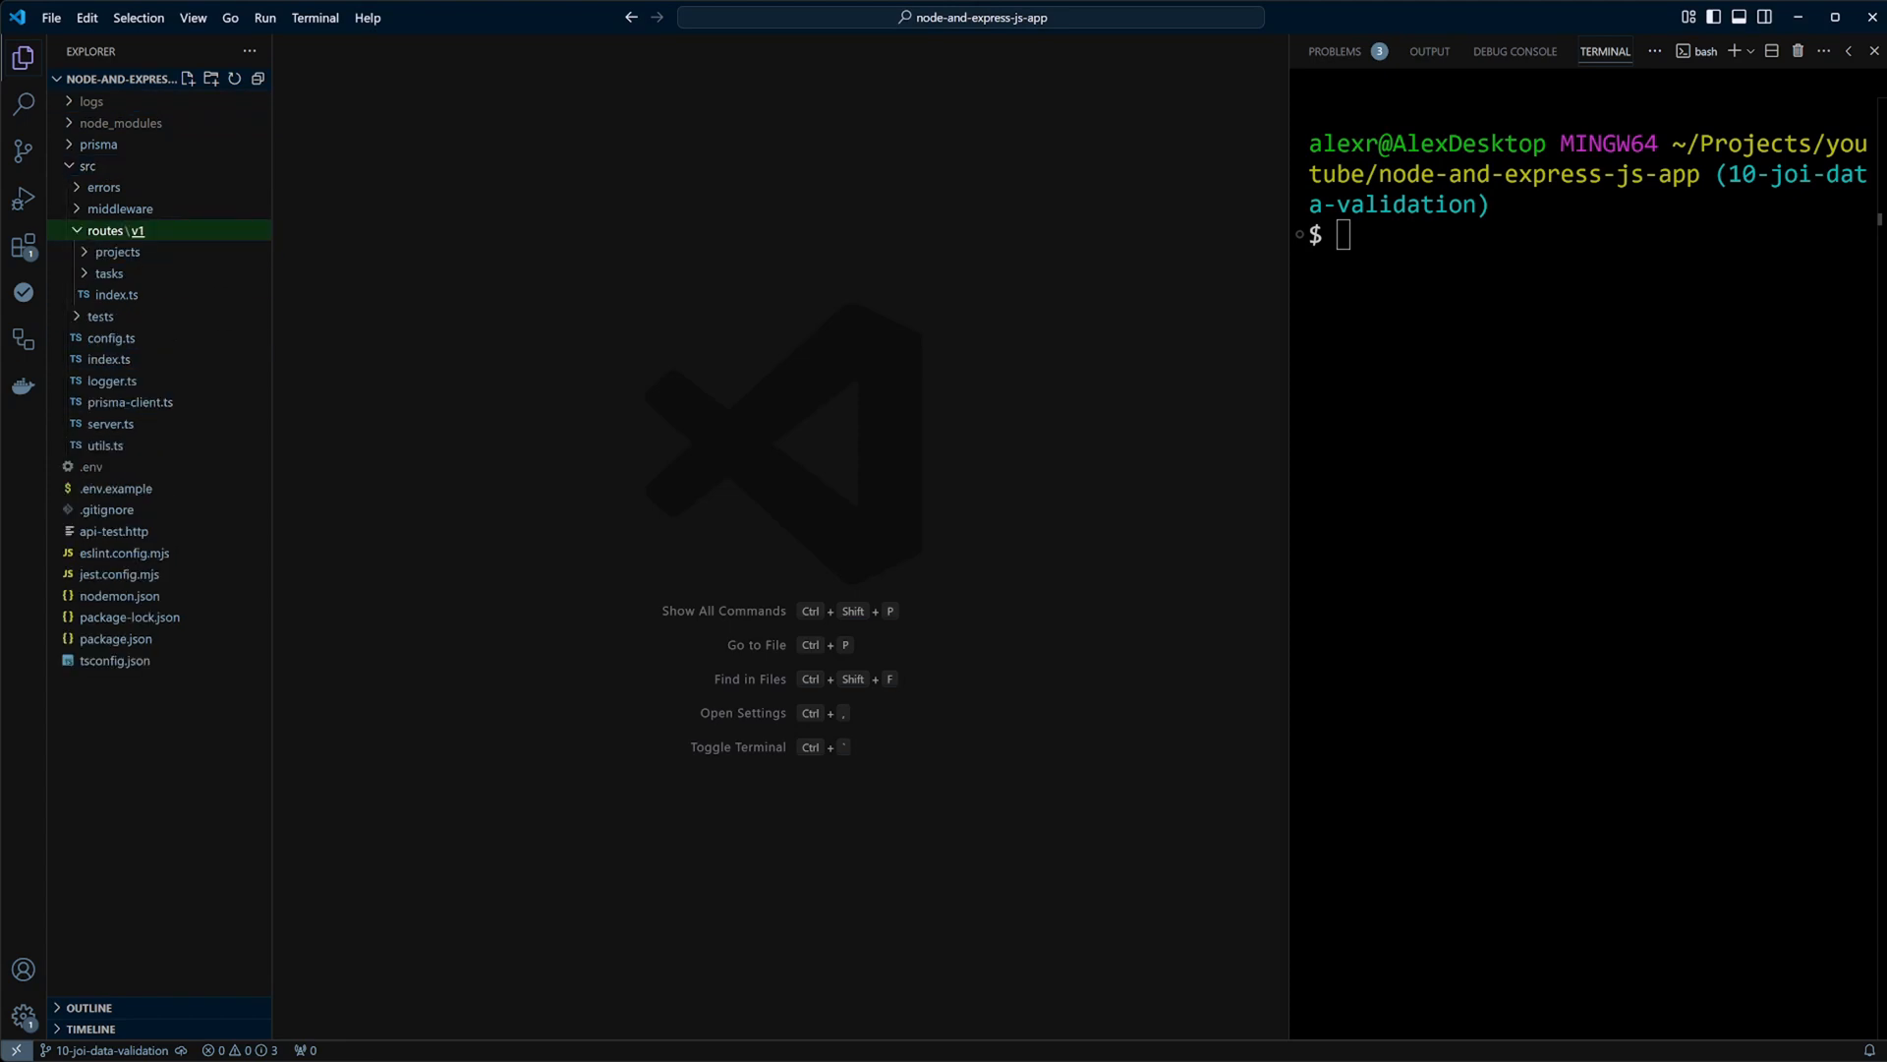
click(109, 273)
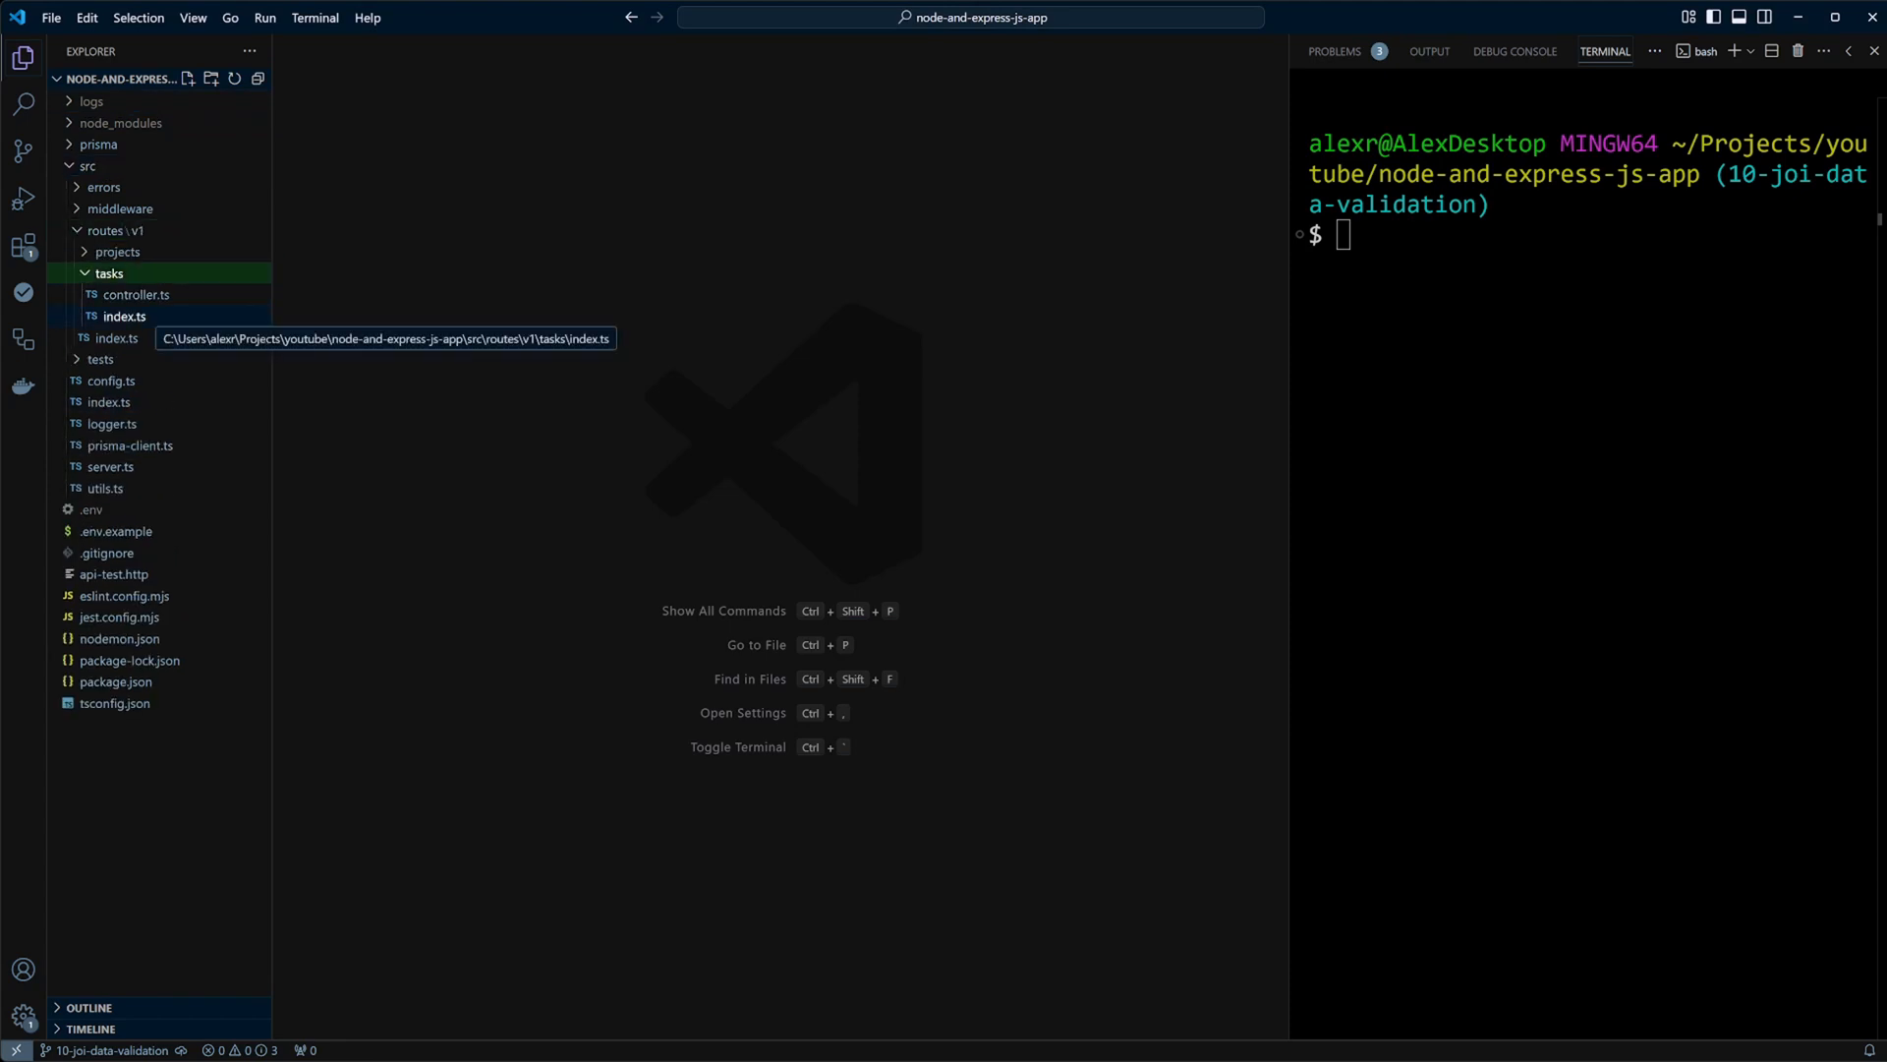
click(126, 316)
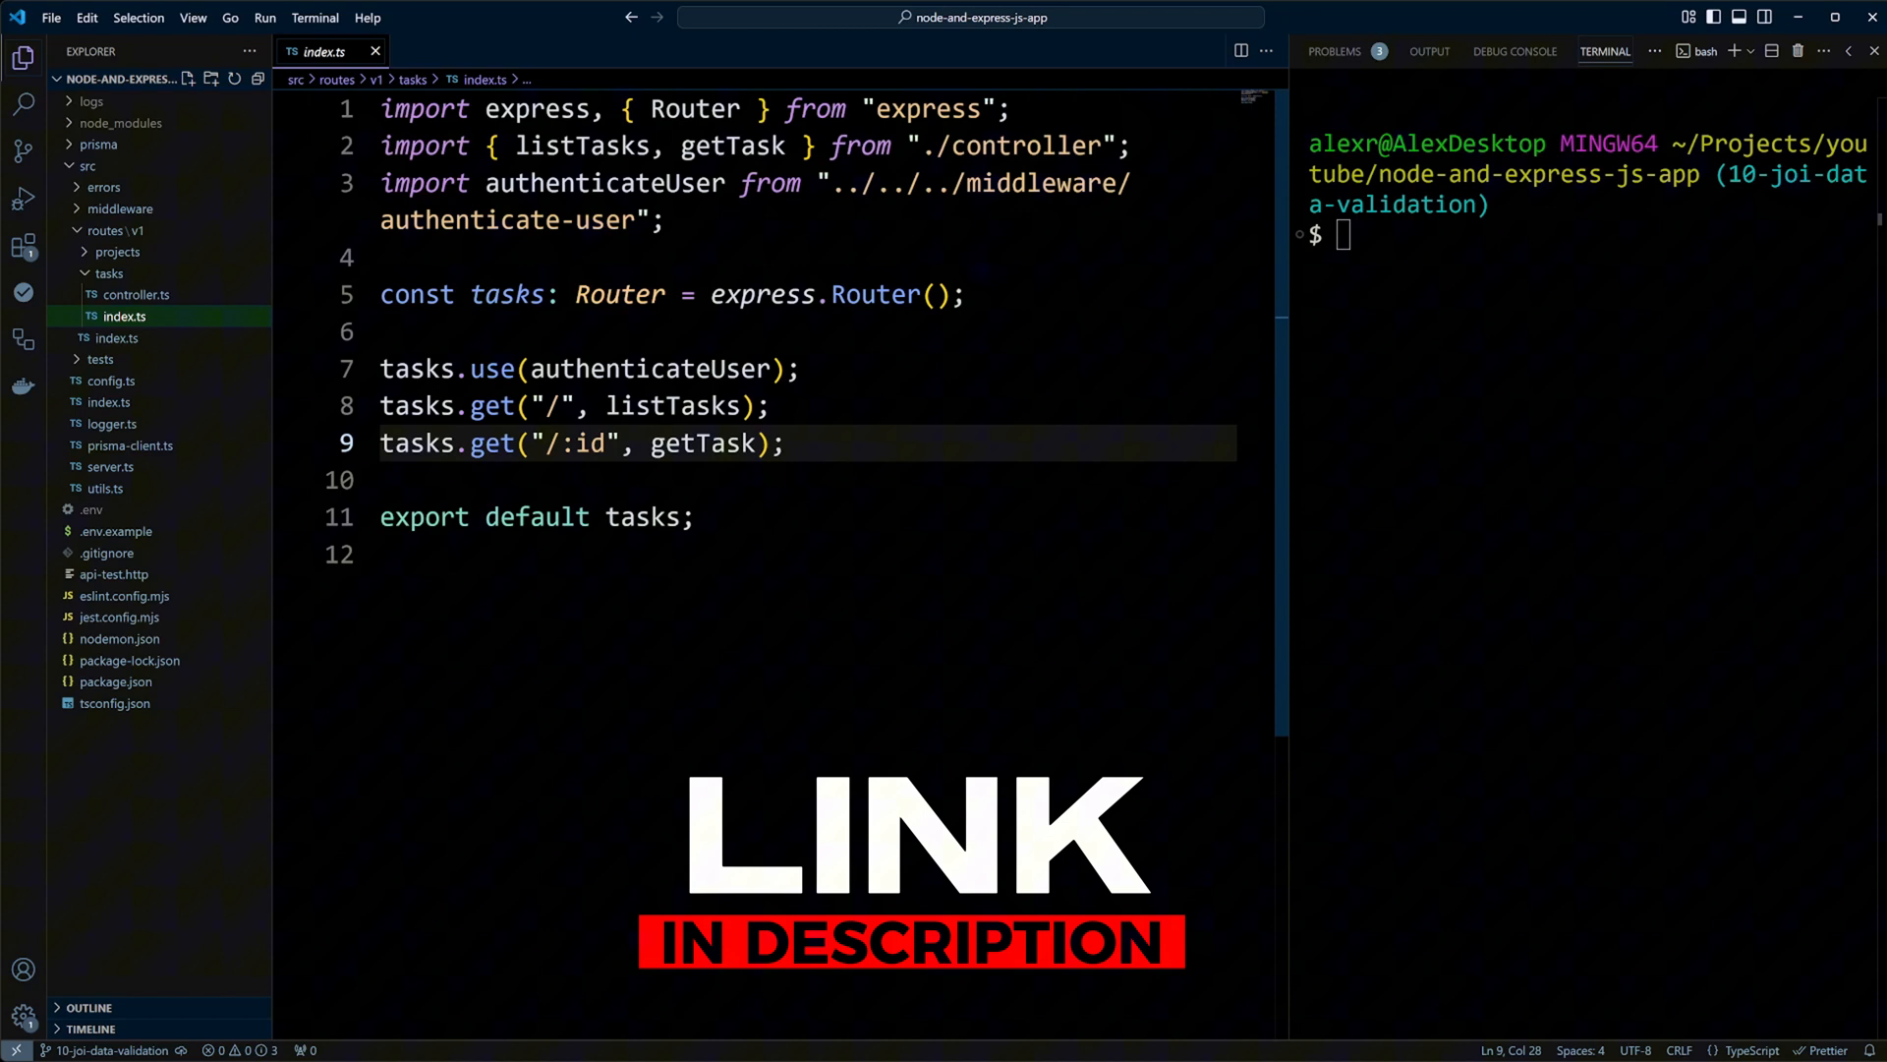
text(t)
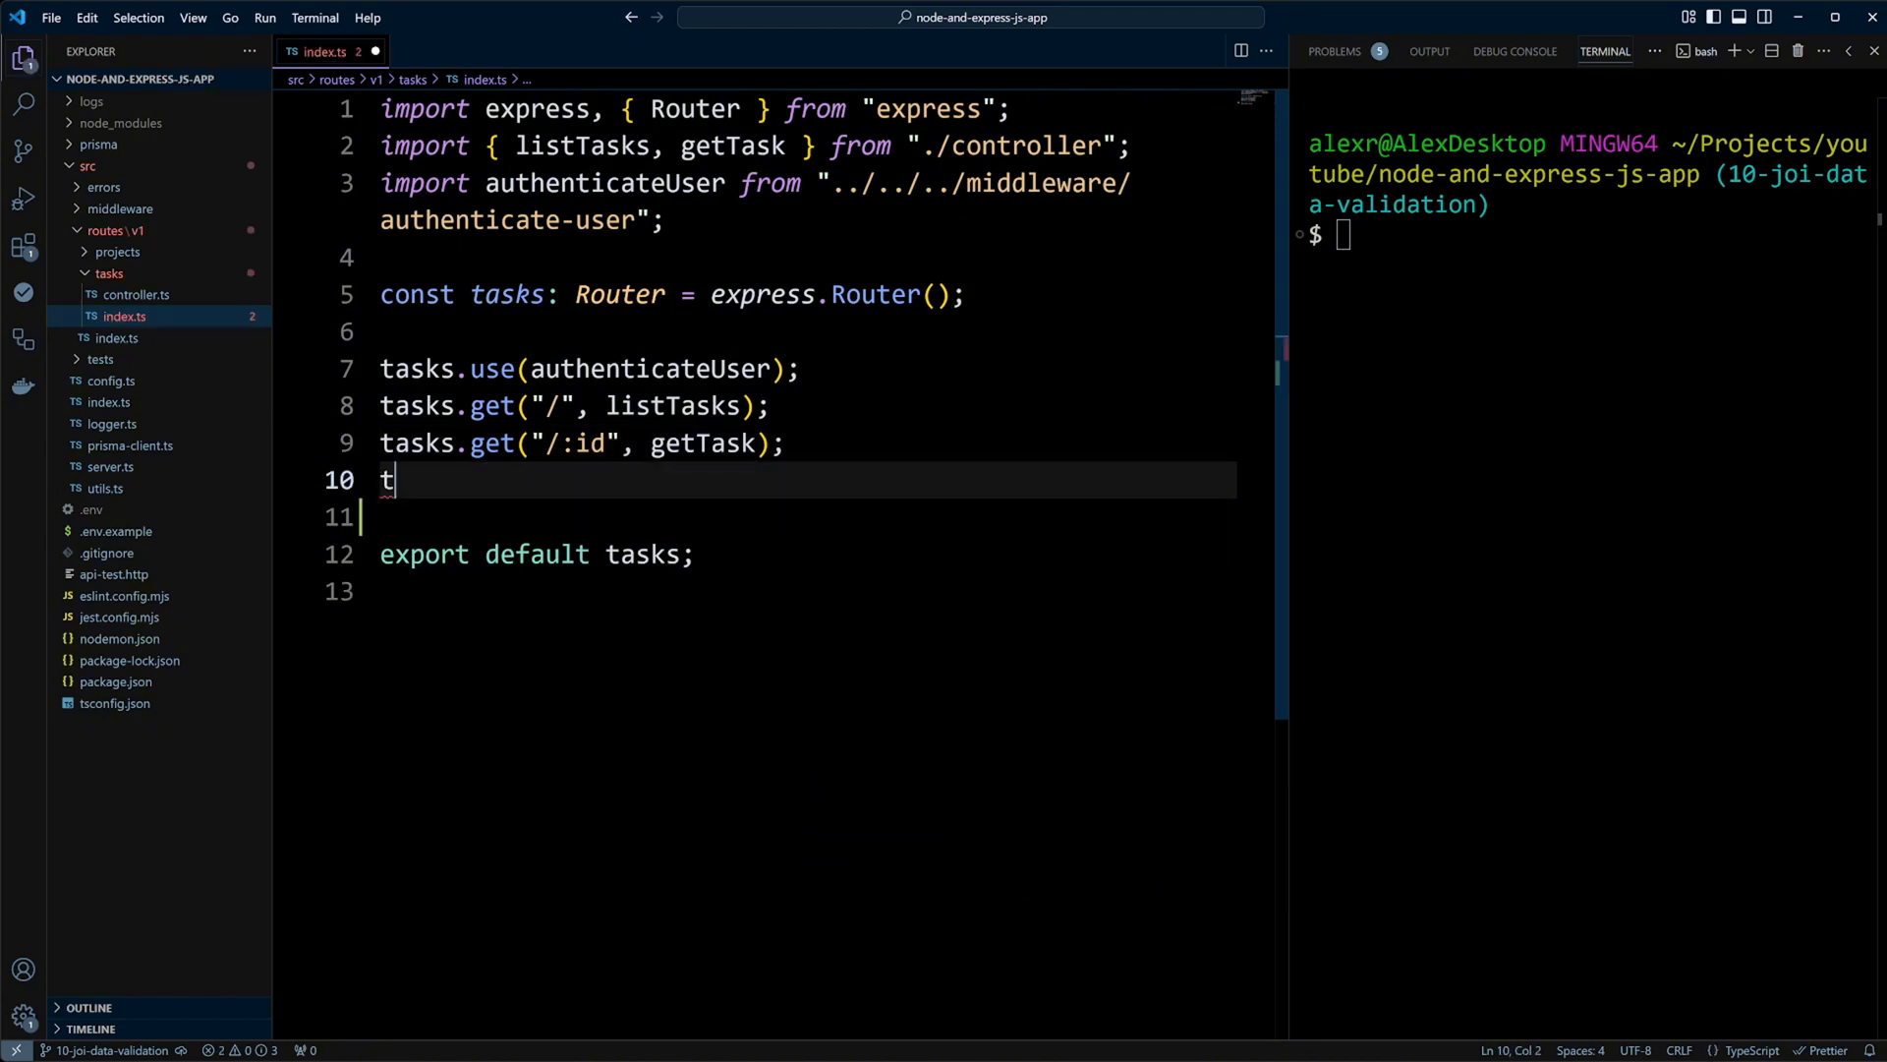
text(asks.post("/",)
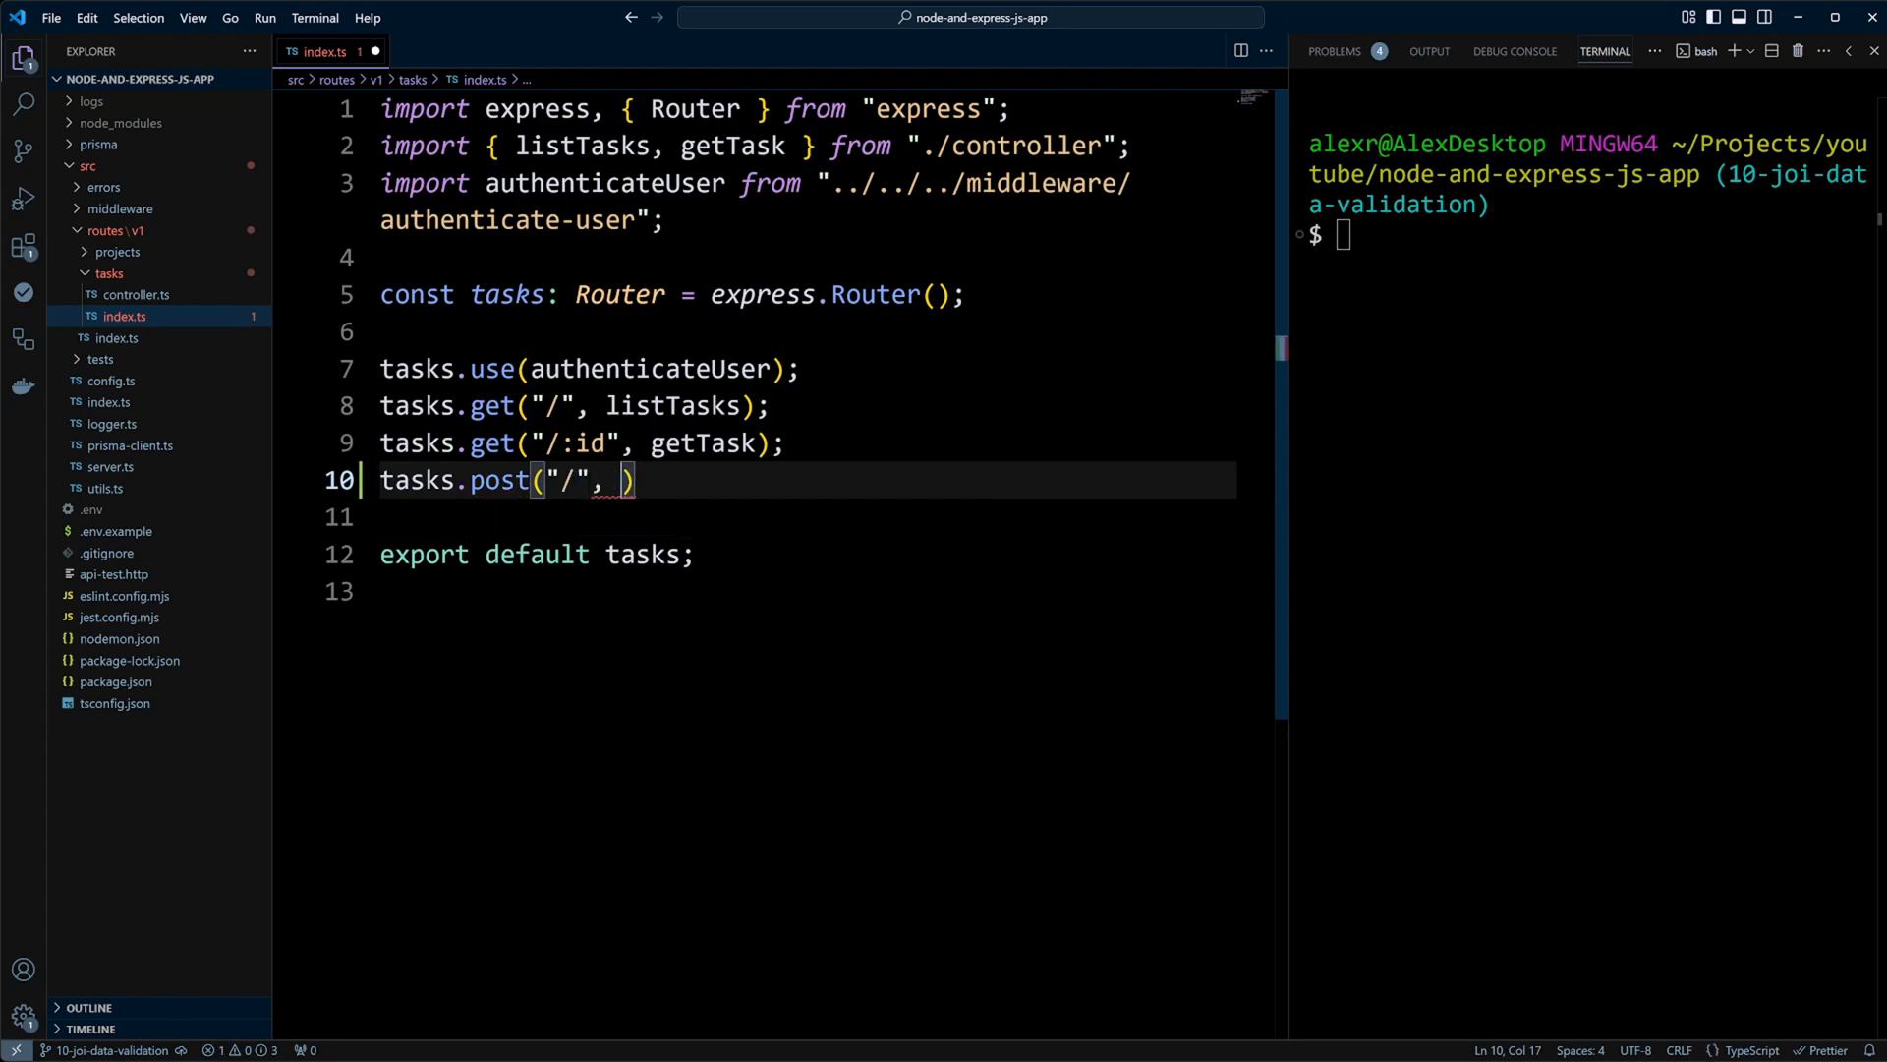
text(cre)
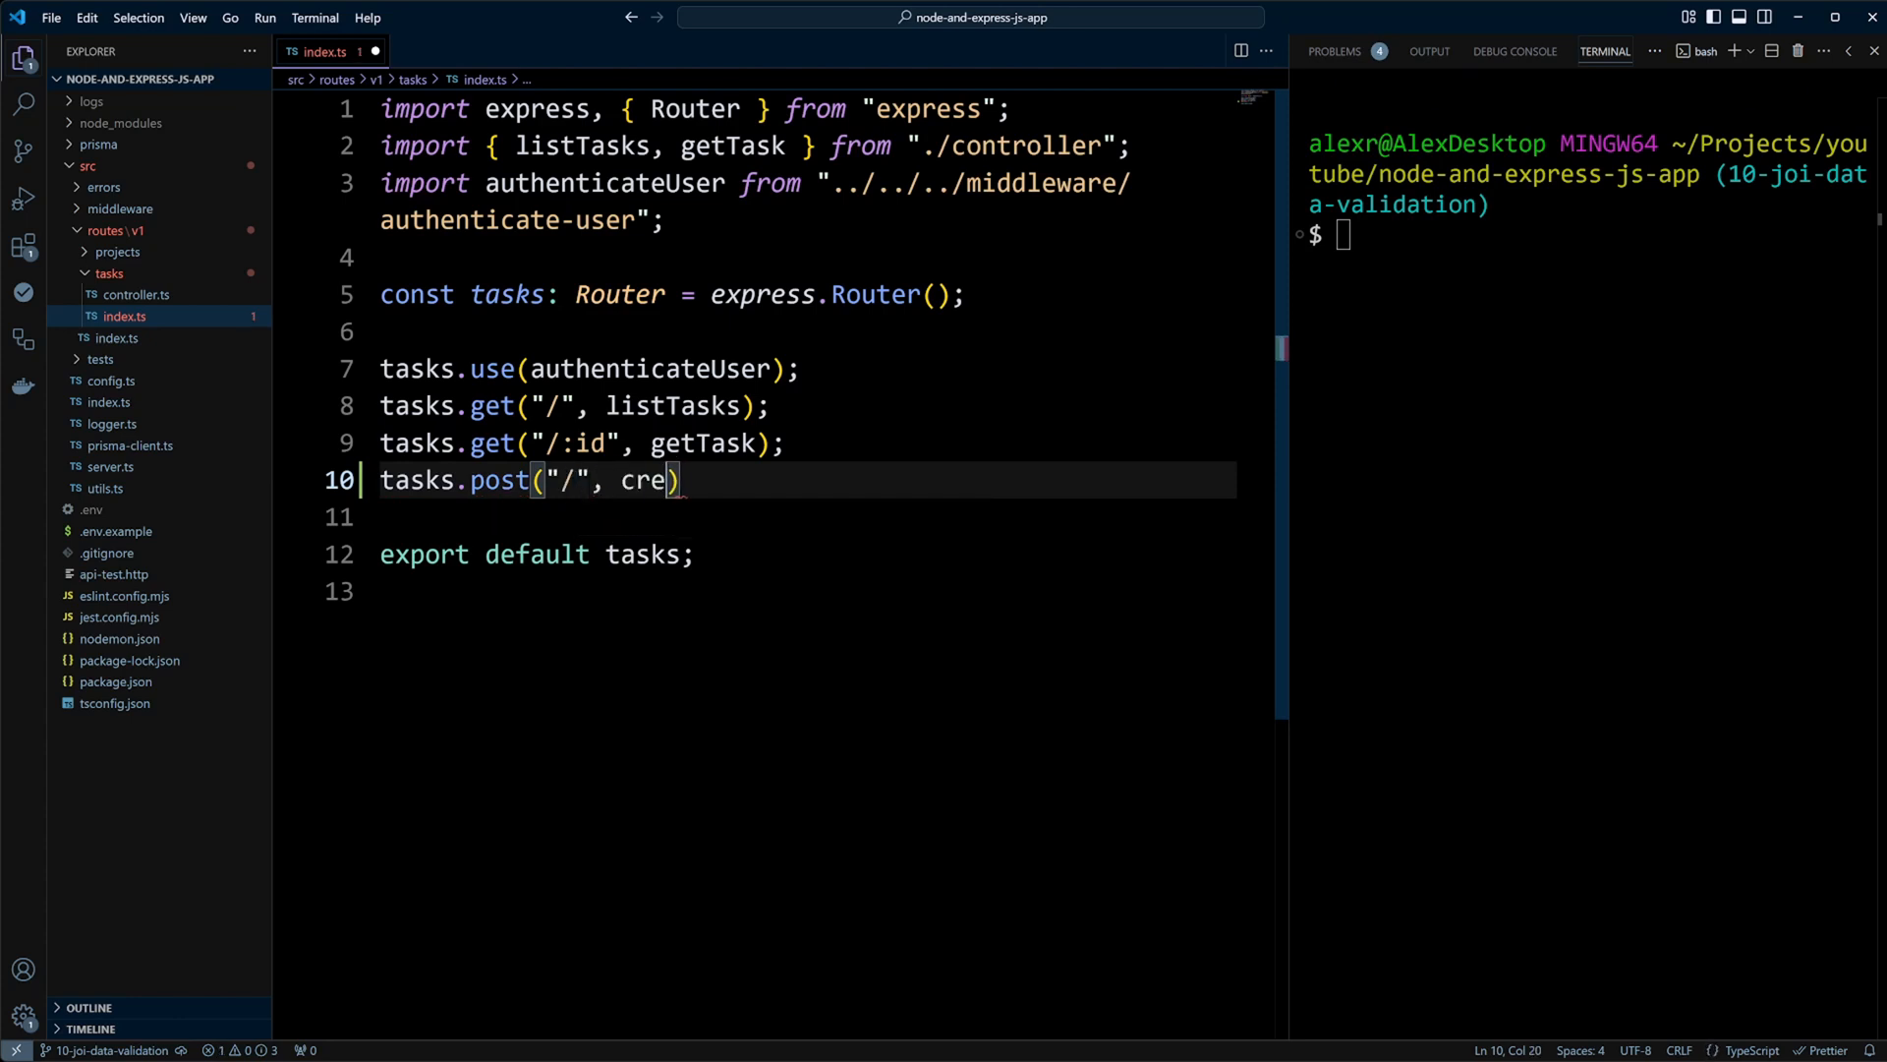
text(ateTask)
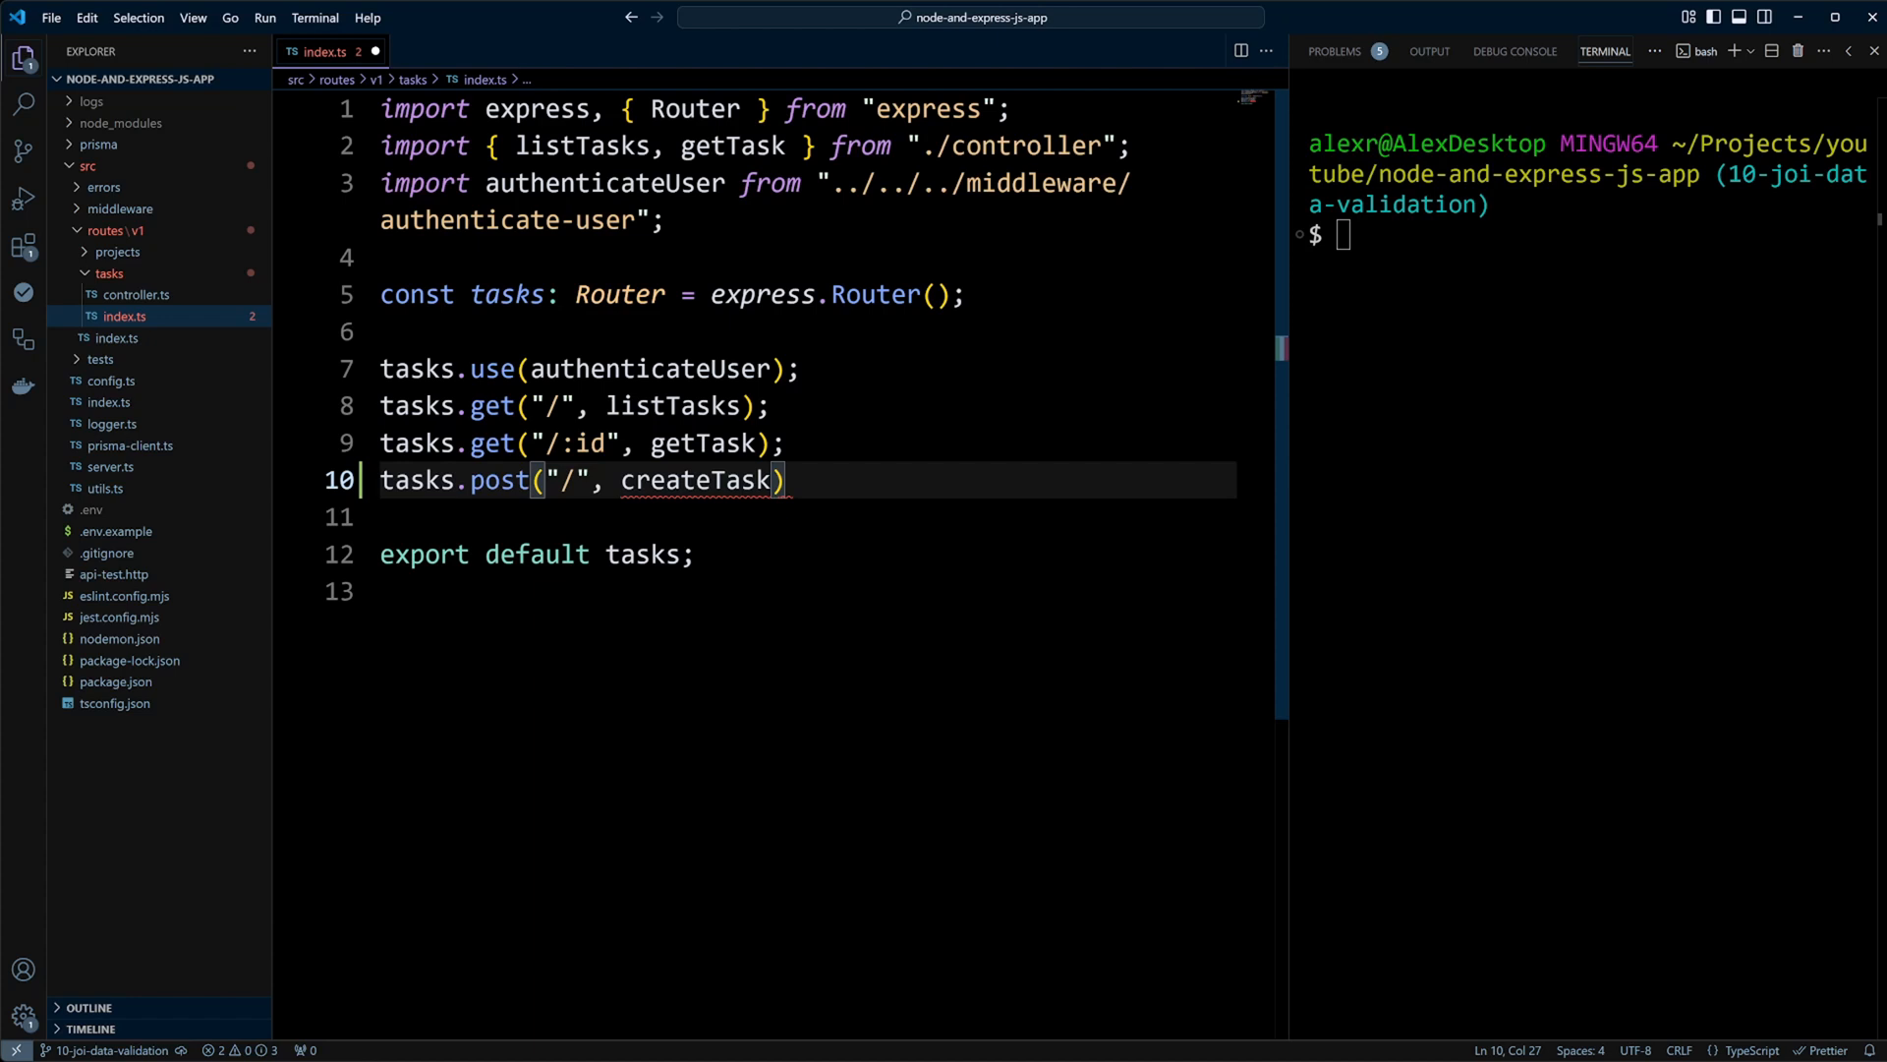
text(, c)
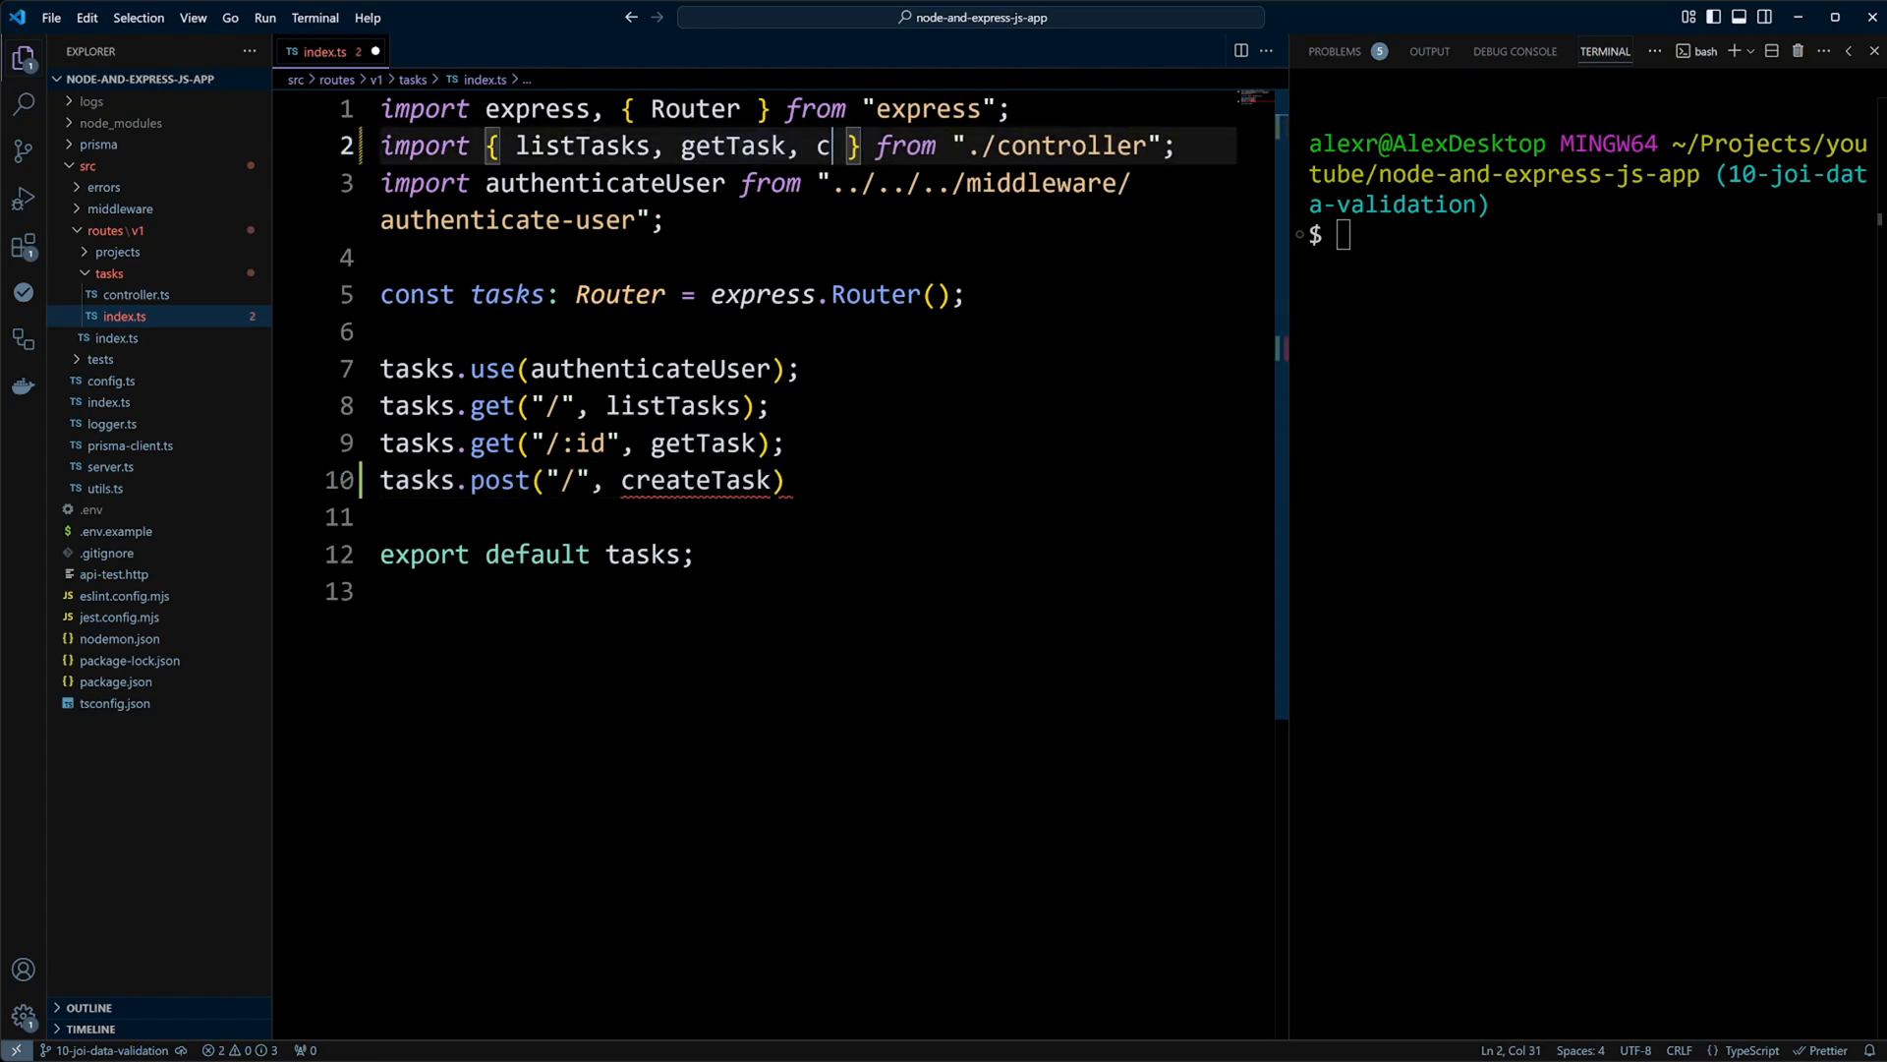
text(reateTe)
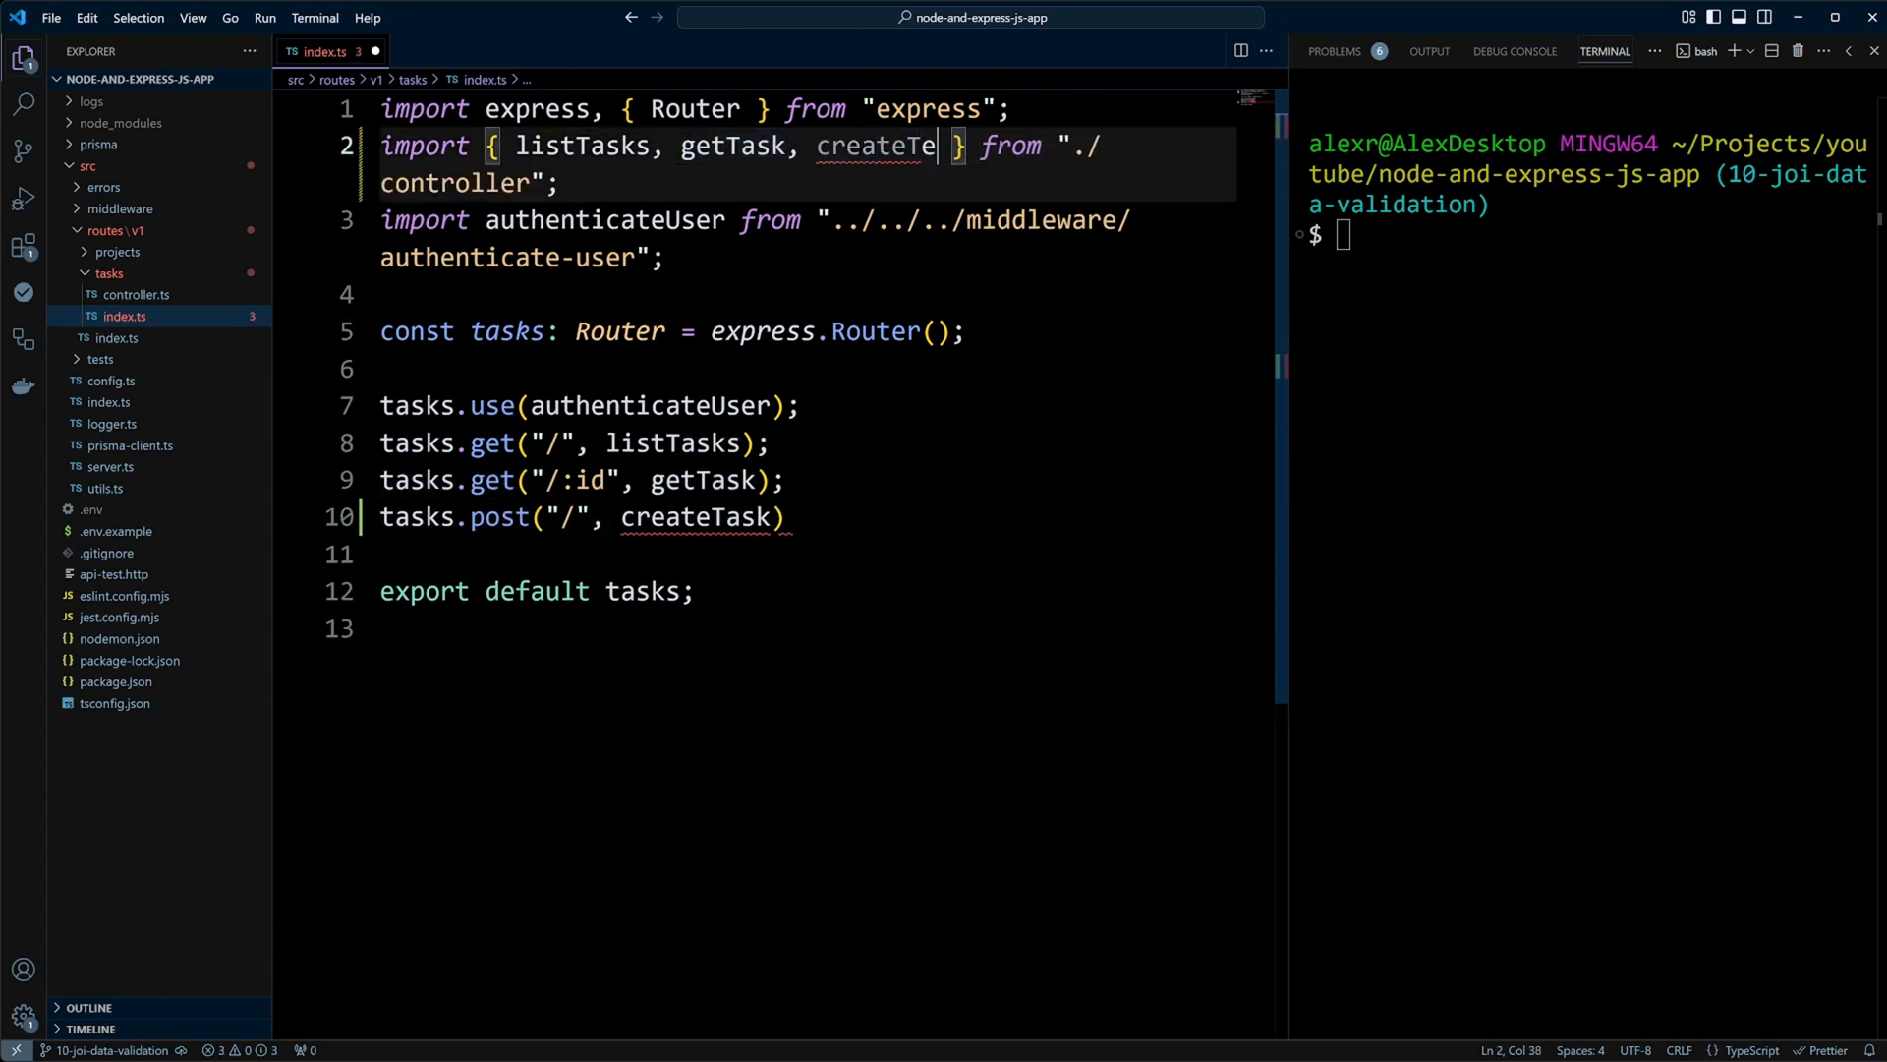
text(sk)
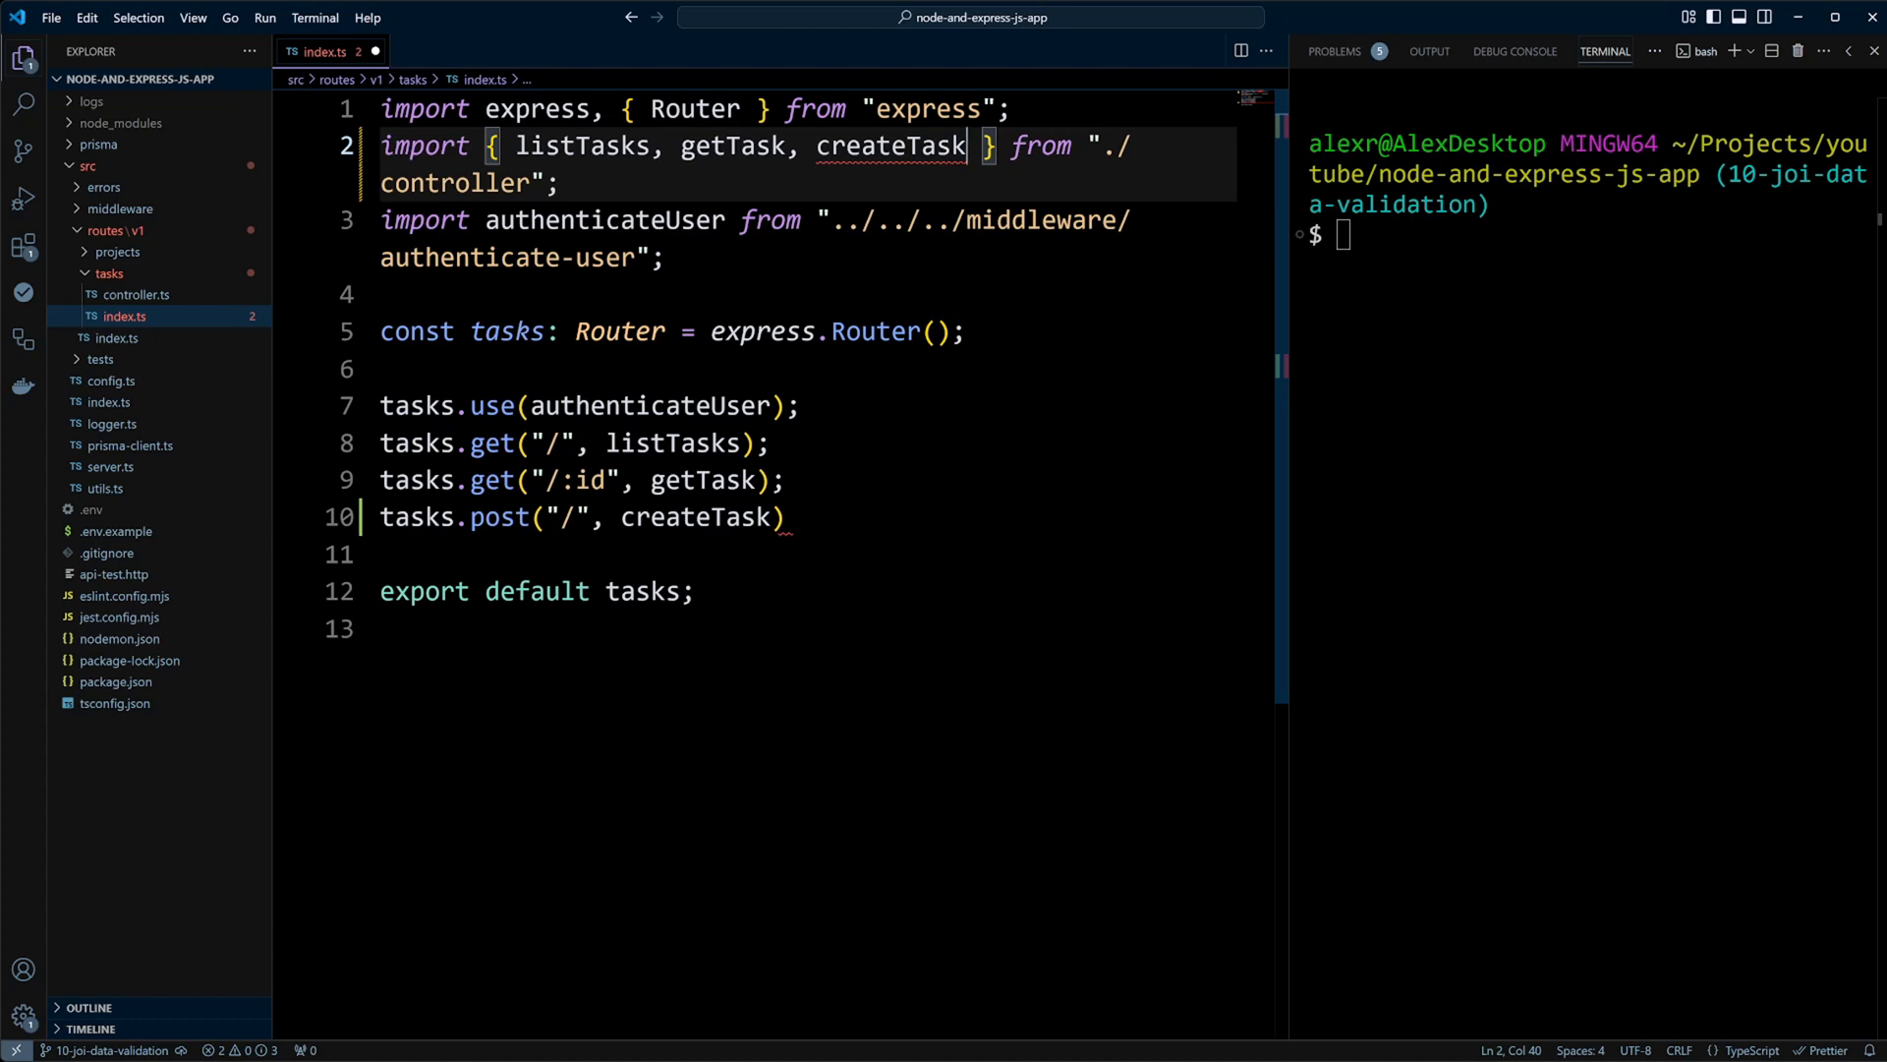
- Make createTask call prisma.task.create with user_id and ...req.body, returning status 200 with the task
click(136, 295)
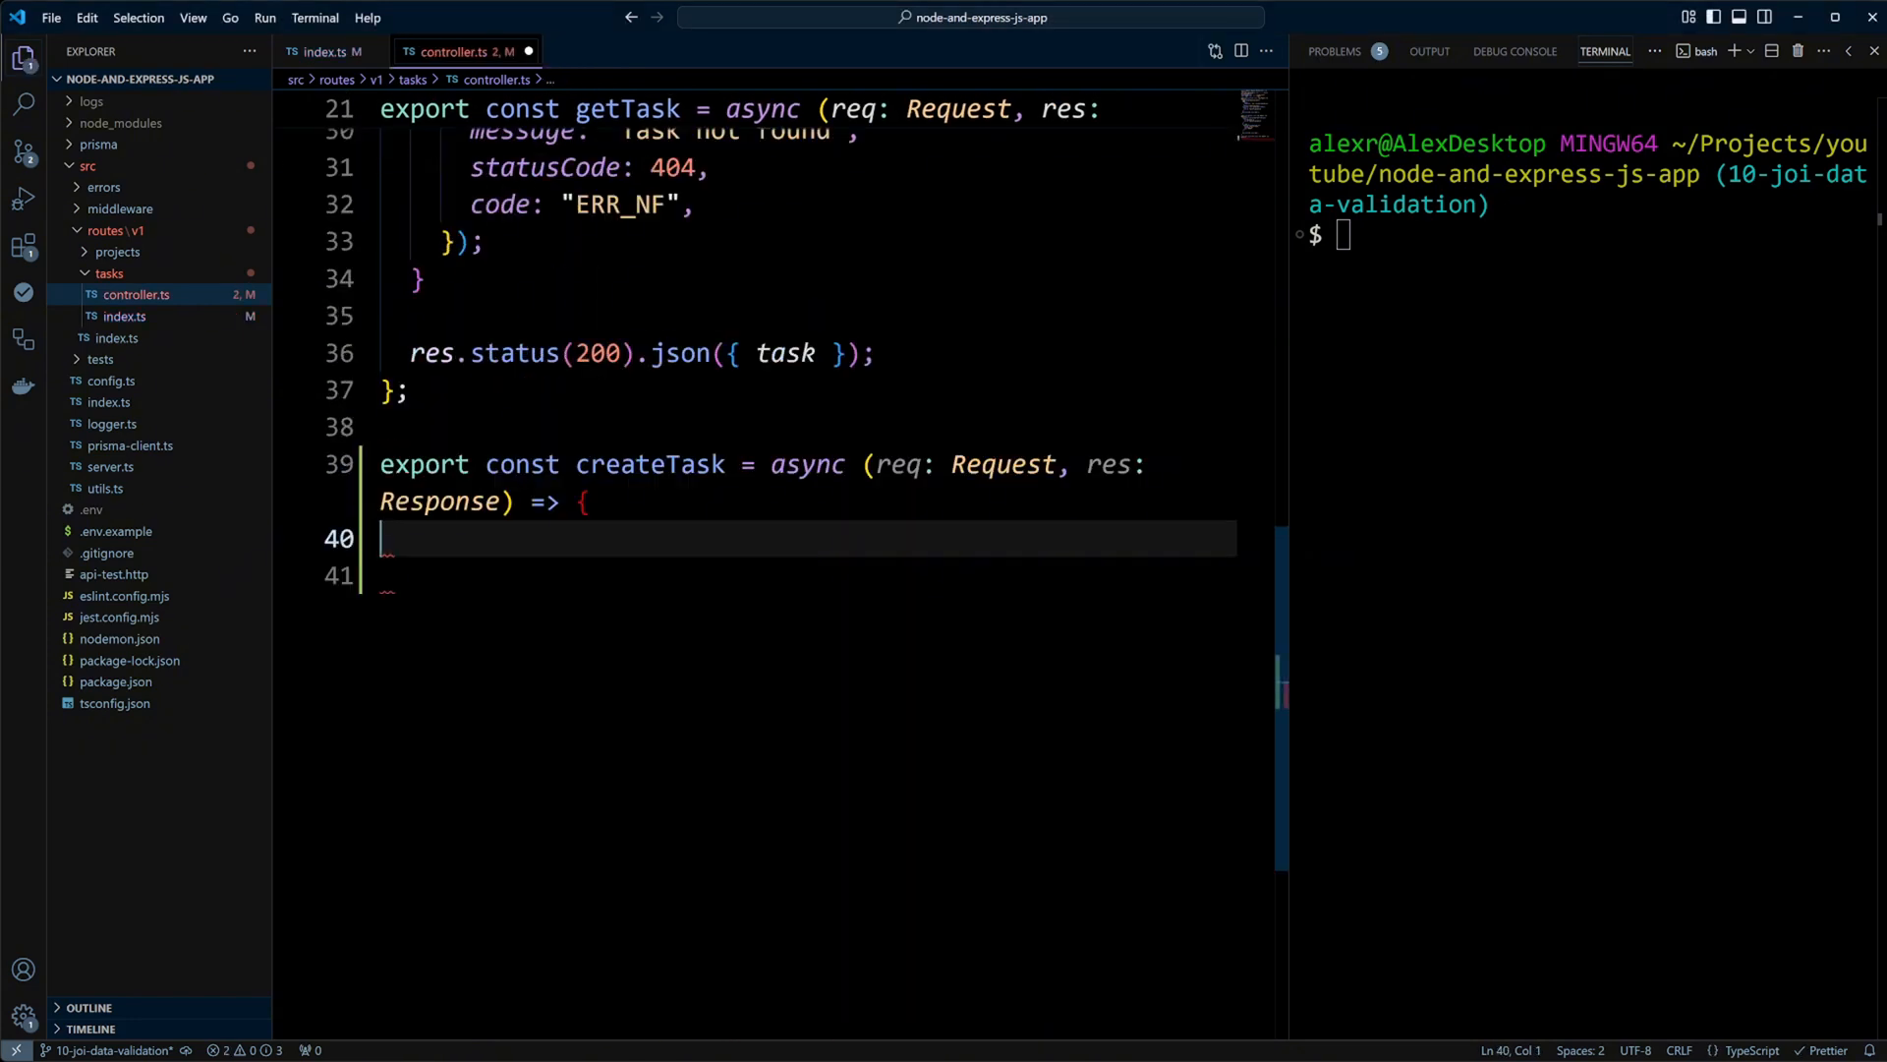
text(const task = await prisma.task.create({)
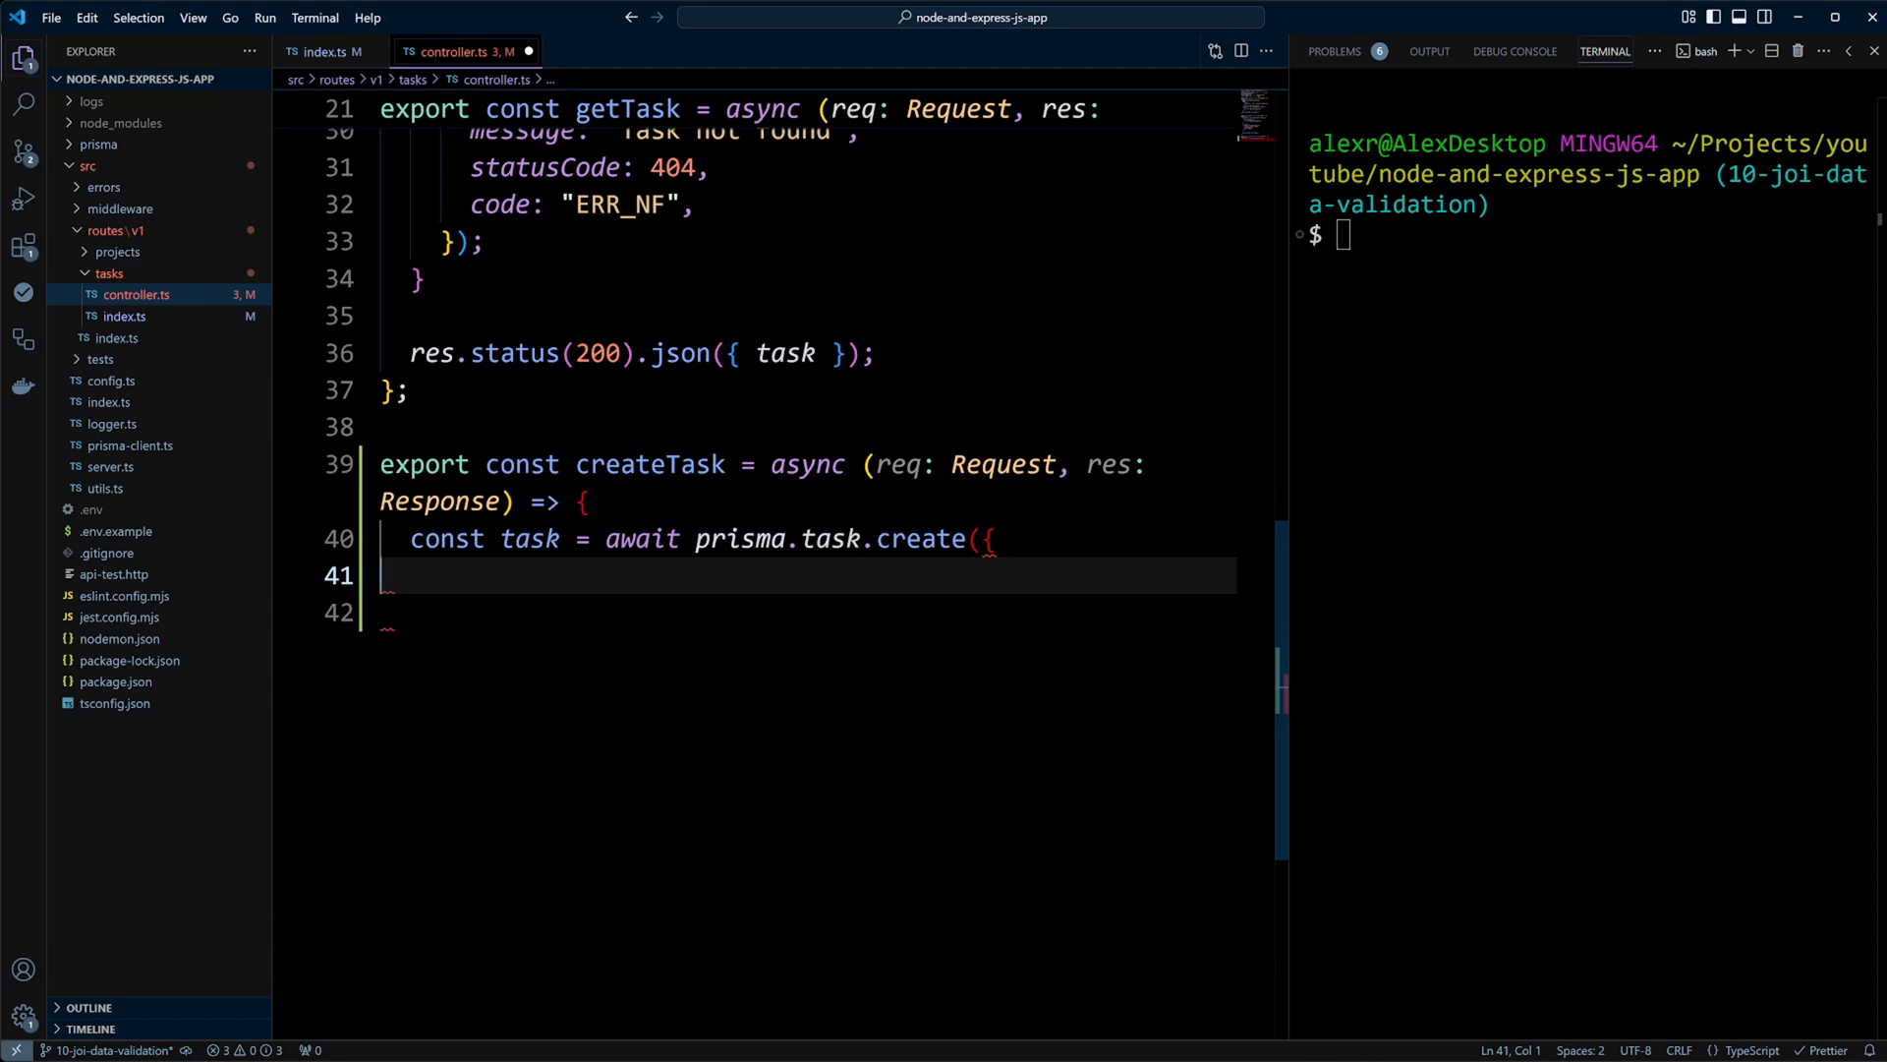
text(data: {\n  user_id: req.auth?.payload.sub as string,\n)
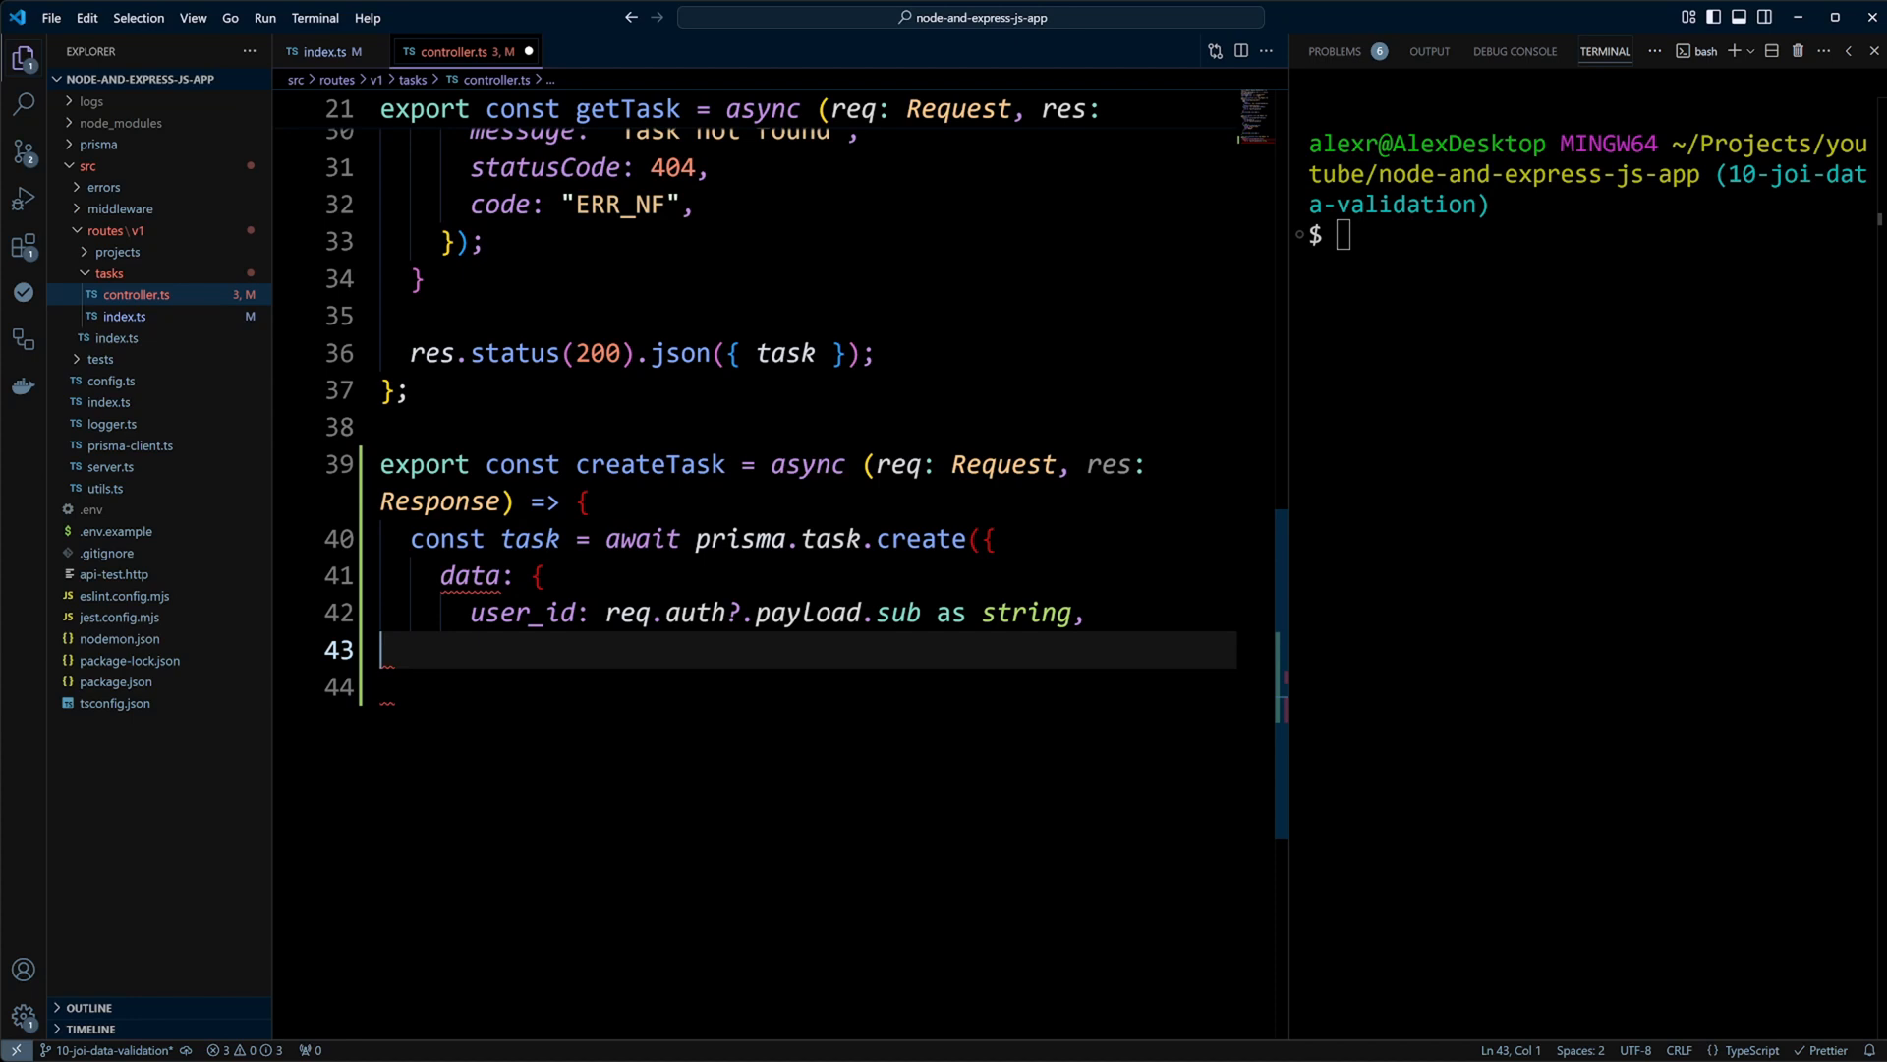
text(...req.body,)
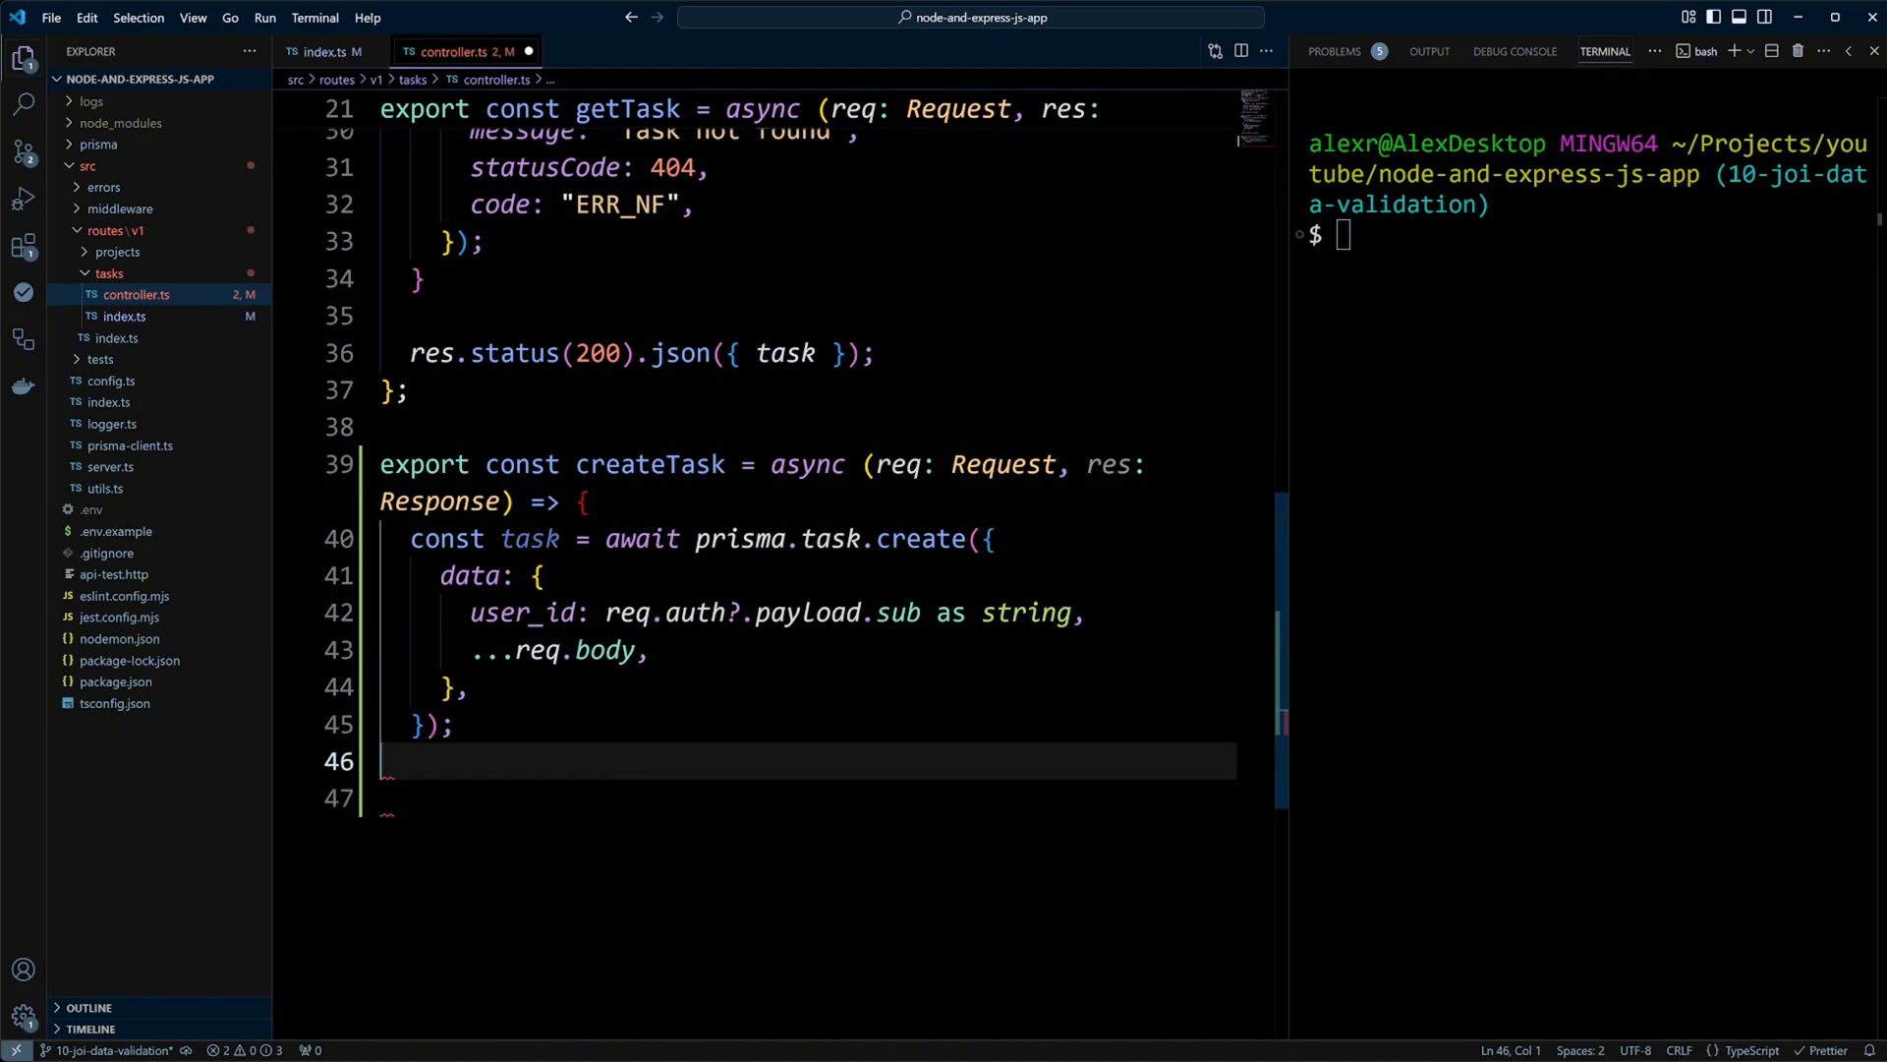
text(res.status(200).json({ task });)
text(};)
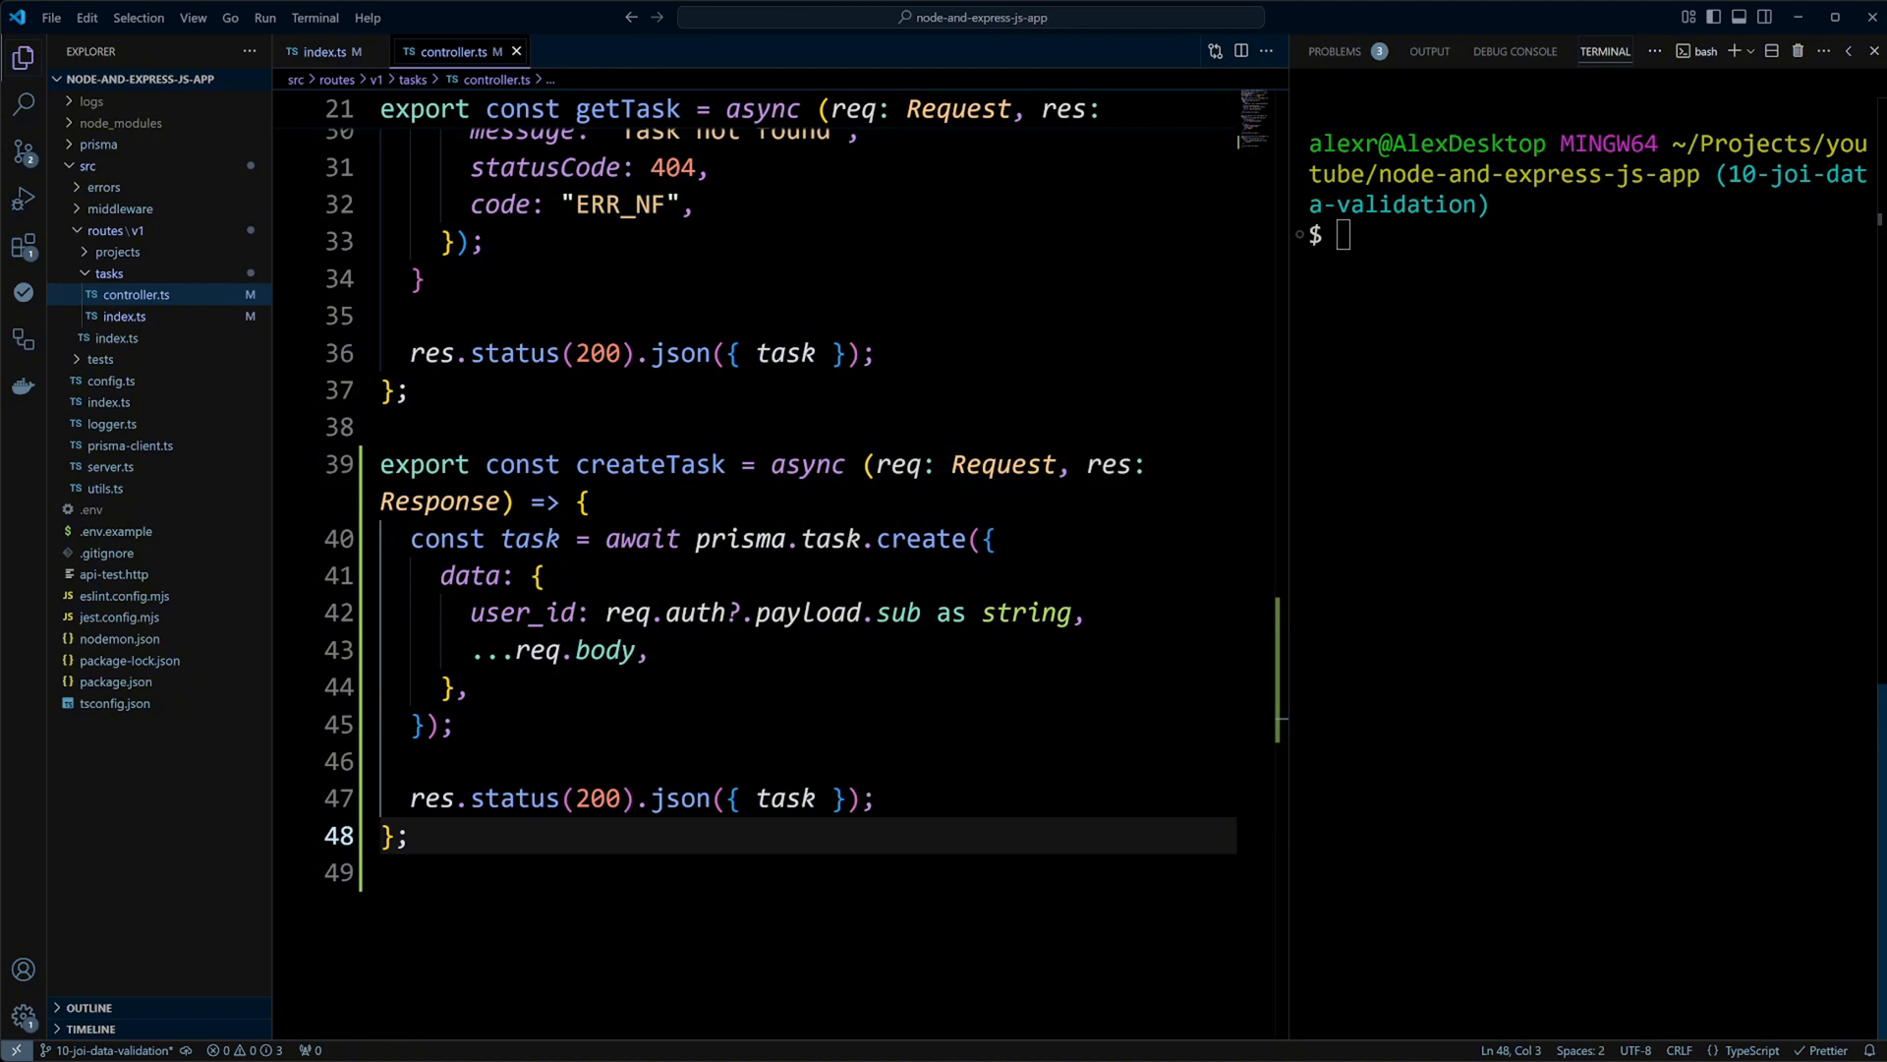
- Run npm install joi in the integrated terminal
text(npm install)
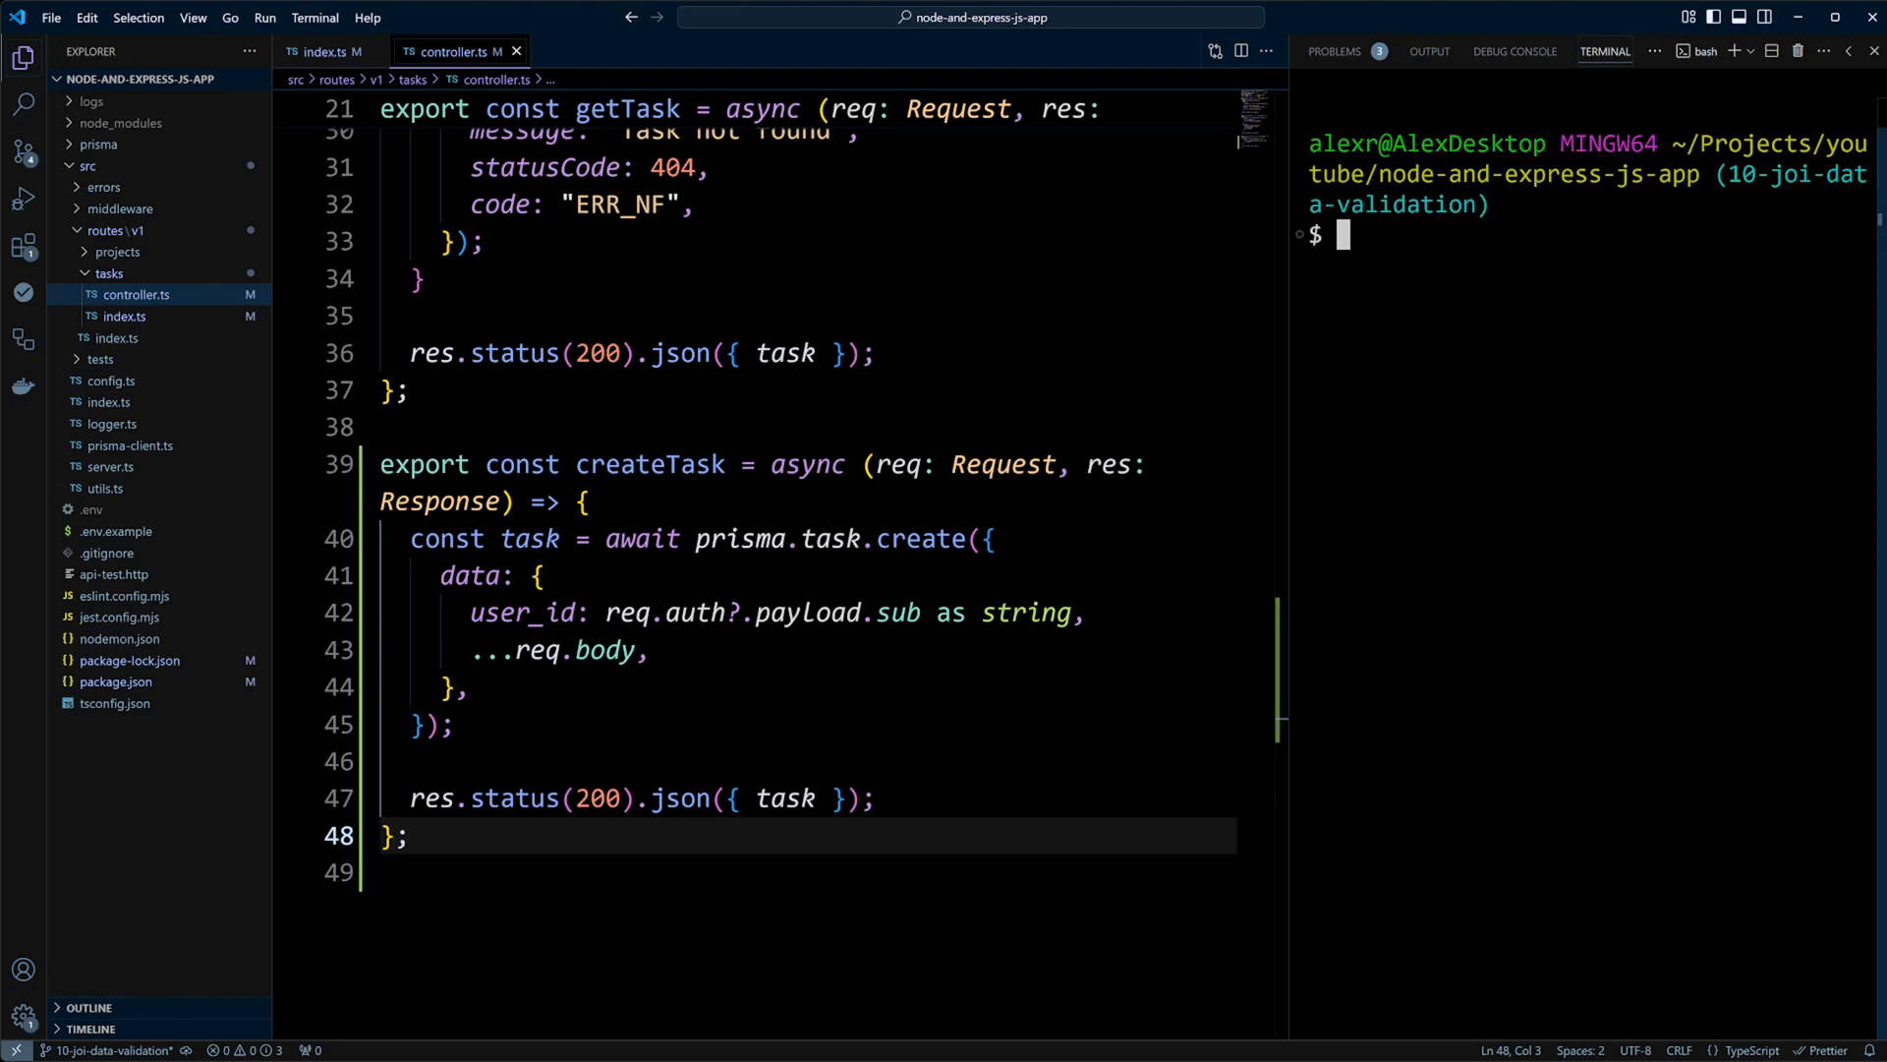
- Create src/middleware/validate-request.ts importing ObjectSchema and declaring validateRequest(schema: ObjectSchema)
text(code s)
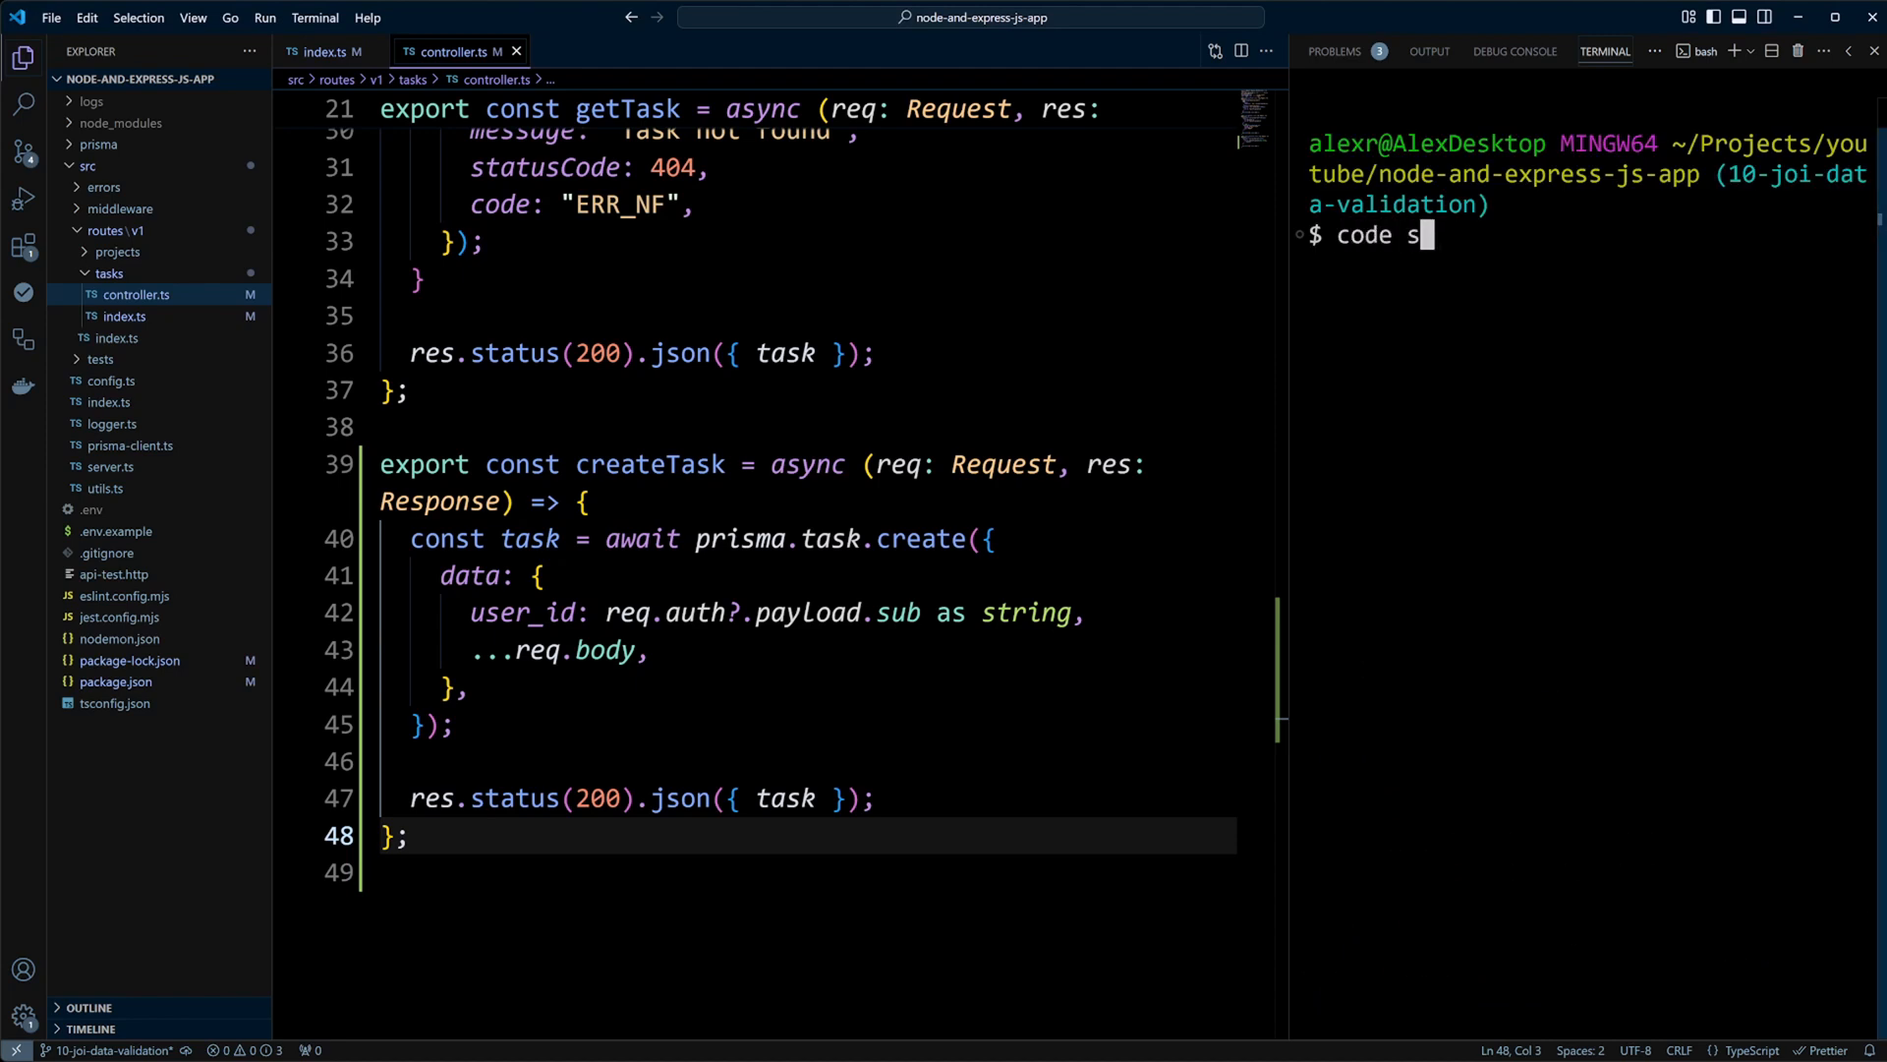
text(rc/middleware/)
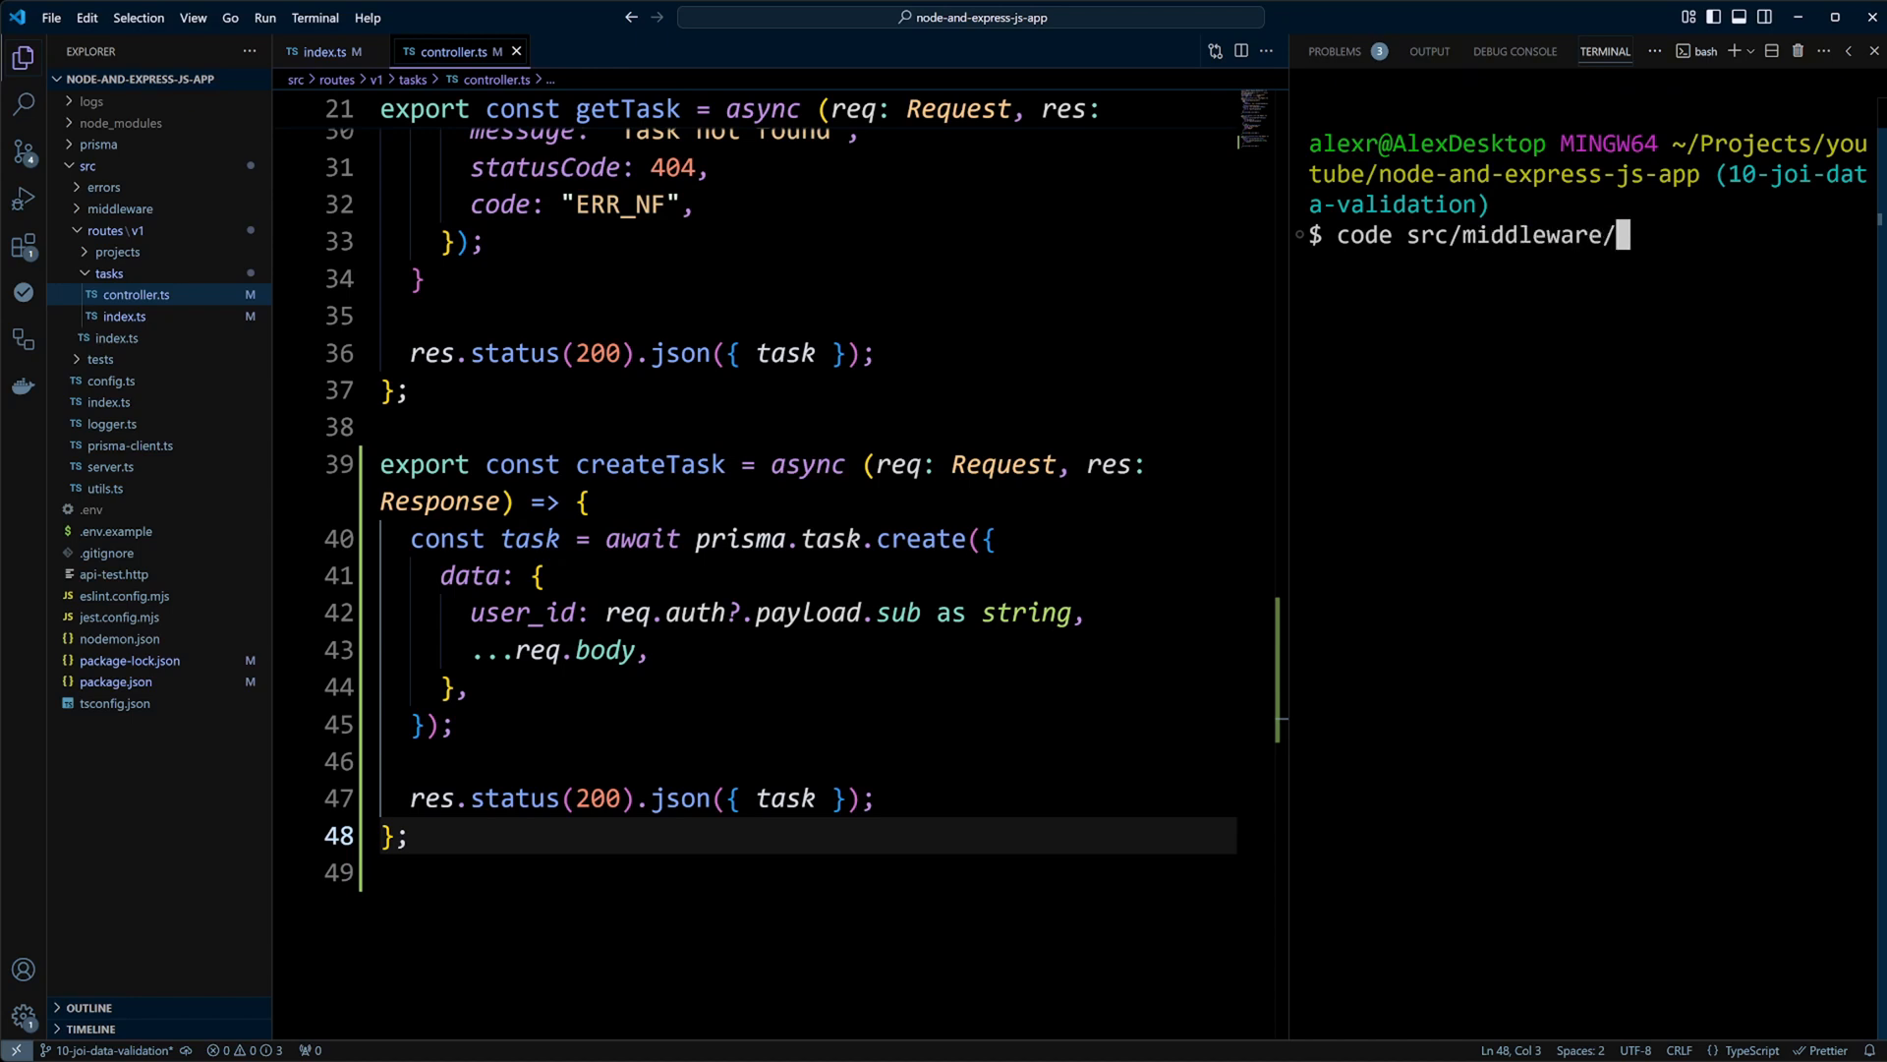
text(validate-reques)
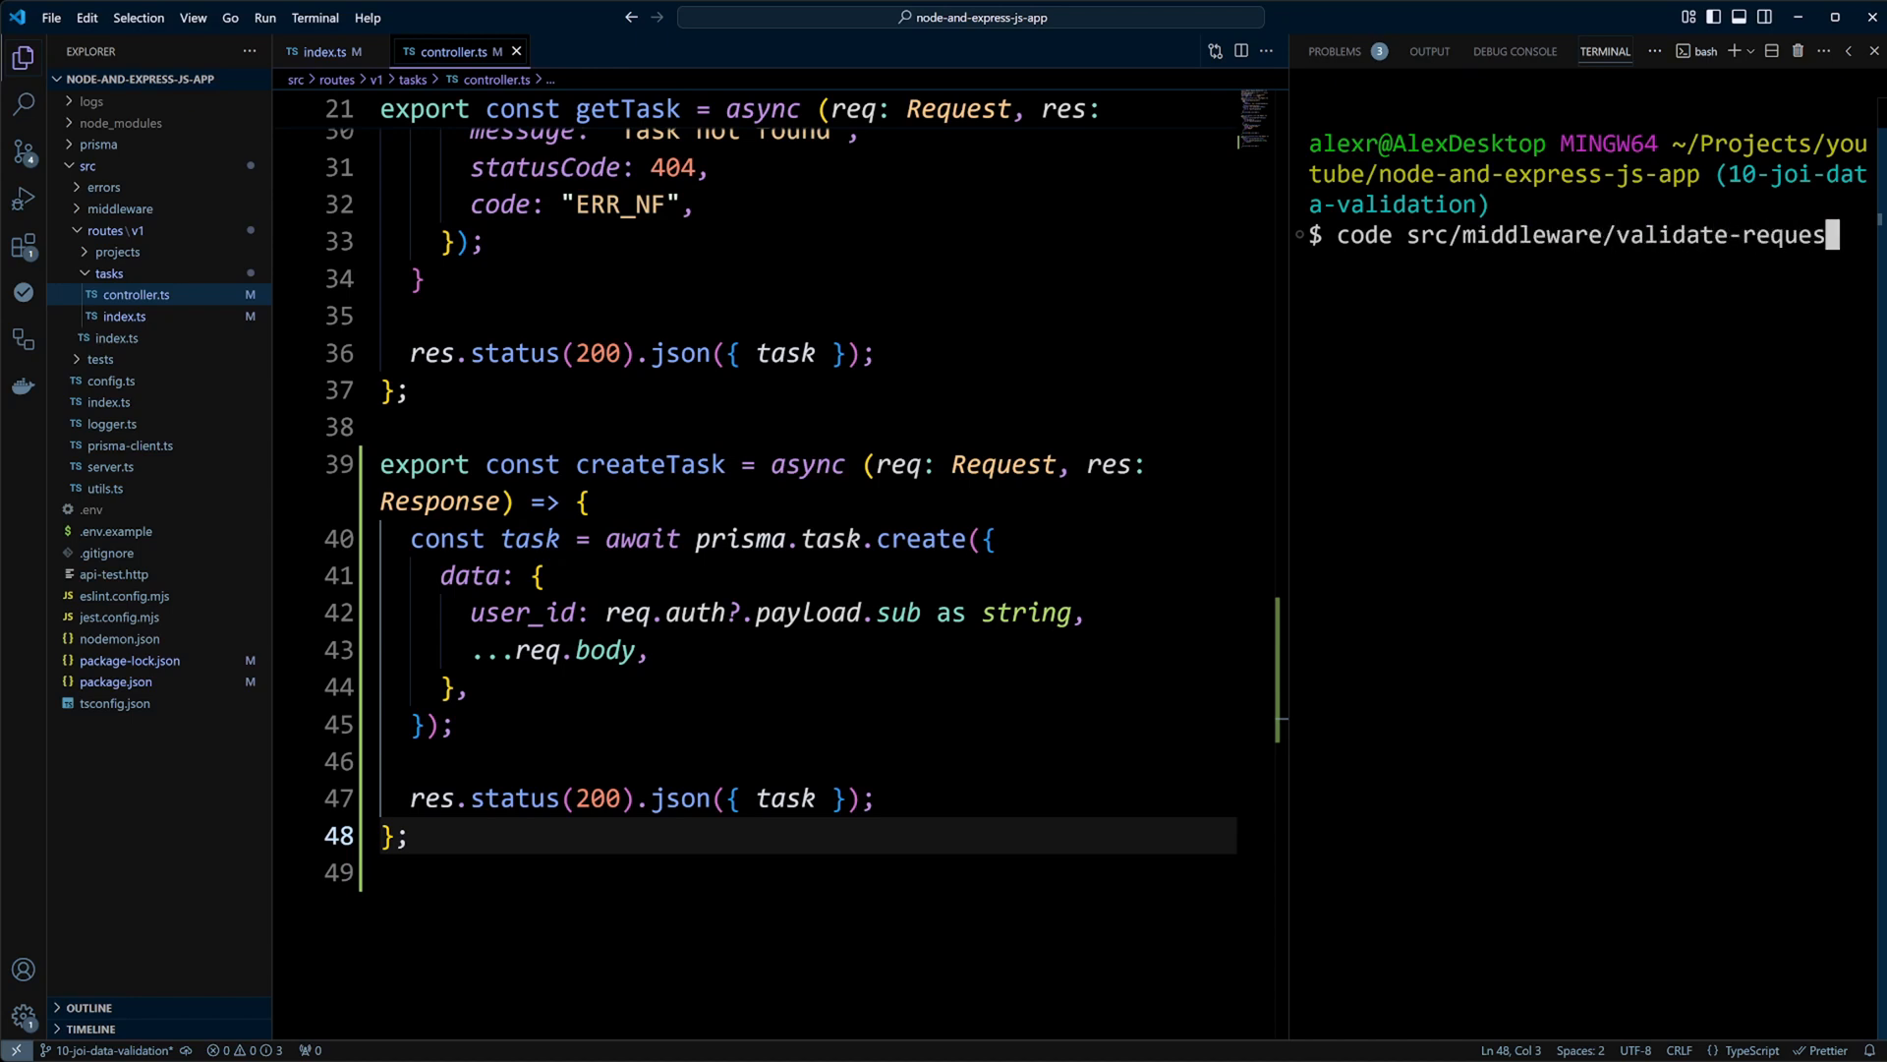
key(Enter)
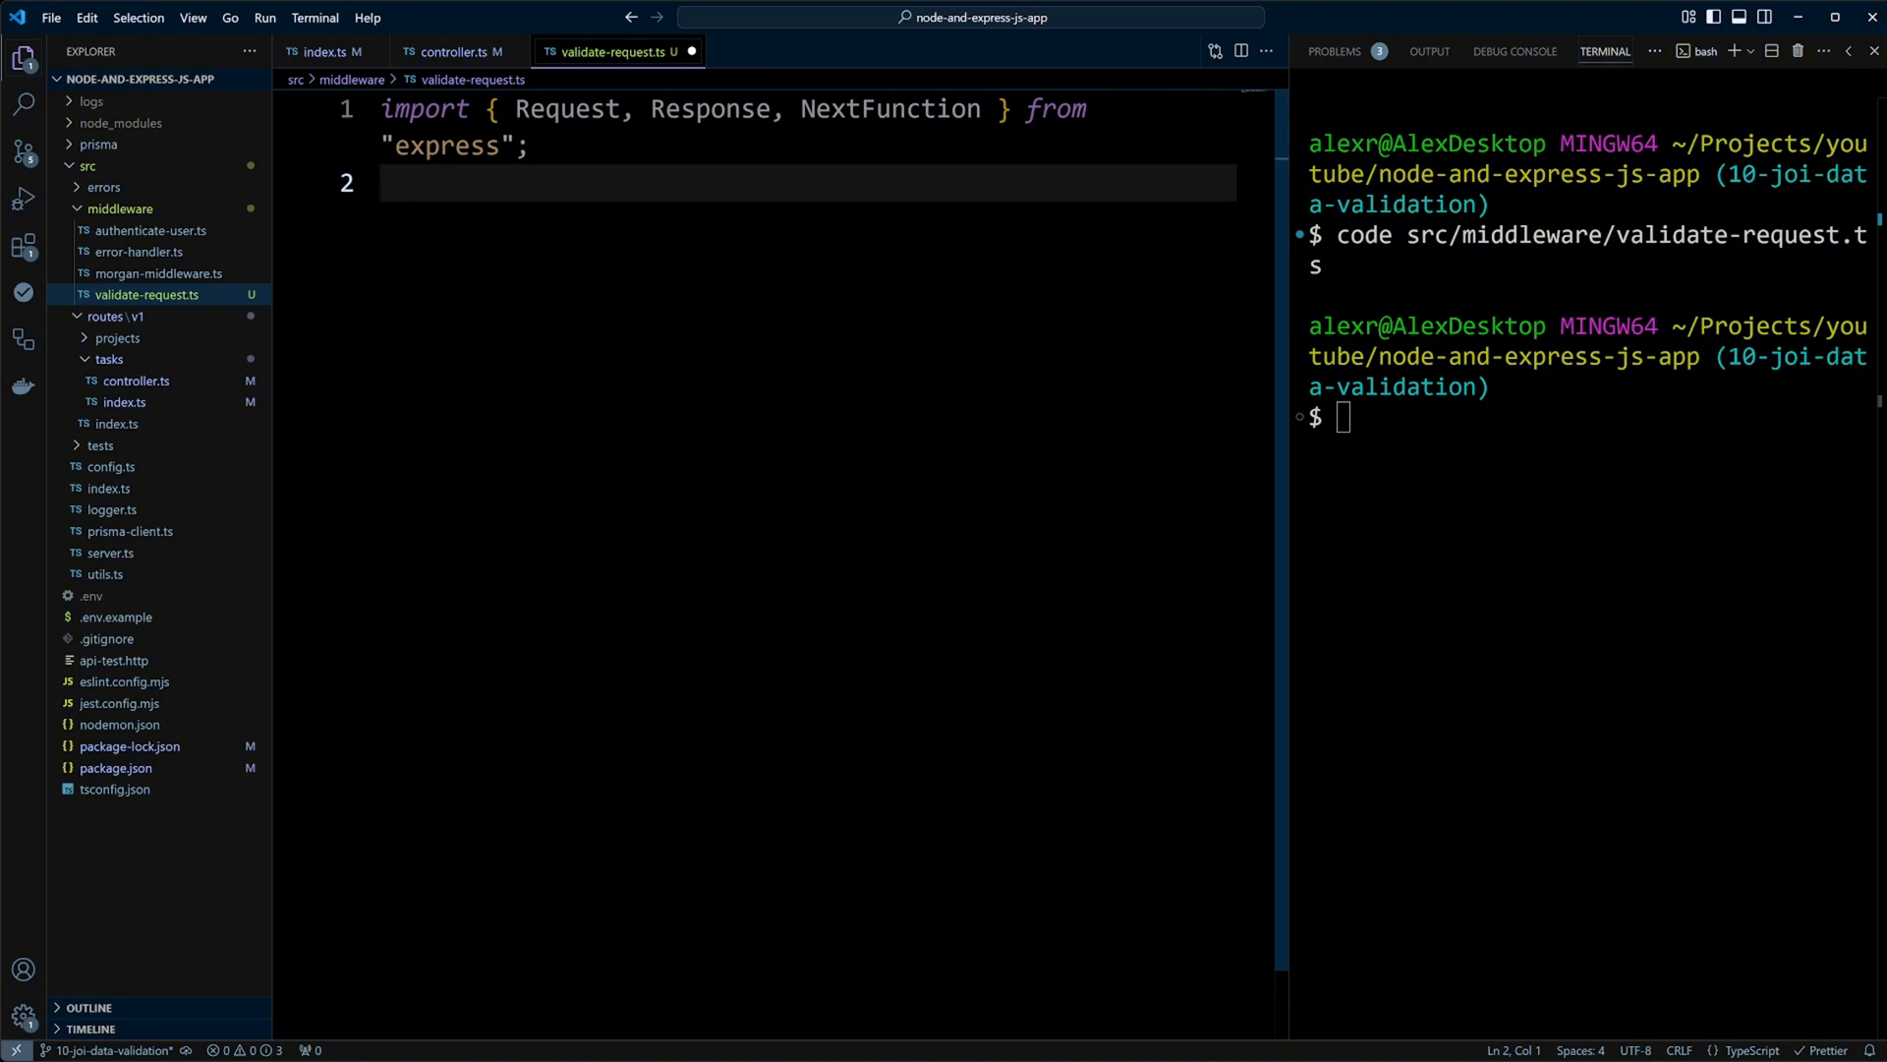
text(import { ObjectSchema } from "joi";)
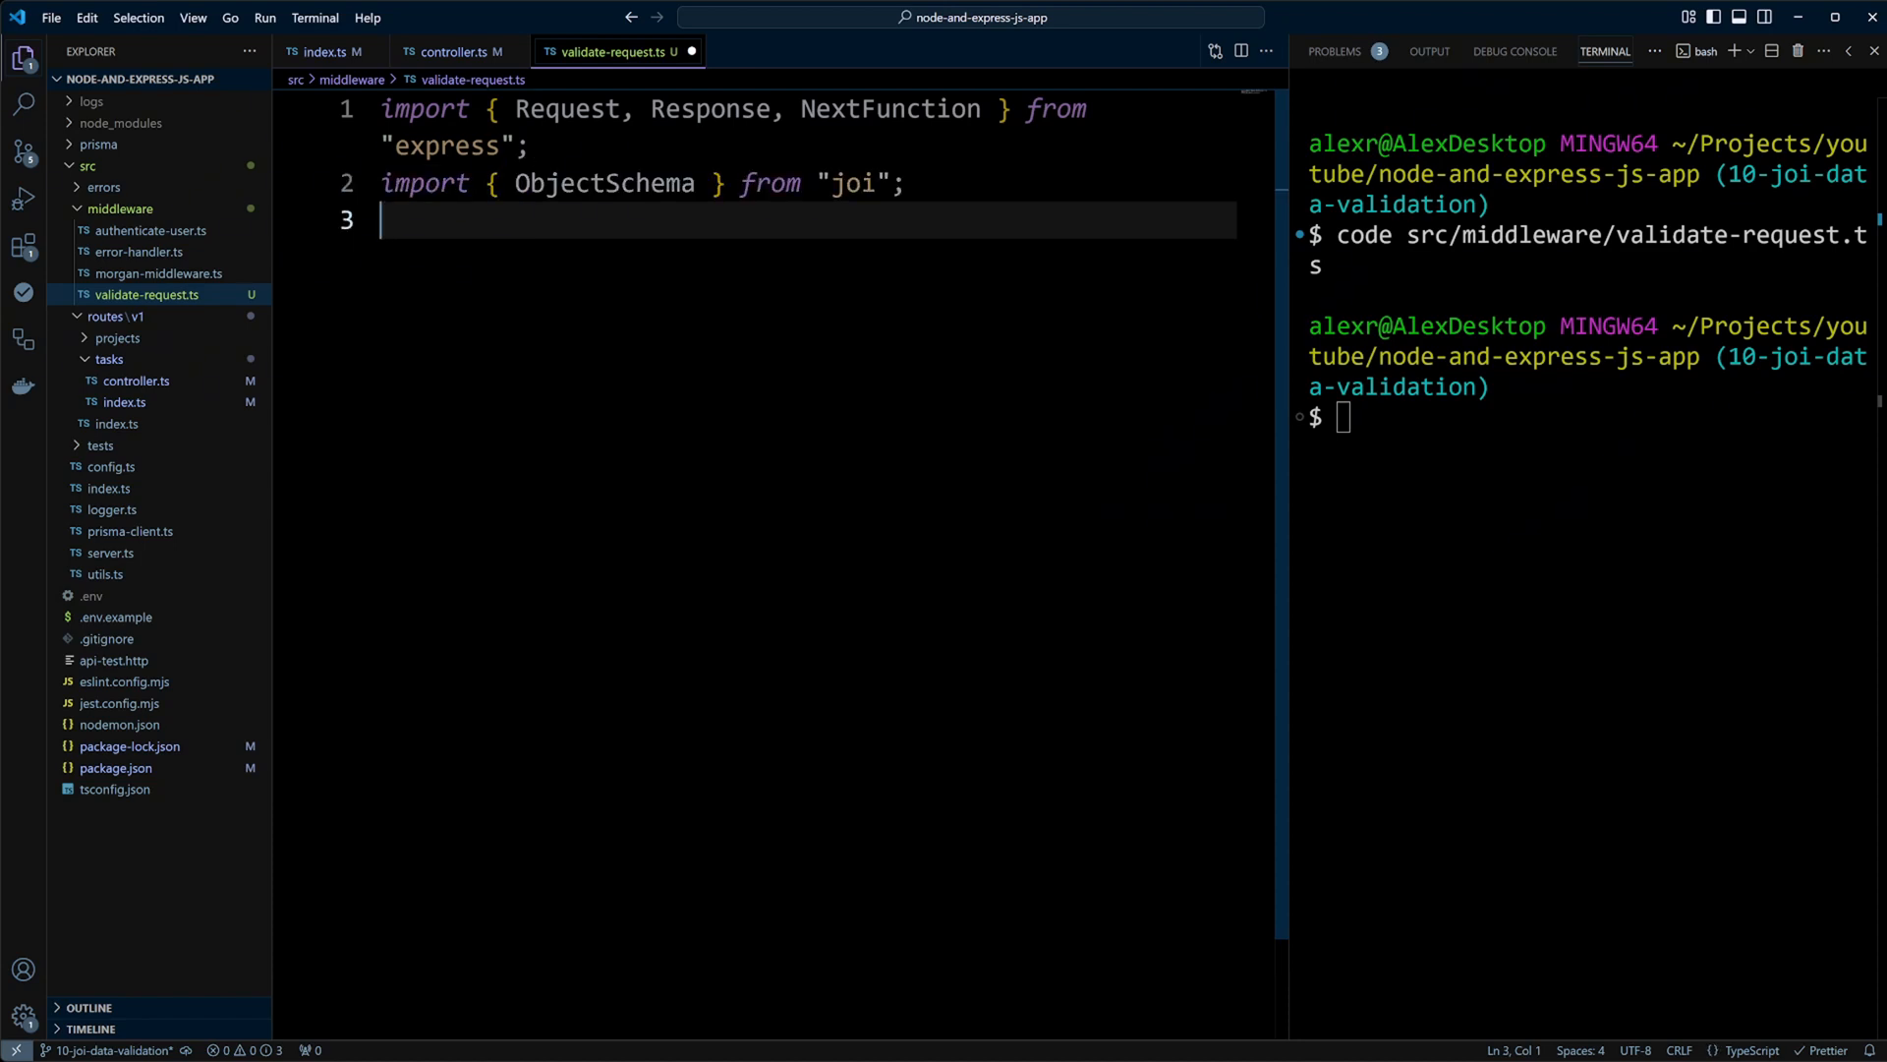
key(Enter)
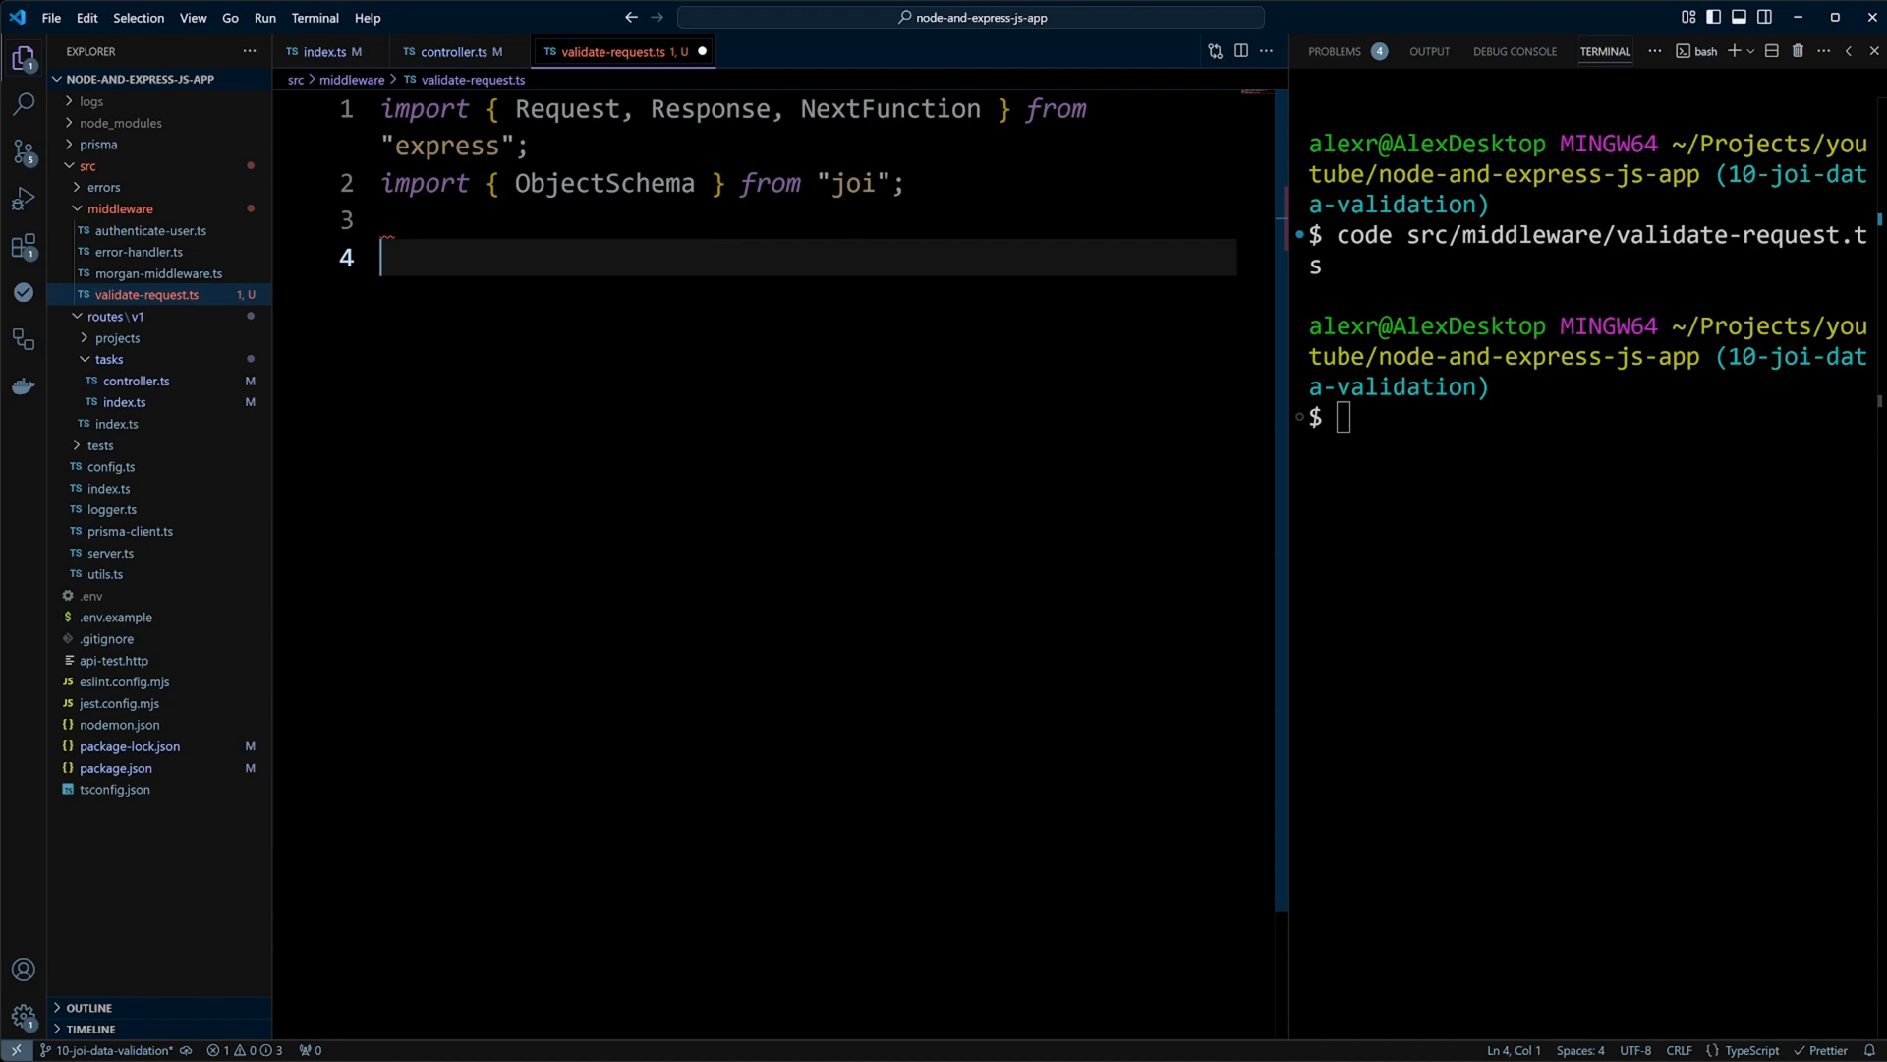
text(export default function validateRequest(schema: ObjectSchema) {)
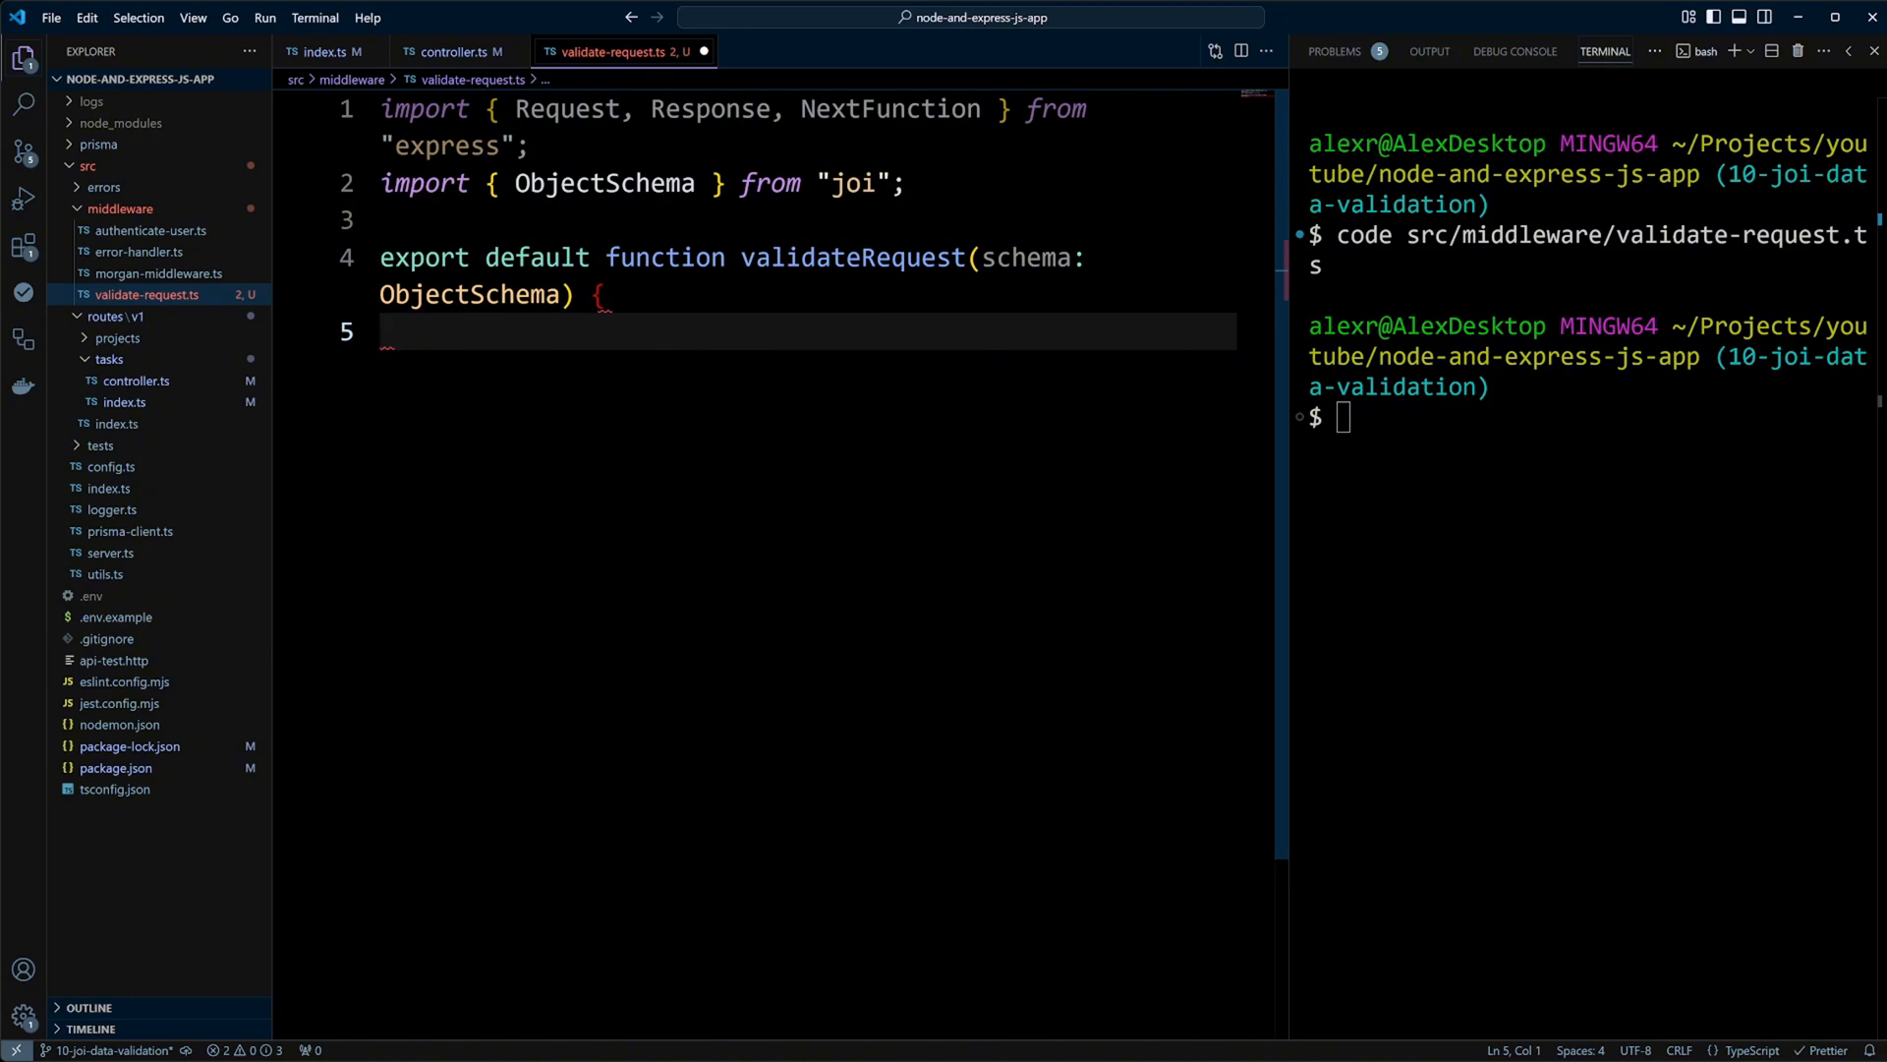
- Return an async validator validating with abortEarly false, assigning req.body, then calling next()
text(return async function validator()
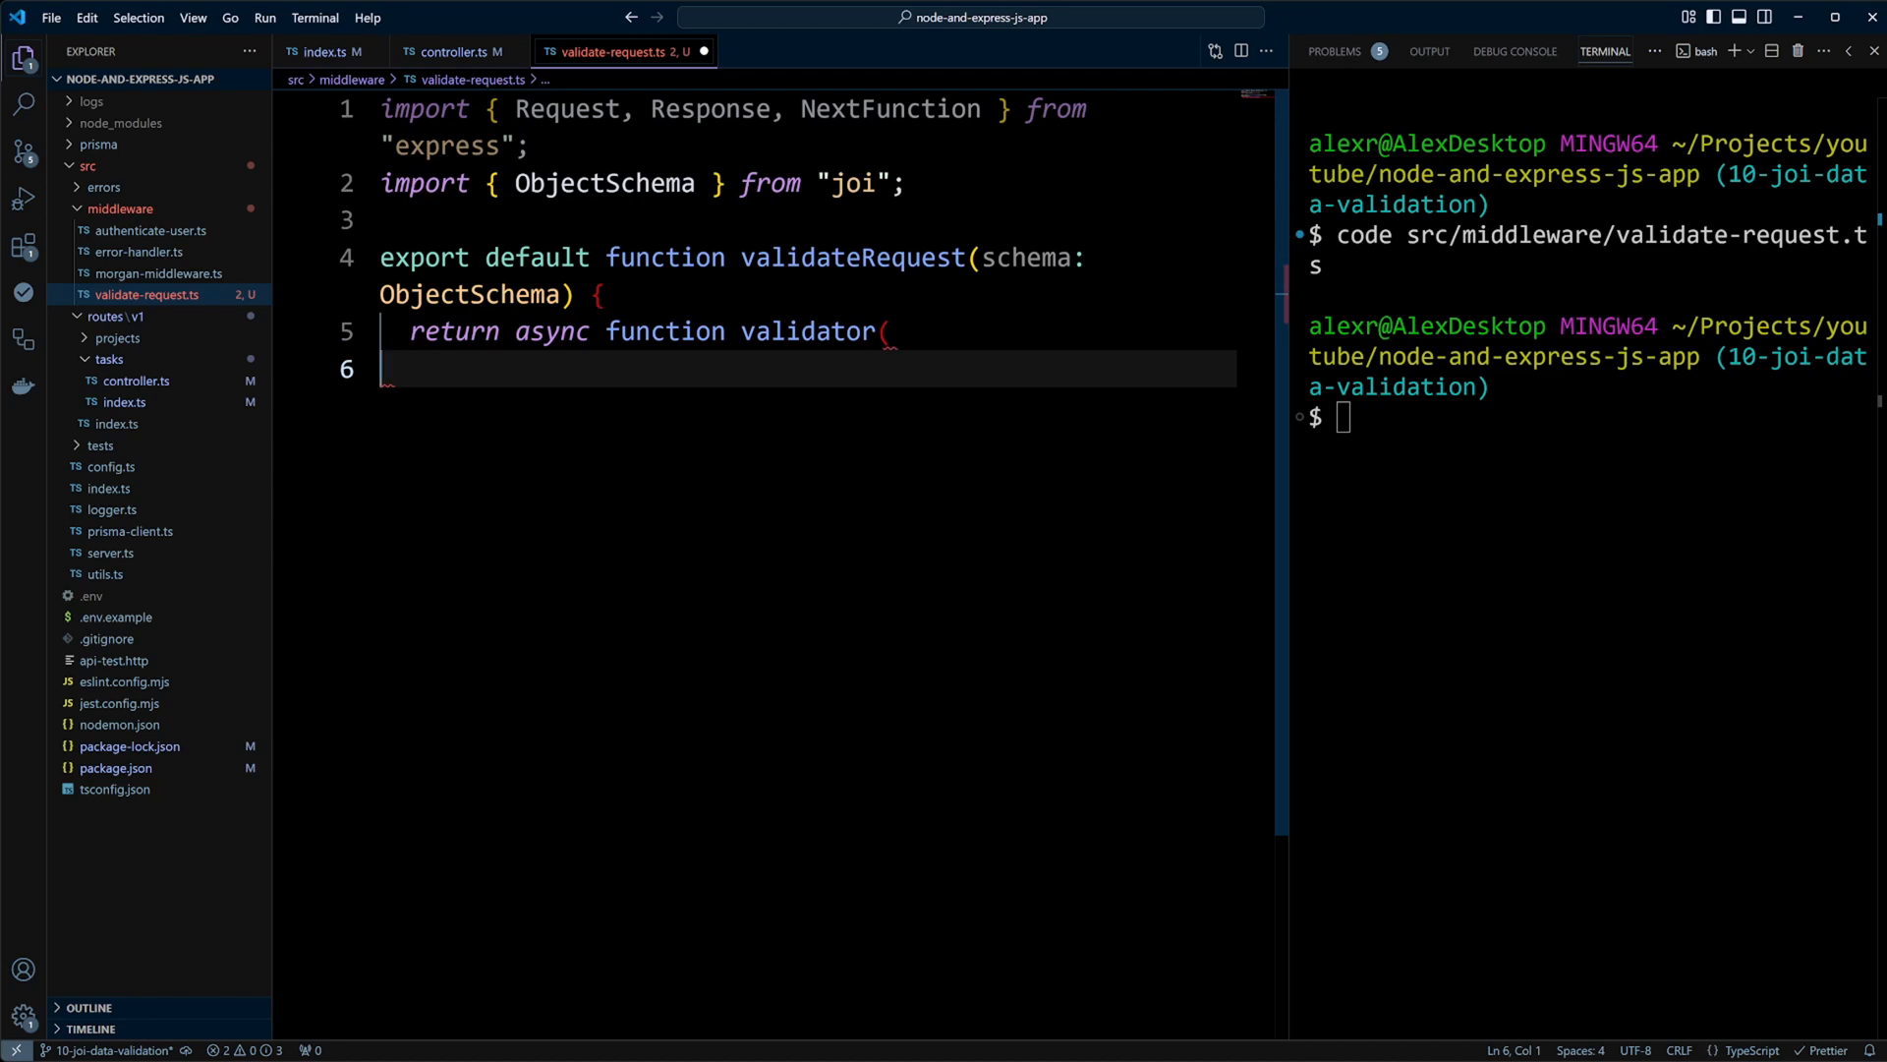
text(req: Request,)
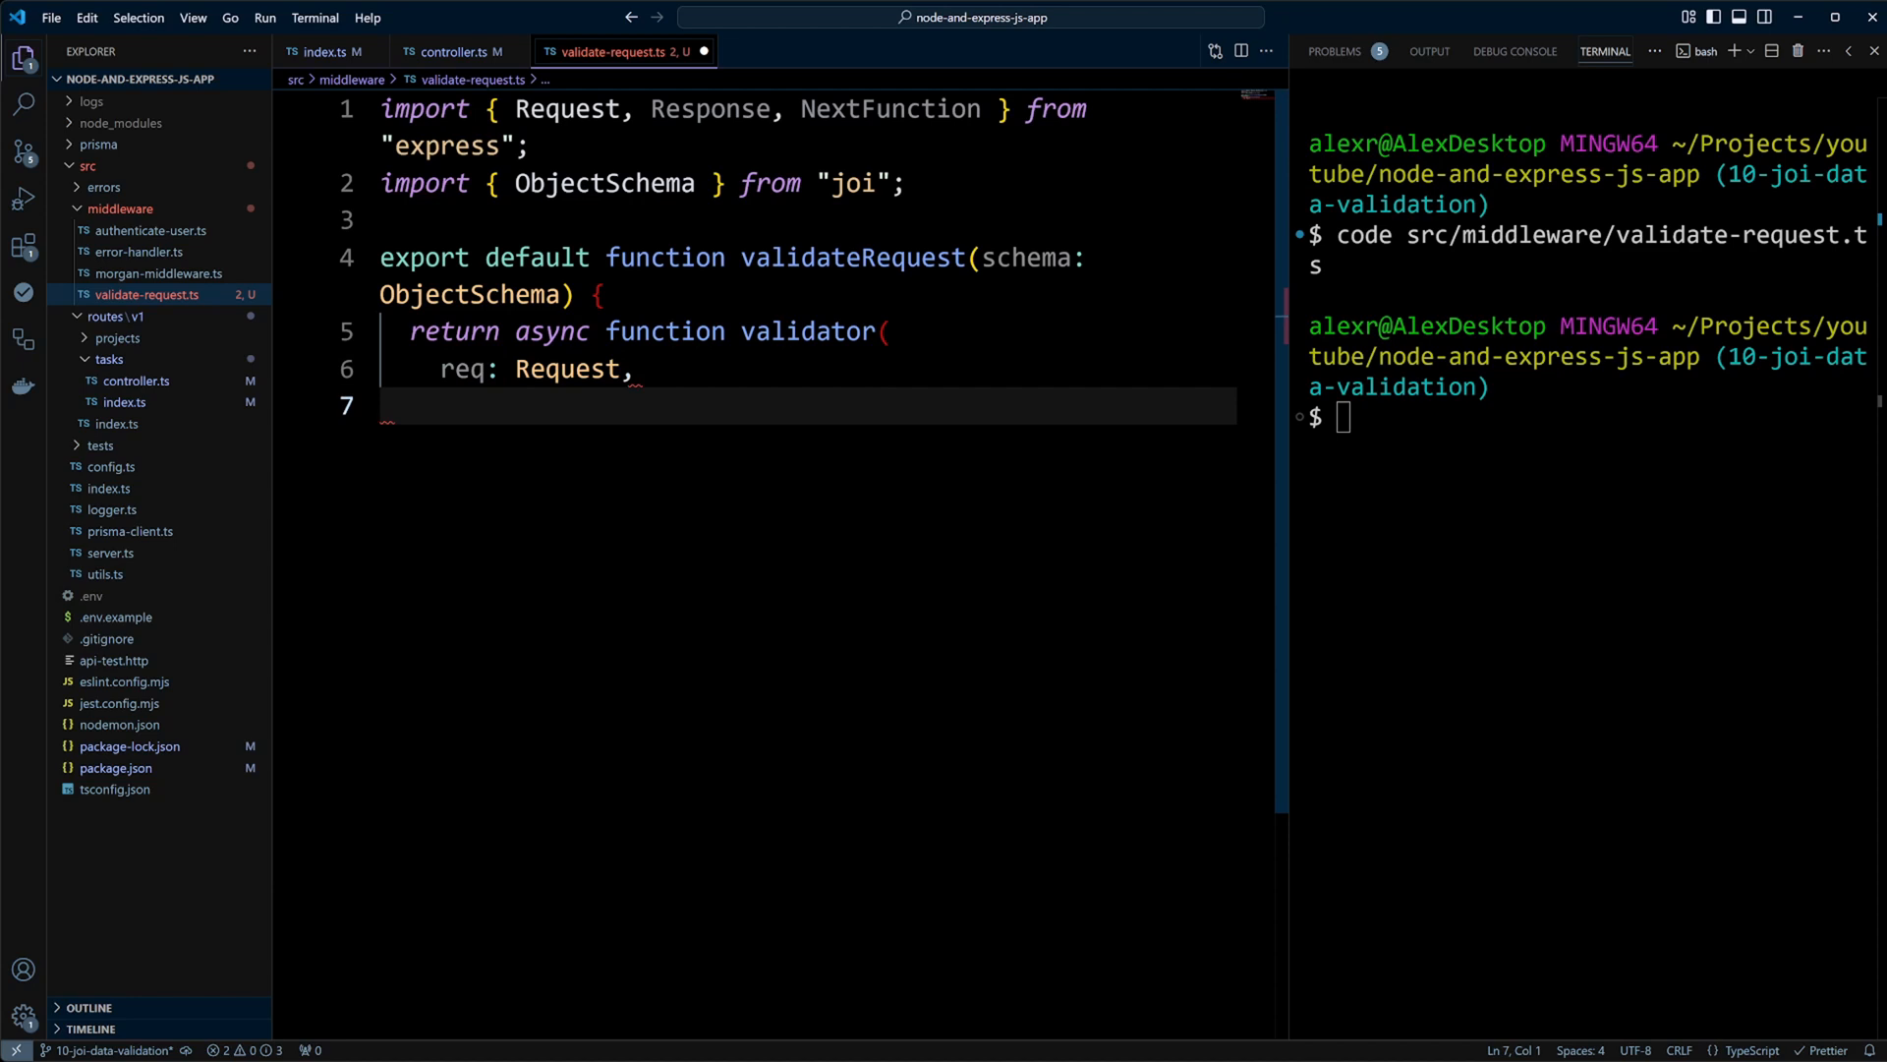
text(res: Response,)
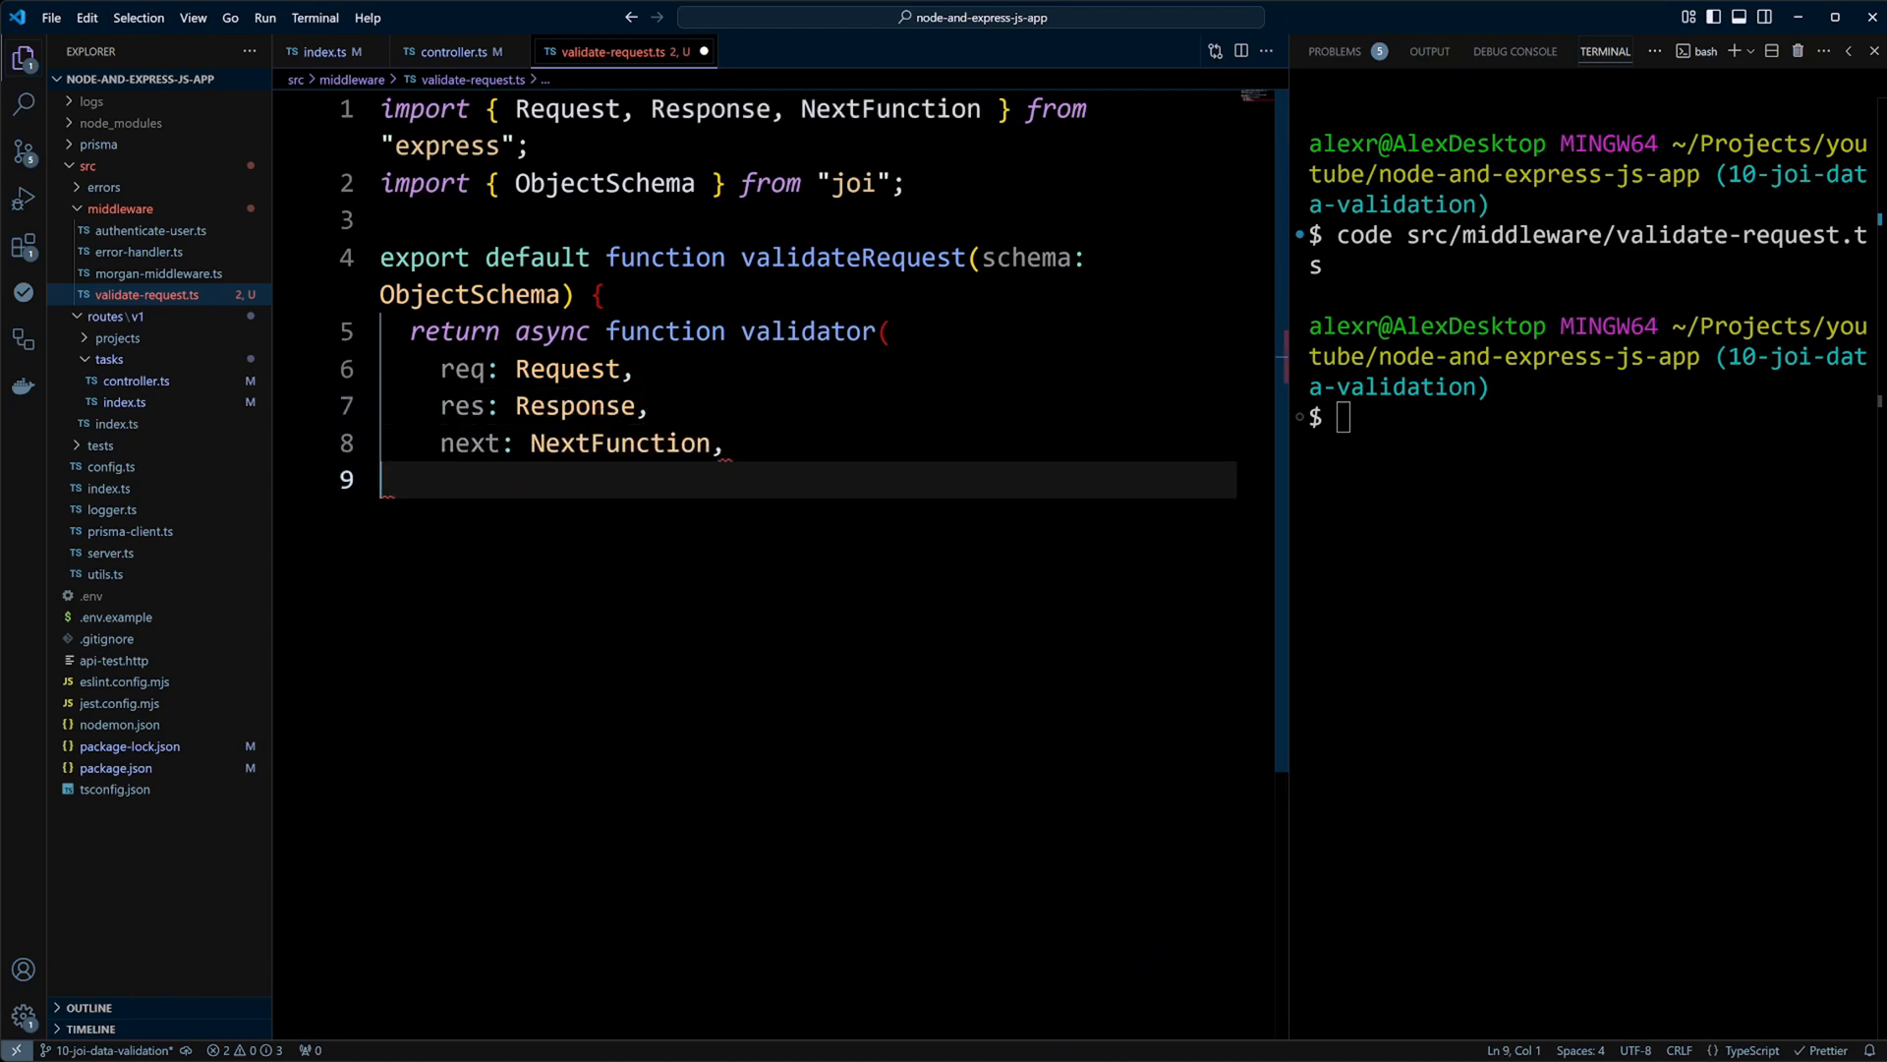
text() {)
text(const validated = await schema.validateAsync(req.body, {)
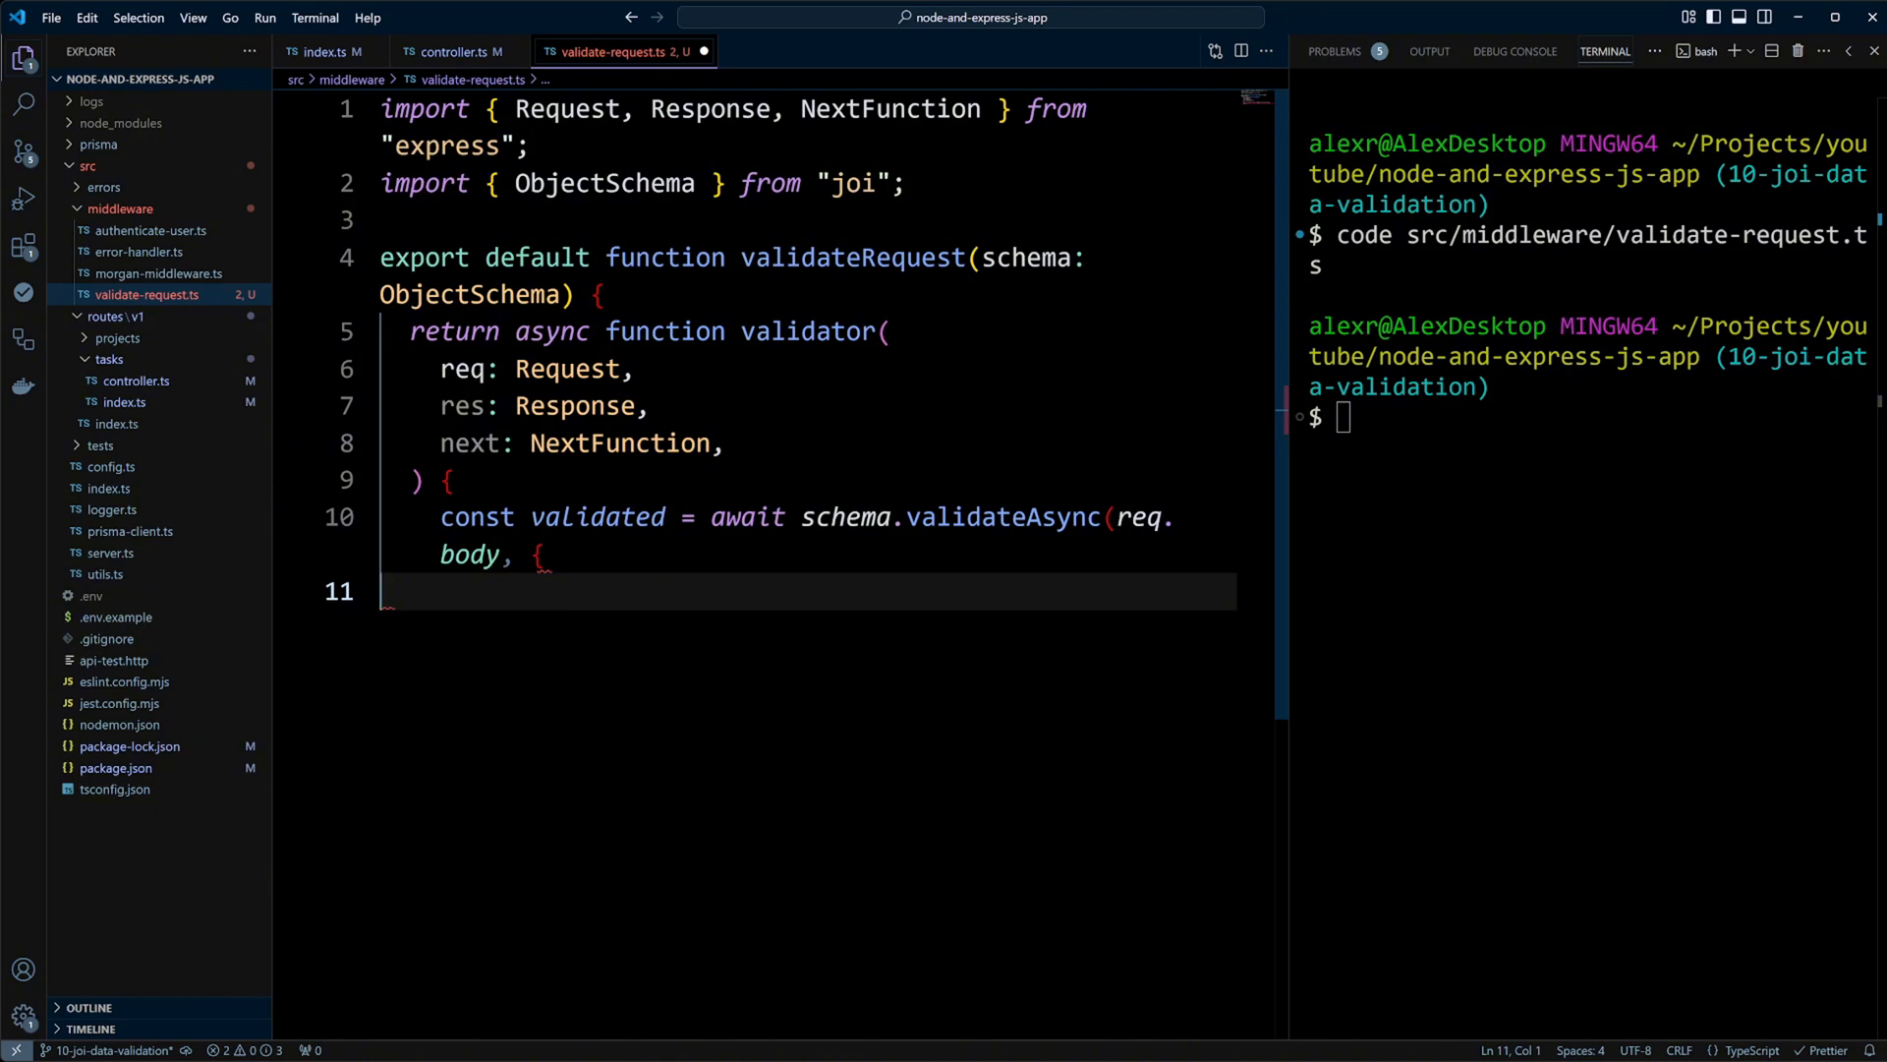
text(abortEarly: false,)
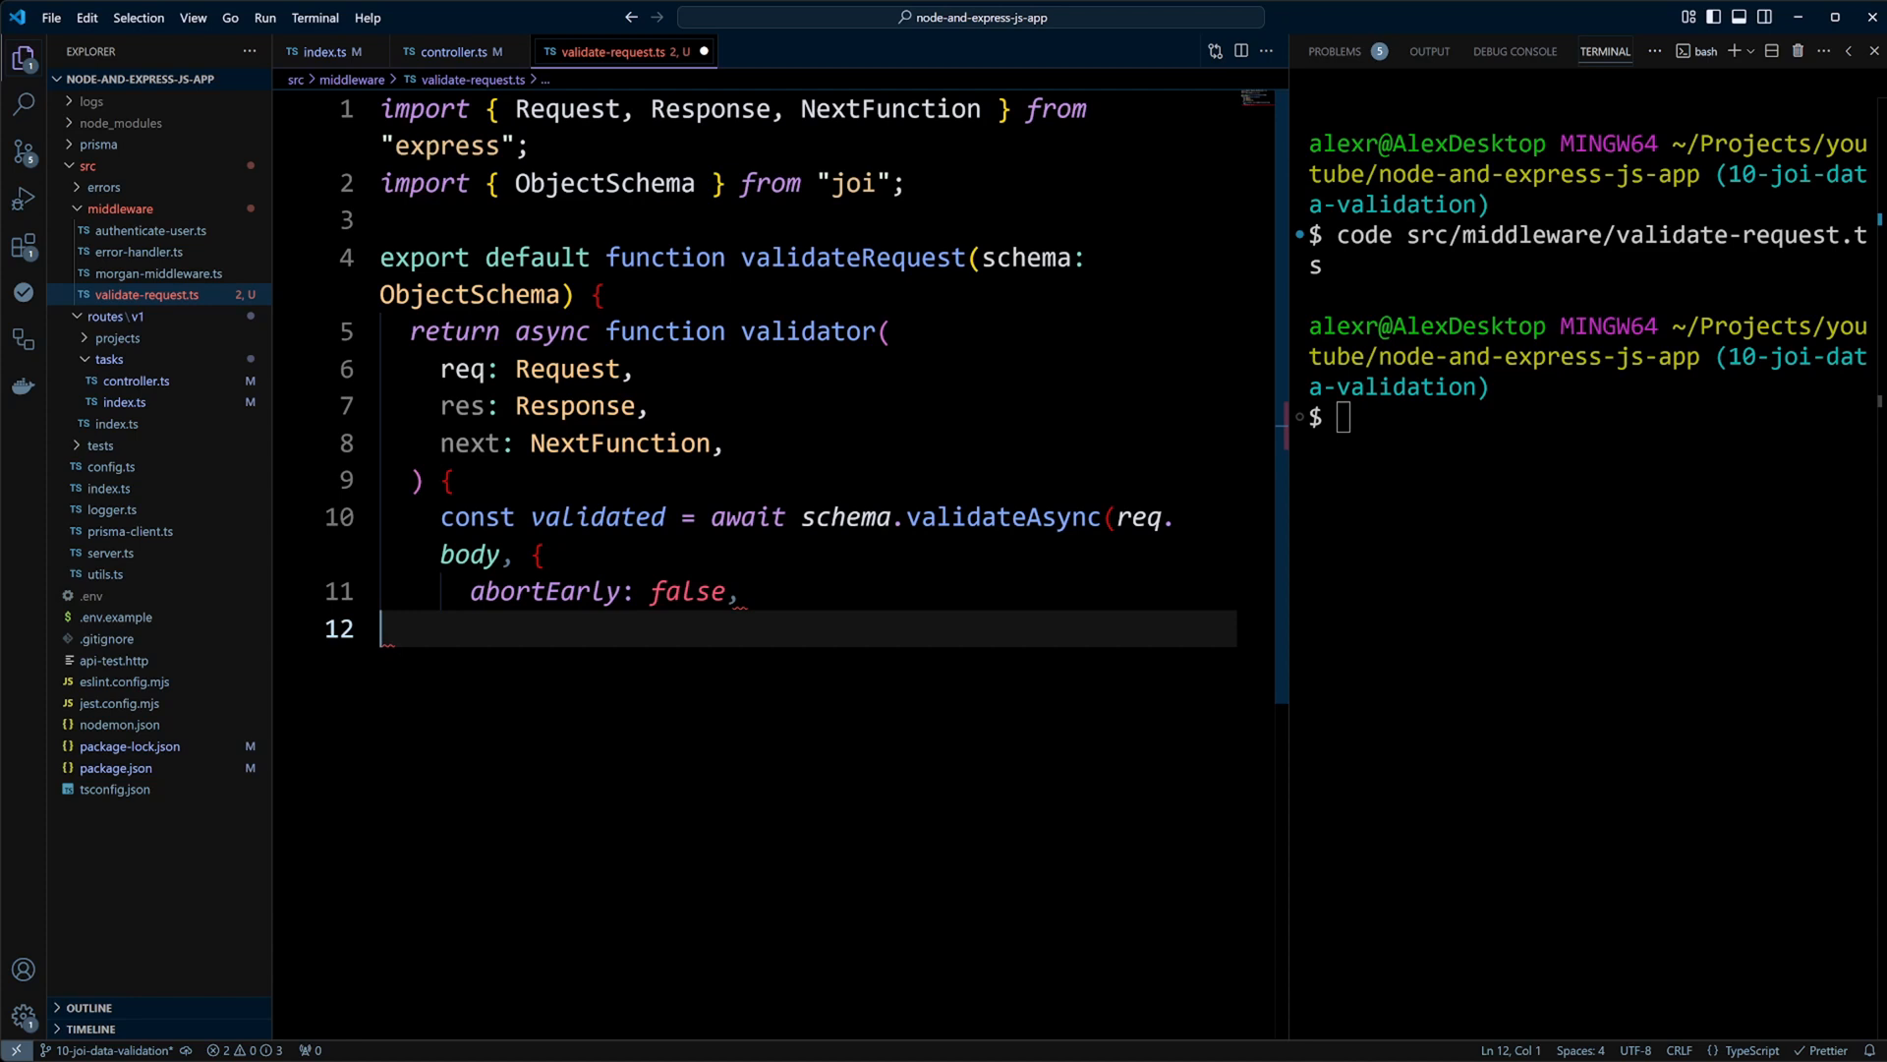
text(});)
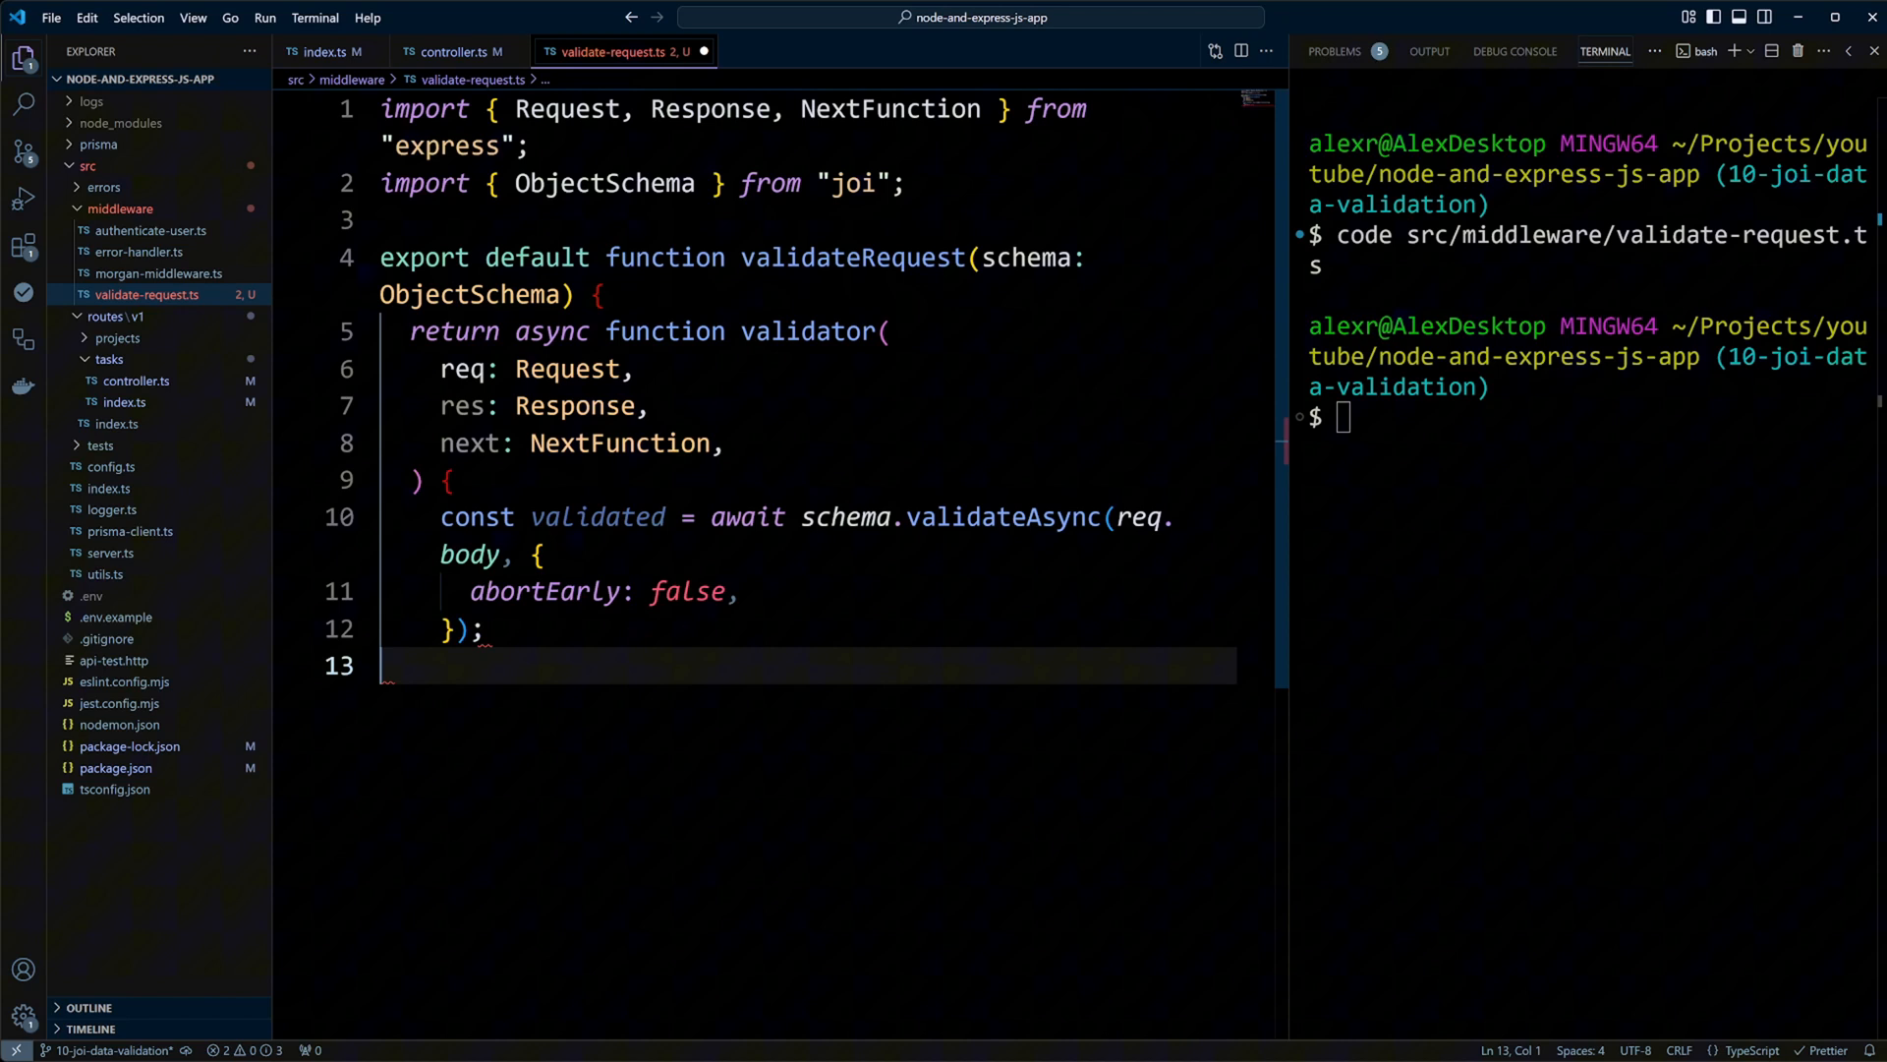
text(req.body = validated;)
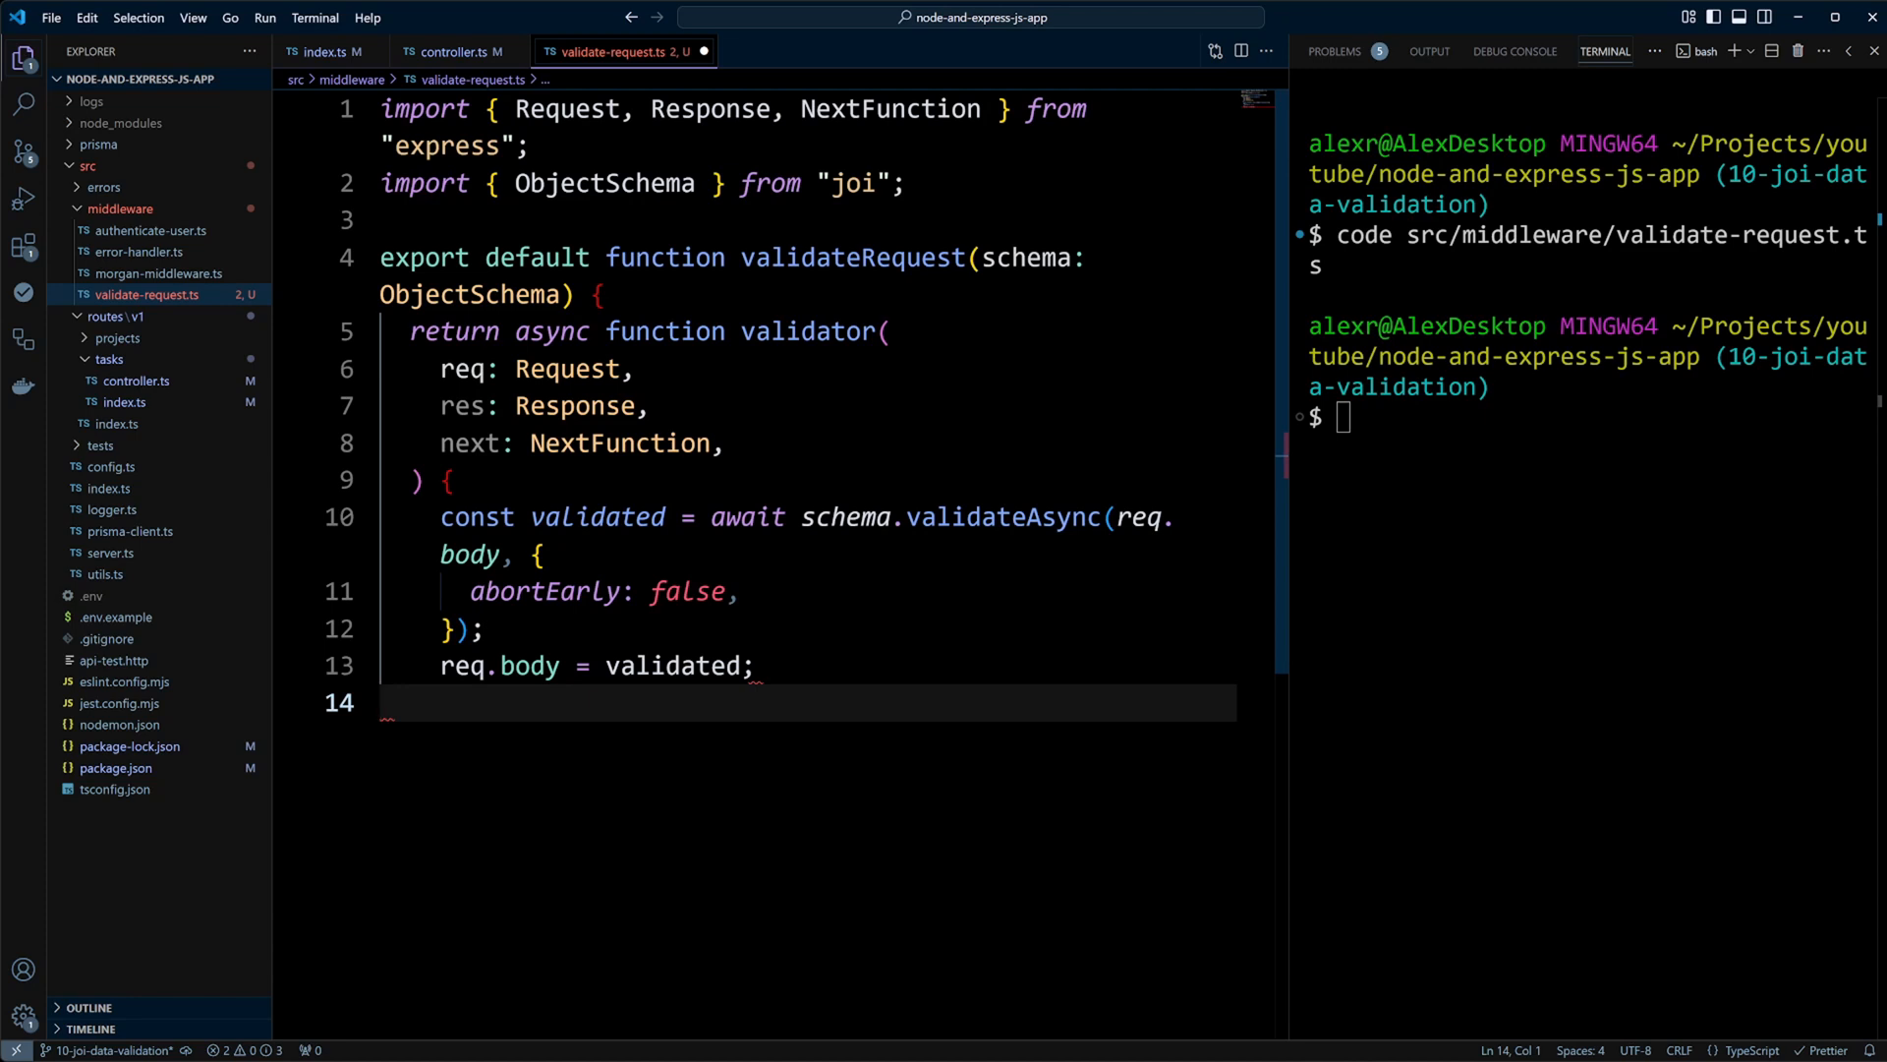
text(next();)
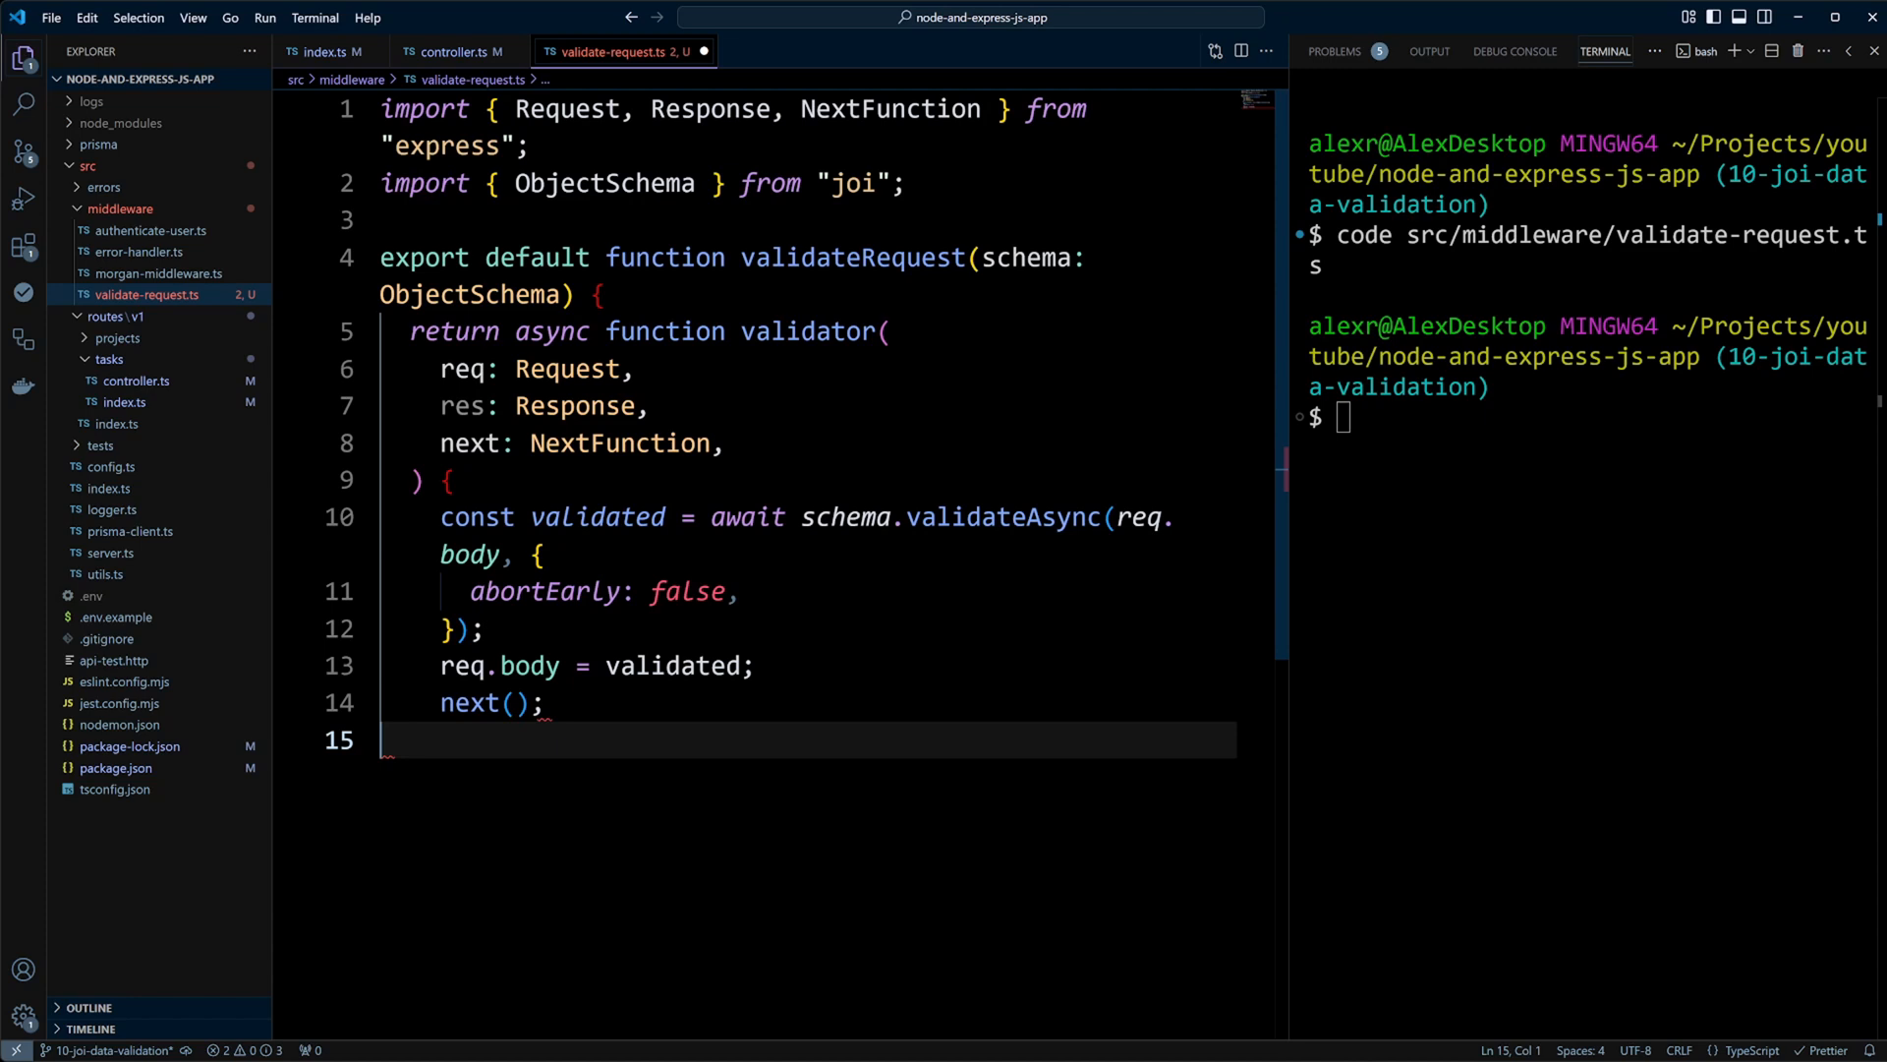
text(};)
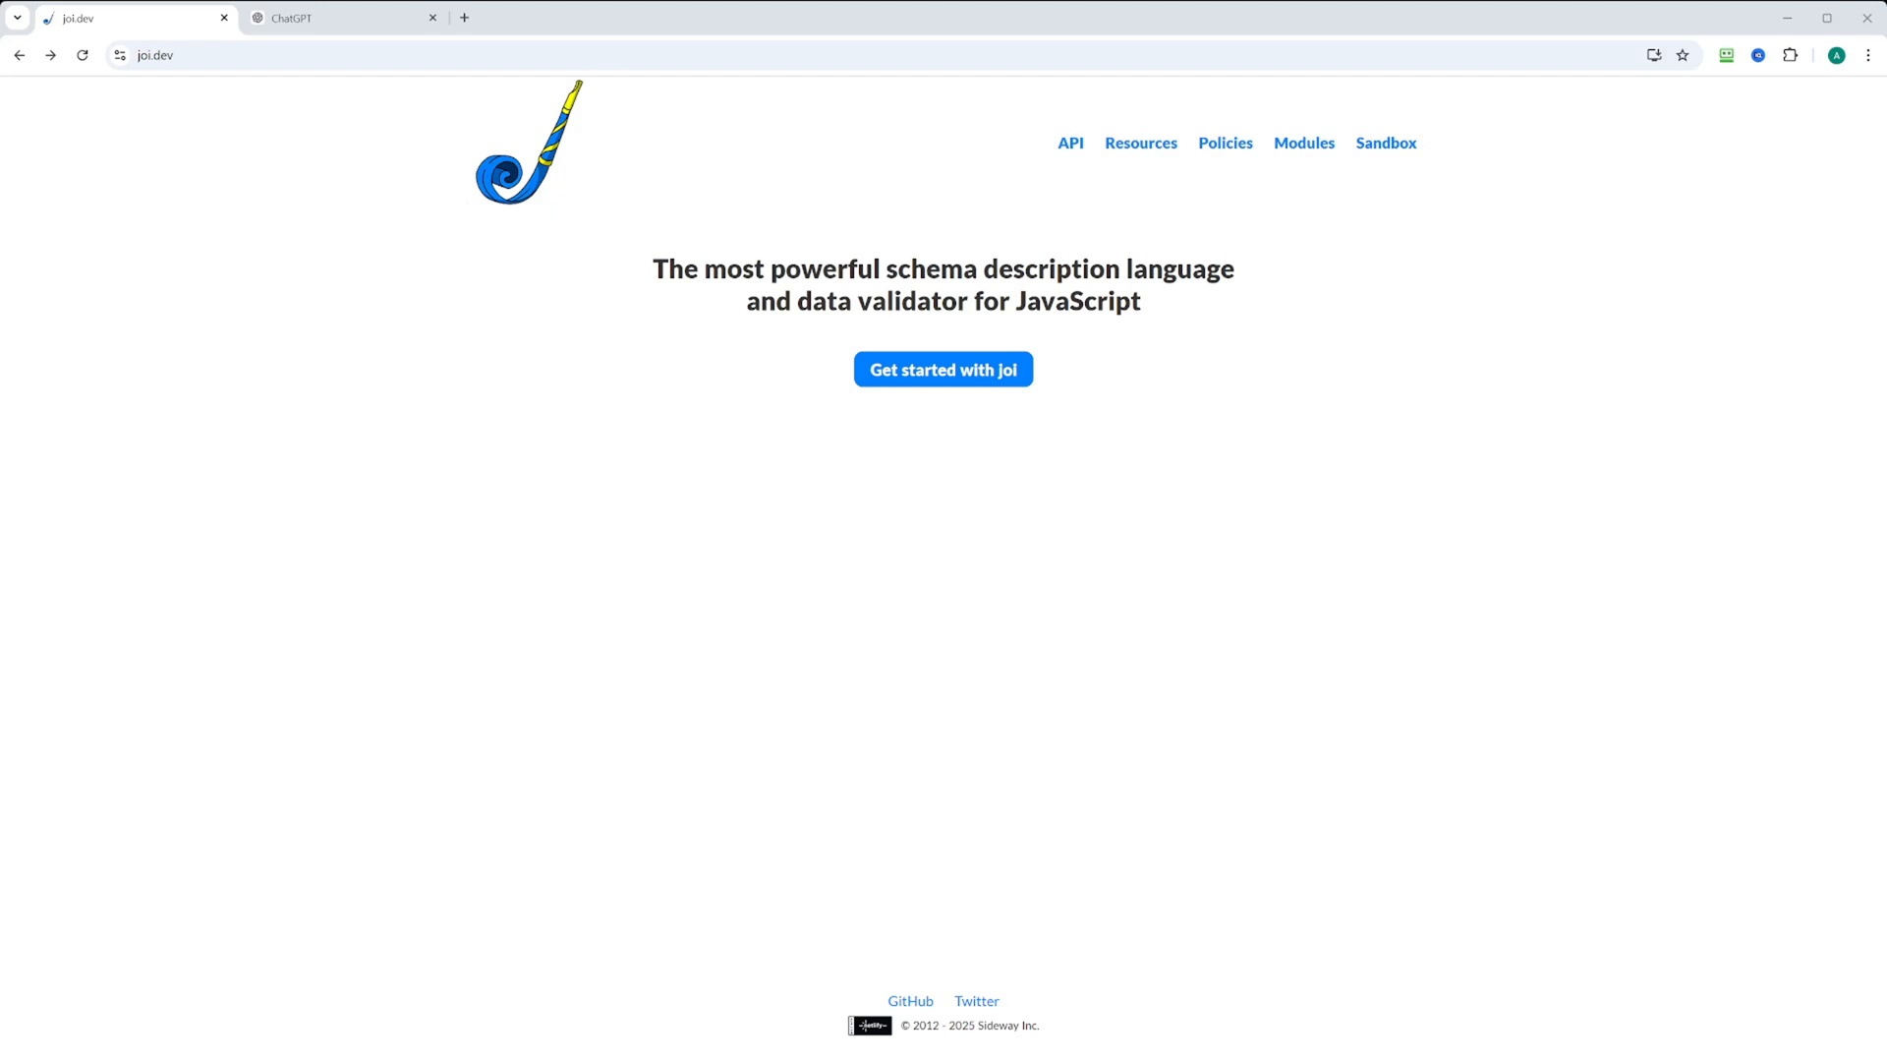
- Open the API page on joi.dev and scroll through the Introduction example
click(1070, 143)
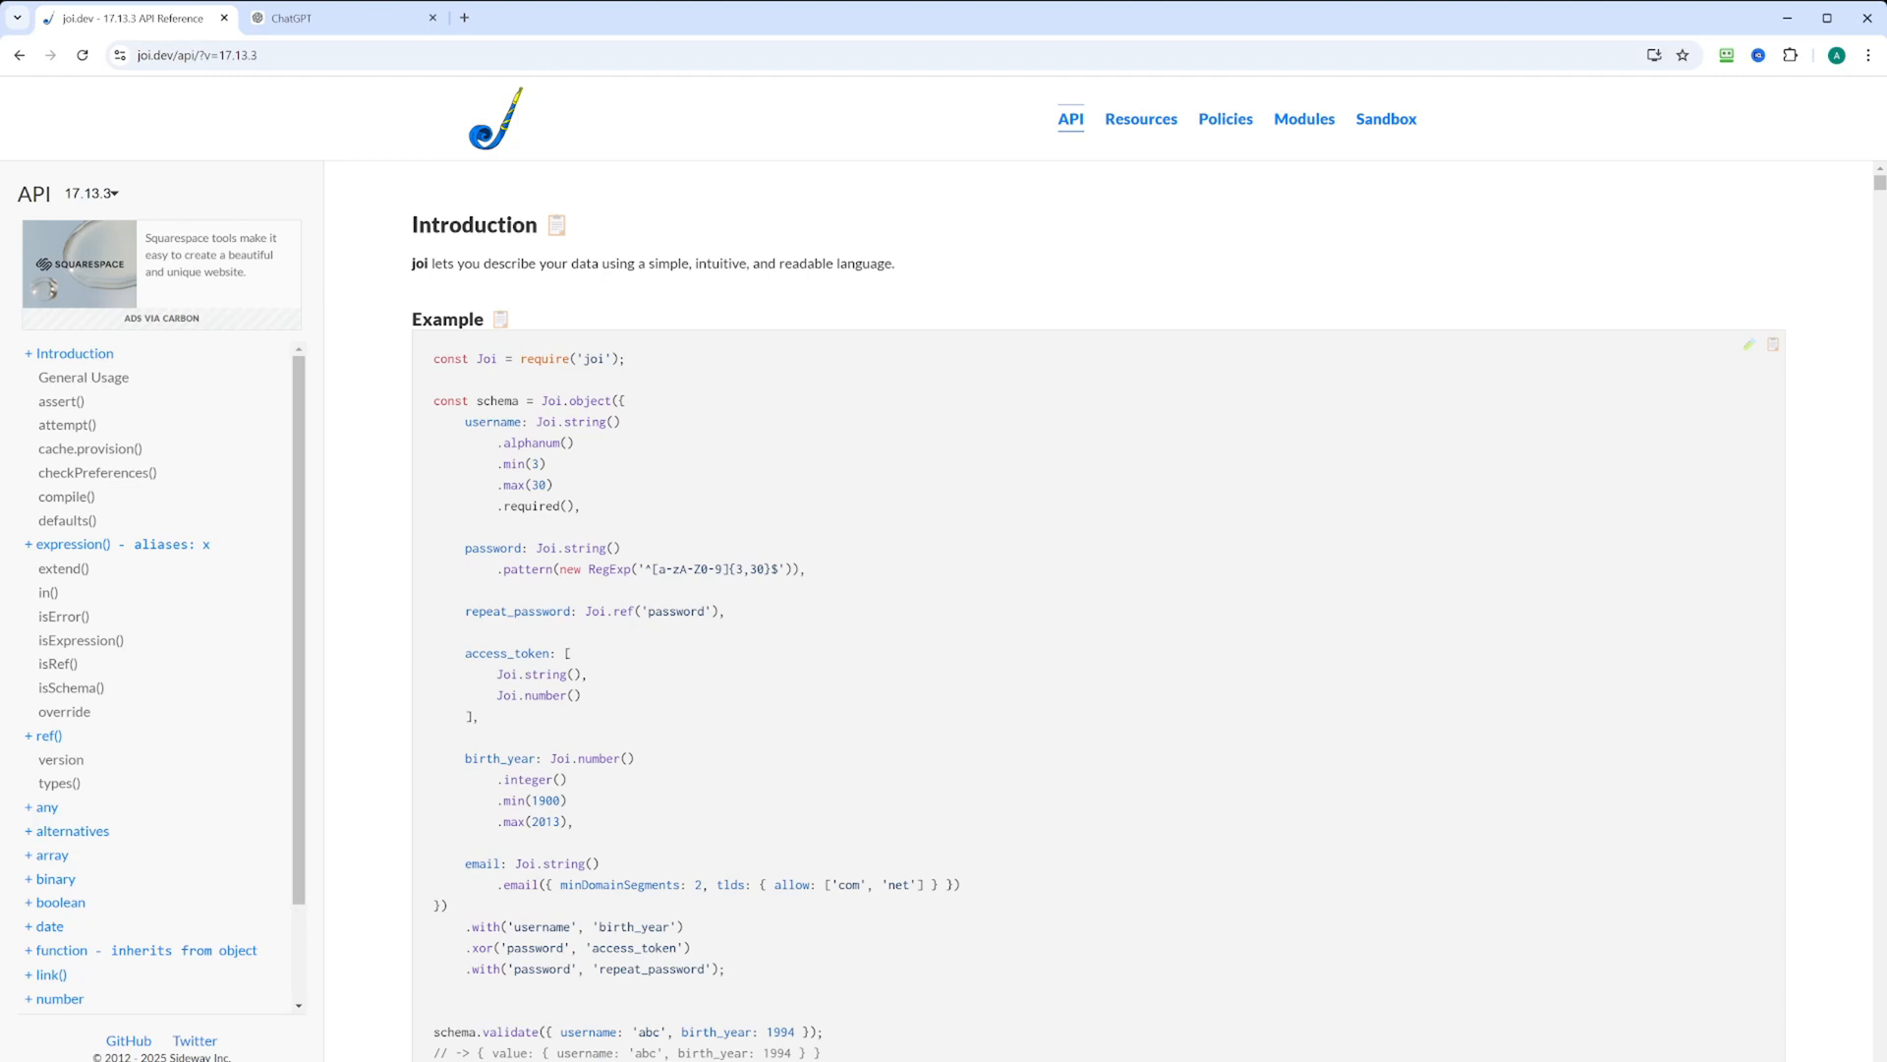
scroll(down, 3)
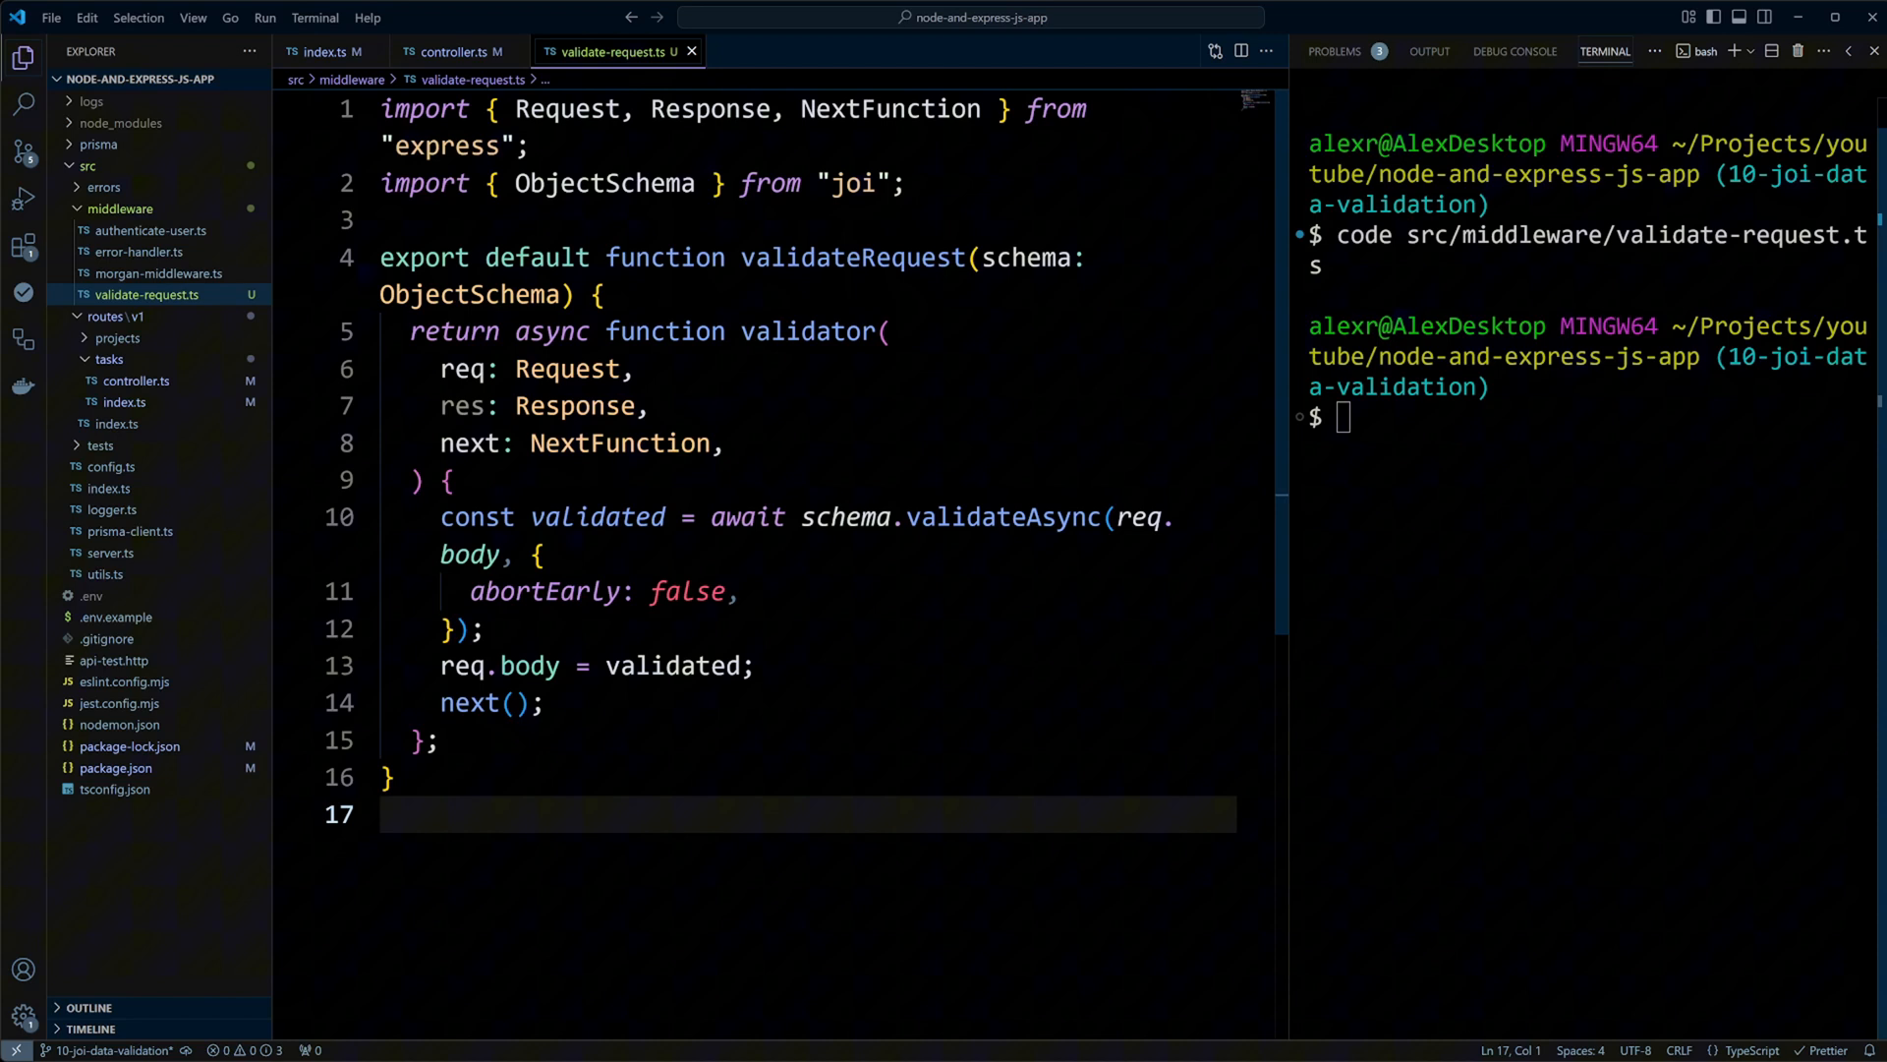
- Create src/data/request-schemas.ts from the terminal with the code command
text(code src)
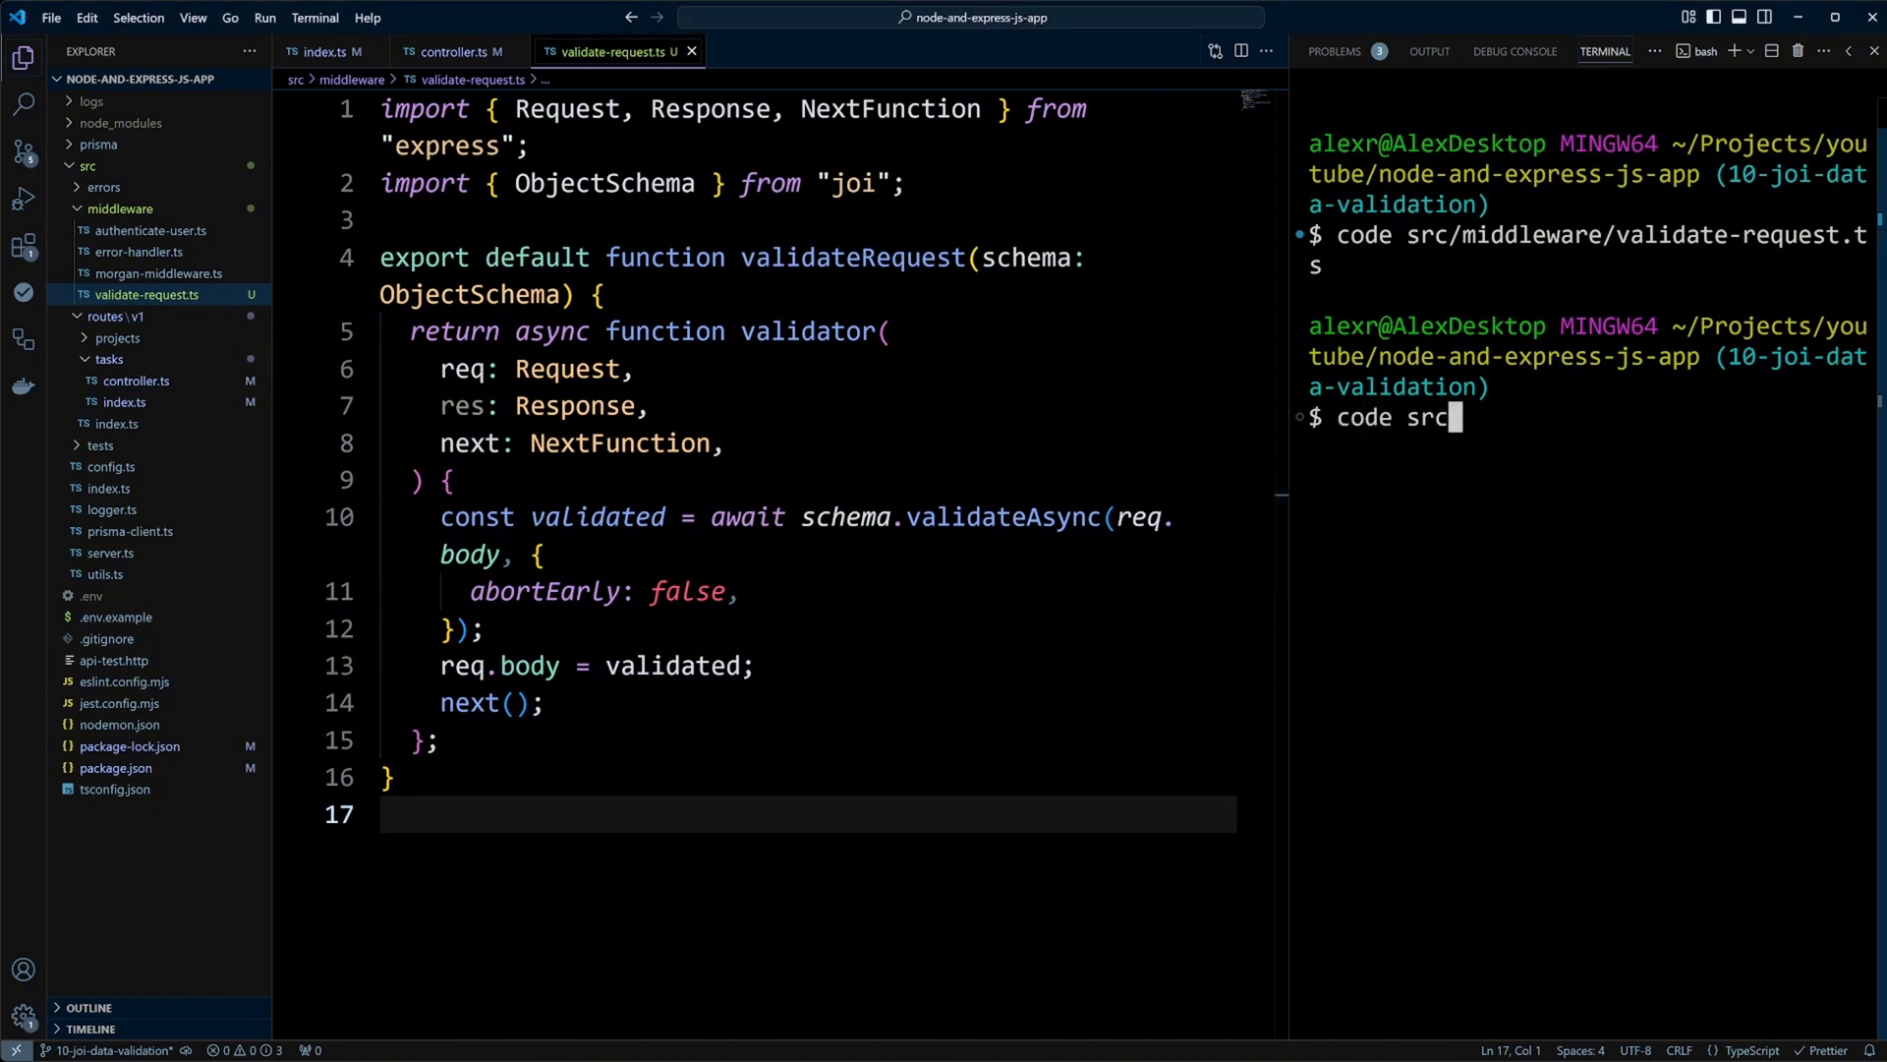
text(/data/reques)
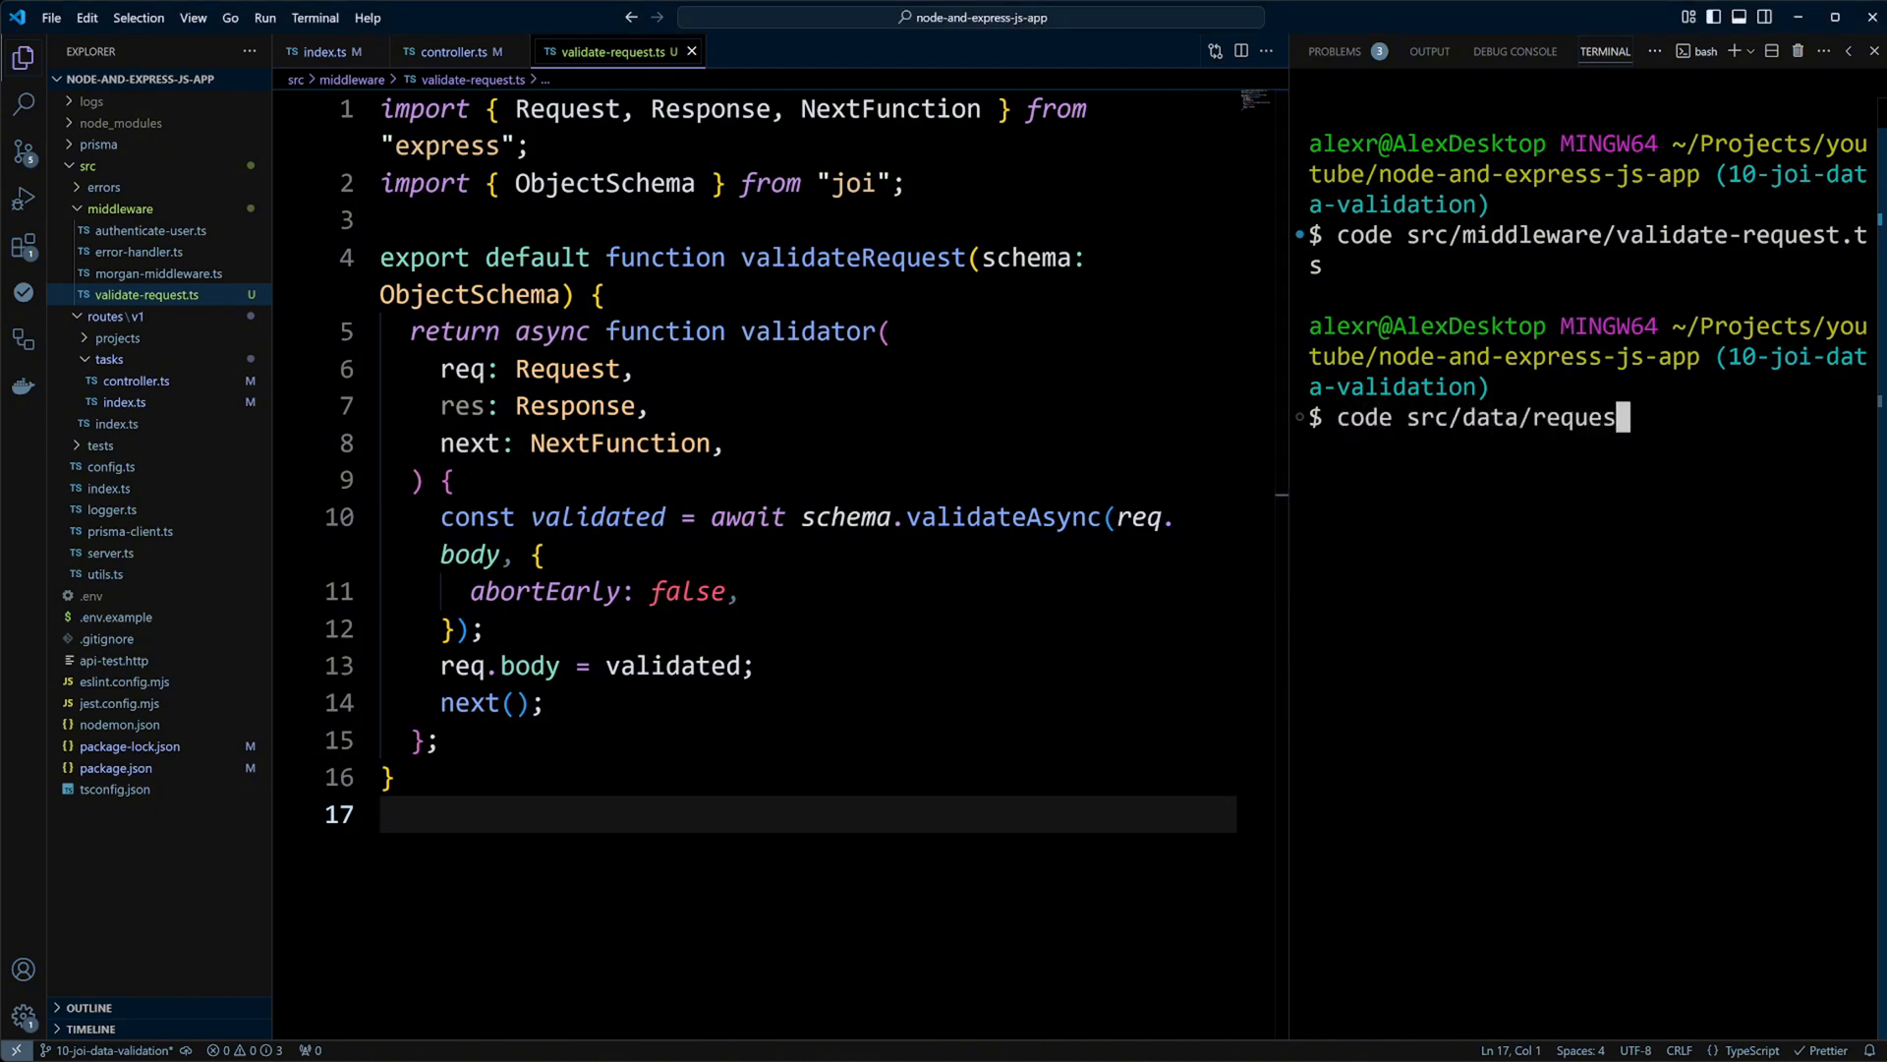
text(t-schemas)
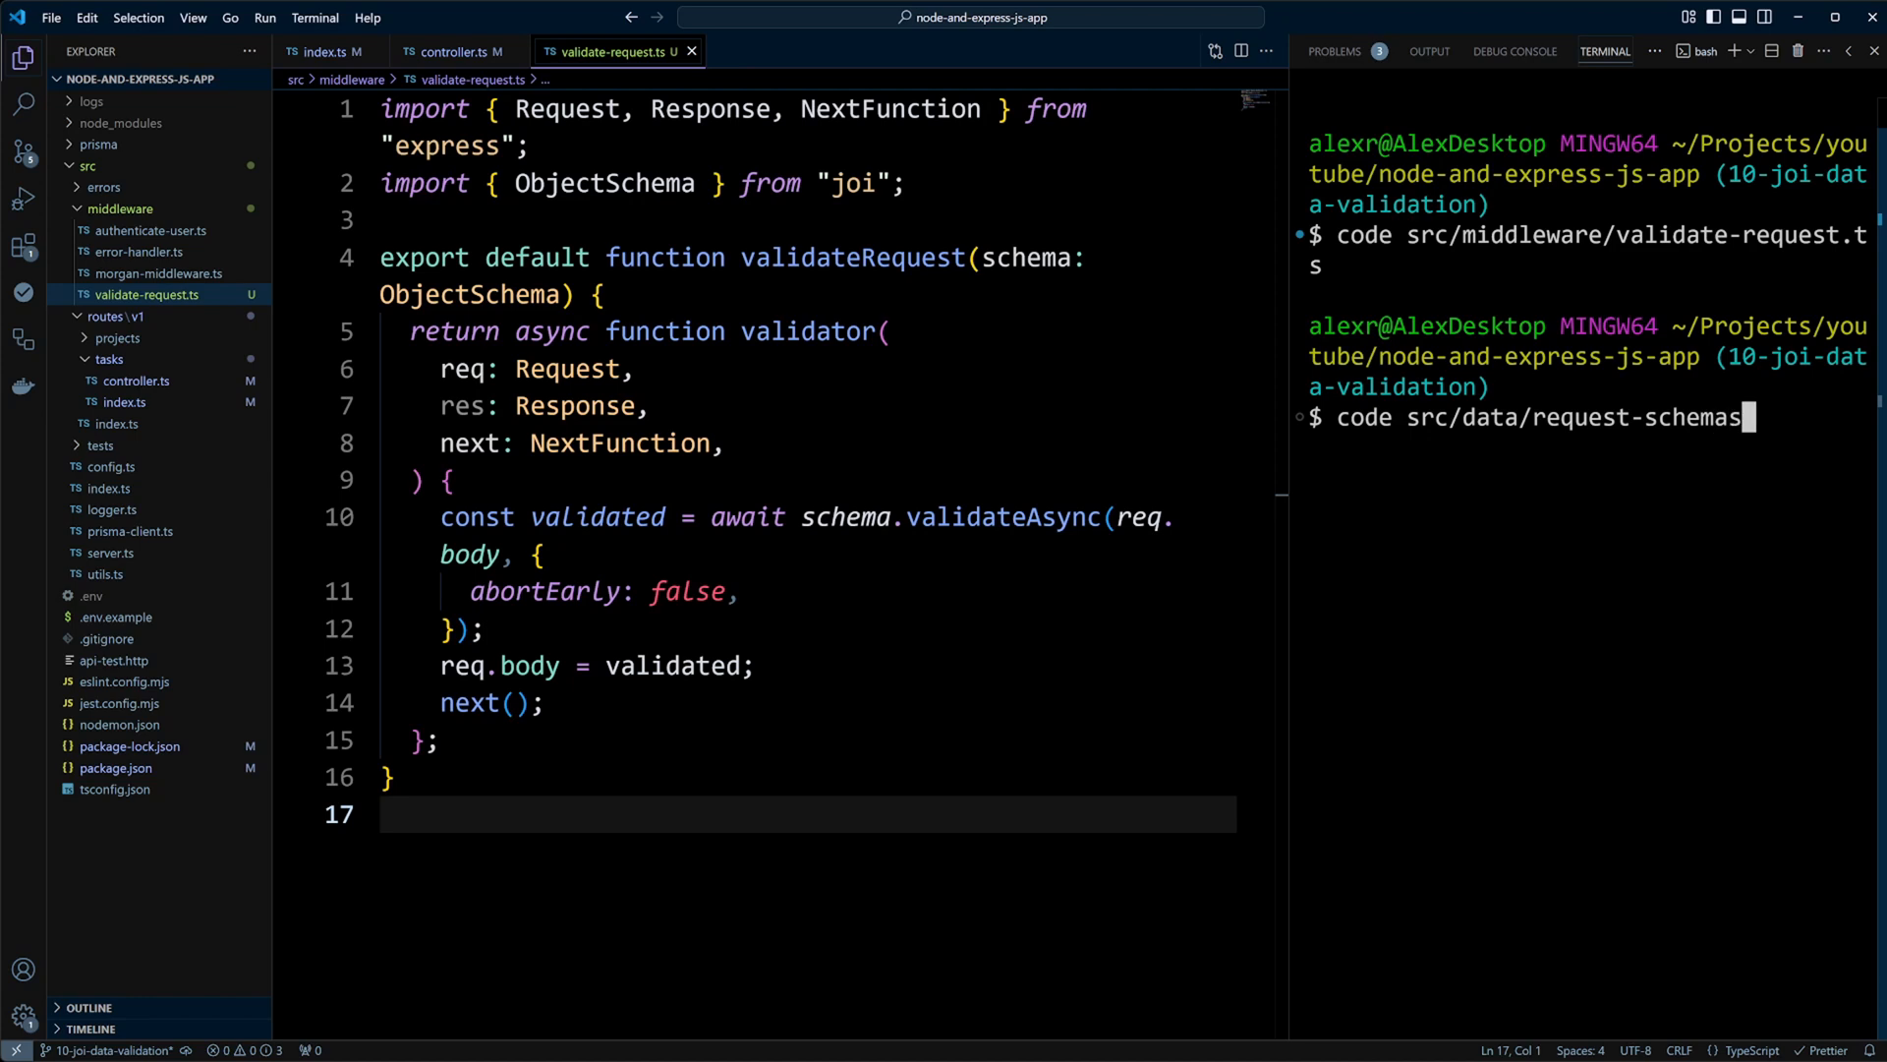
text(.ts)
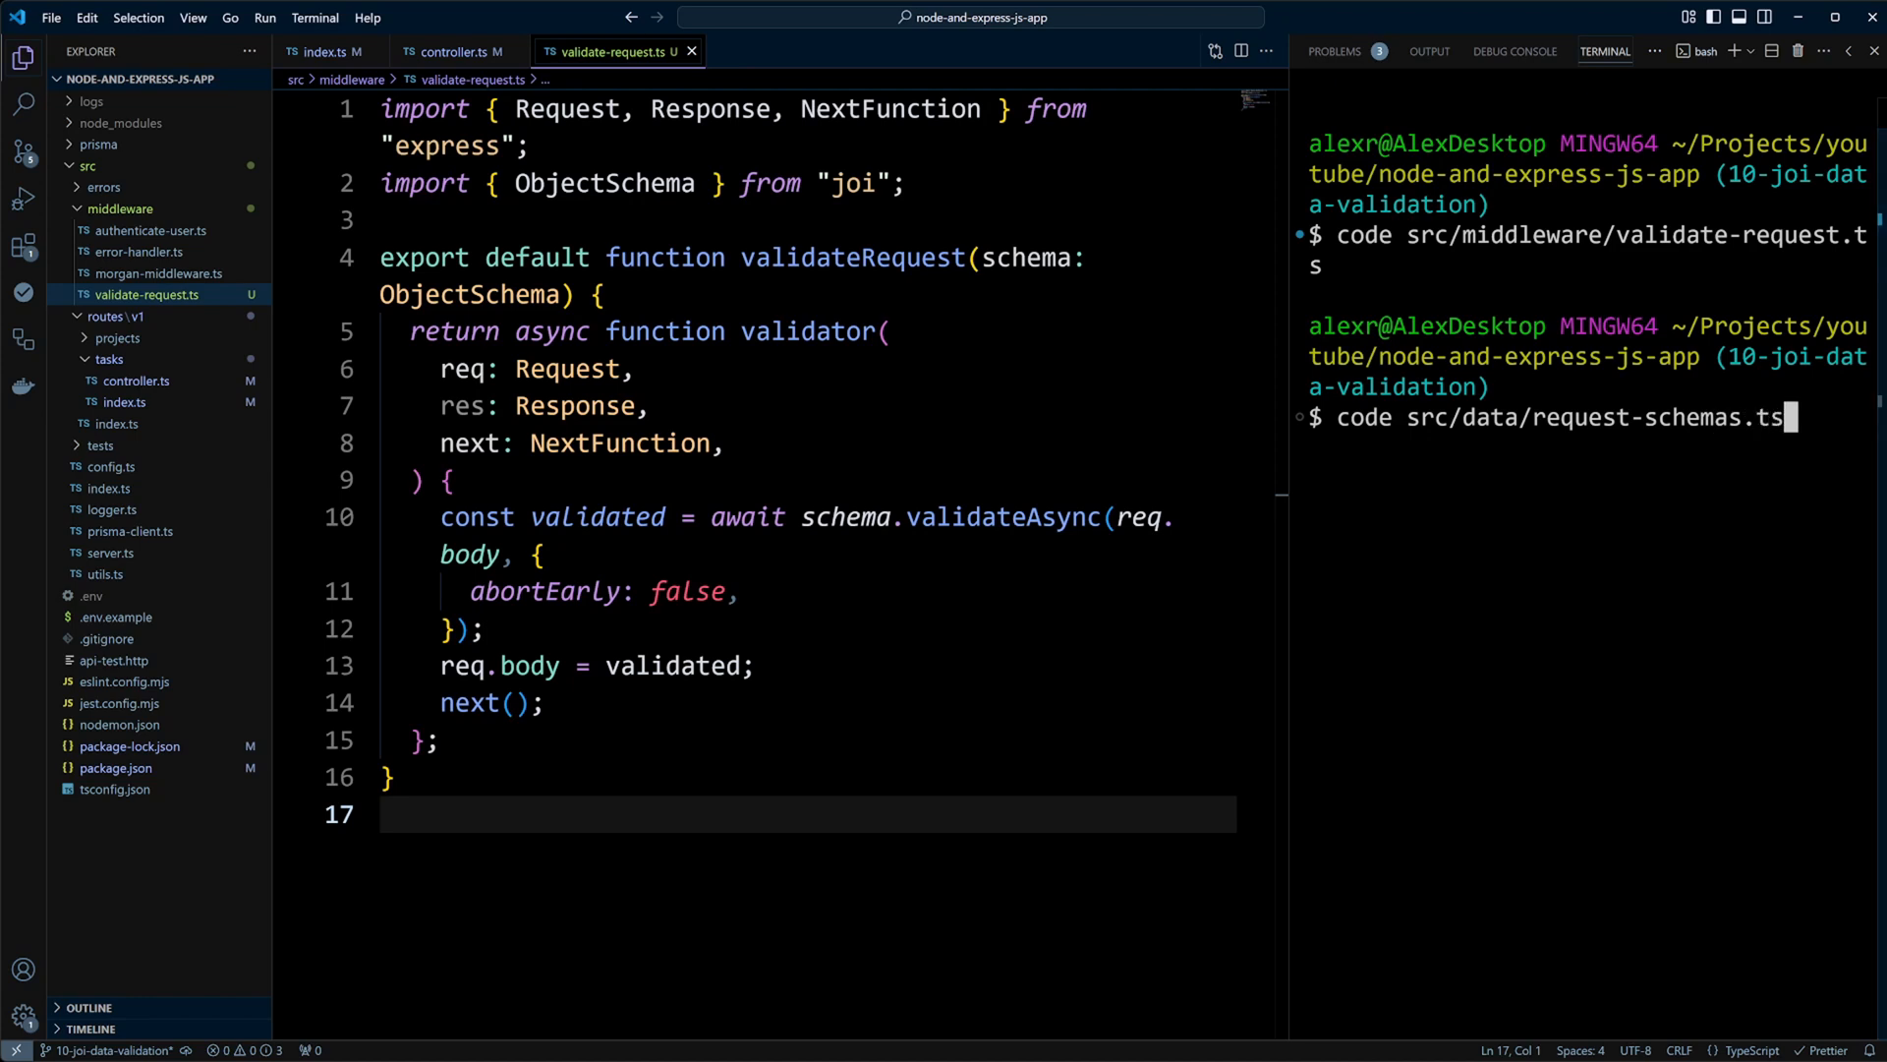
key(Enter)
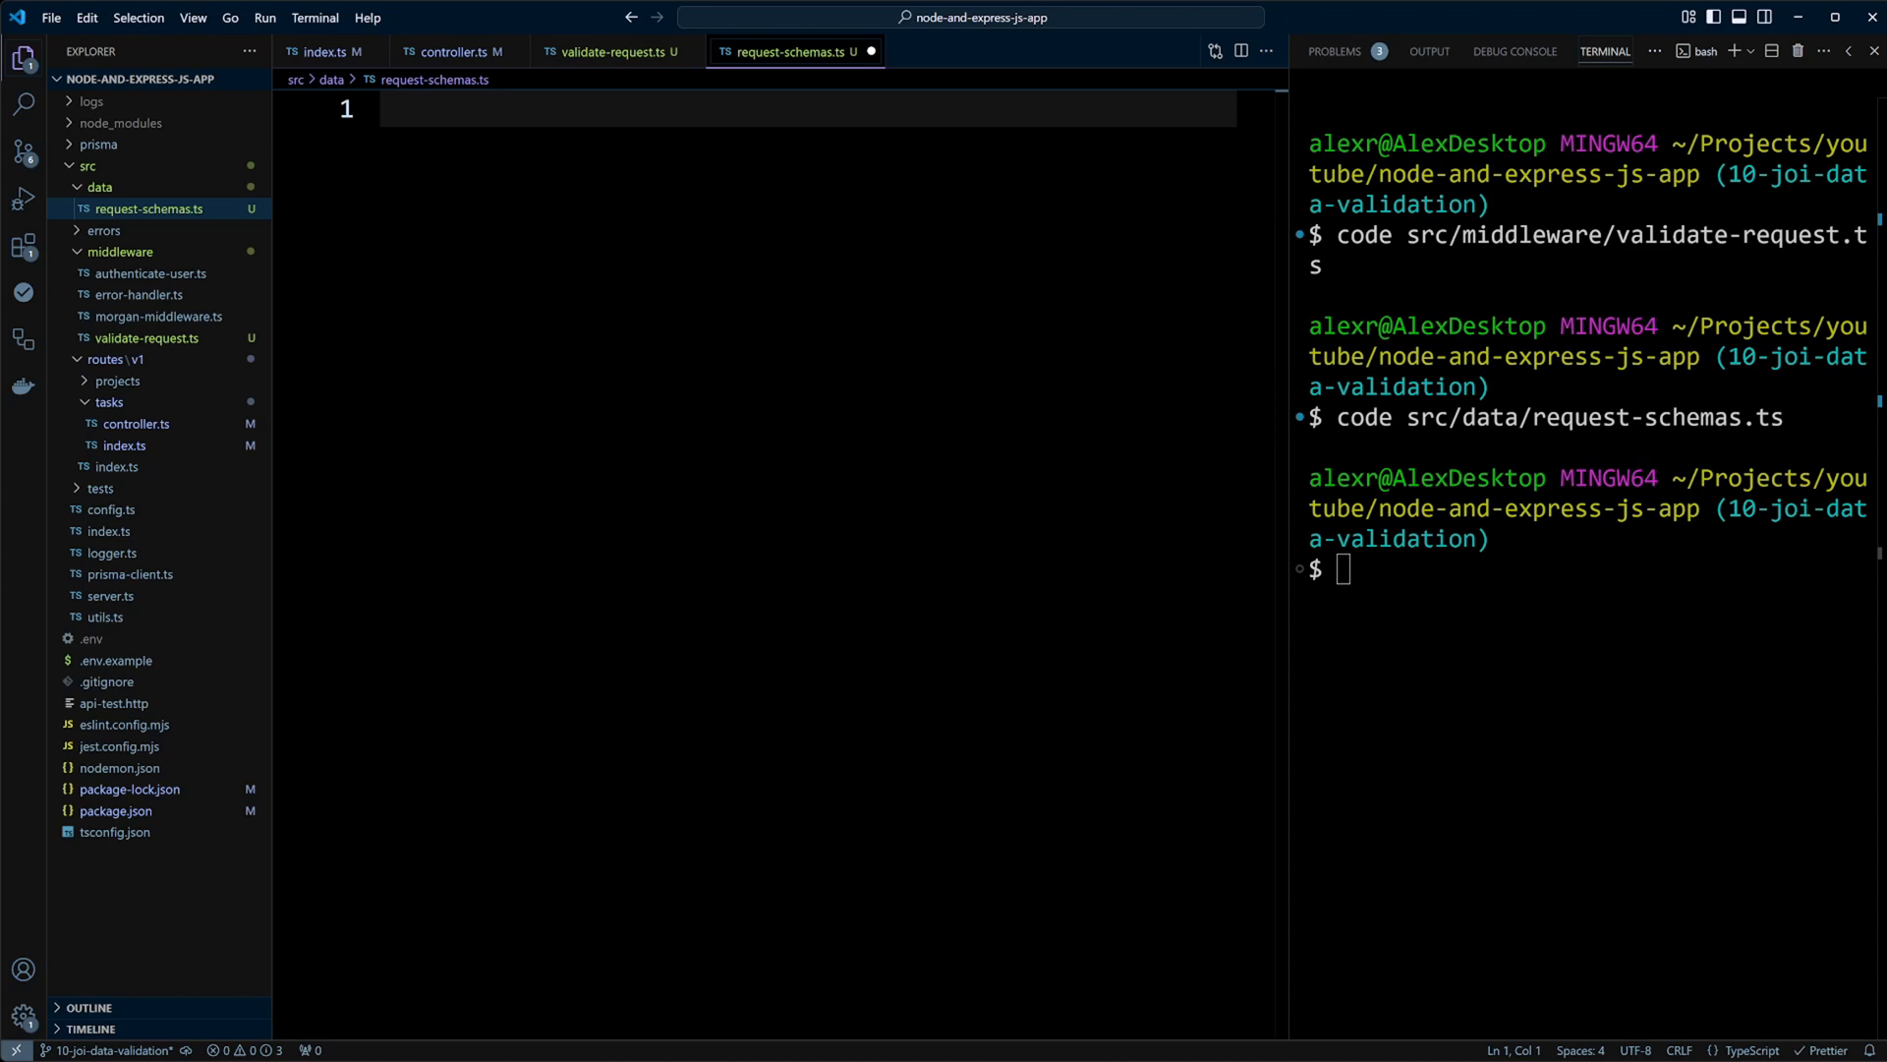
- Import Joi and define a task object with project_id and required 1–255 character name rules
text(import Joi from "joi";)
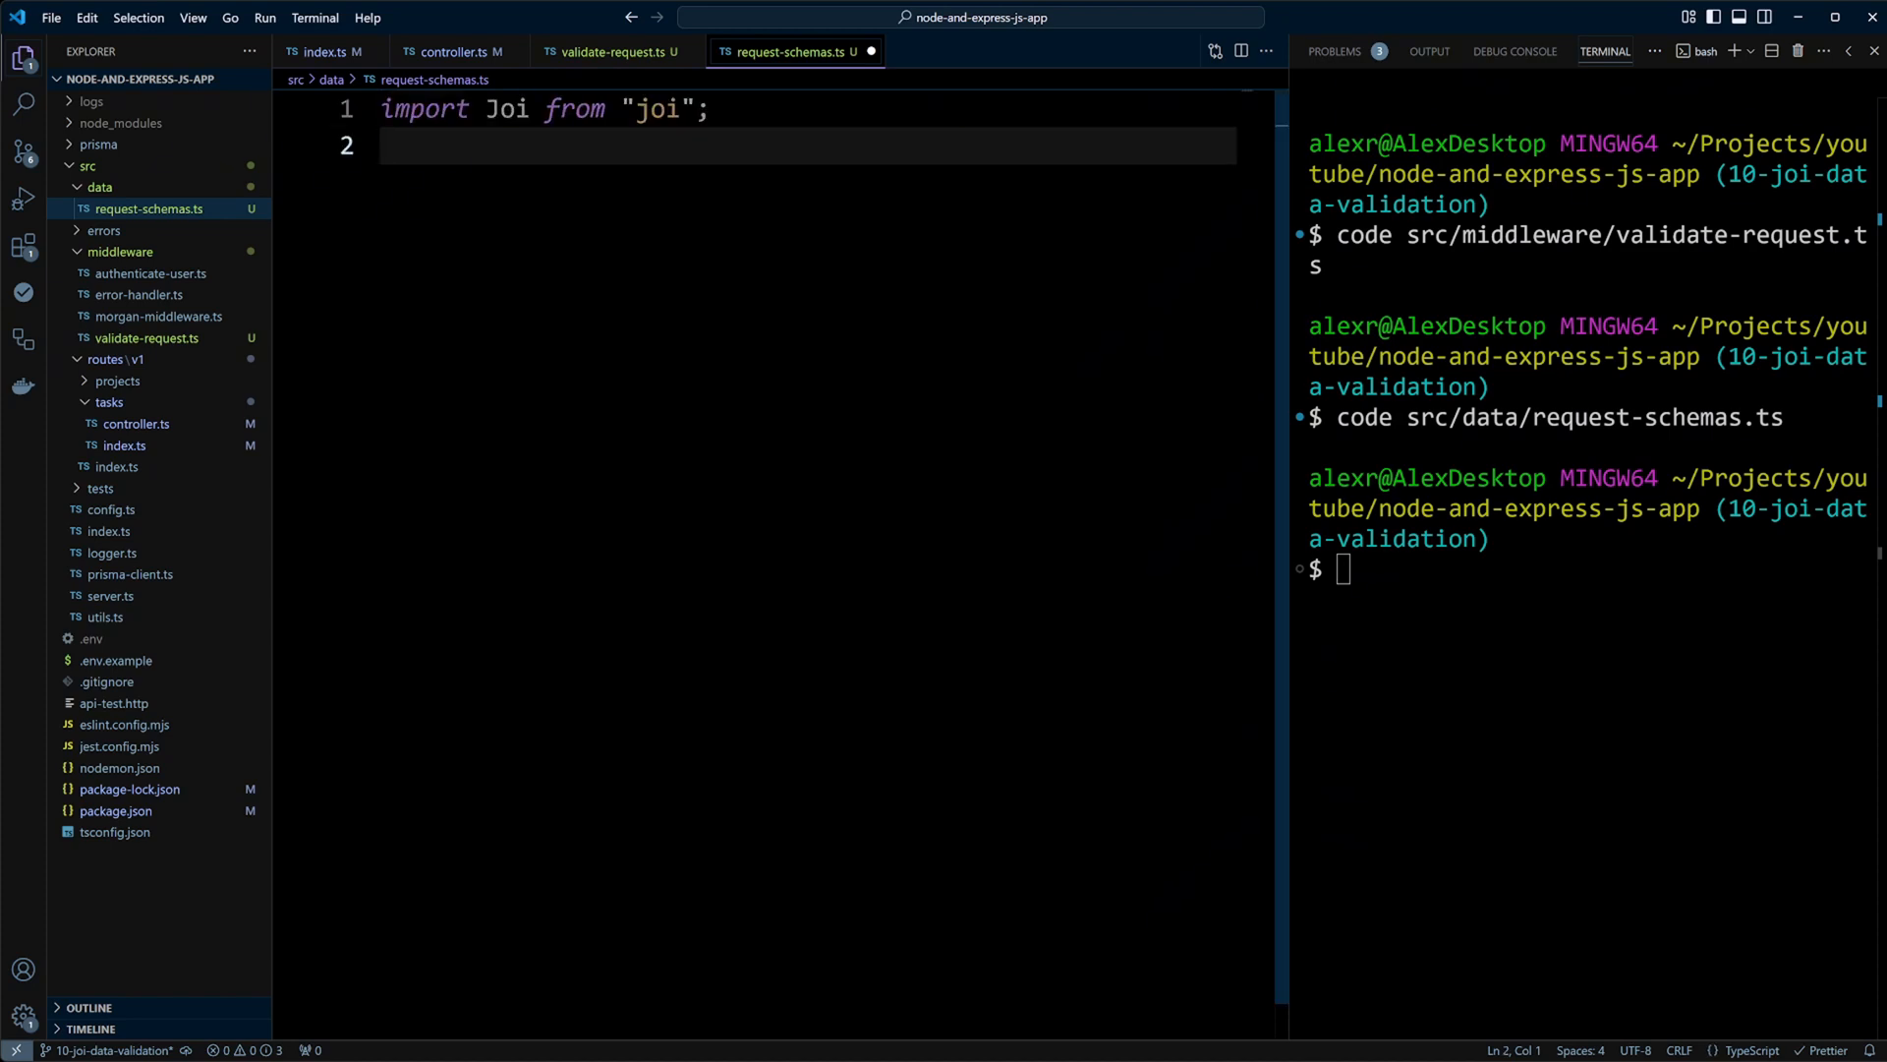
text(const task = {)
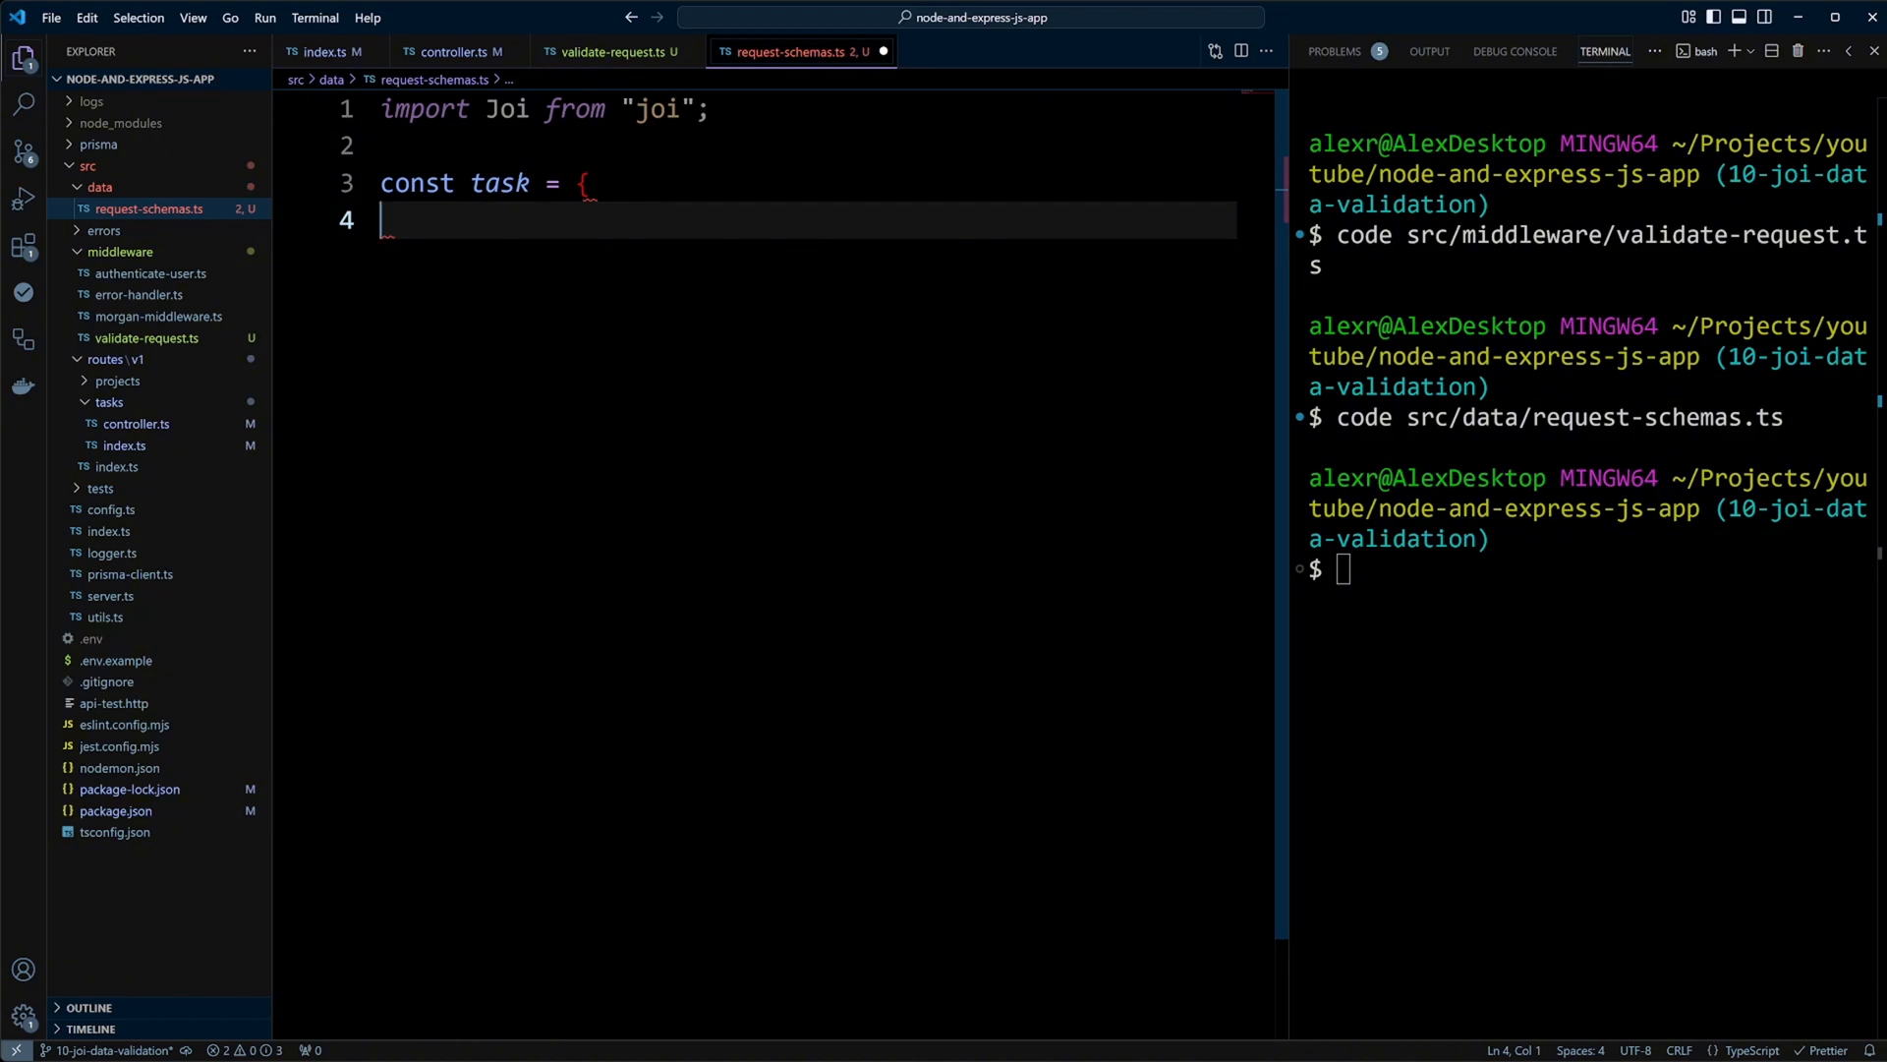
text(project_id: Joi.string().allow(null).optional().empty(null).messages({)
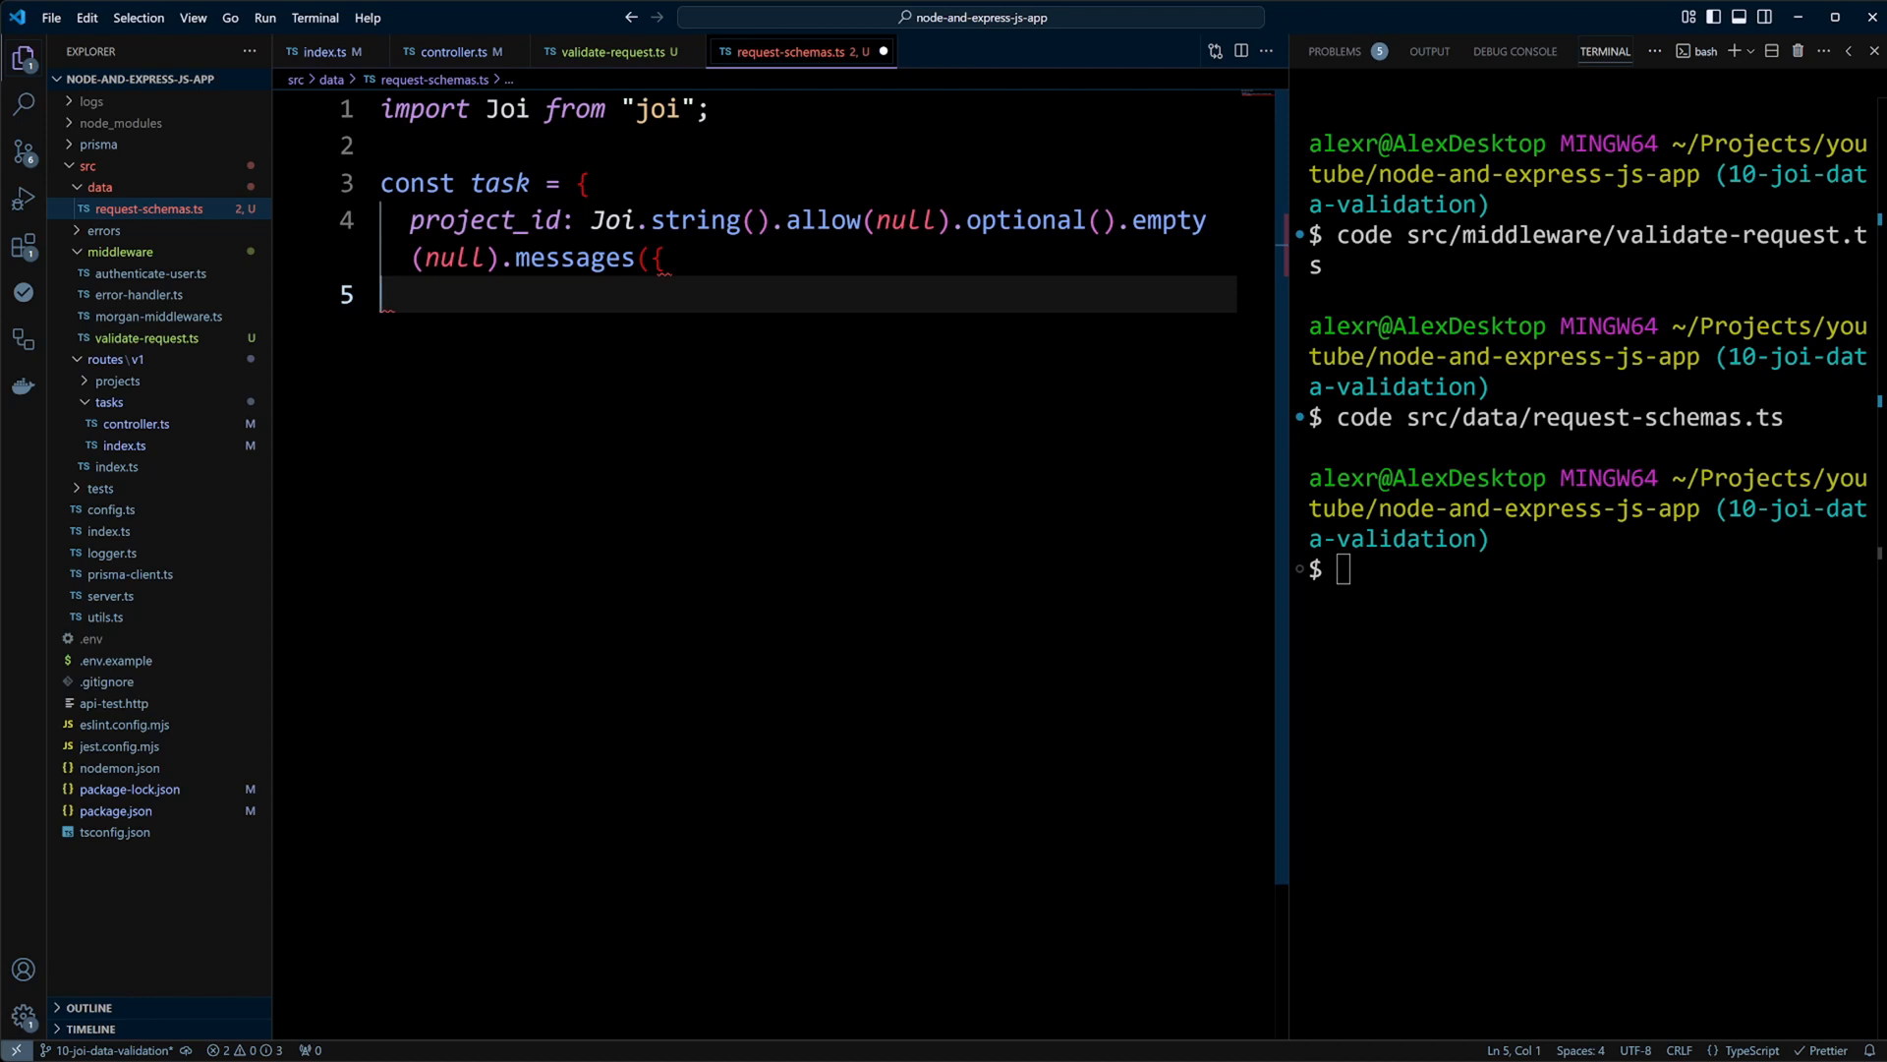
text("string.base": "Project ID must be a string",)
text(}),)
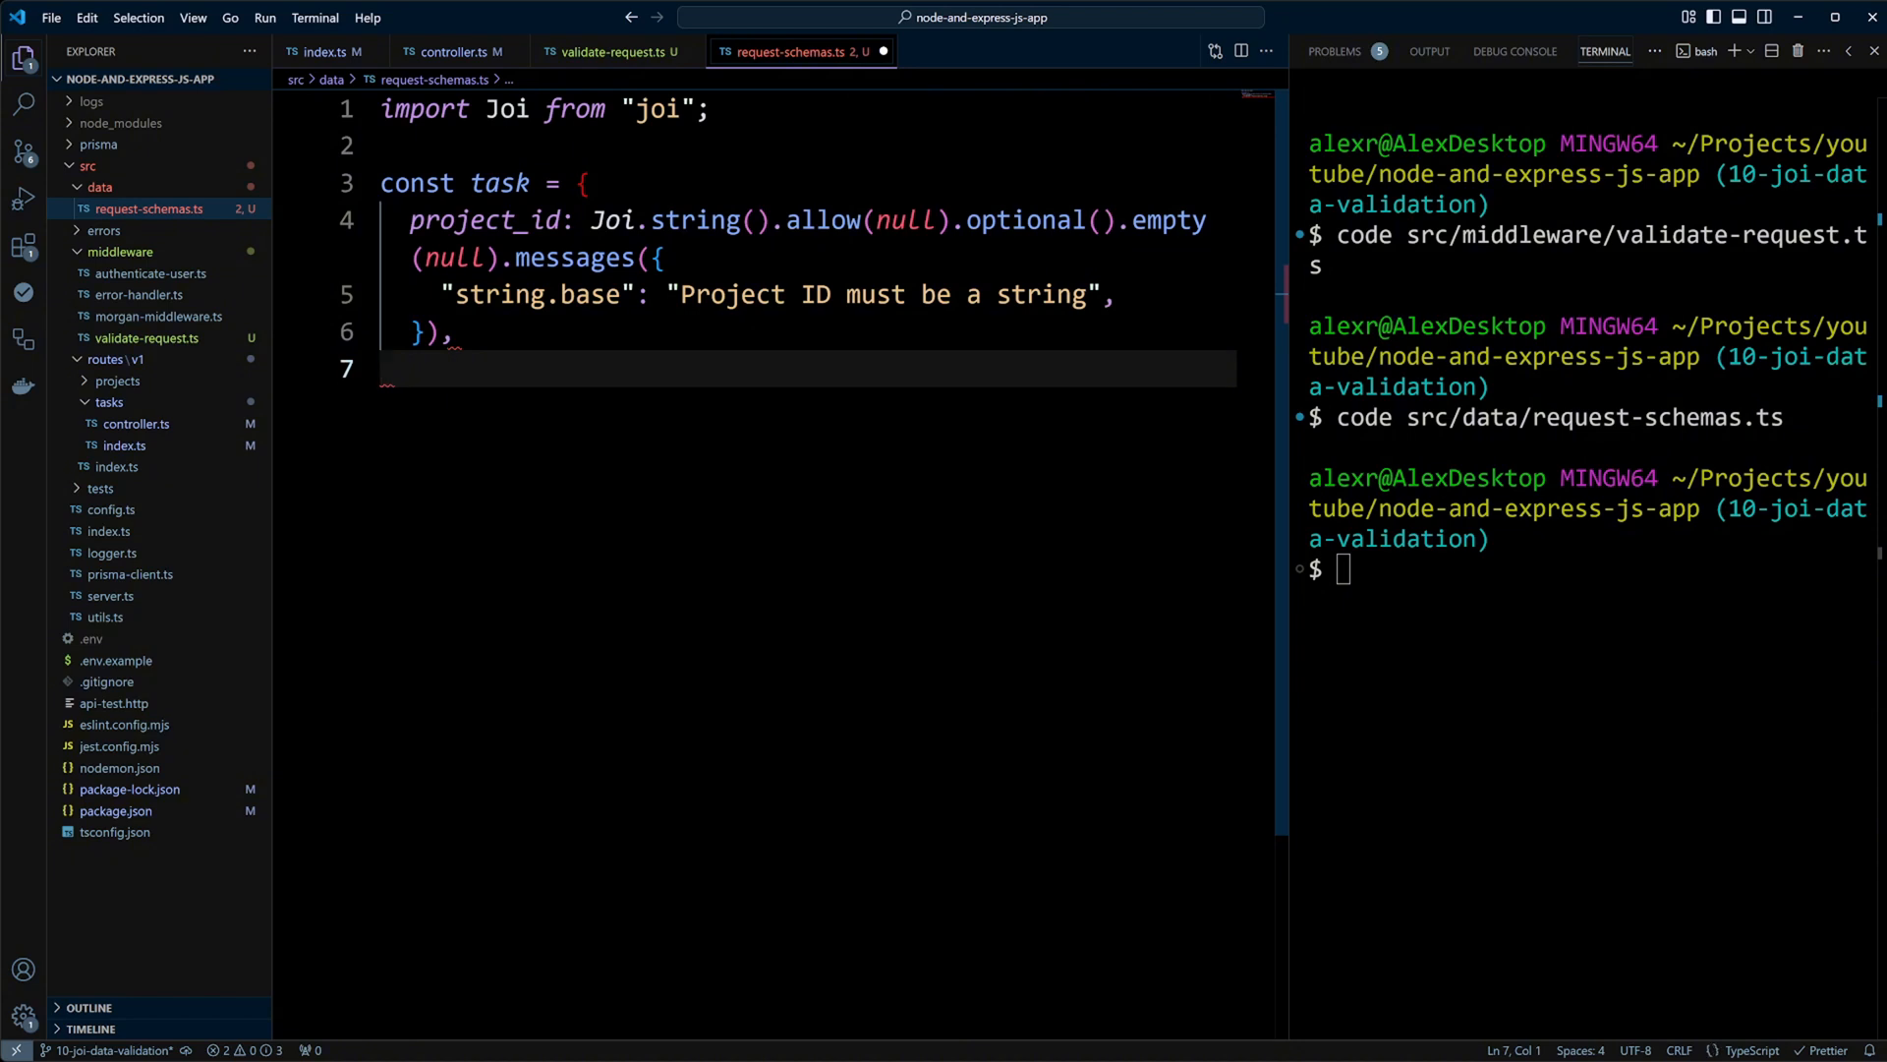
text(name: Joi.string().min(1).max(255).required().messages({)
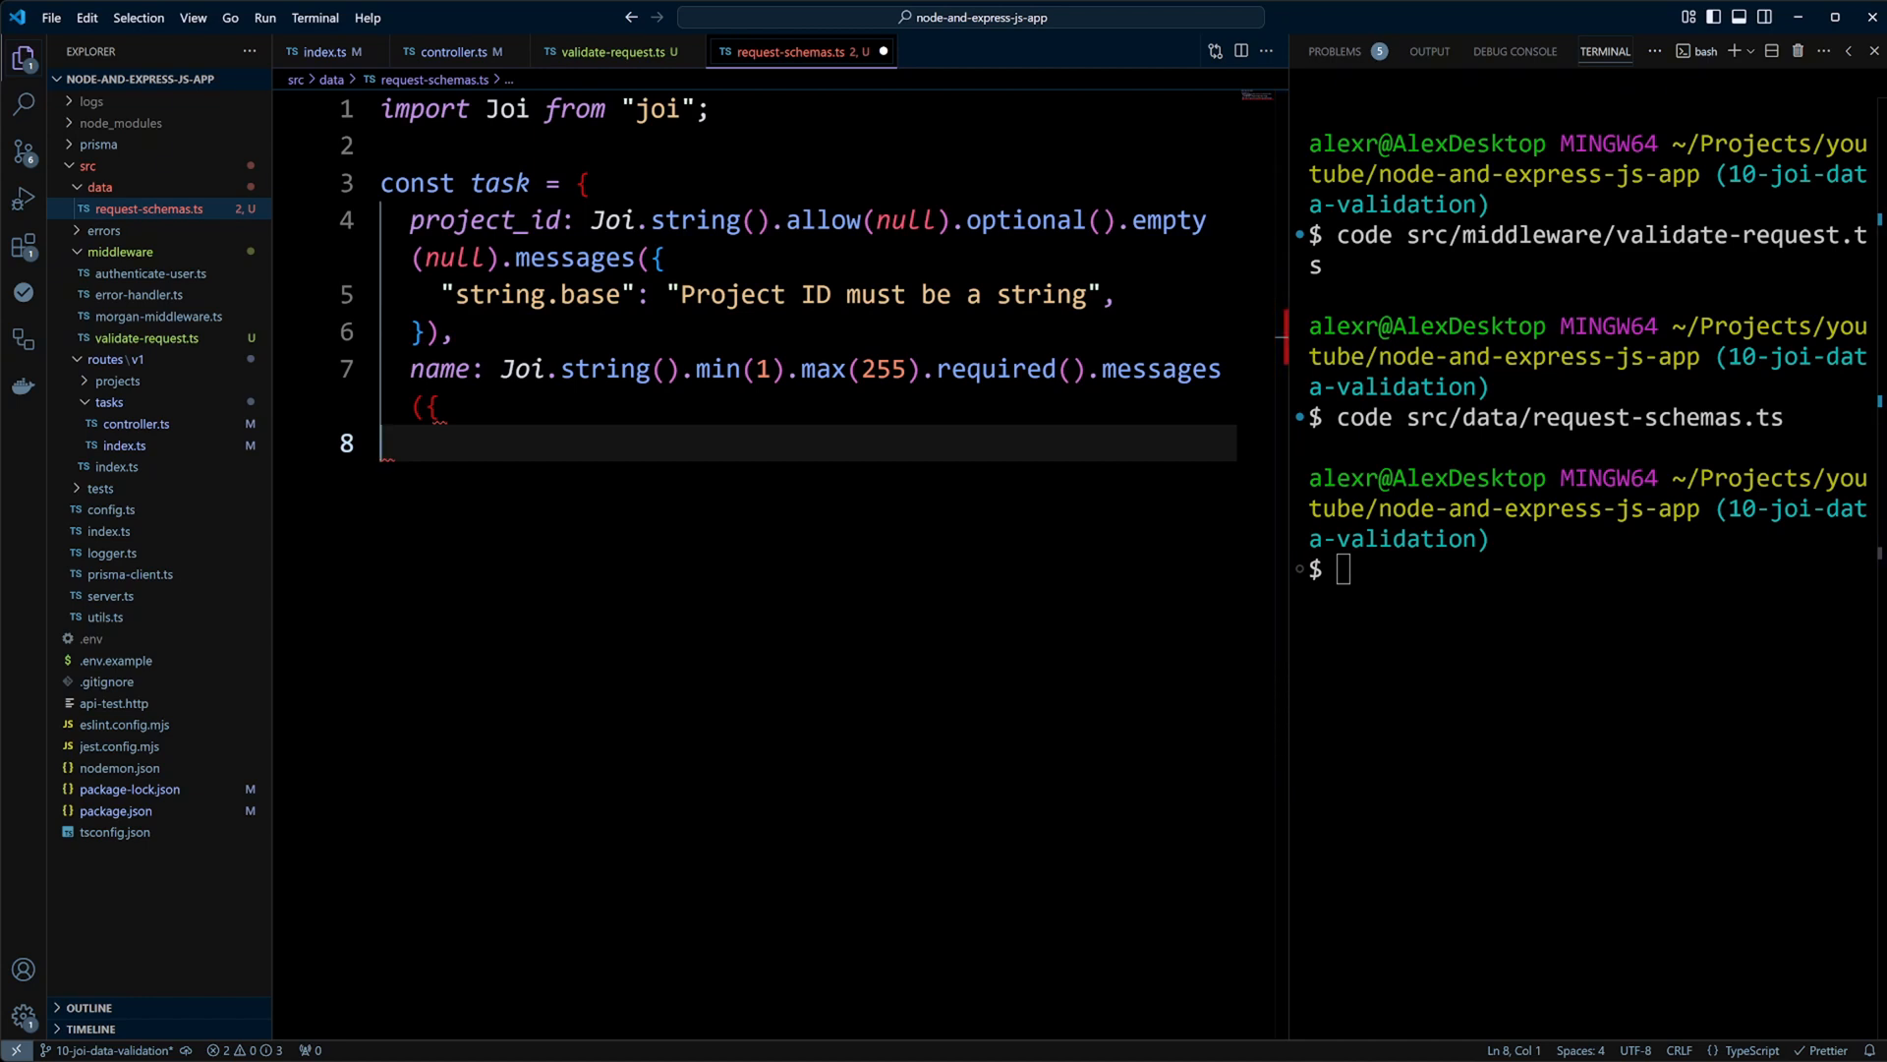
text("string.base": "Task name must be a string.",)
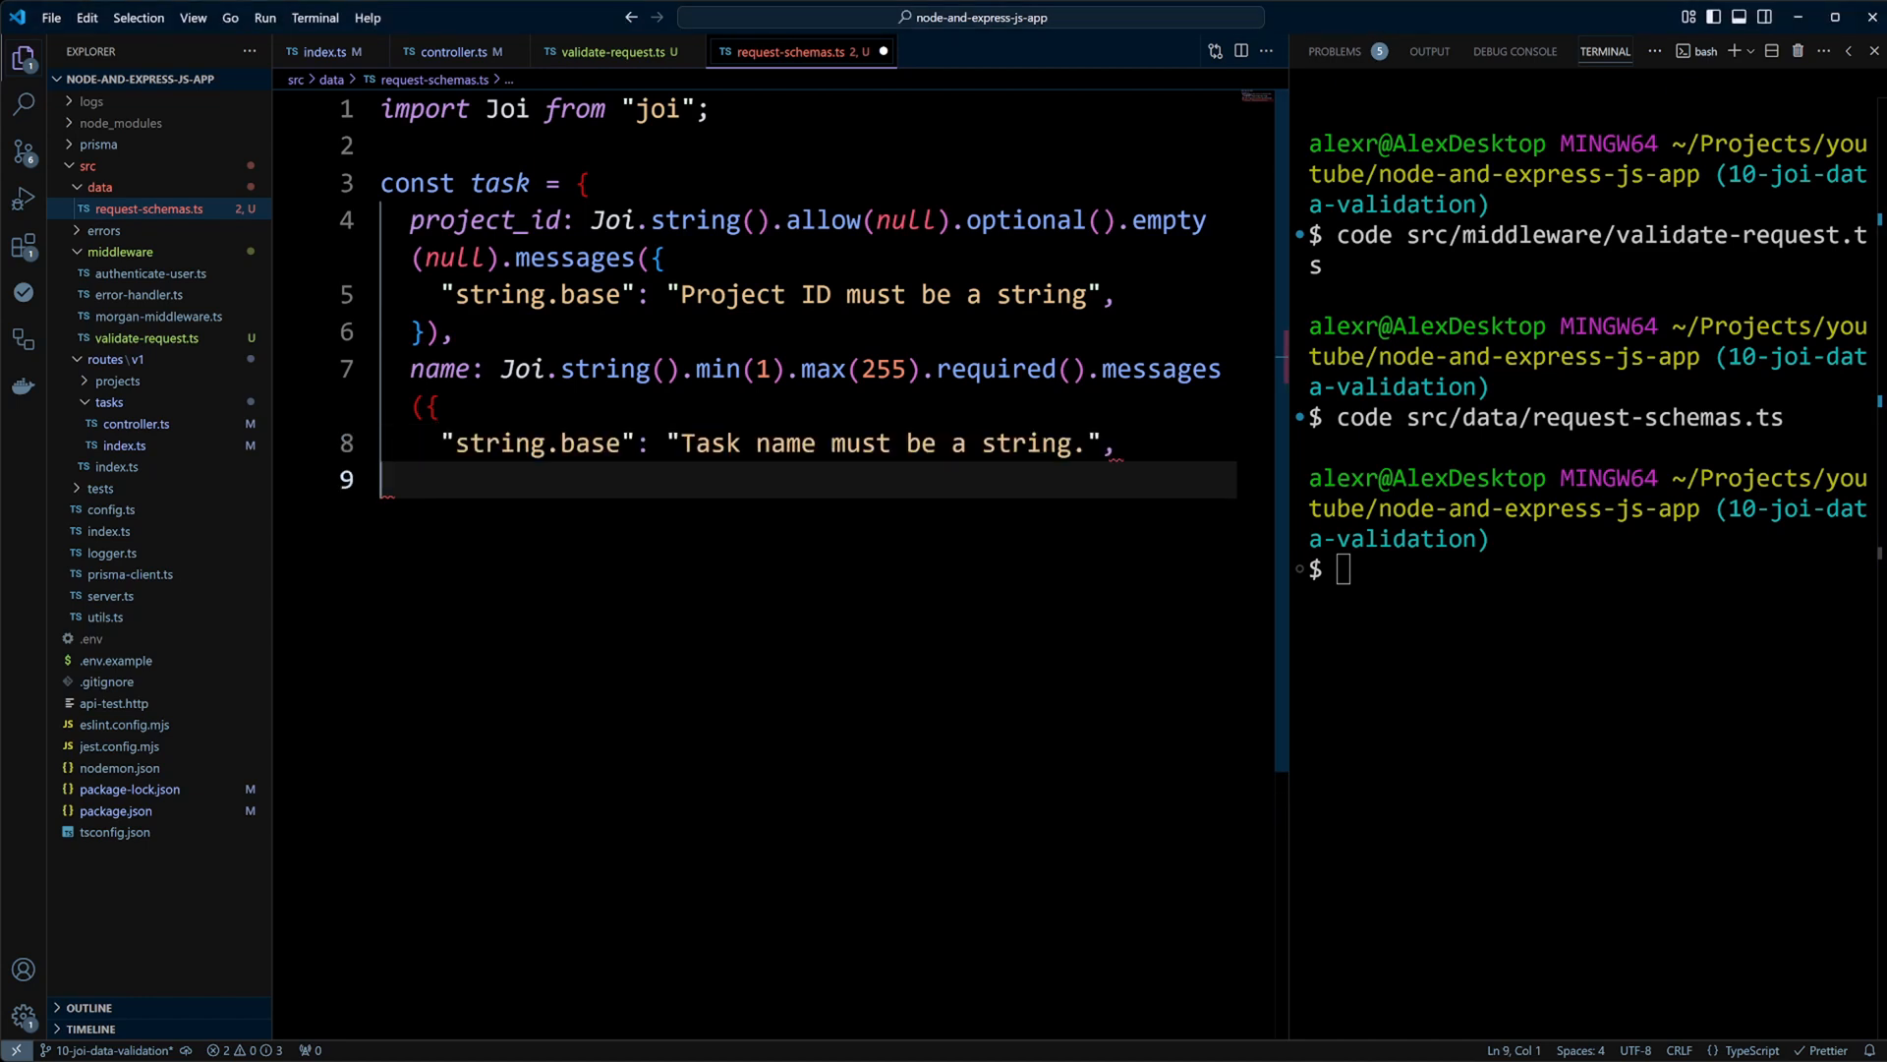
text("string.empty": "Task name cannot be empty.",)
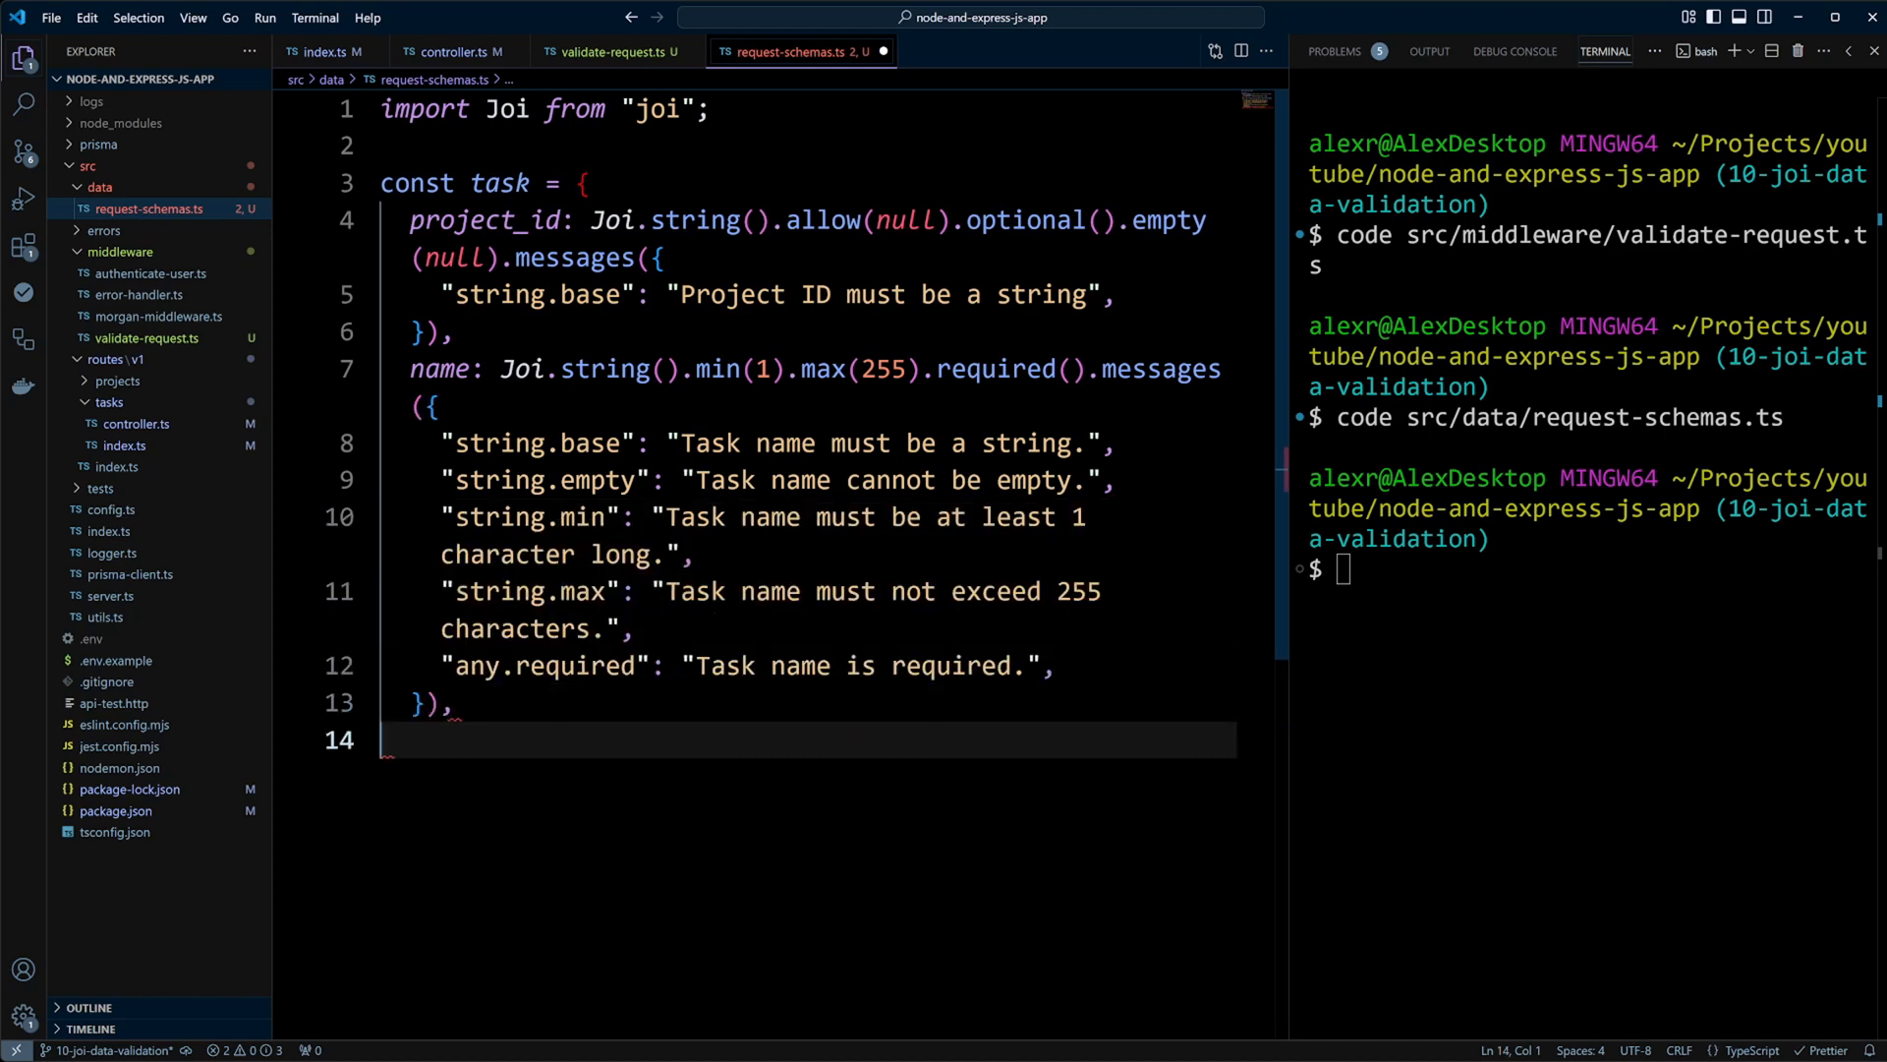
- Add an optional nullable description rule with a 1000-character maximum message
text(description: Joi.string())
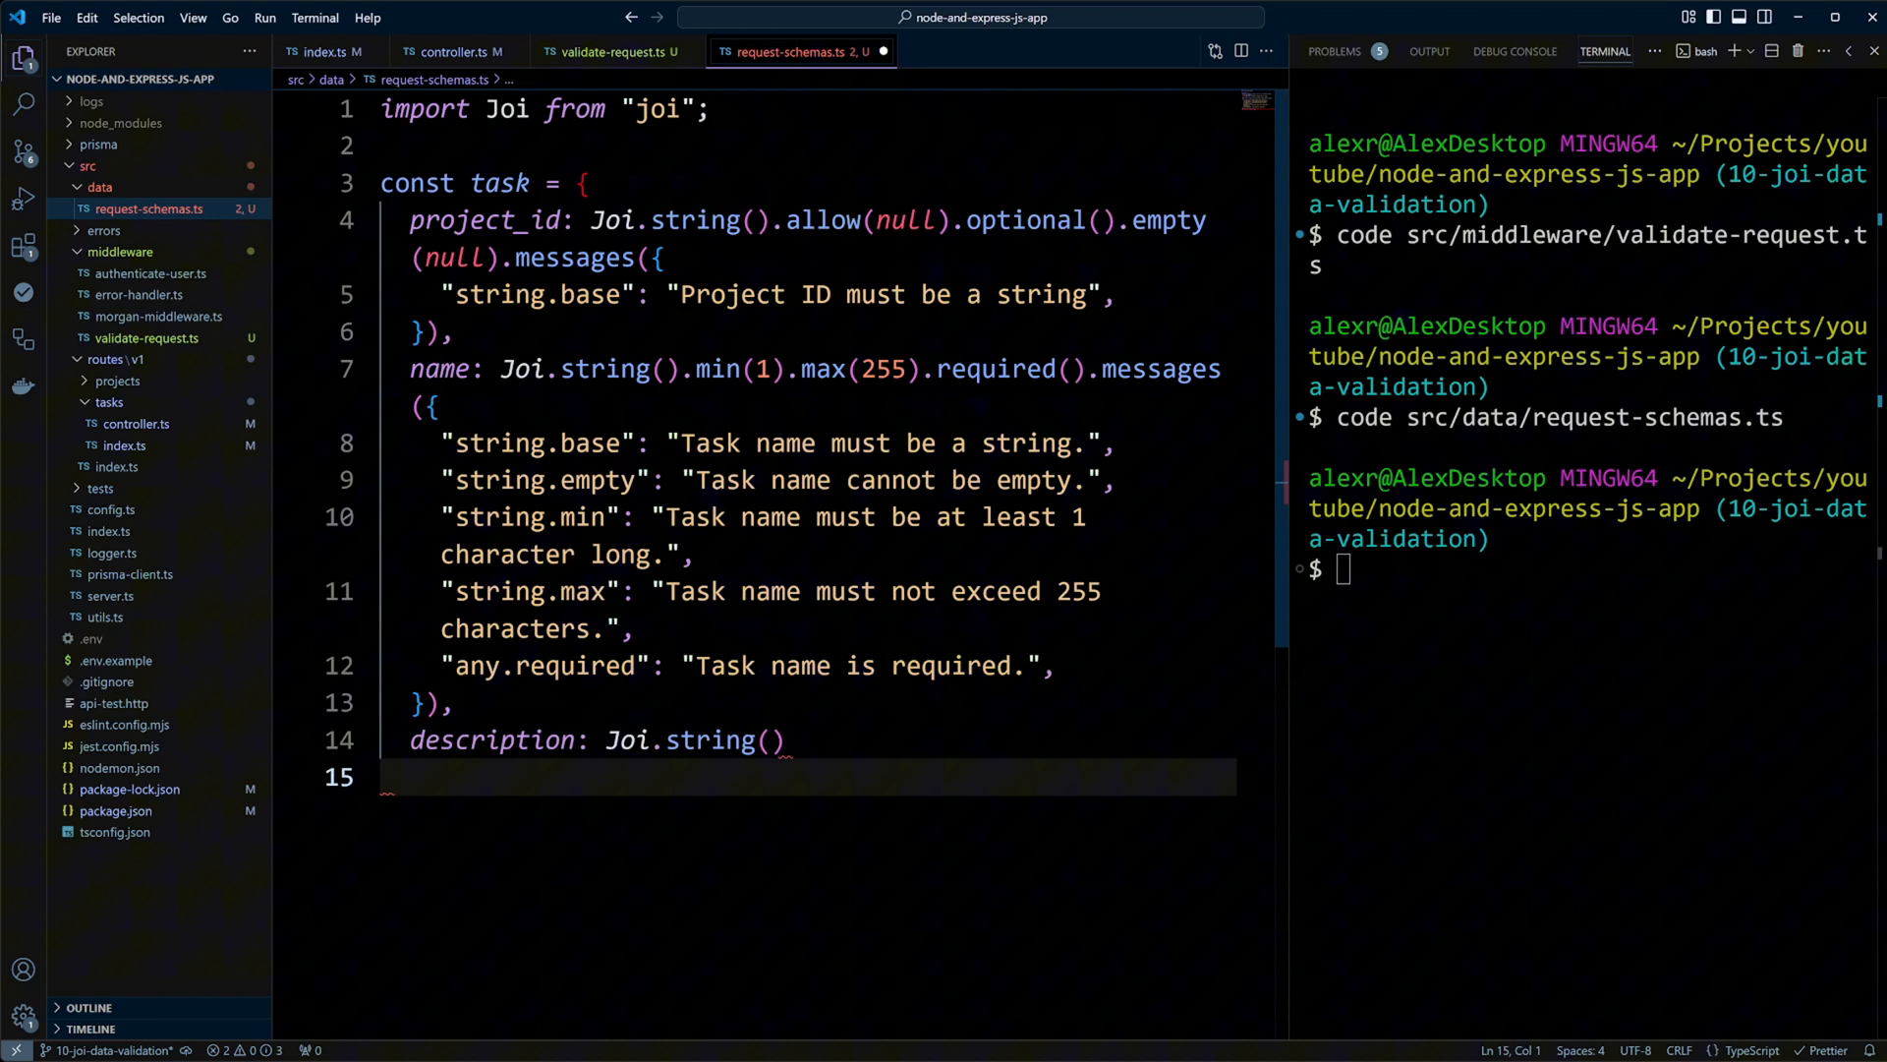
text(.allow(null))
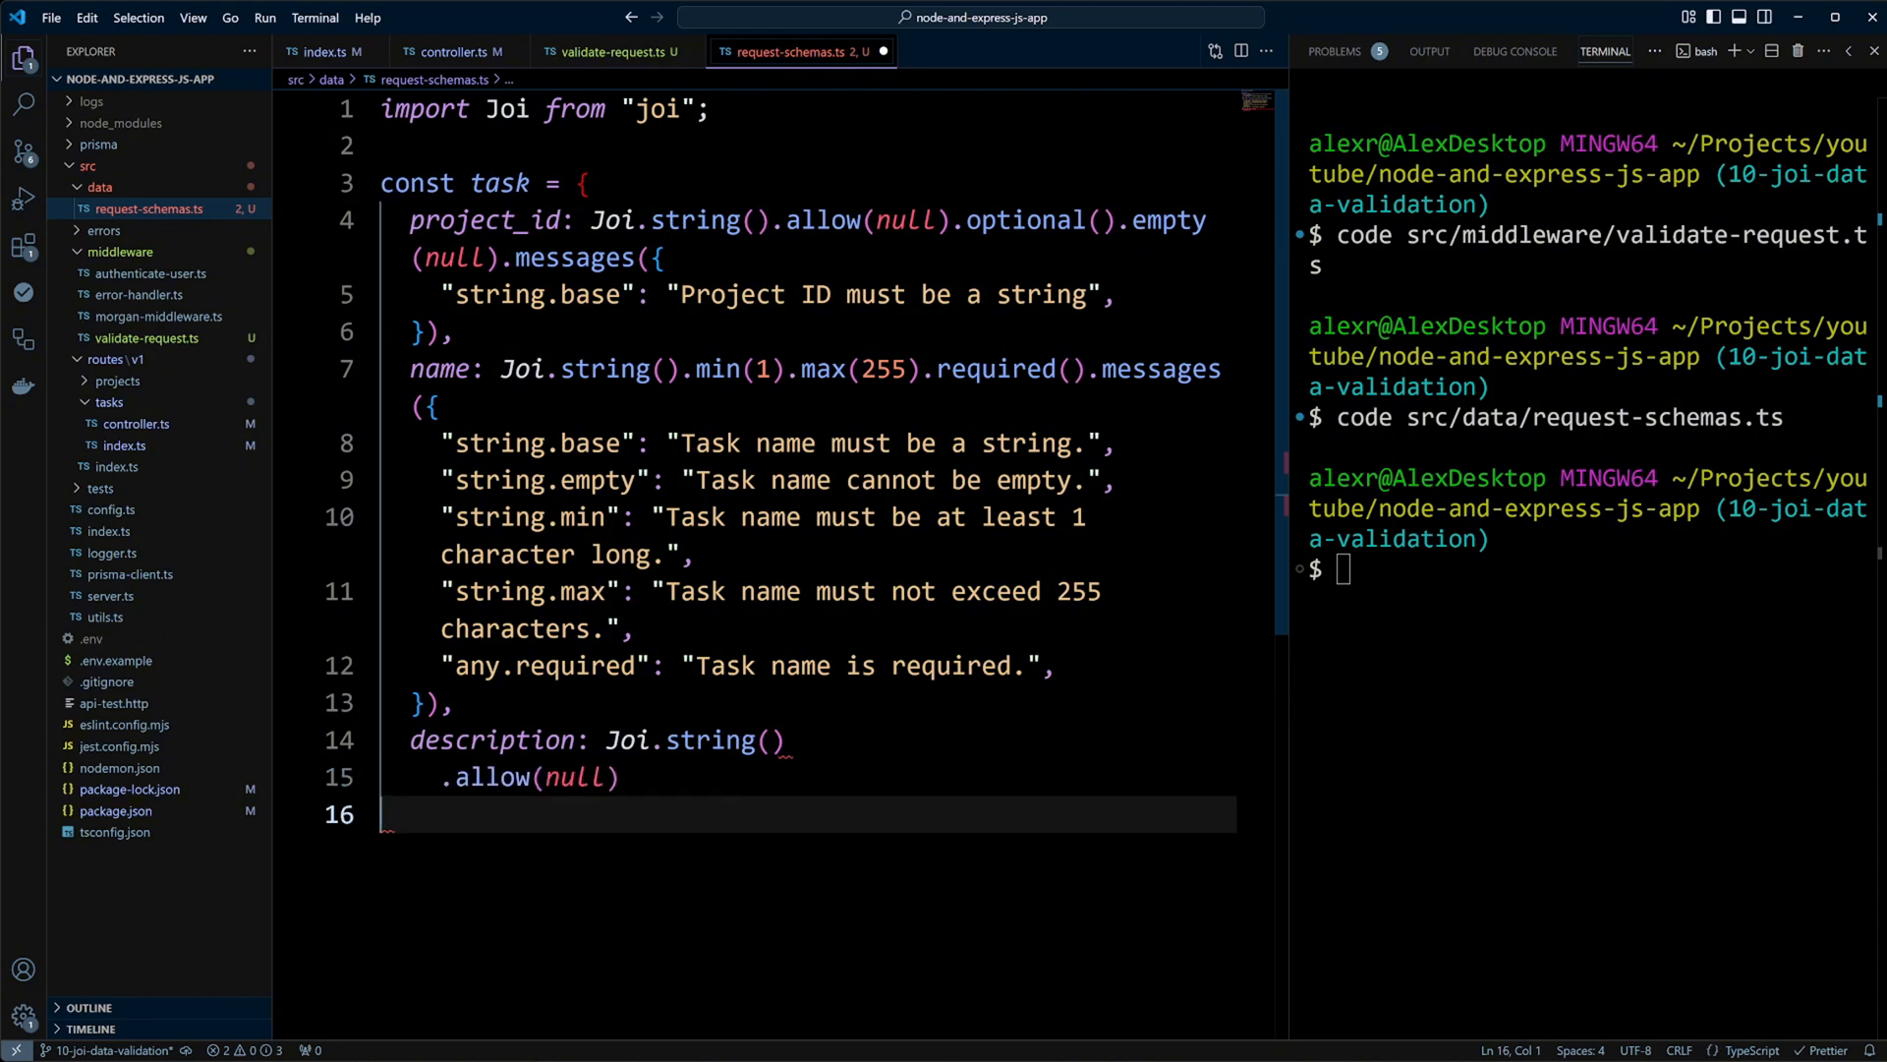
text(.optional())
text("string.base": "Description must be a string.",)
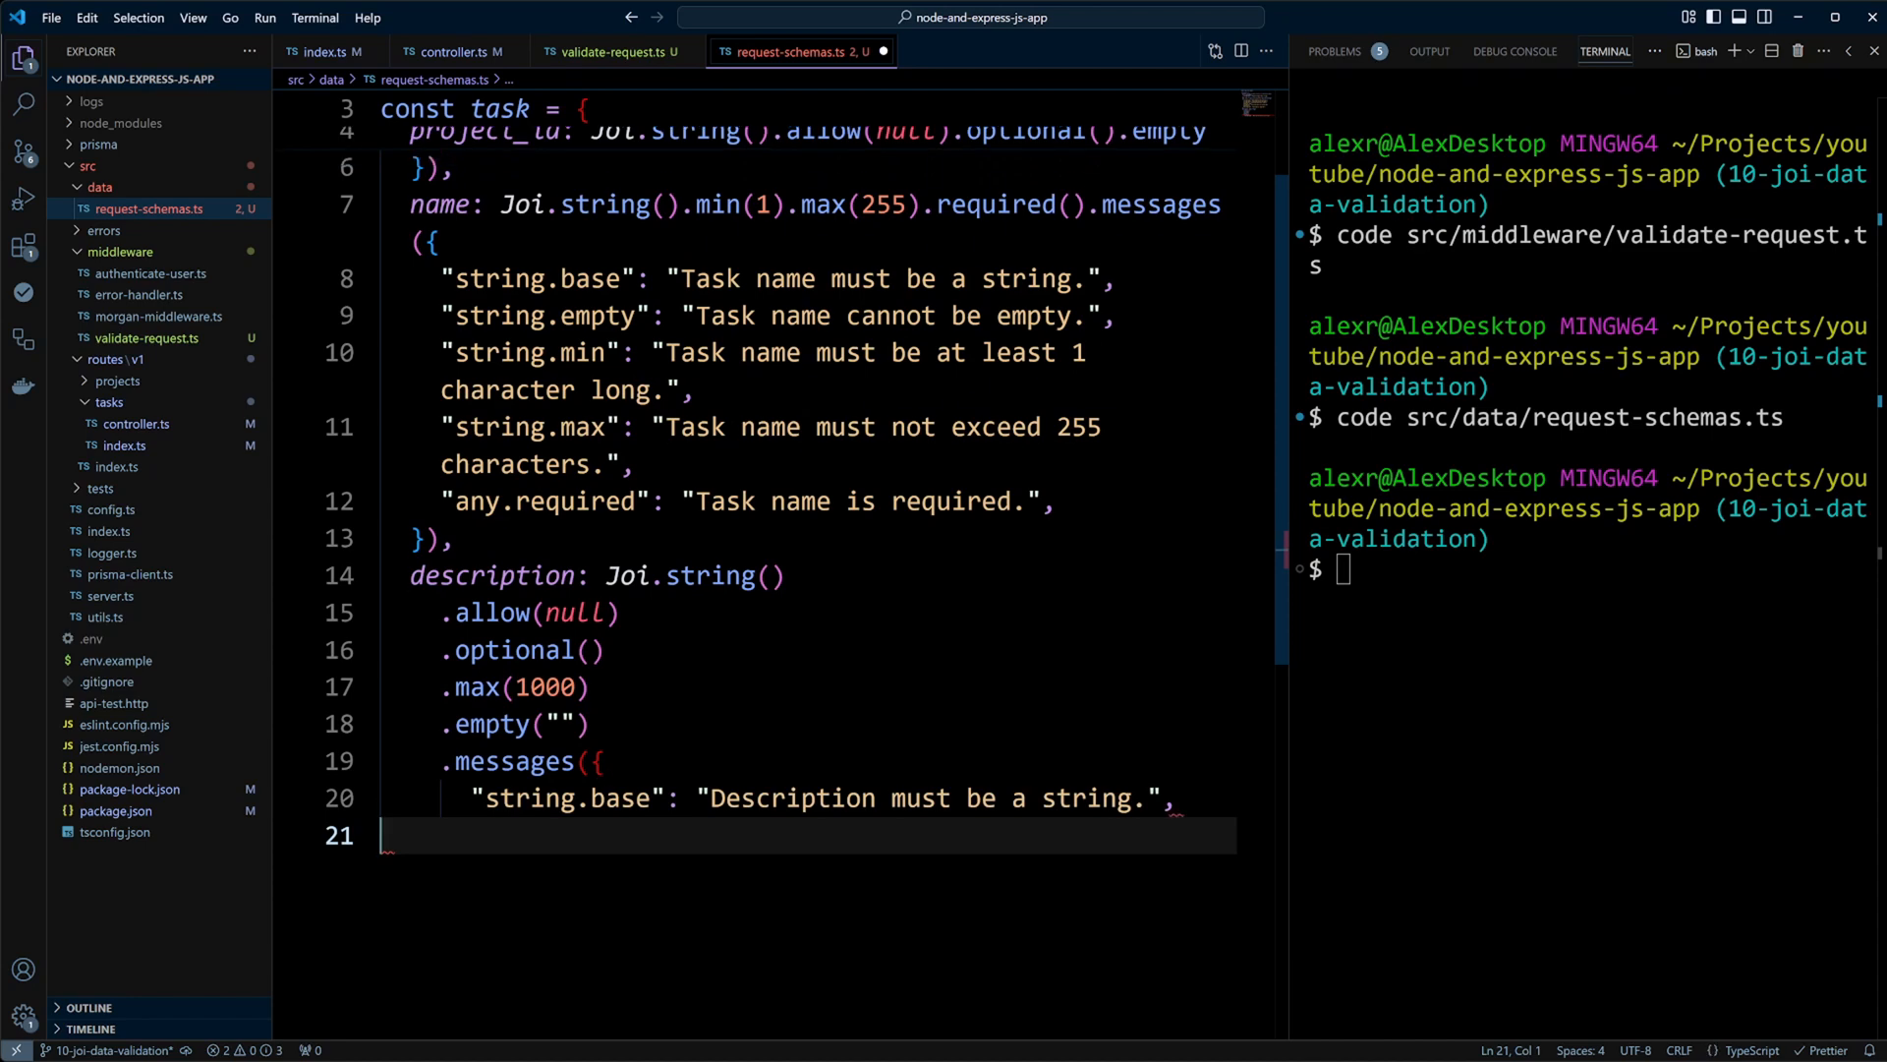
text("string.max": "Description must not exceed 1000 characters.",)
text(}),)
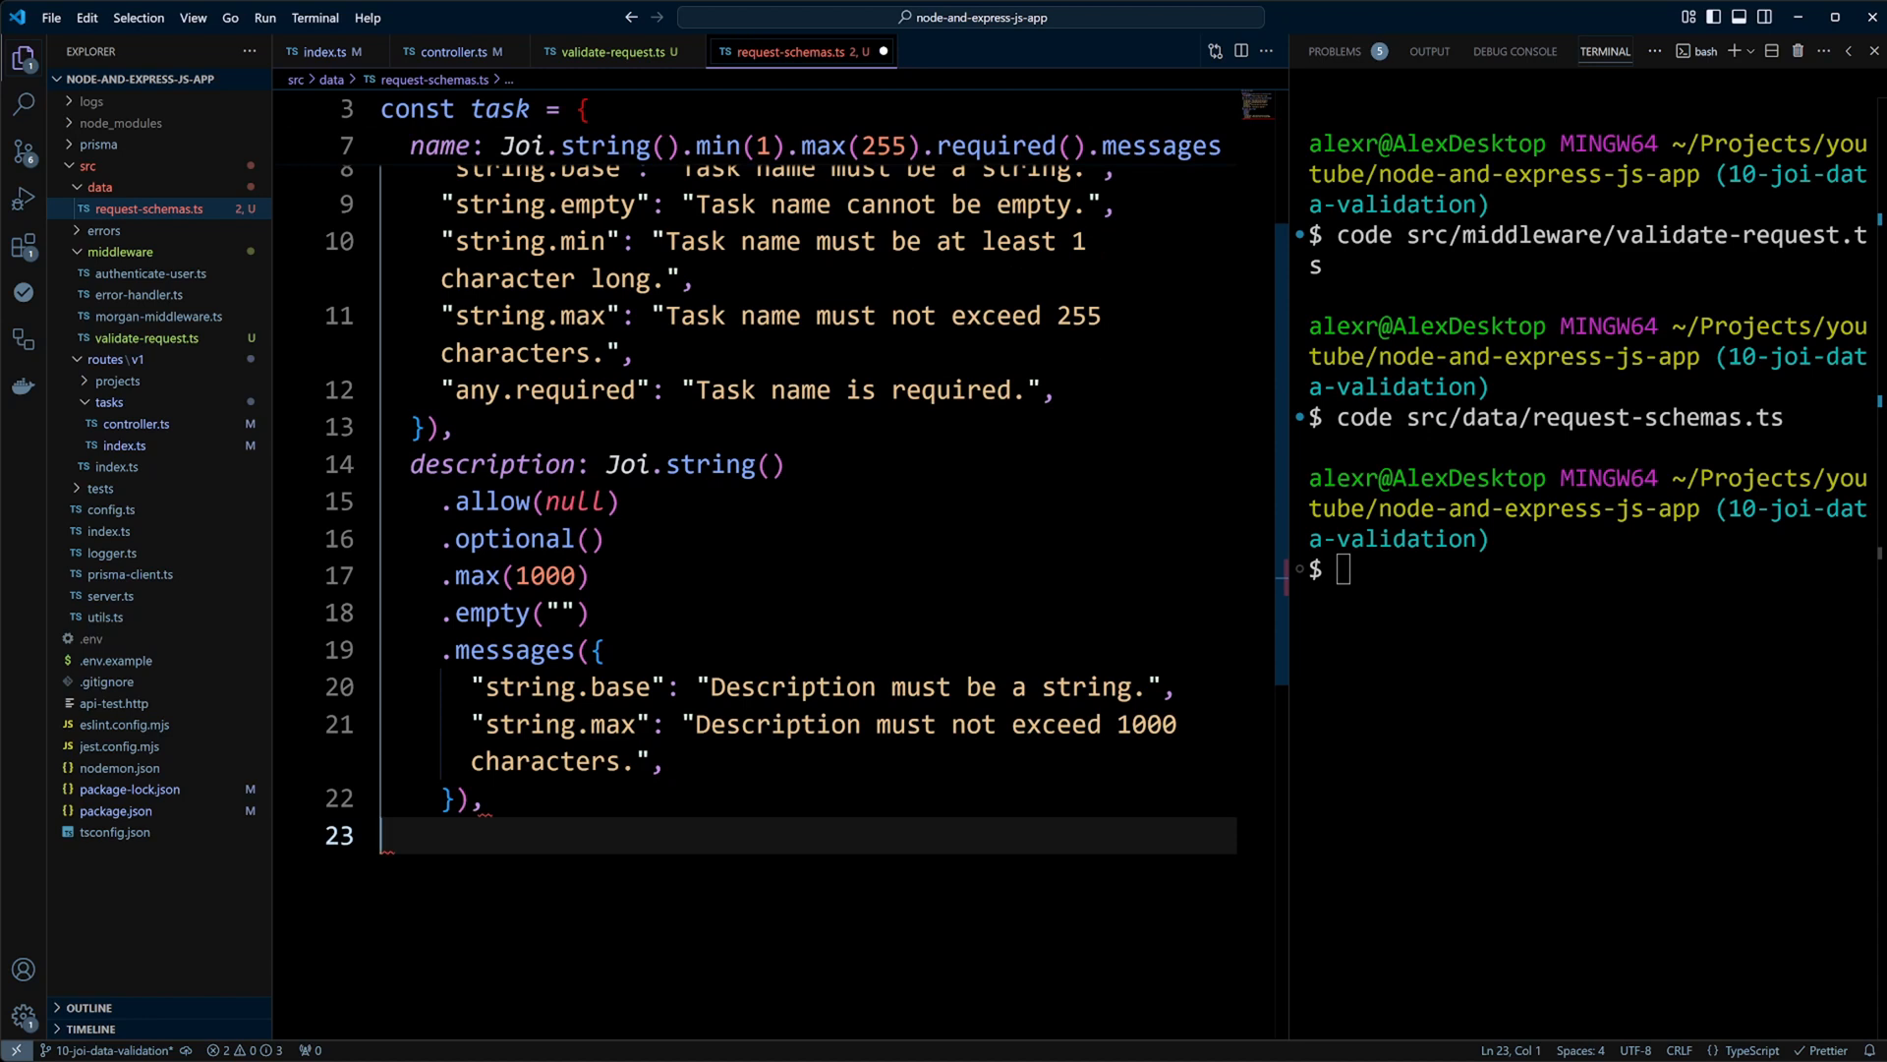
- Add ISO due_date (greater than now) and completed_on date rules with custom messages
text(due_date: Joi.date())
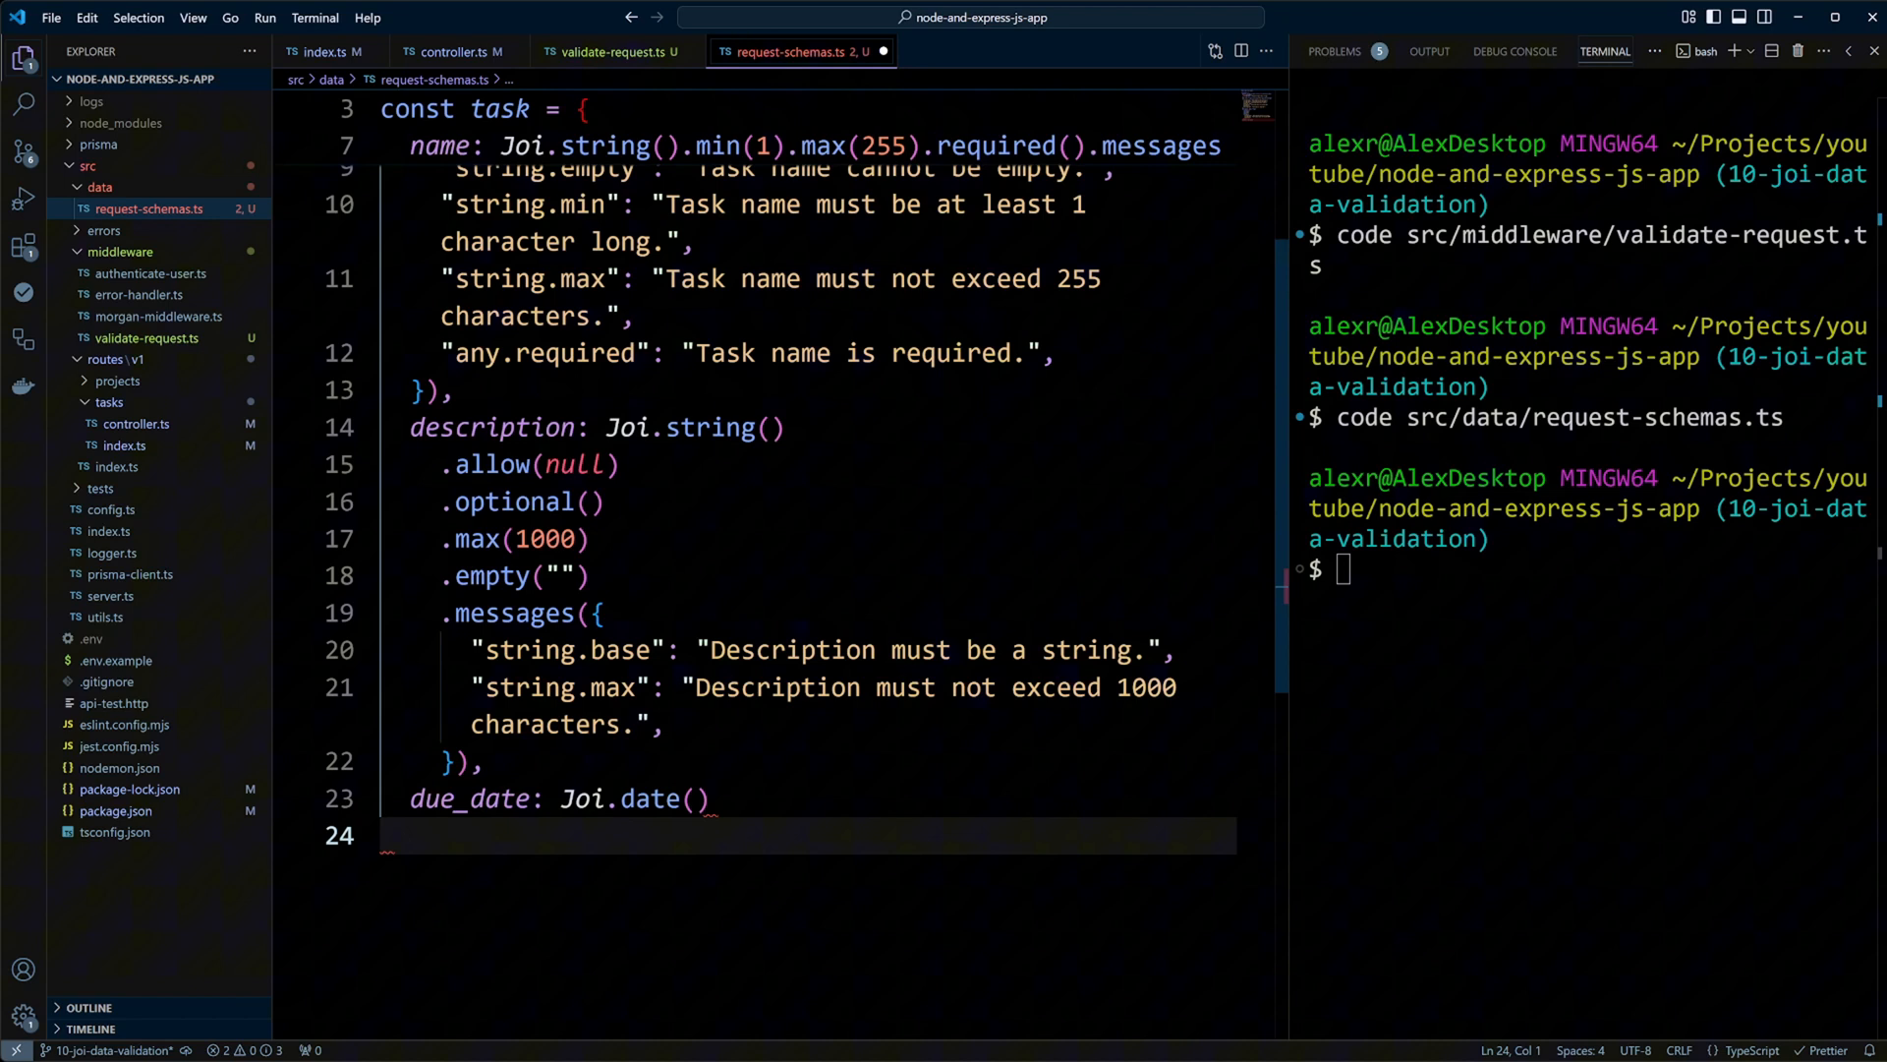
text(.iso()\n.greater("now"))
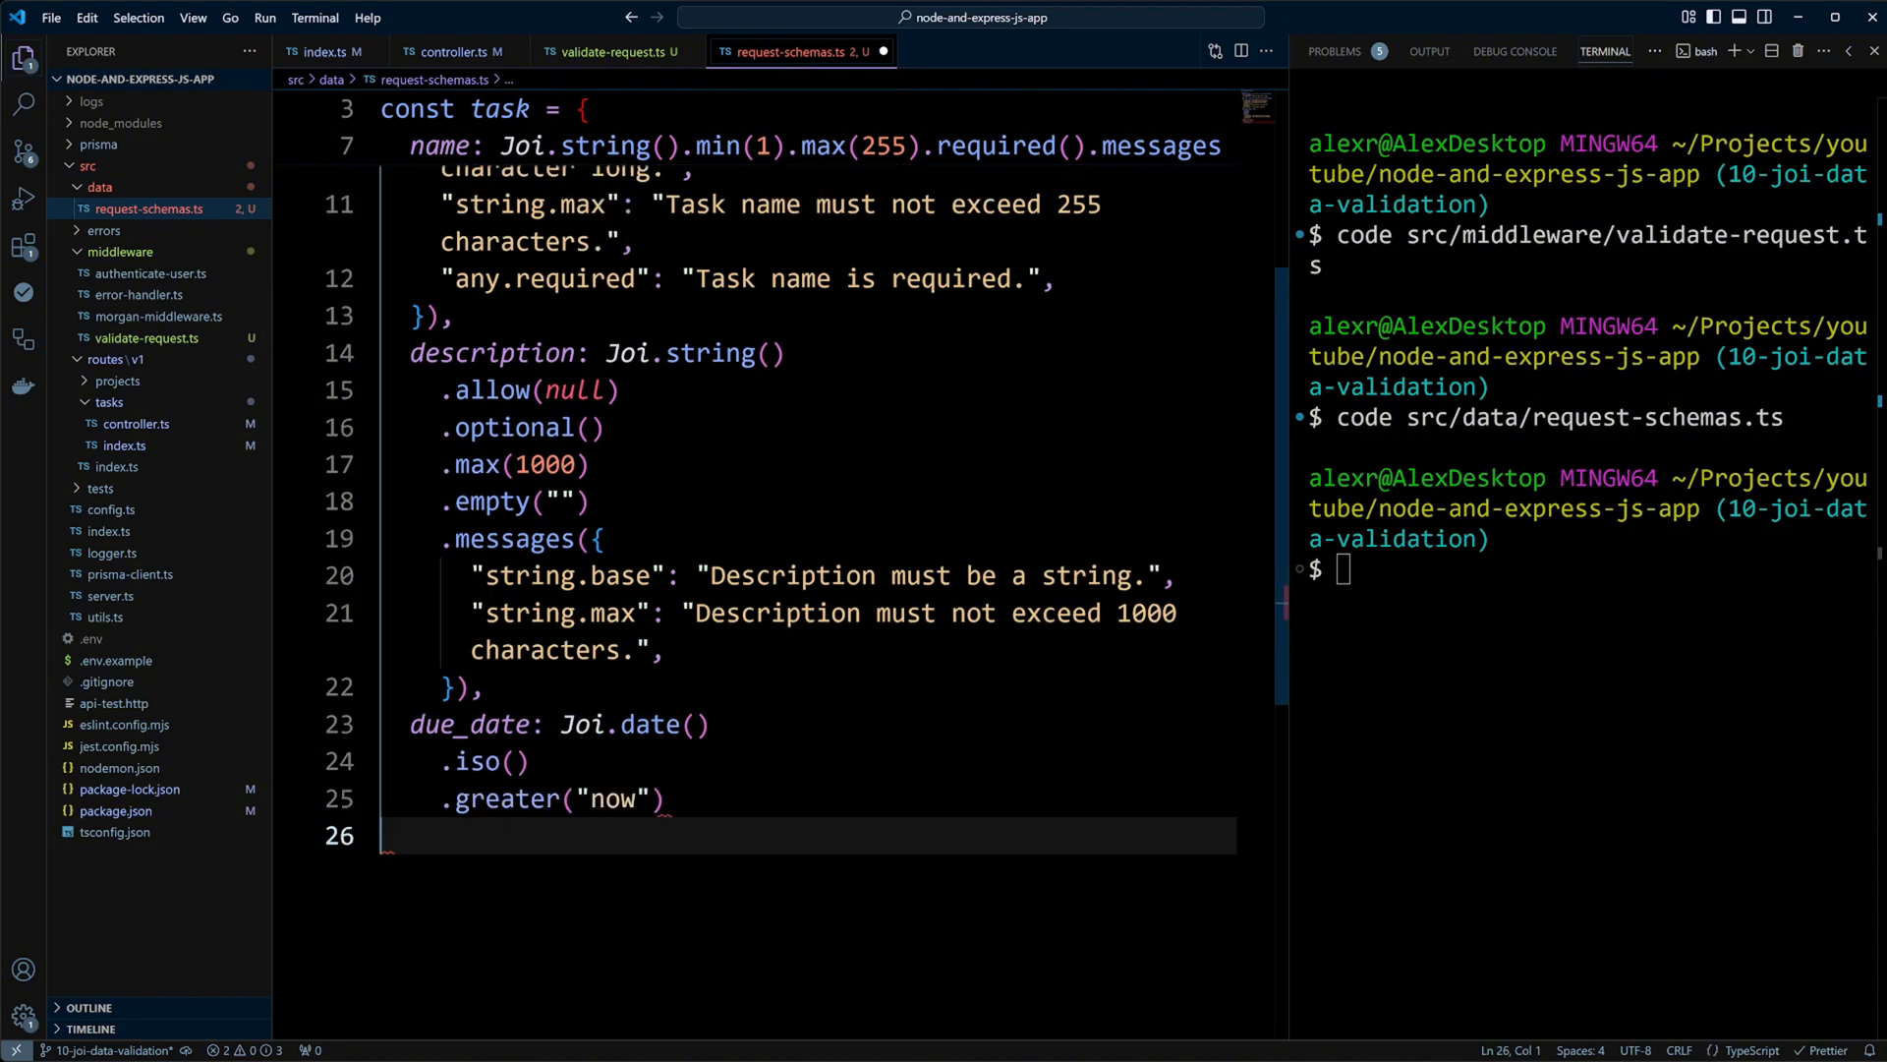
text(.allow(null))
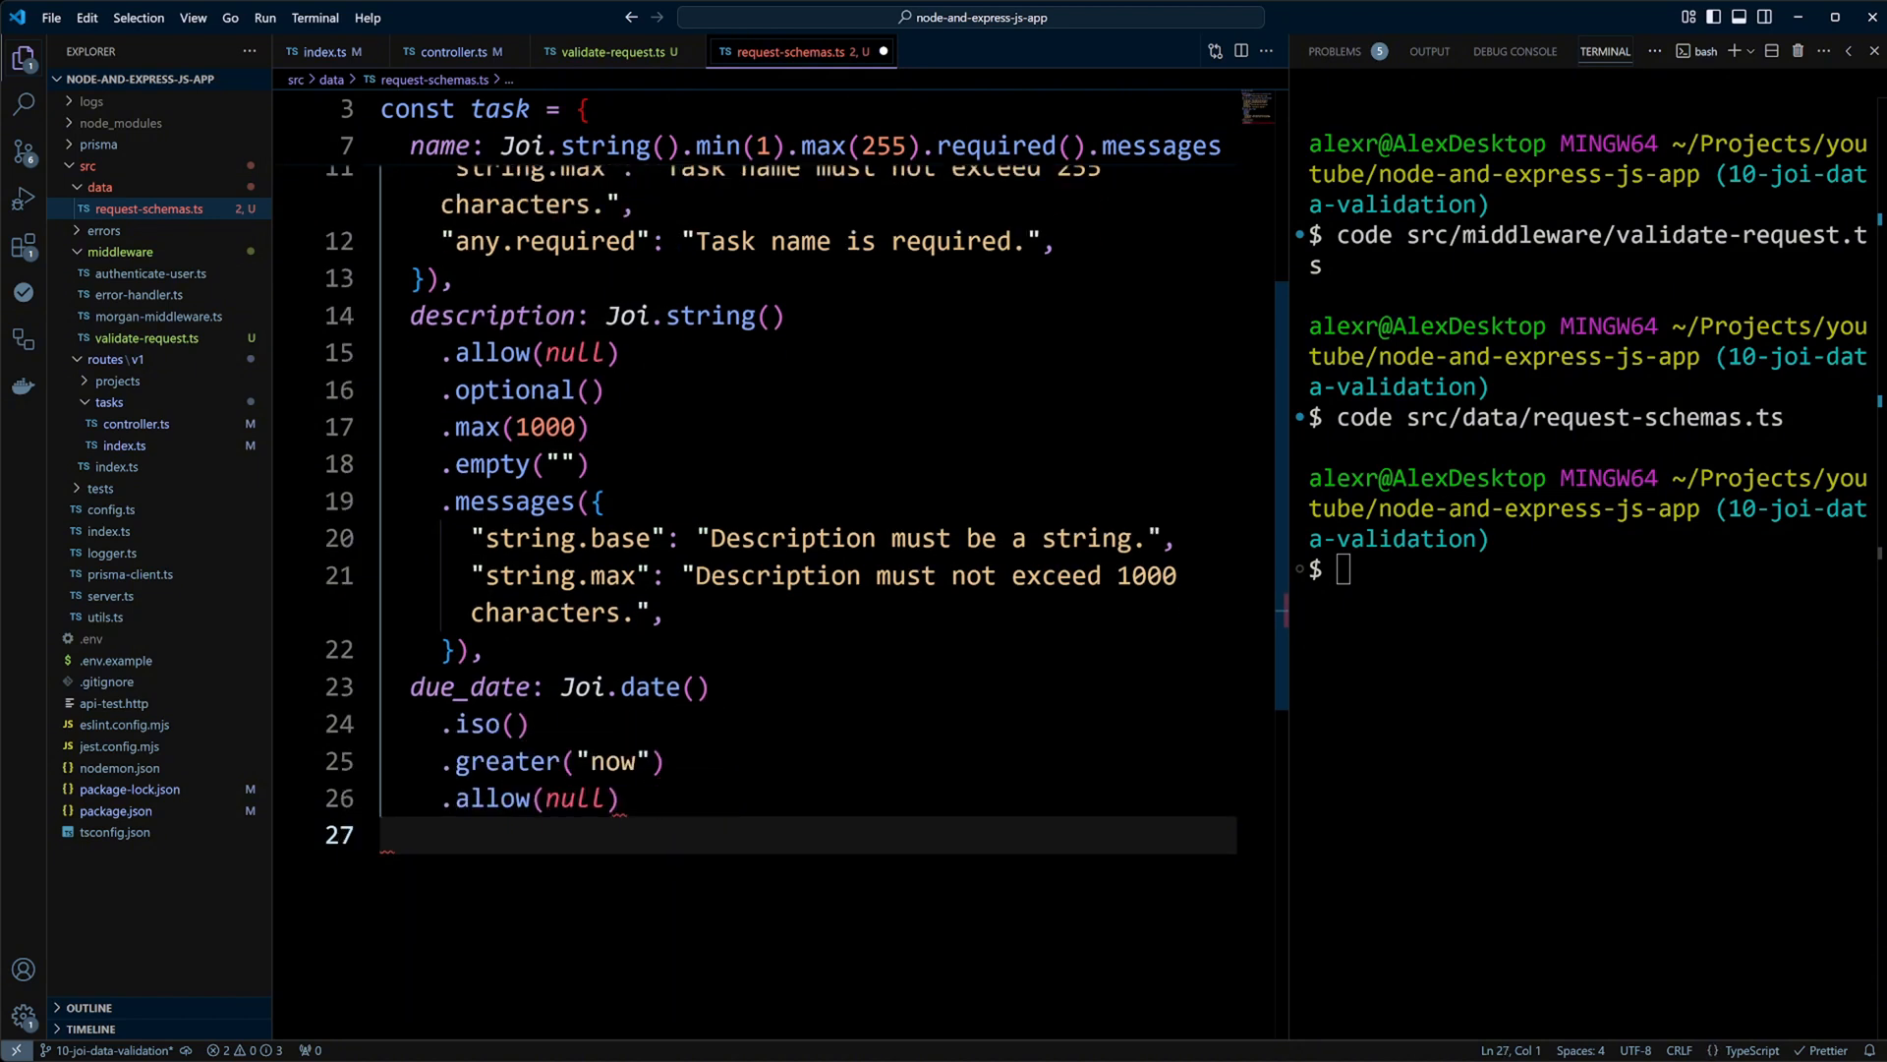
text(.optional())
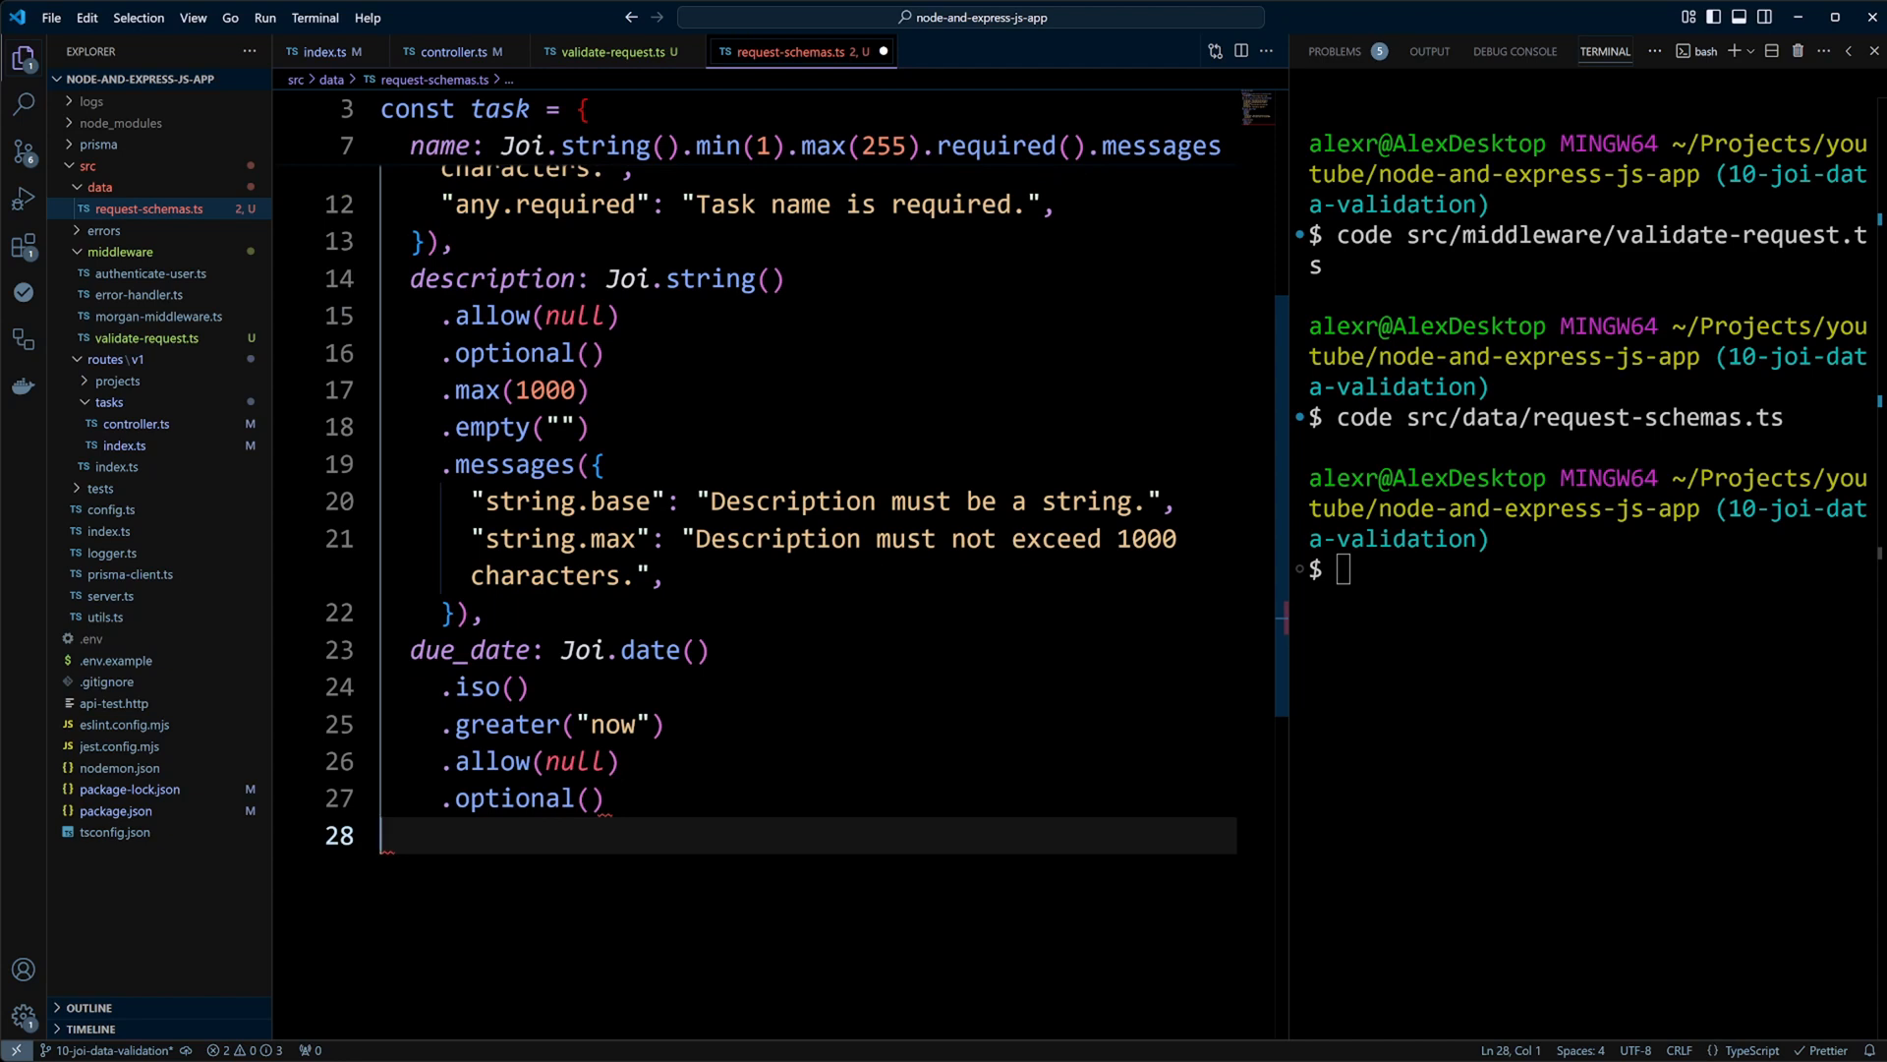
text(.empty(null))
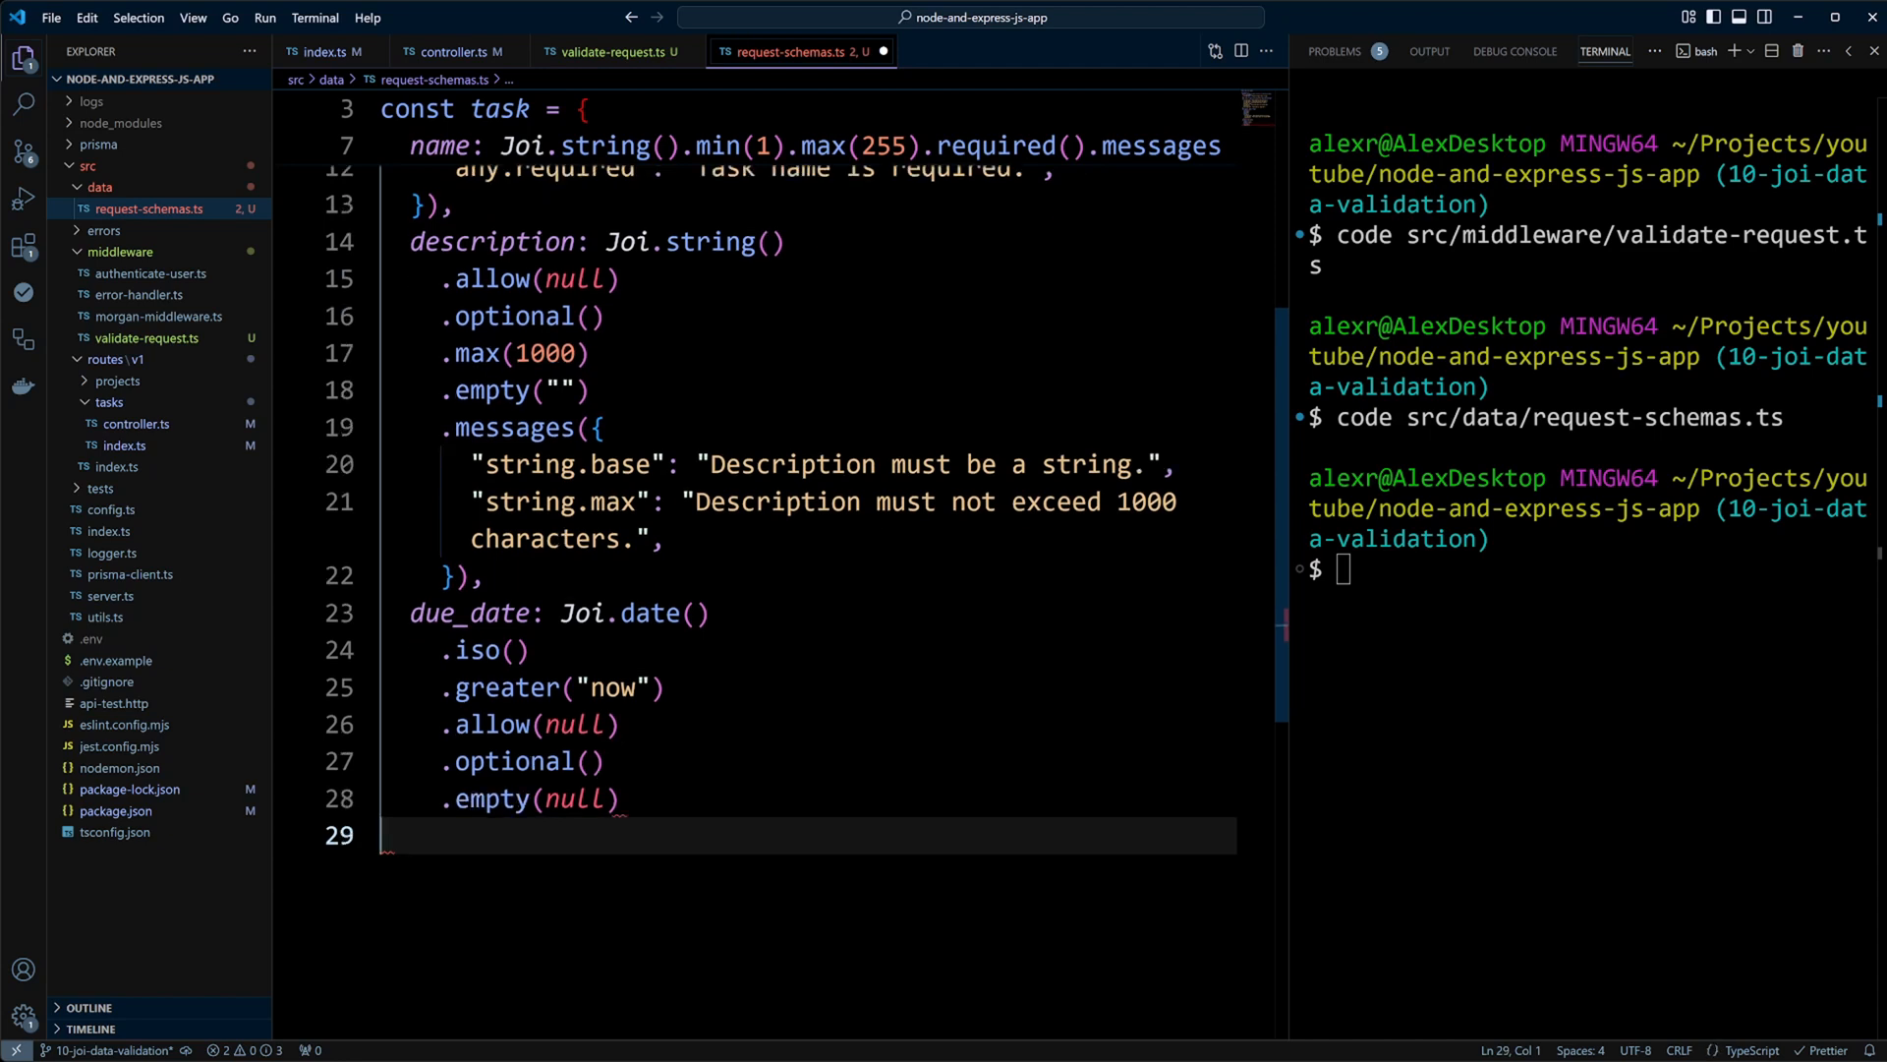
text(.messages({)
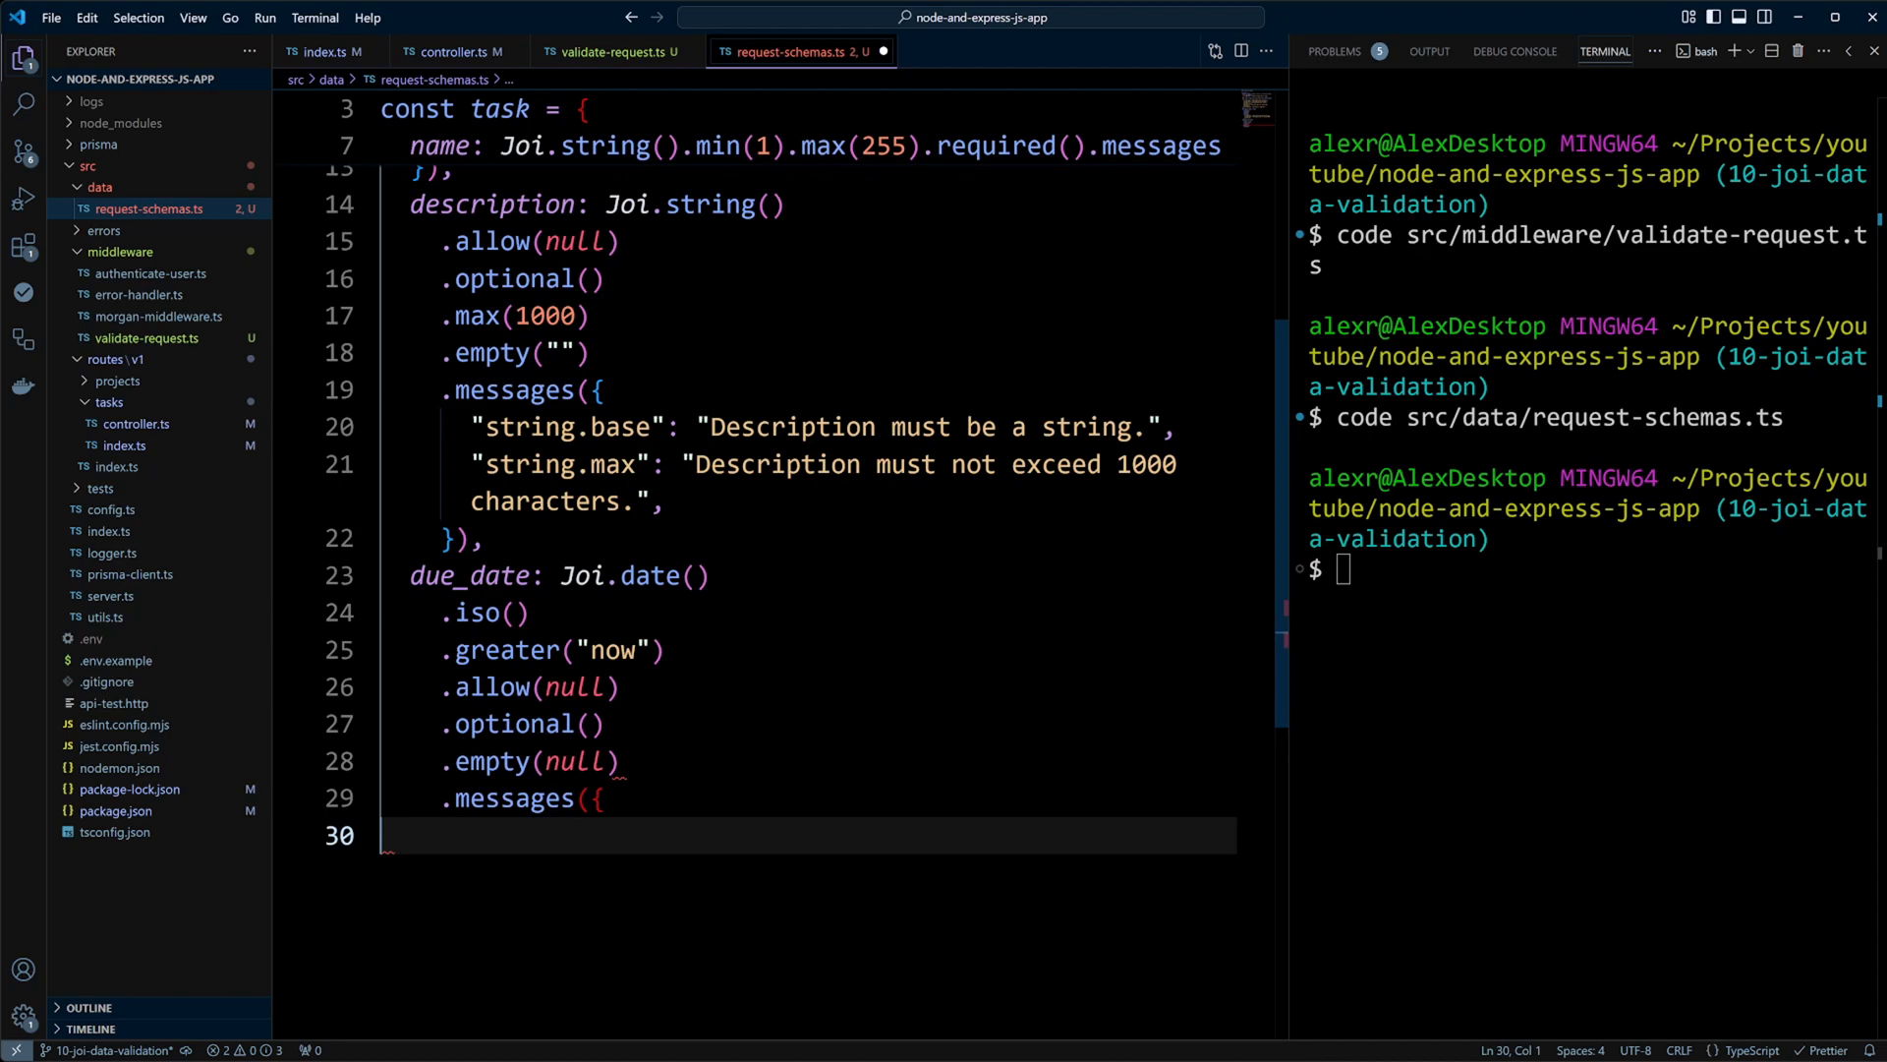
text("date.base": "Due date must be a valid date.",)
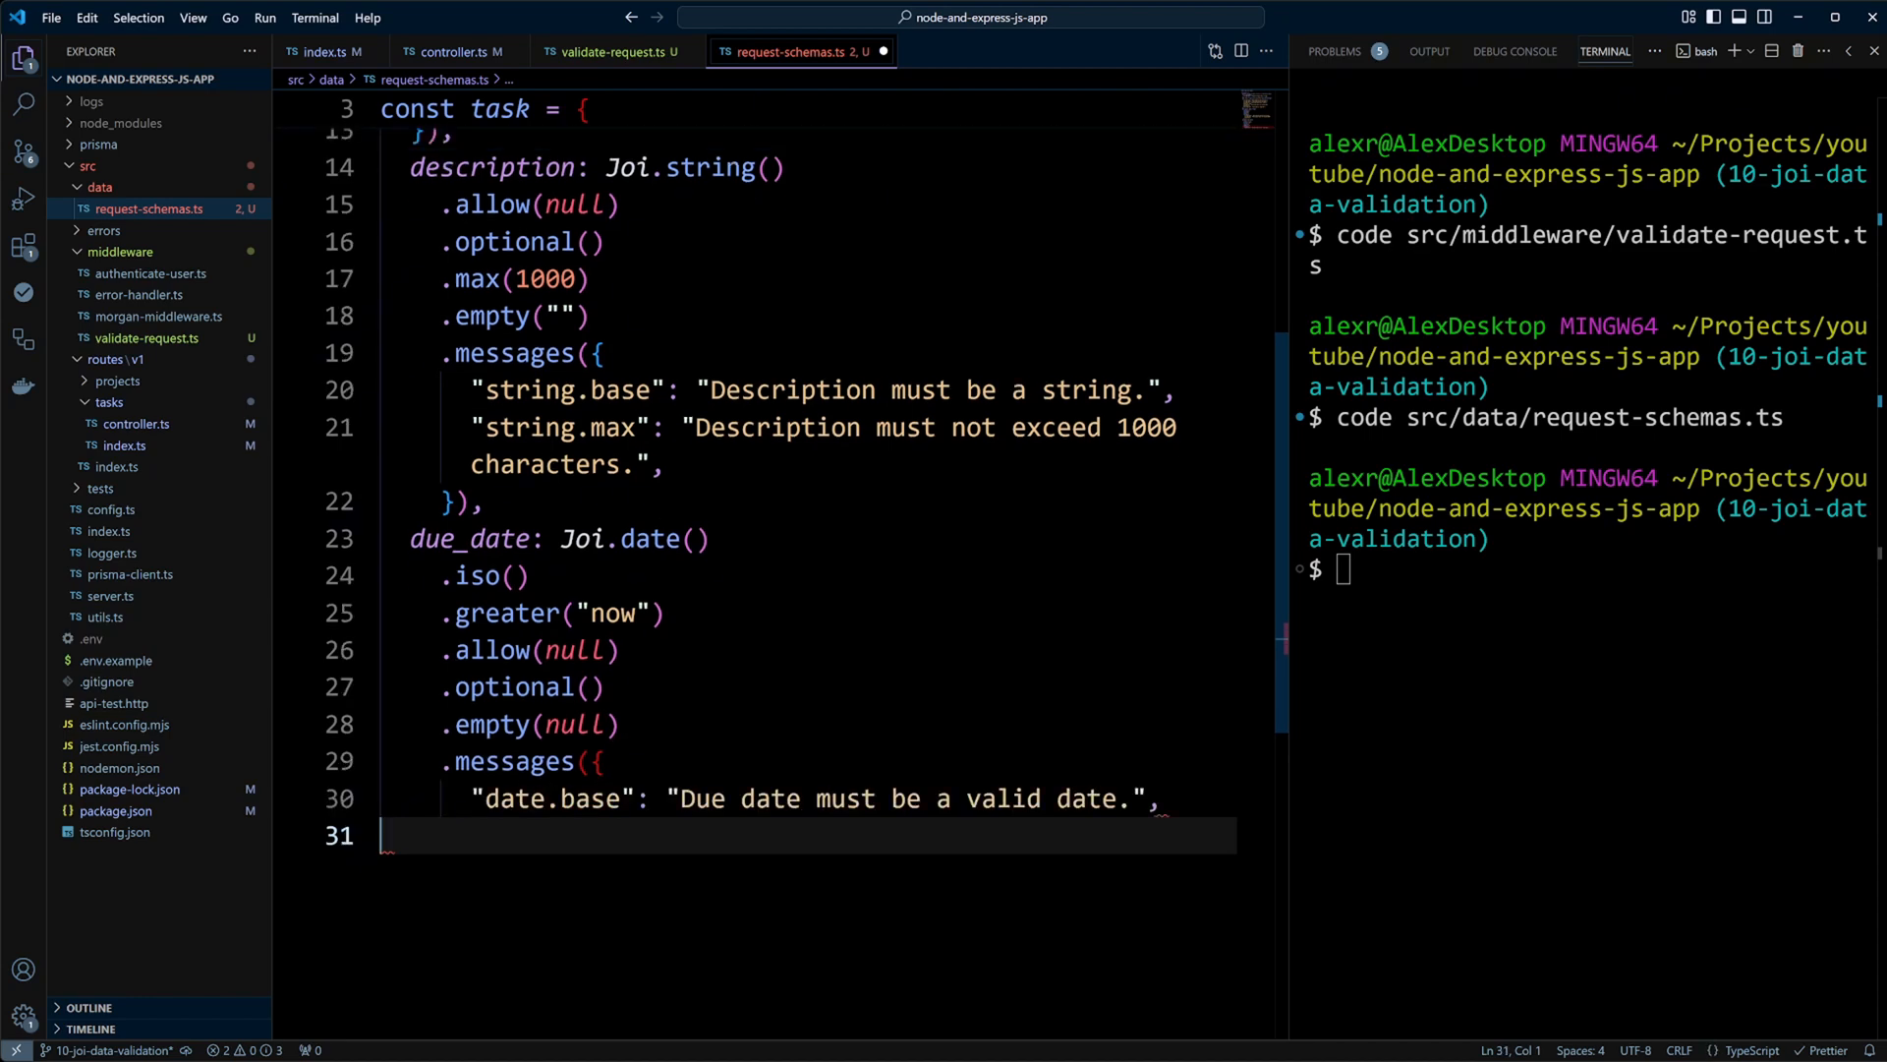
text("date.format": "Due date must be in ISO 8601 format.",)
text("date.greater": "Due date must be in the future.",)
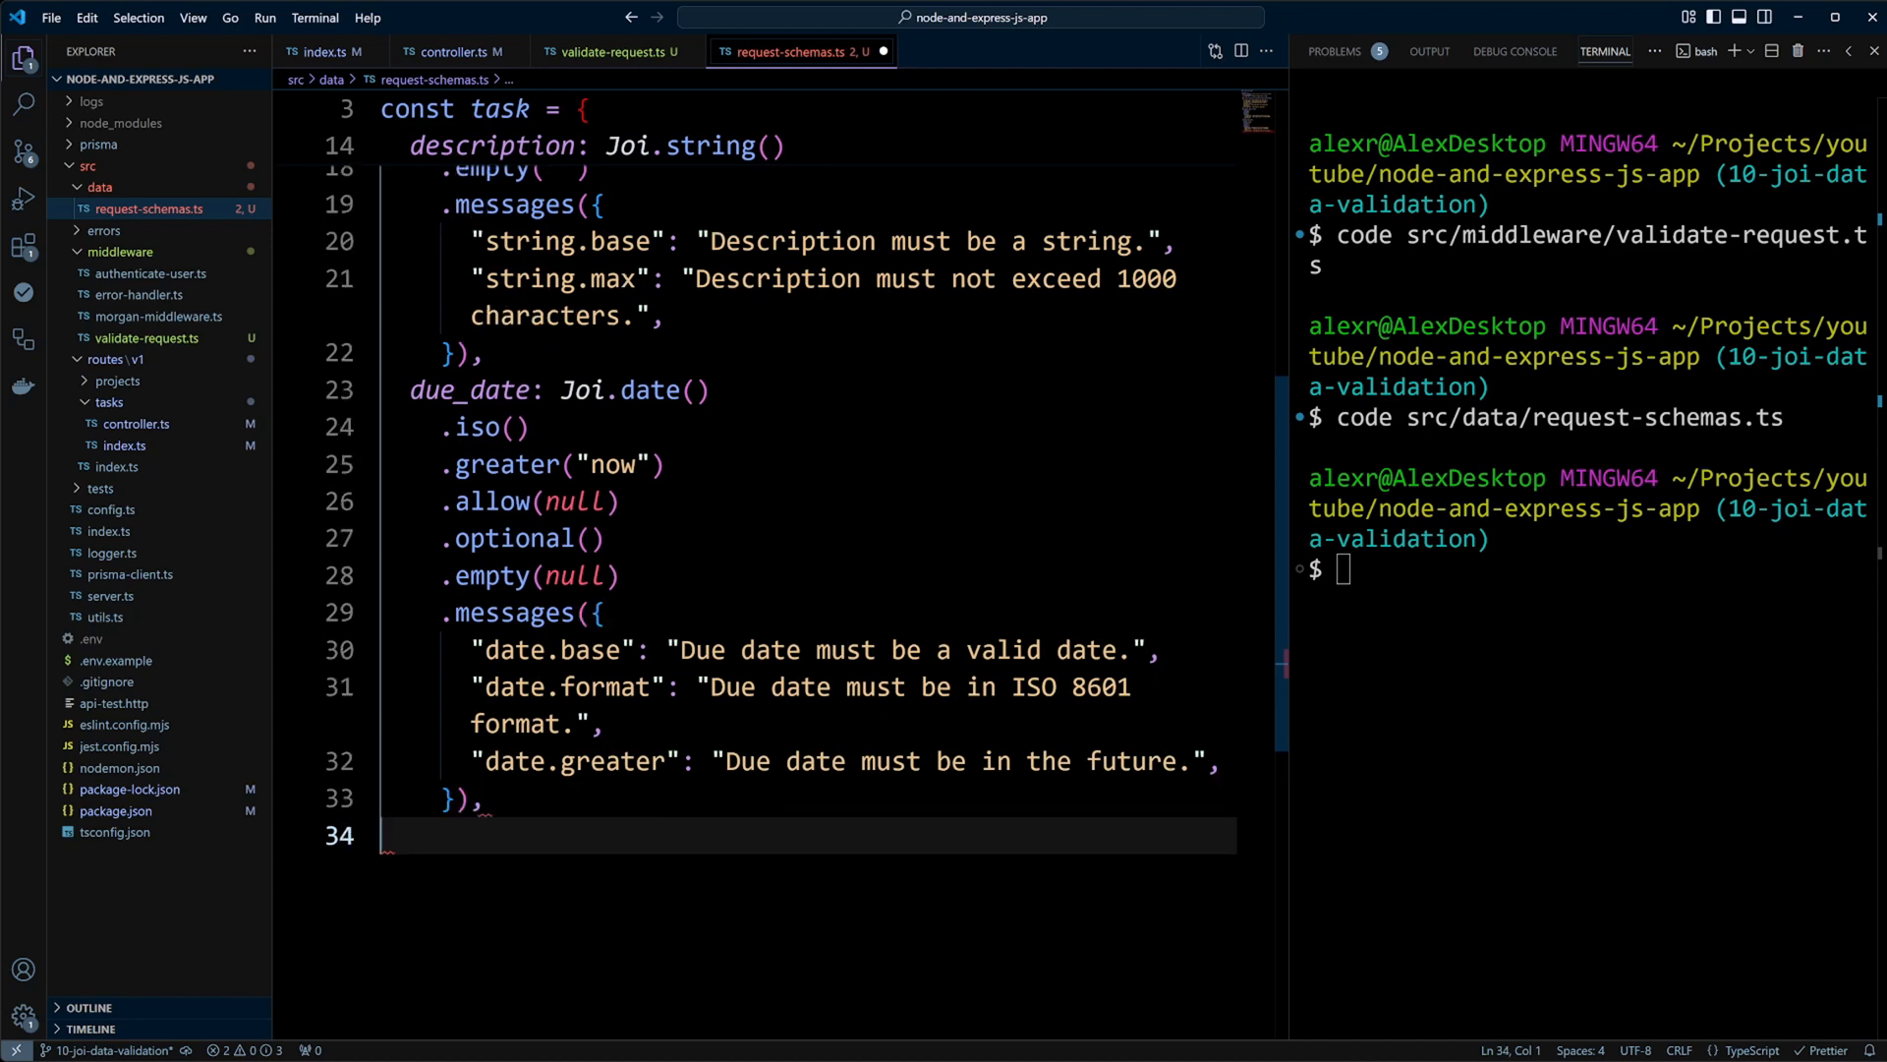
text(completed_on: Joi.date())
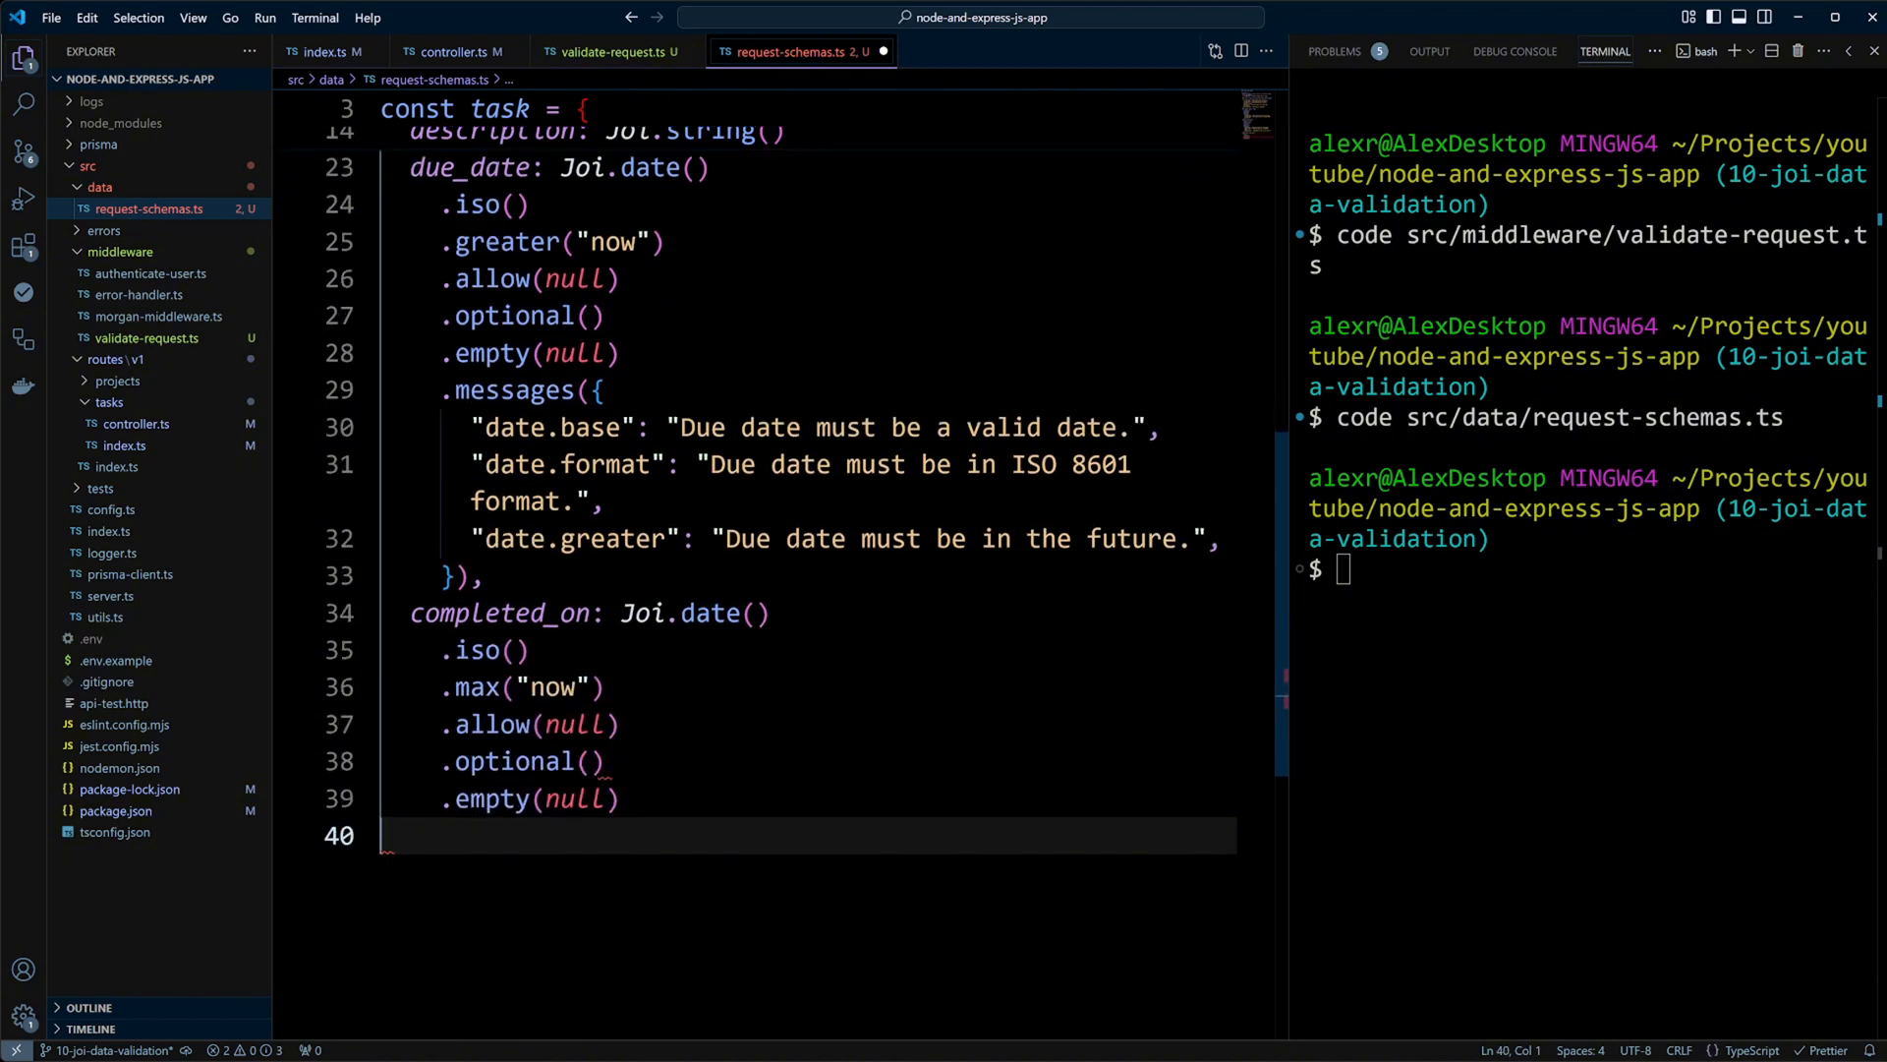
text(.messages({)
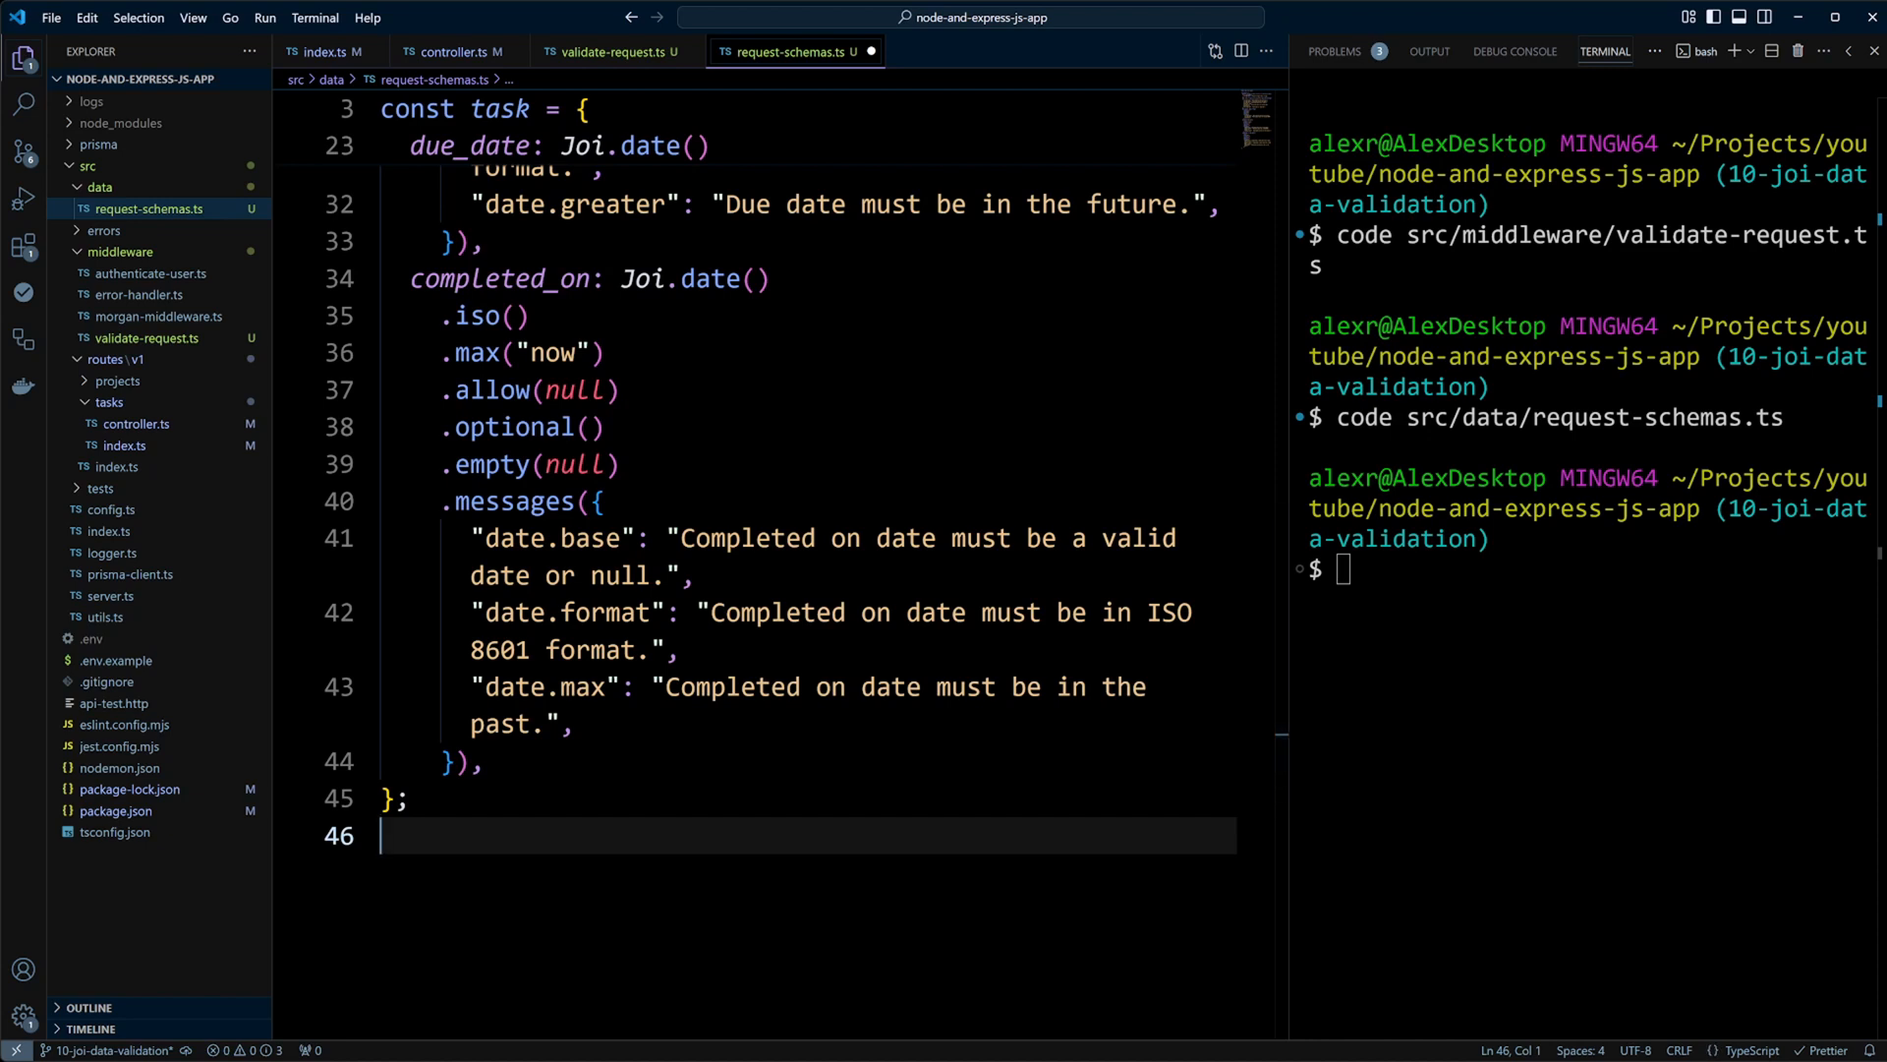
- Export createTaskSchema, put validateRequest(createTaskSchema) before createTask on POST, and run npm run dev
text(export const createTaskSchema = Joi.object(task);)
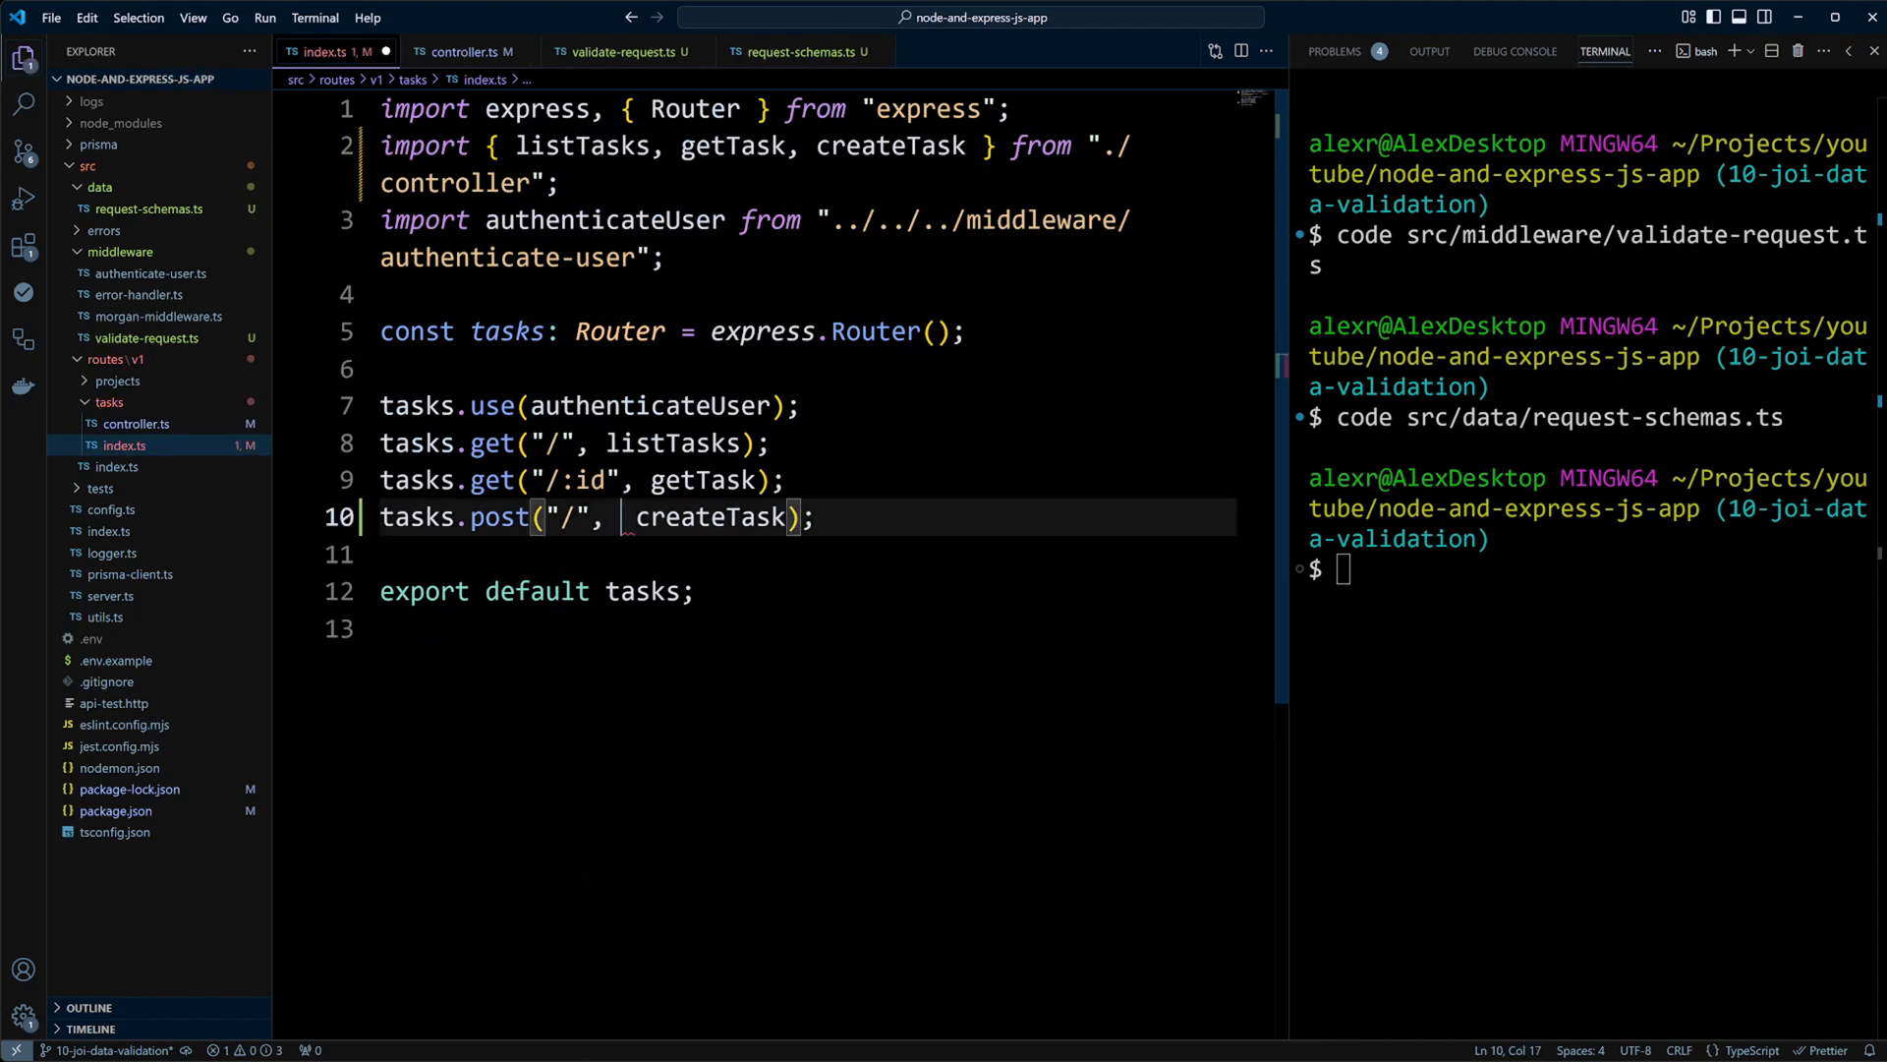
text(validateRequ)
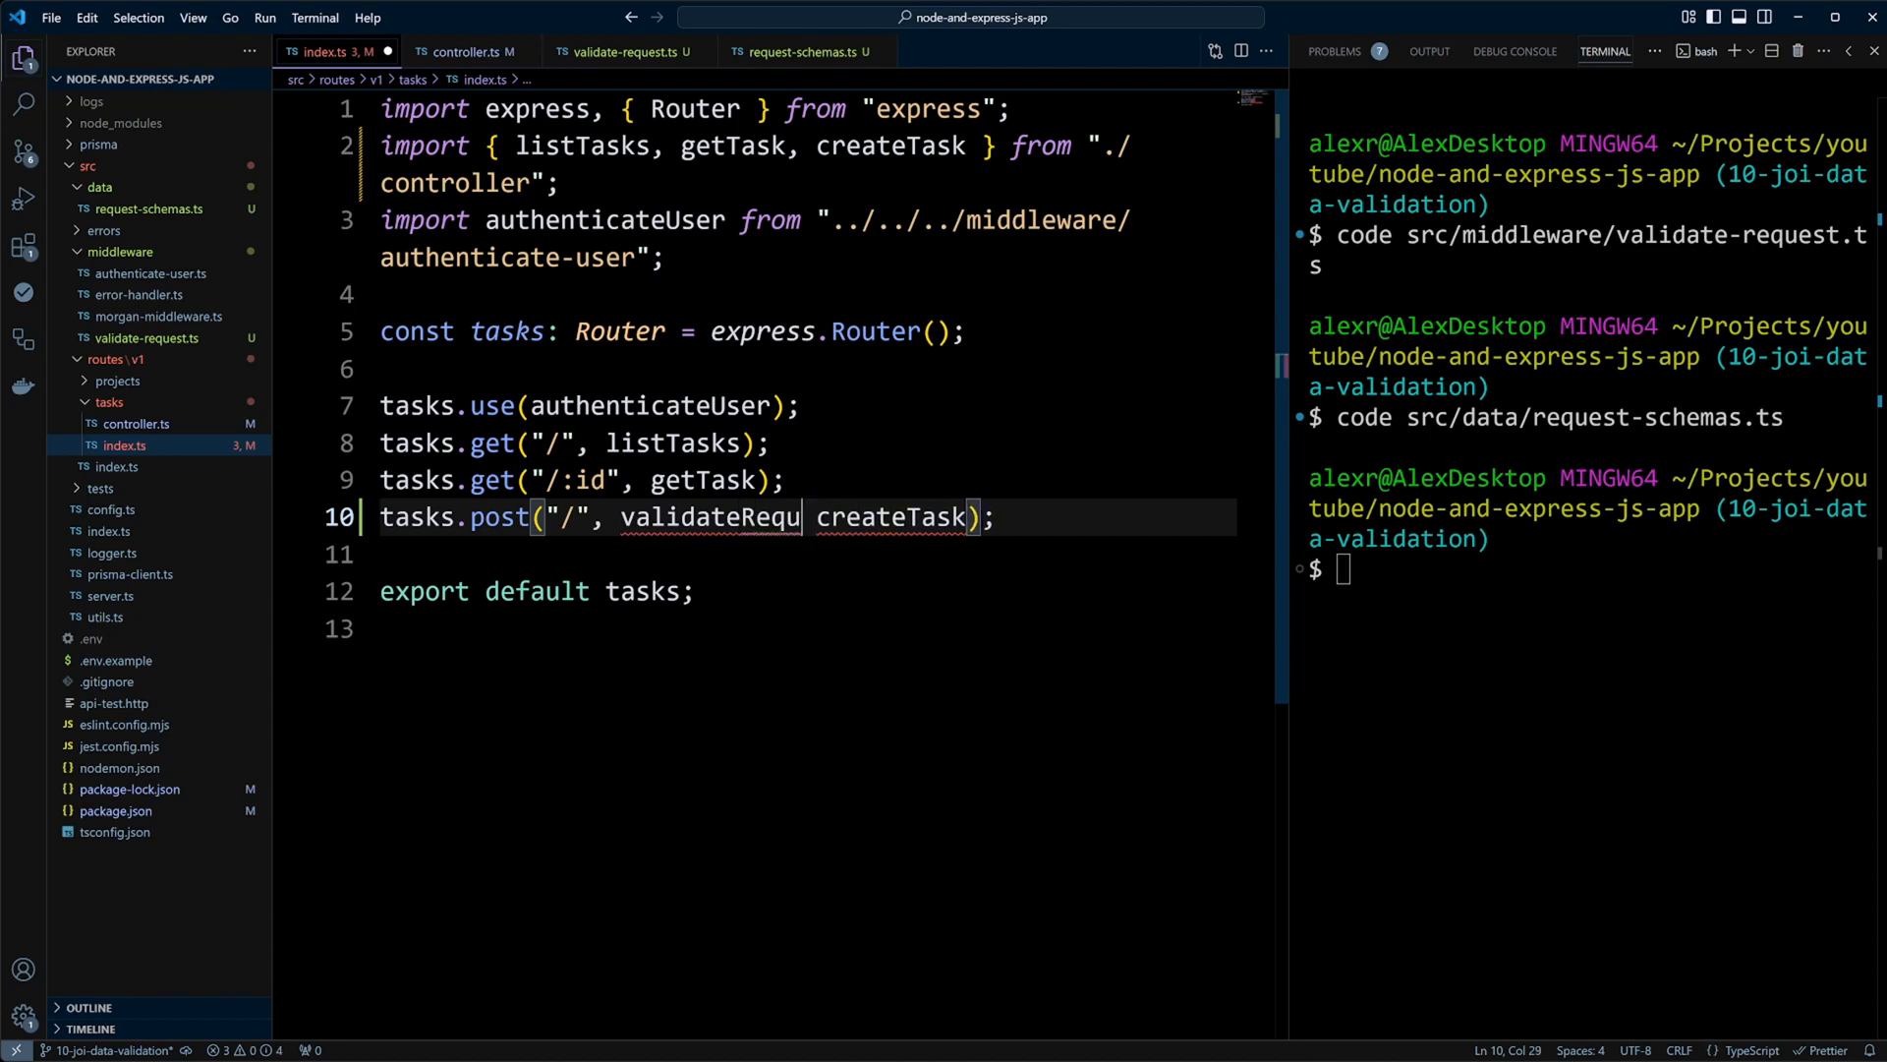
text(est())
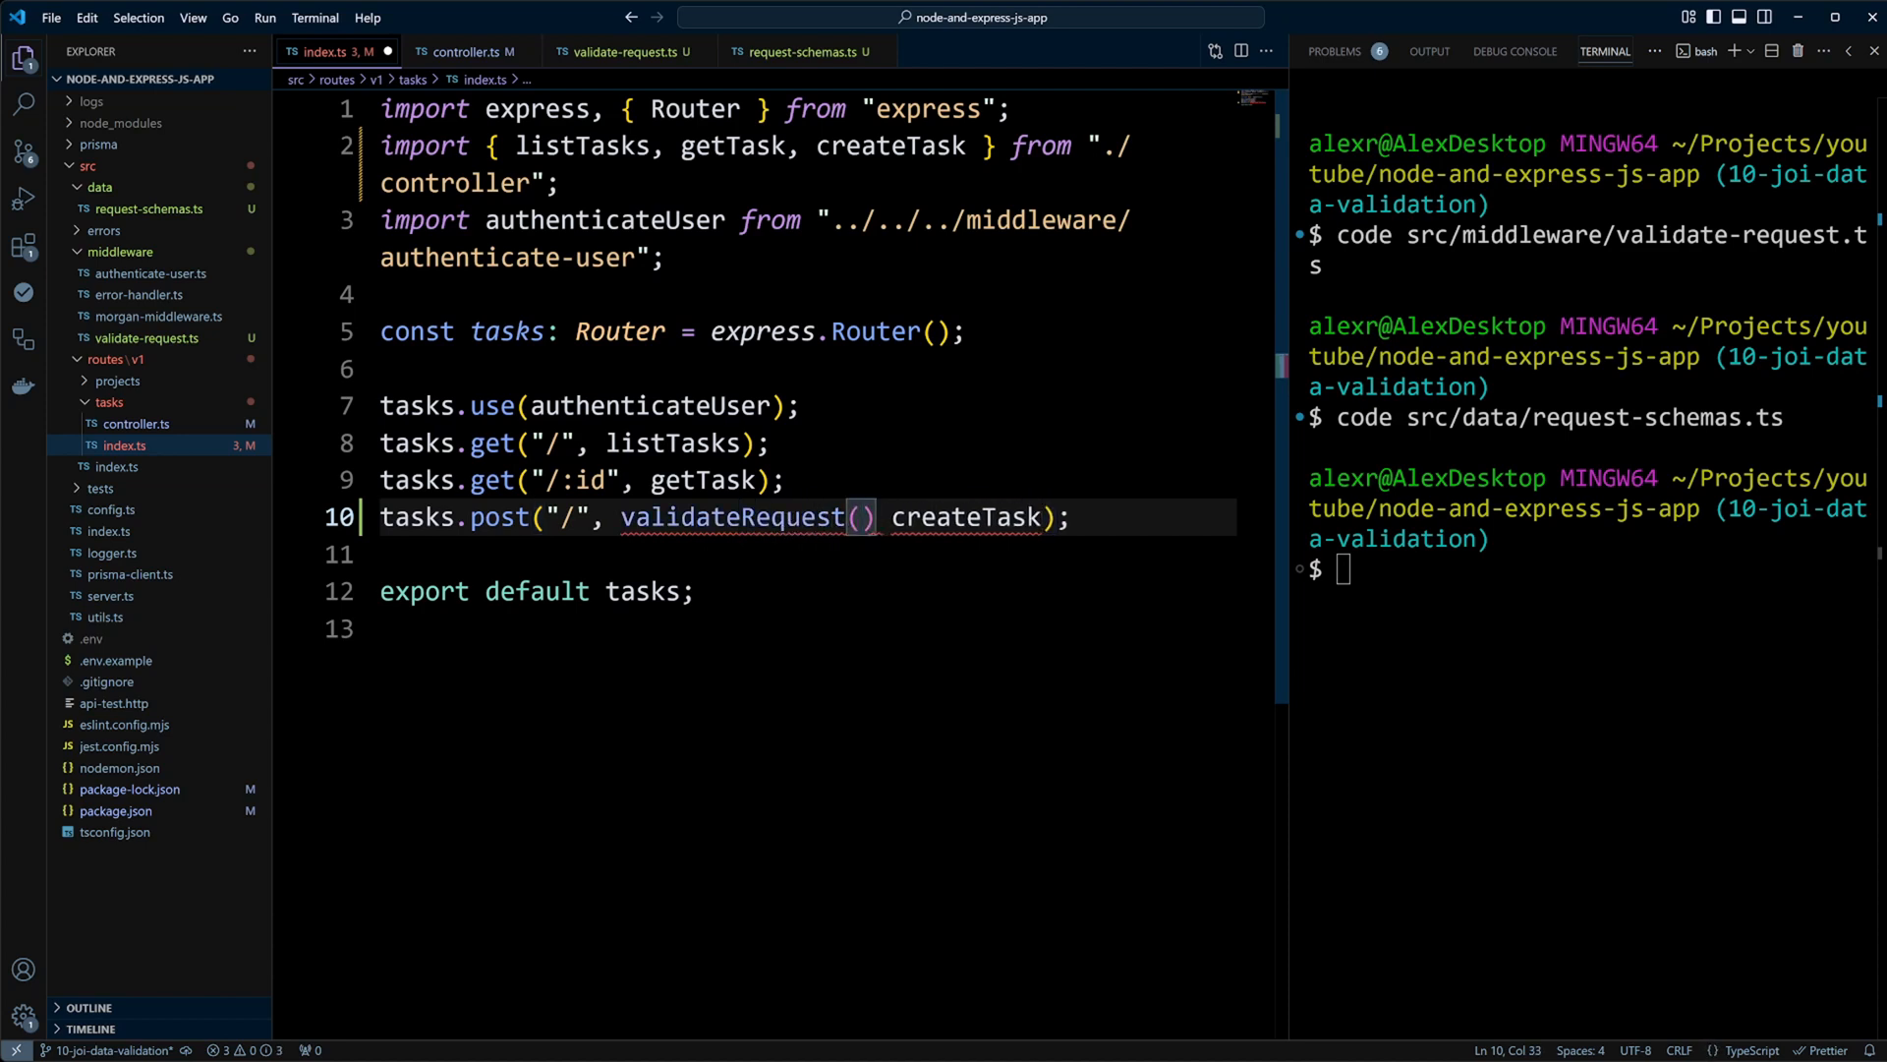
text(createTaskSch)
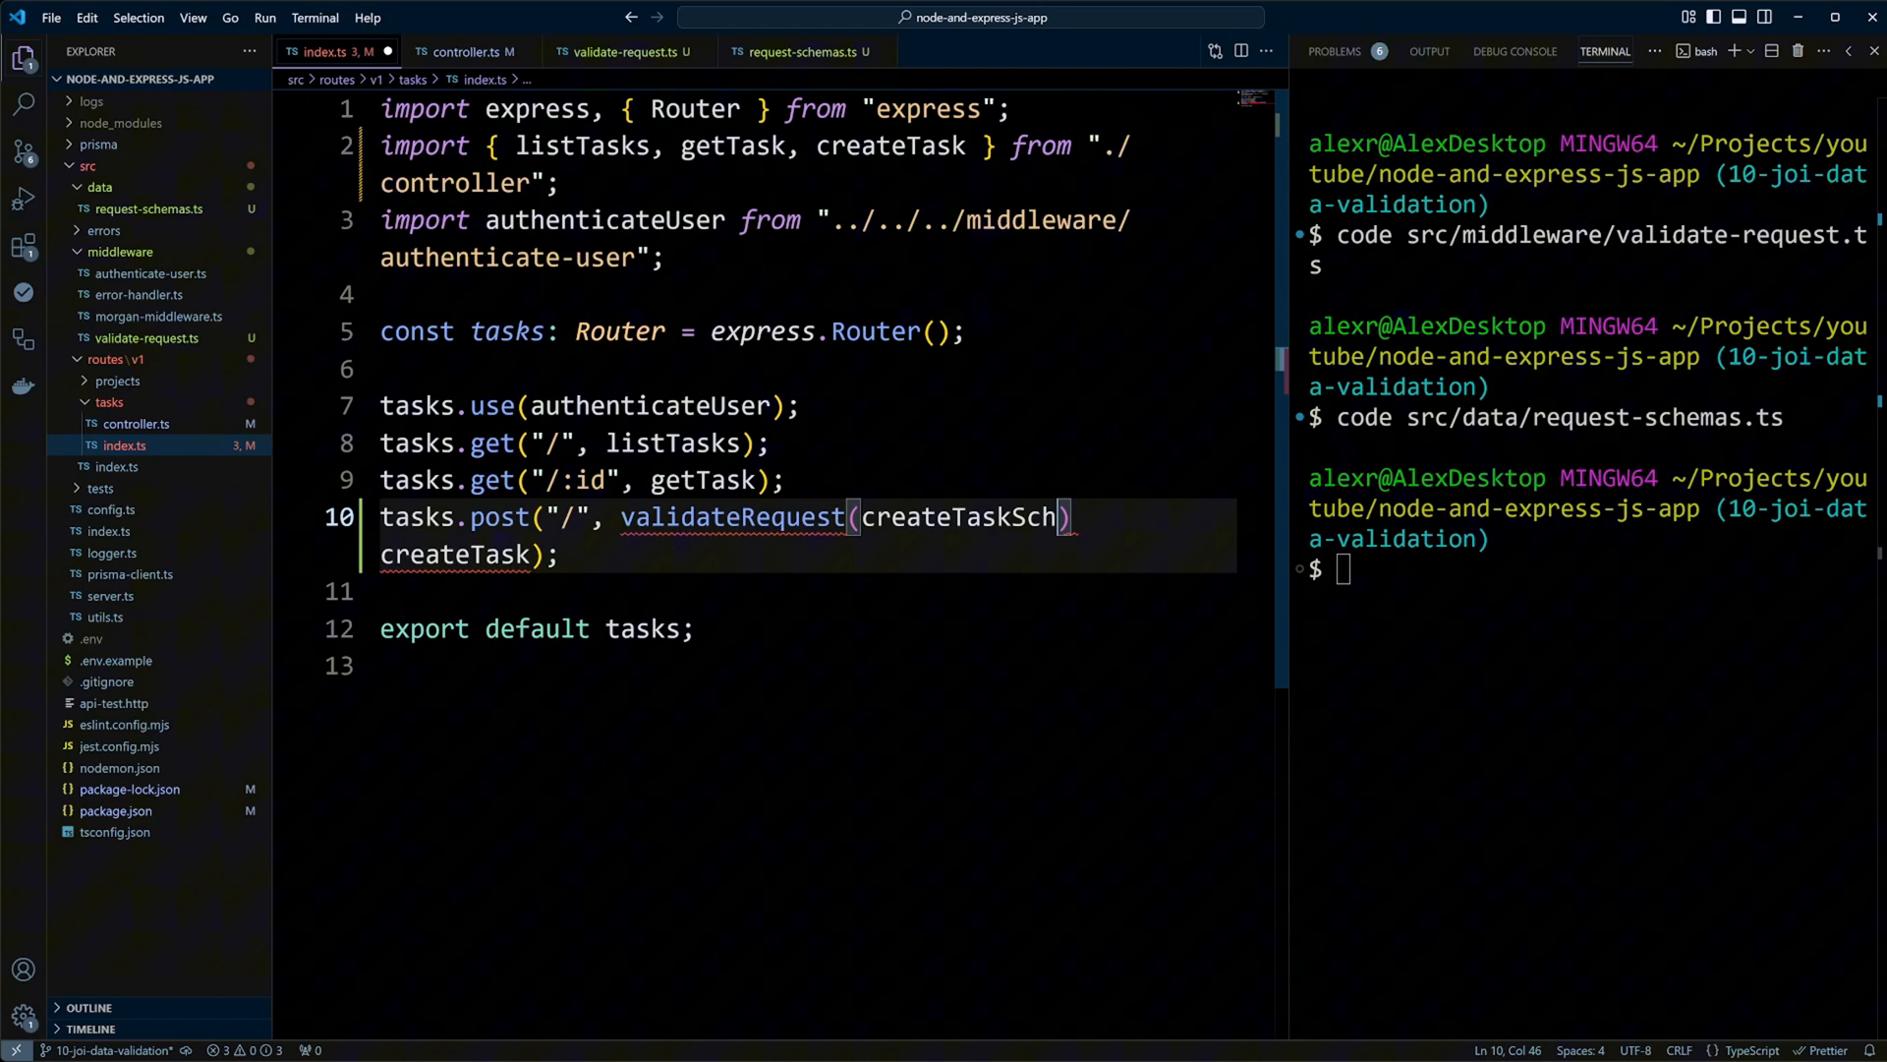
text(ema)
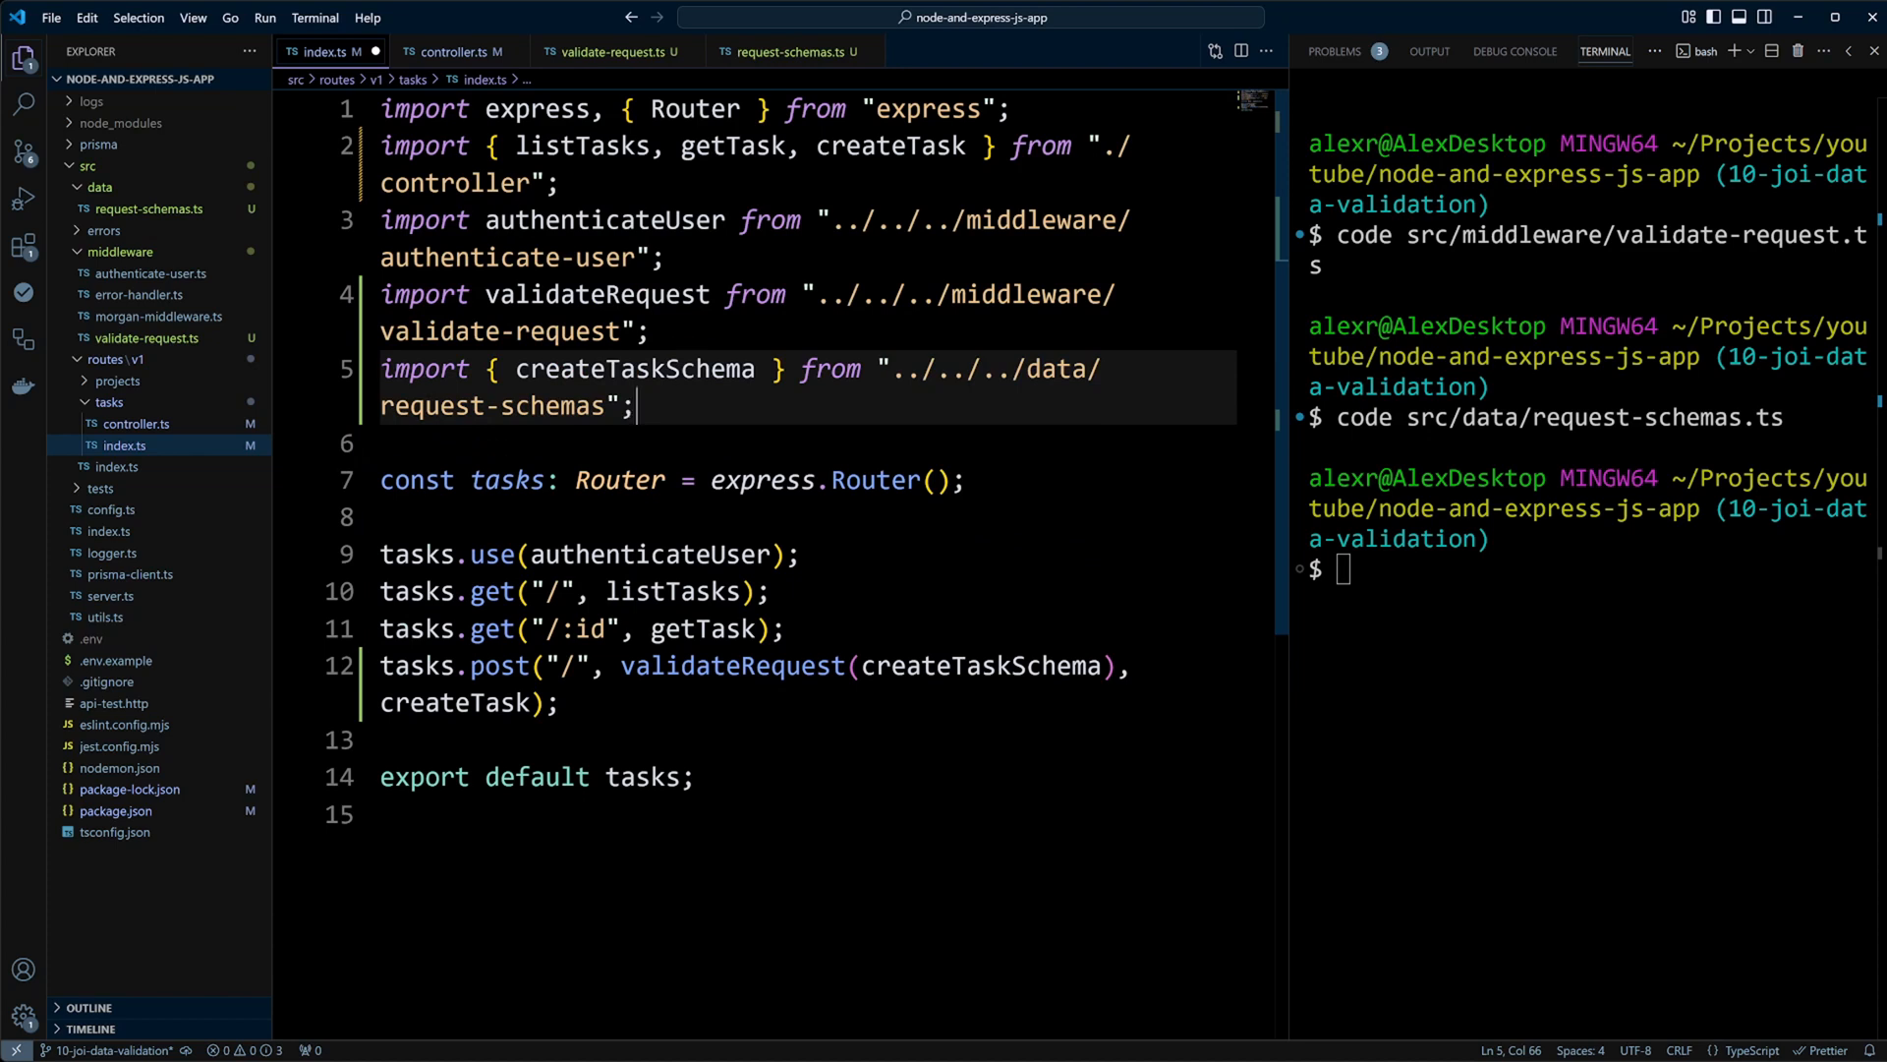
text(npm run dev)
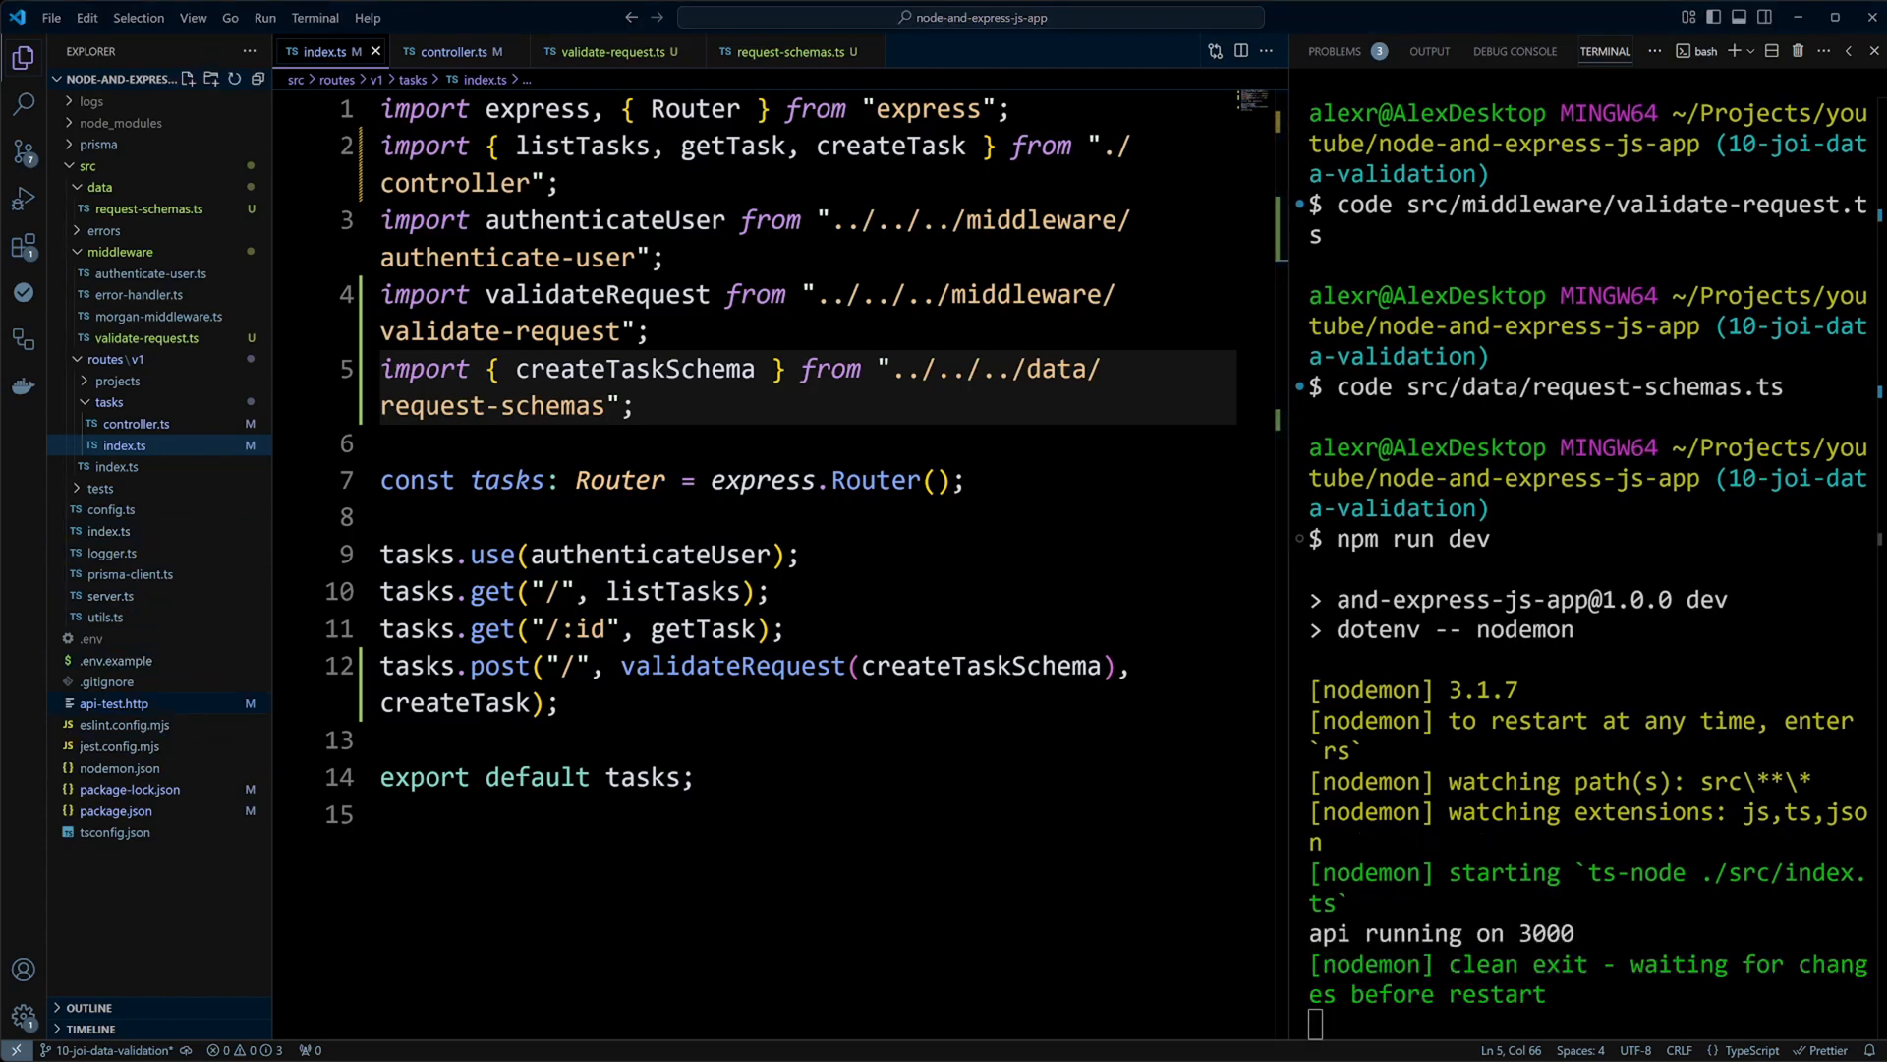
- Send a POST /v1/tasks request from api-test.http, getting a 500 'name is required' error
click(452, 51)
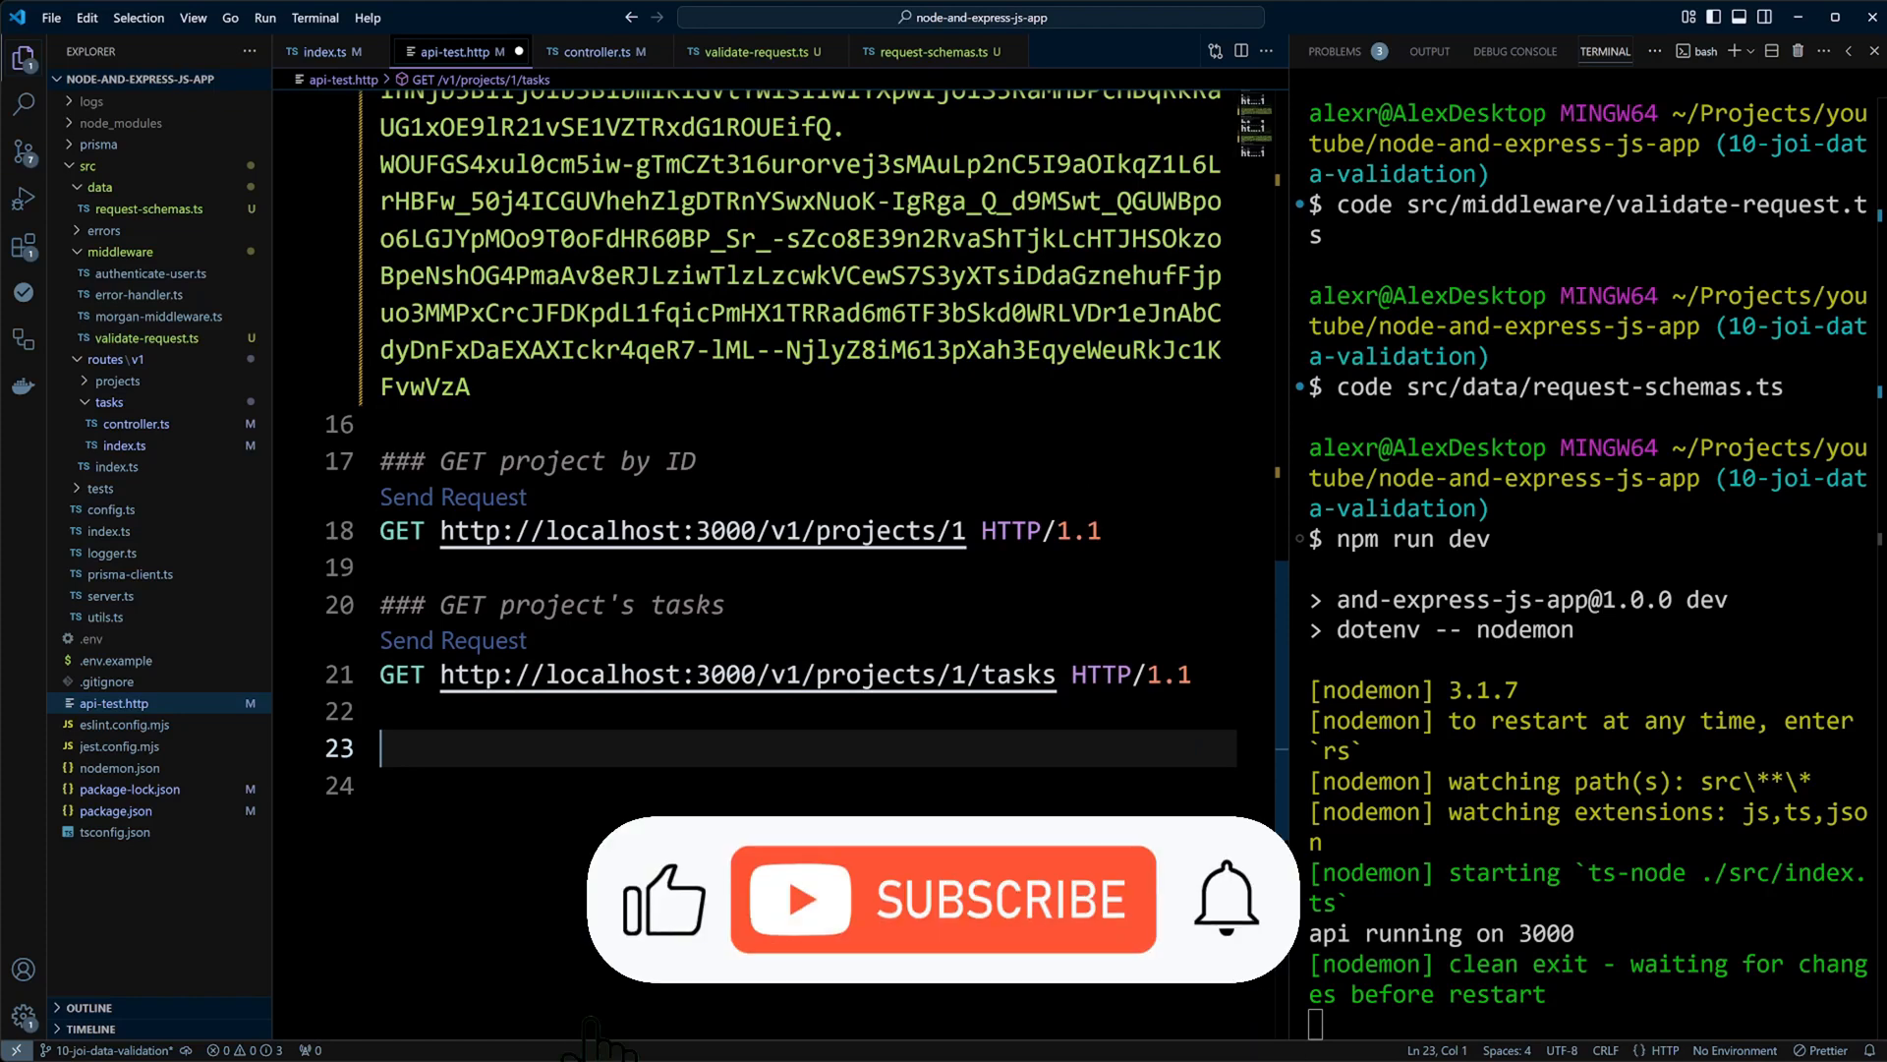
click(944, 899)
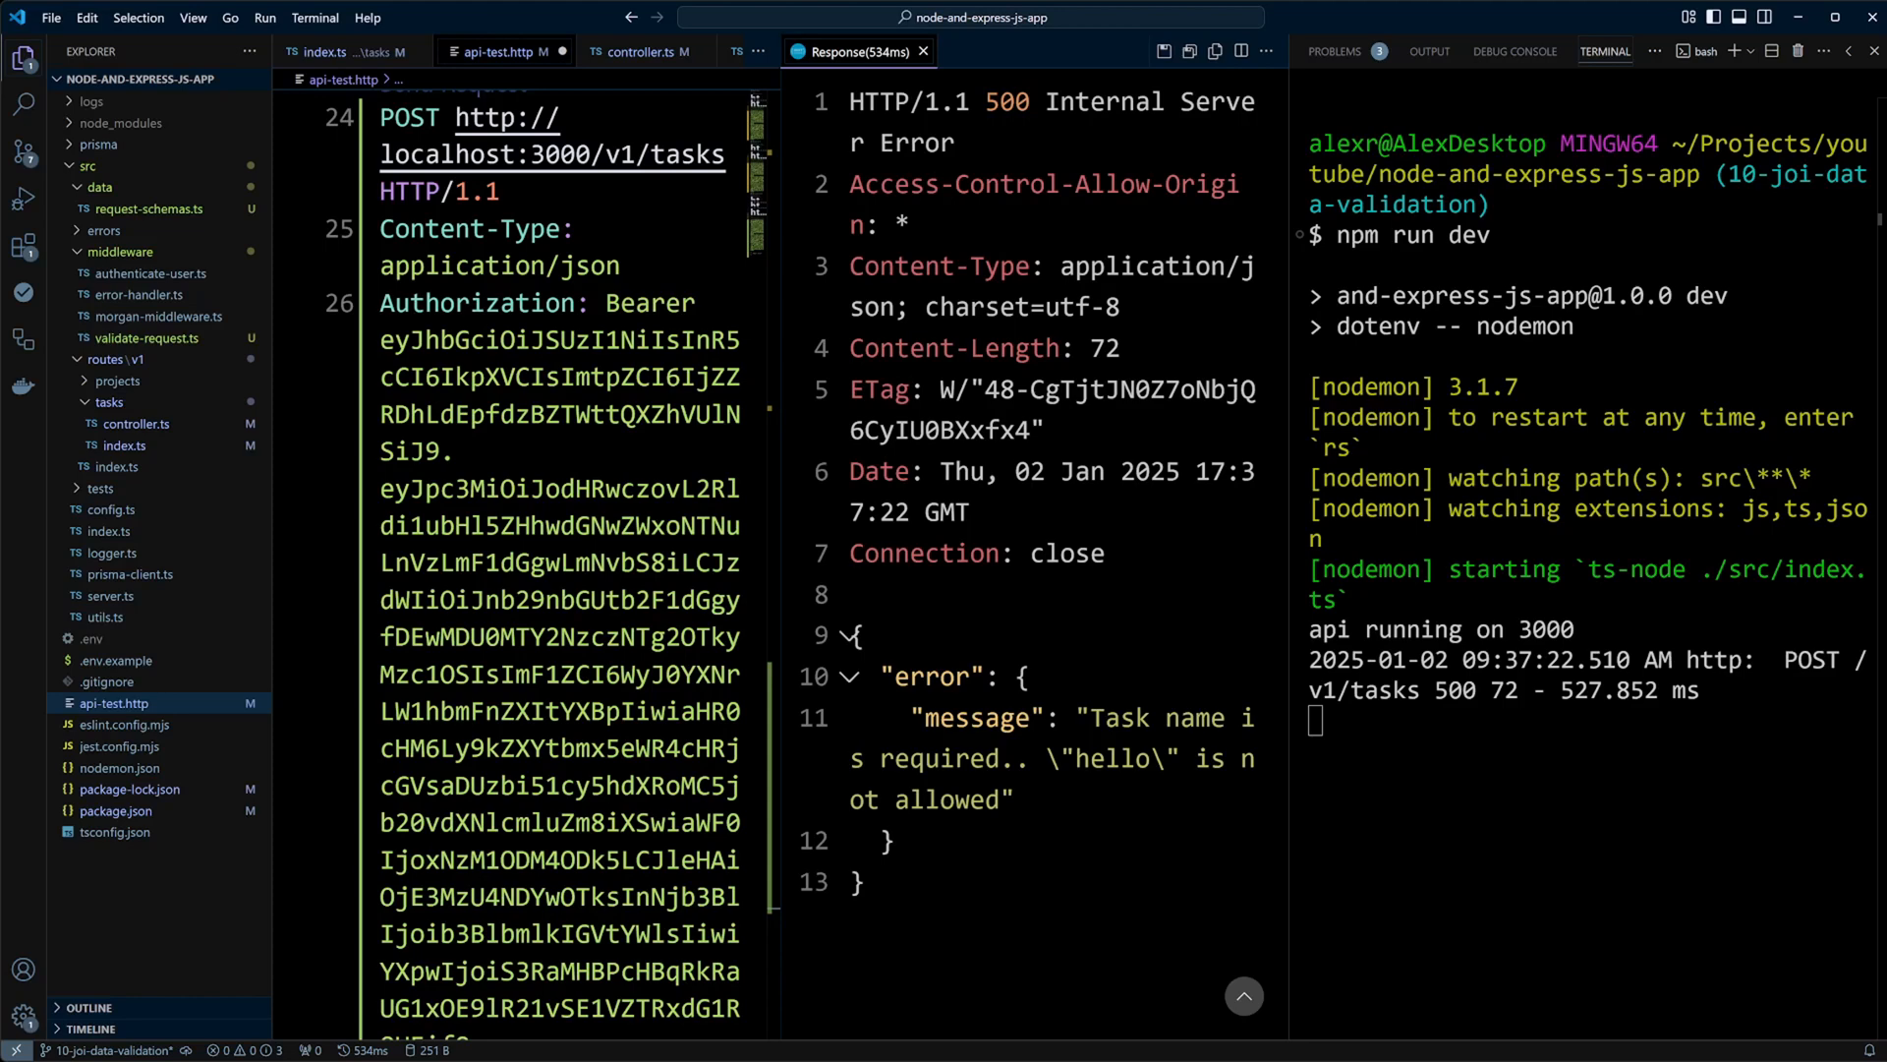
double_click(1007, 101)
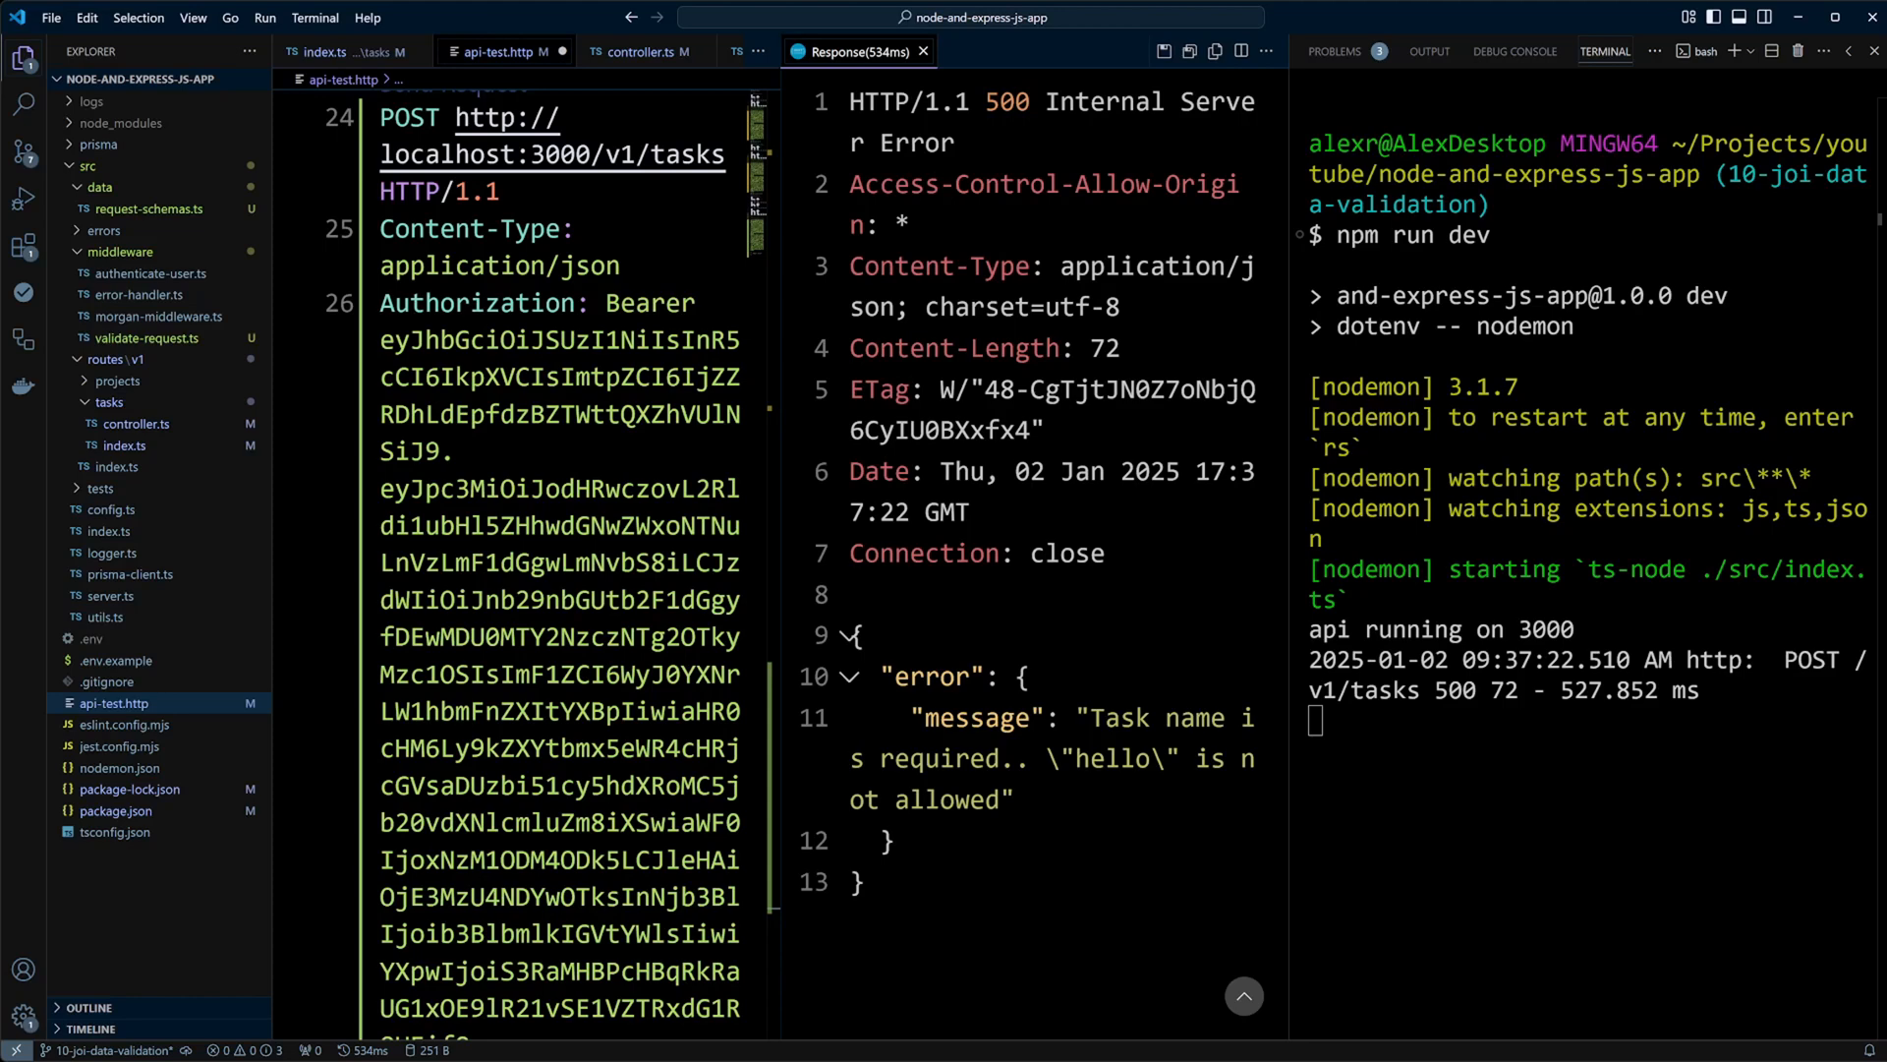
click(123, 294)
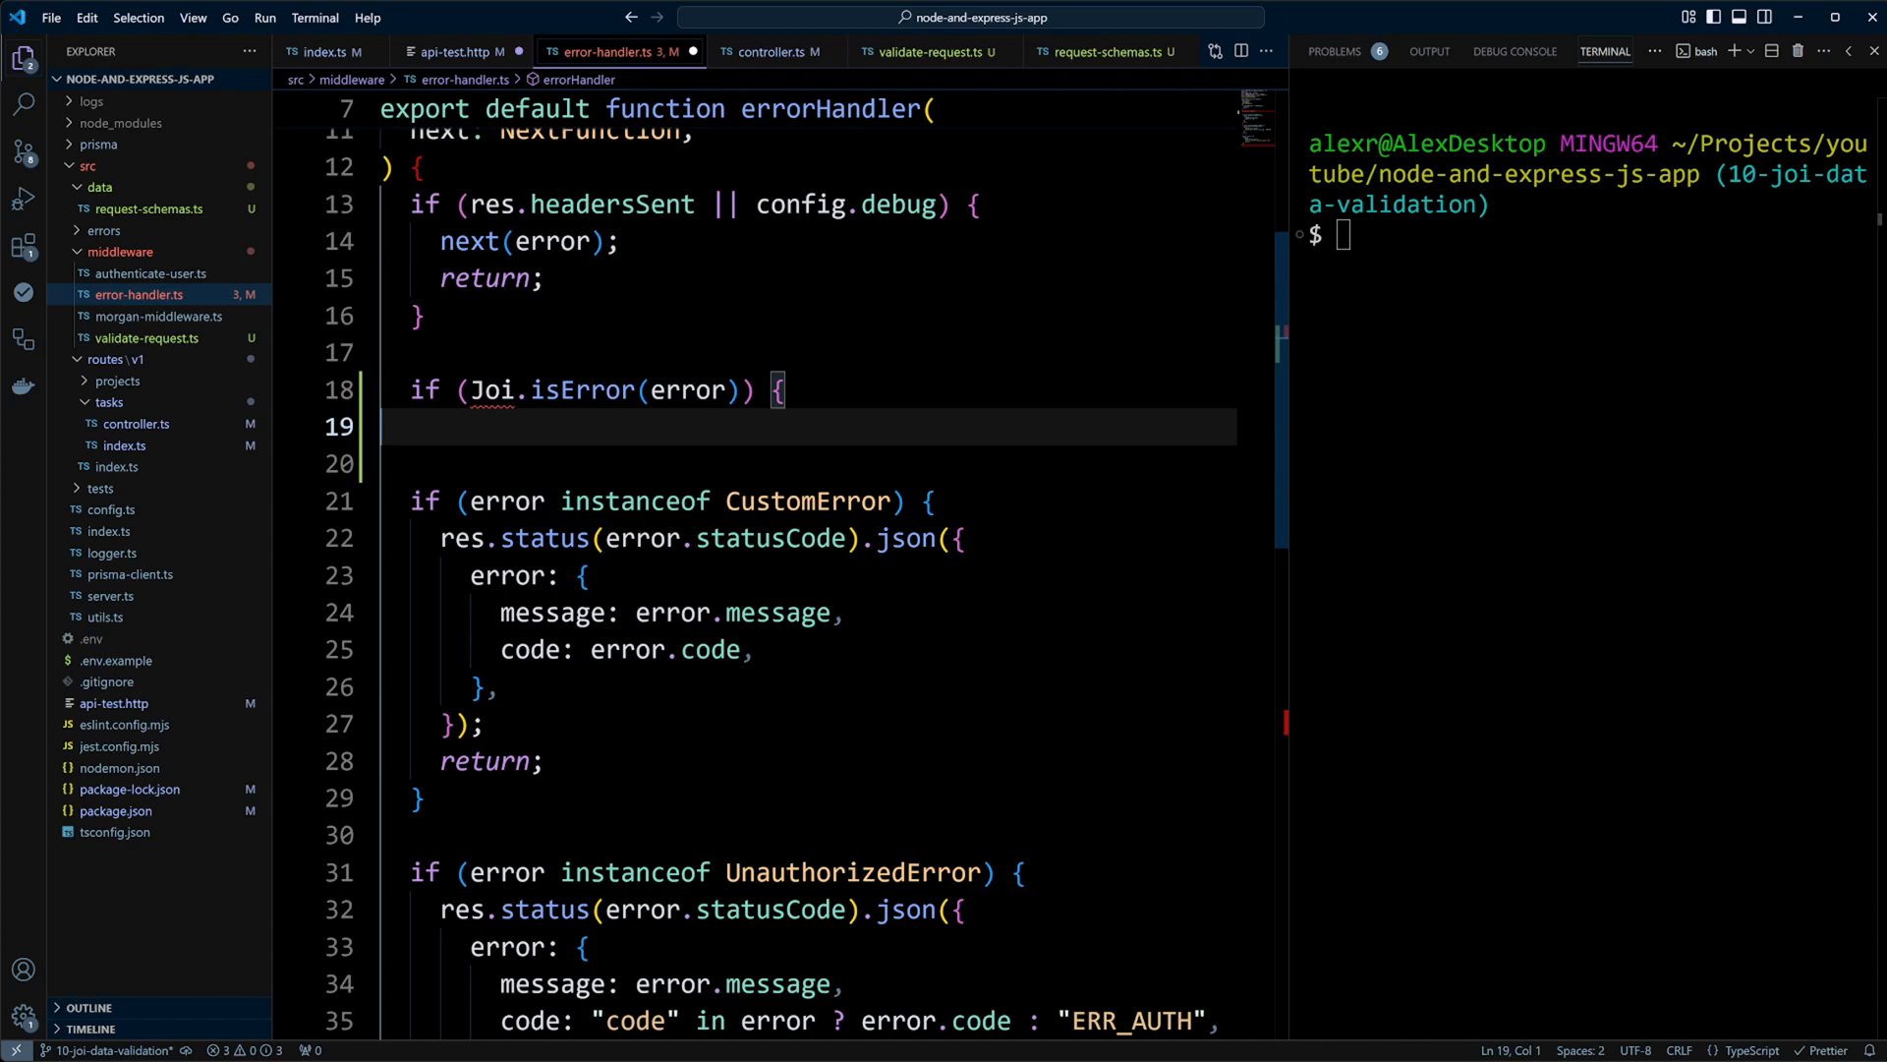
- Return a 422 'Validation error' (ERR_VALID) response listing mapped Joi details, and import Joi
text(const validationError: ValidationError = {)
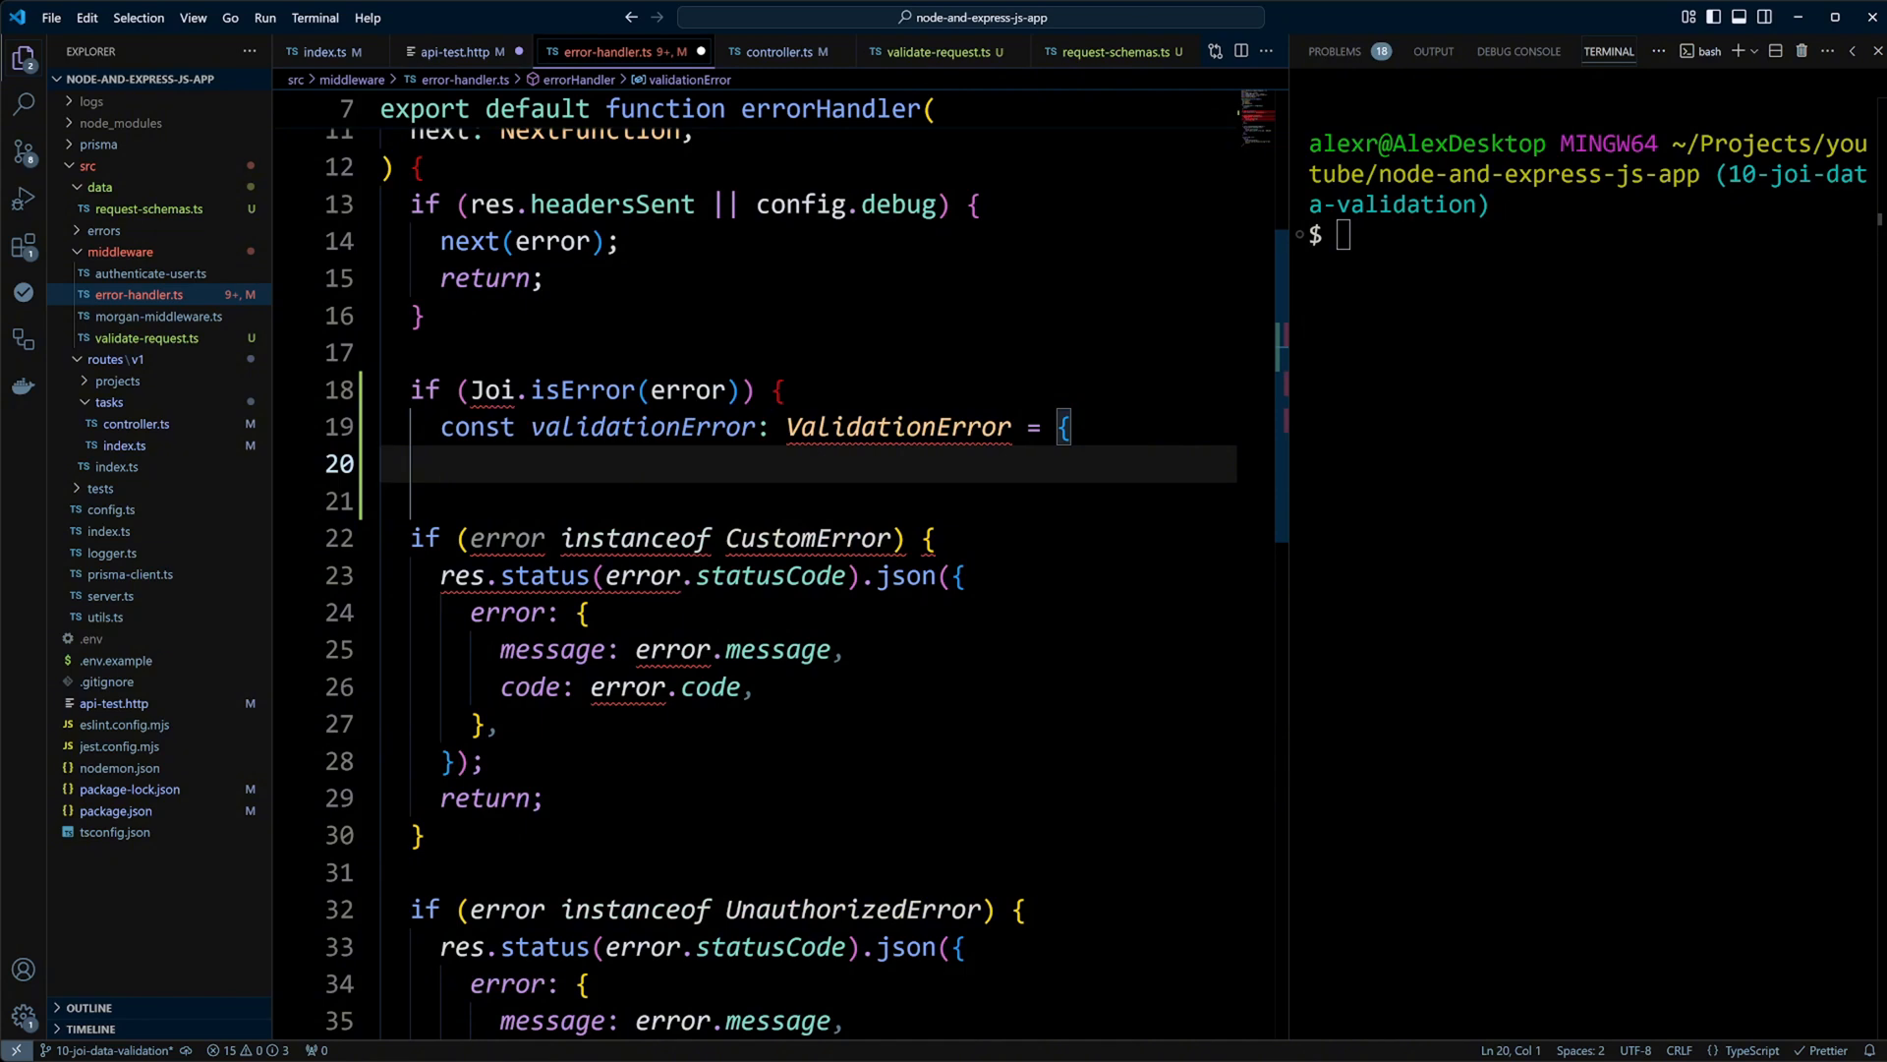
text(error: {)
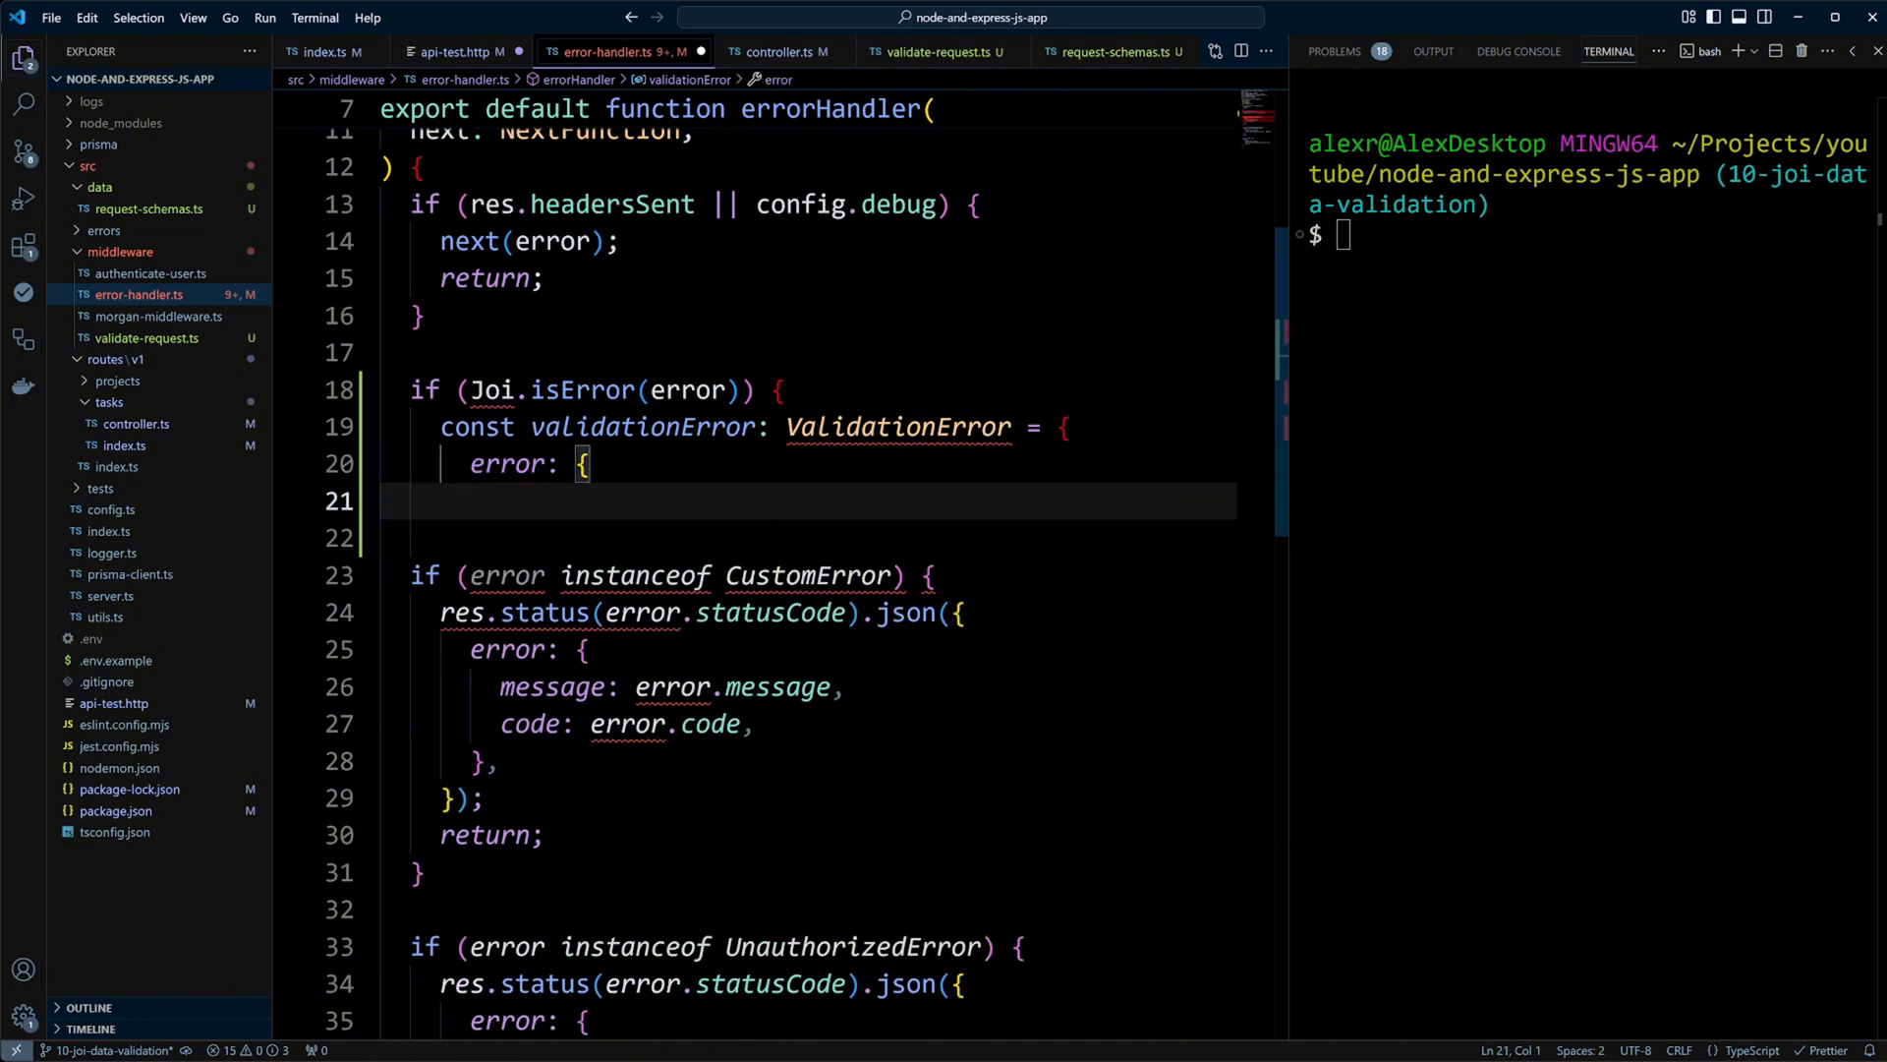
text(message: "Validation error",)
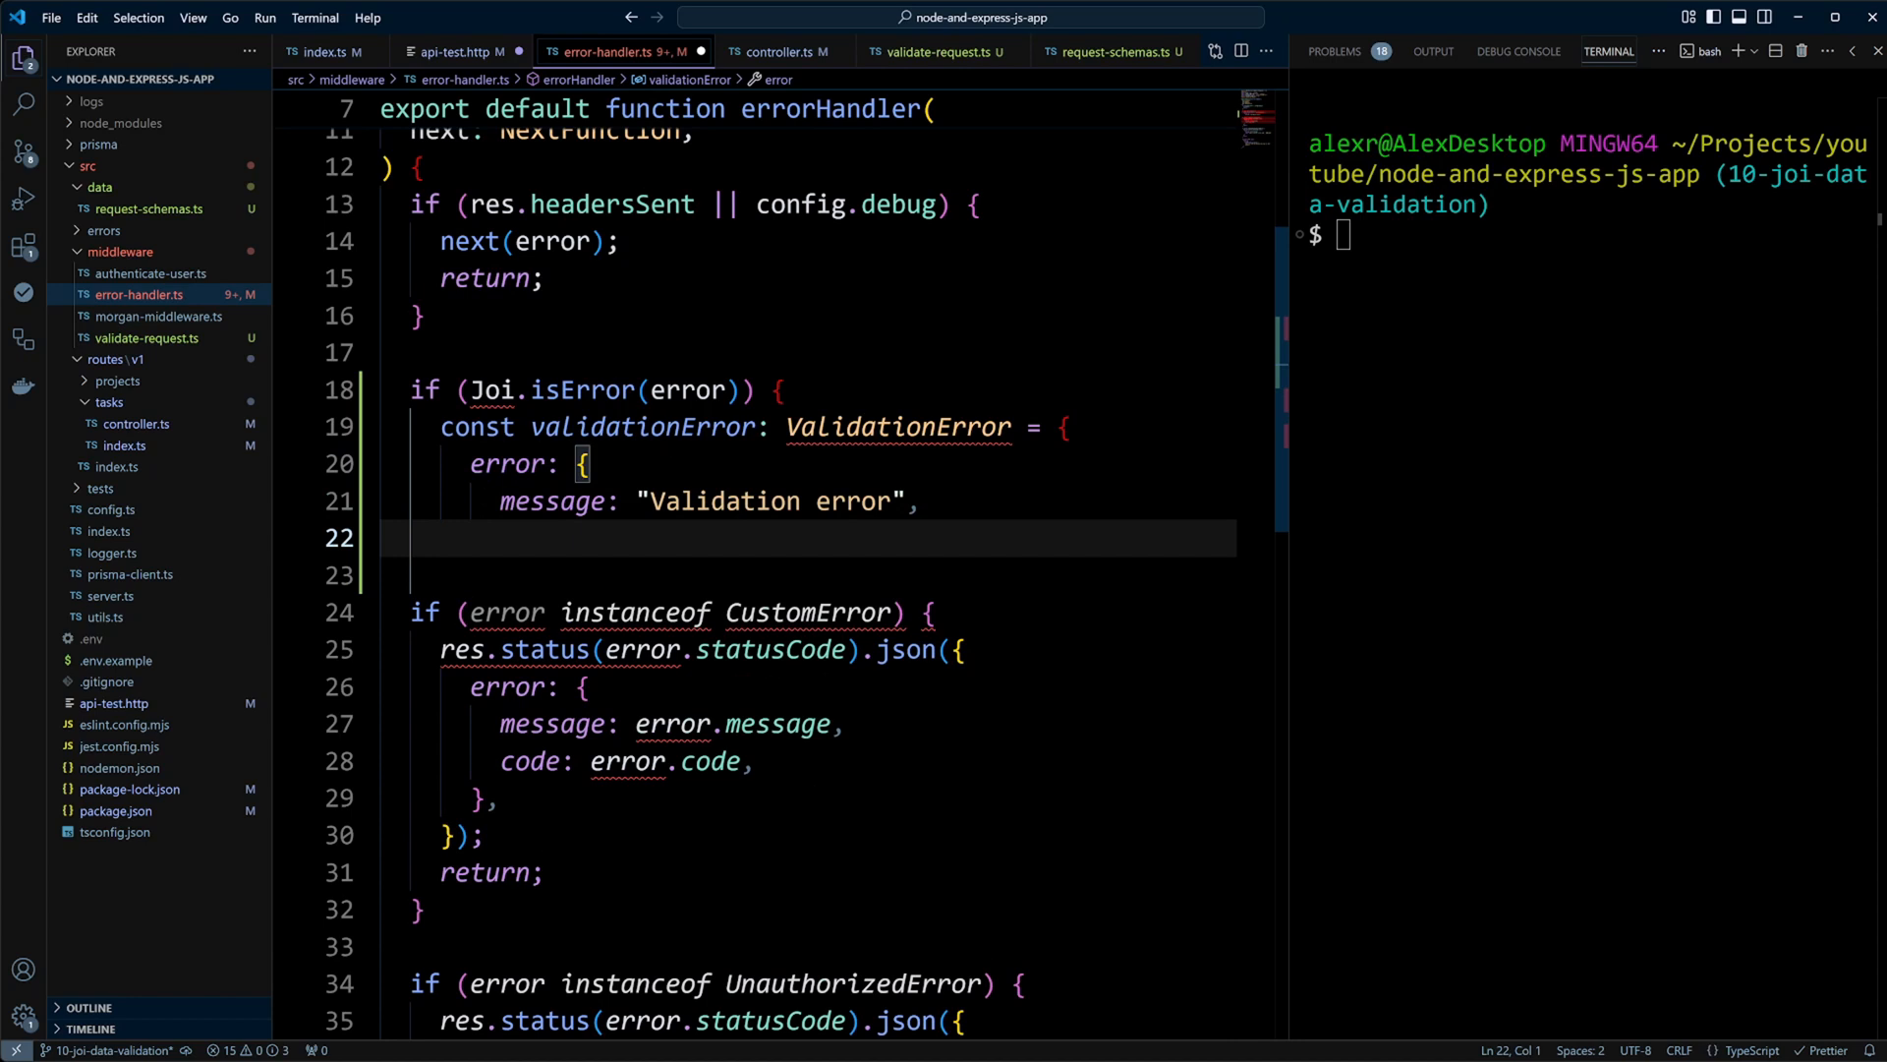
text(code: "ERR_VALID",)
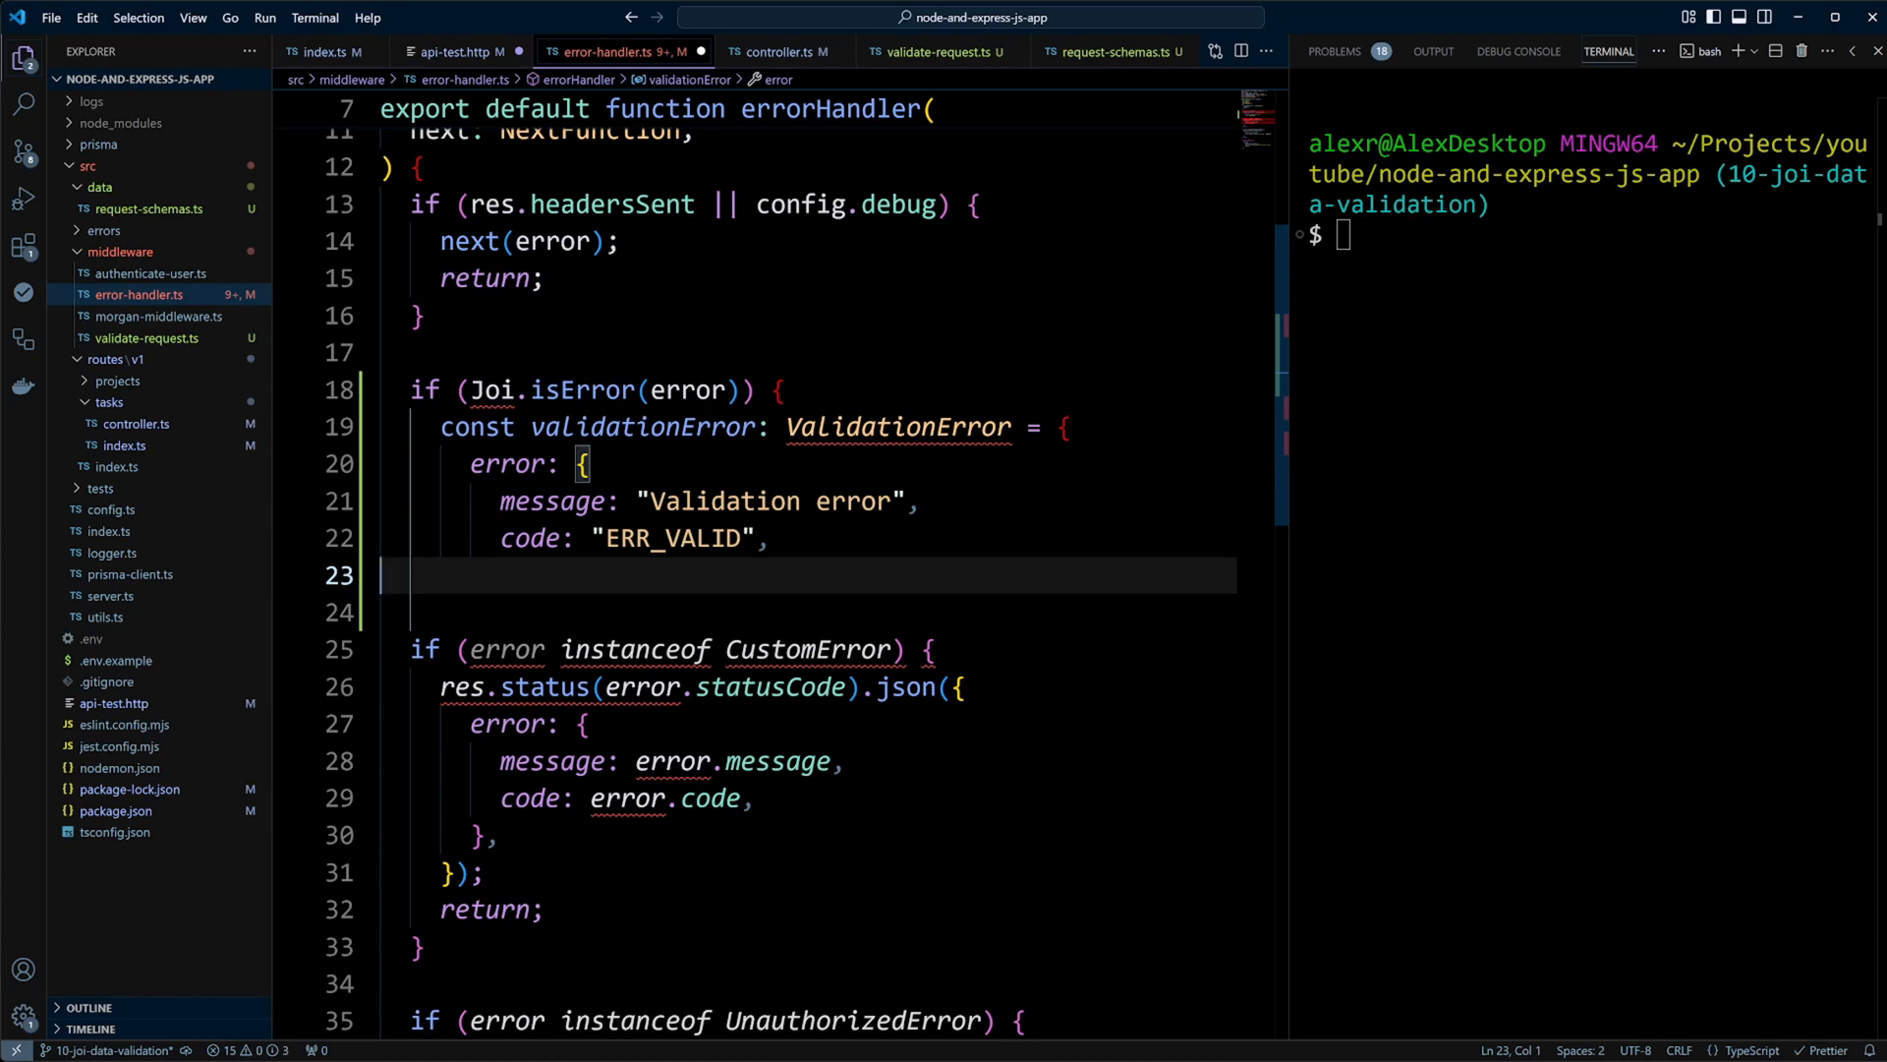
text(errors: error.details.map((item) => ({)
text(message: item.message,)
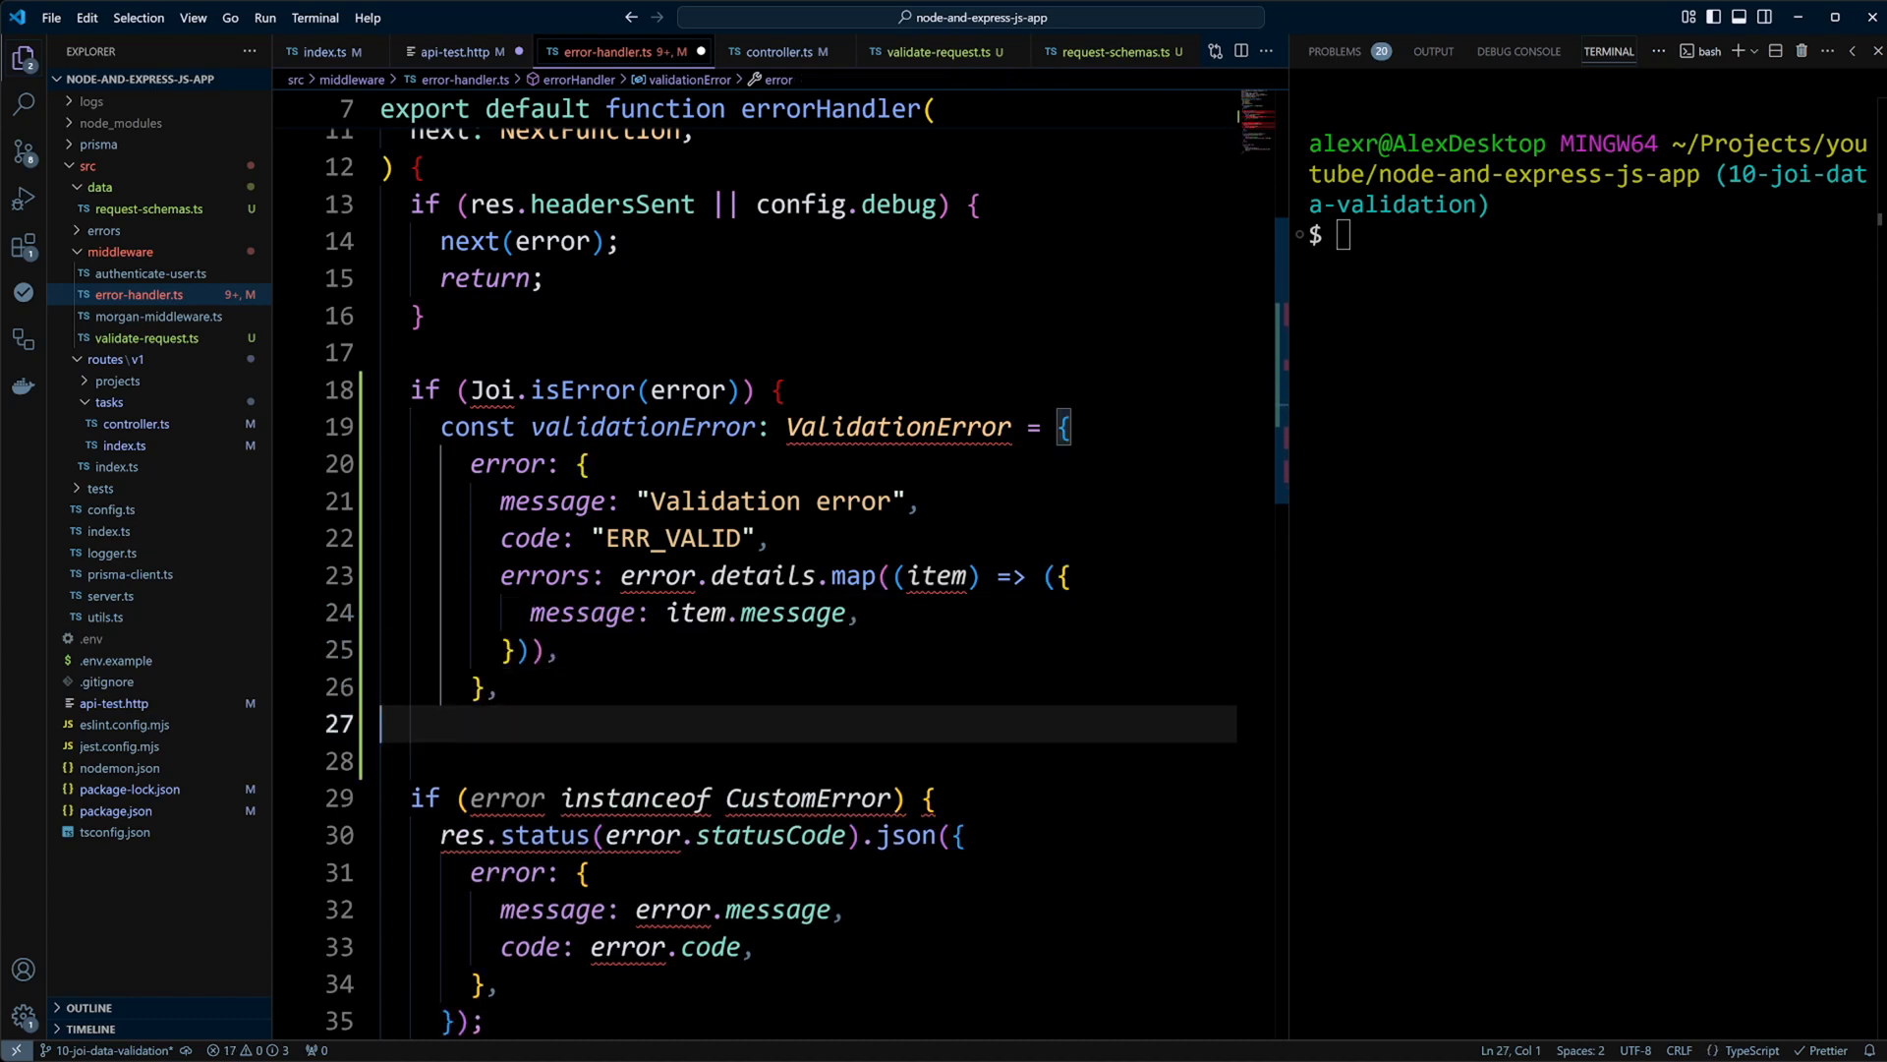
text(;)
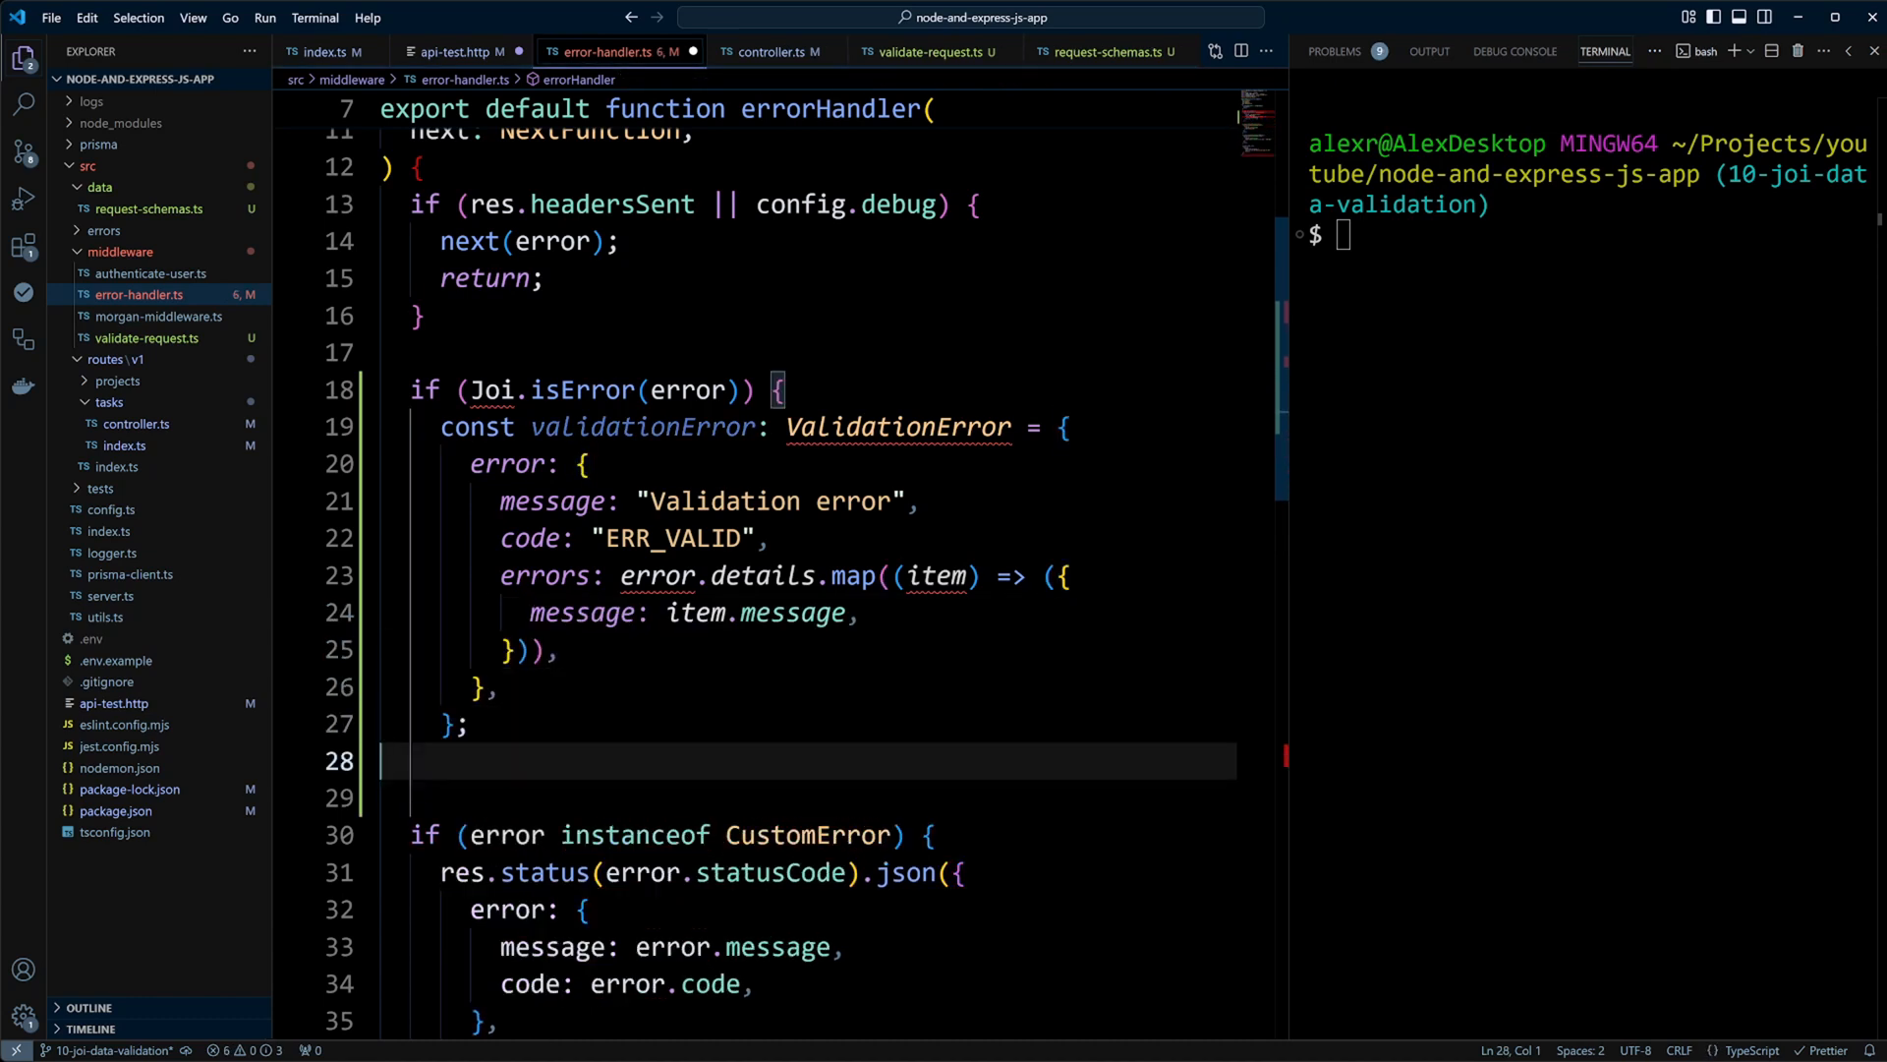
text(res.status(422).json(validationError);)
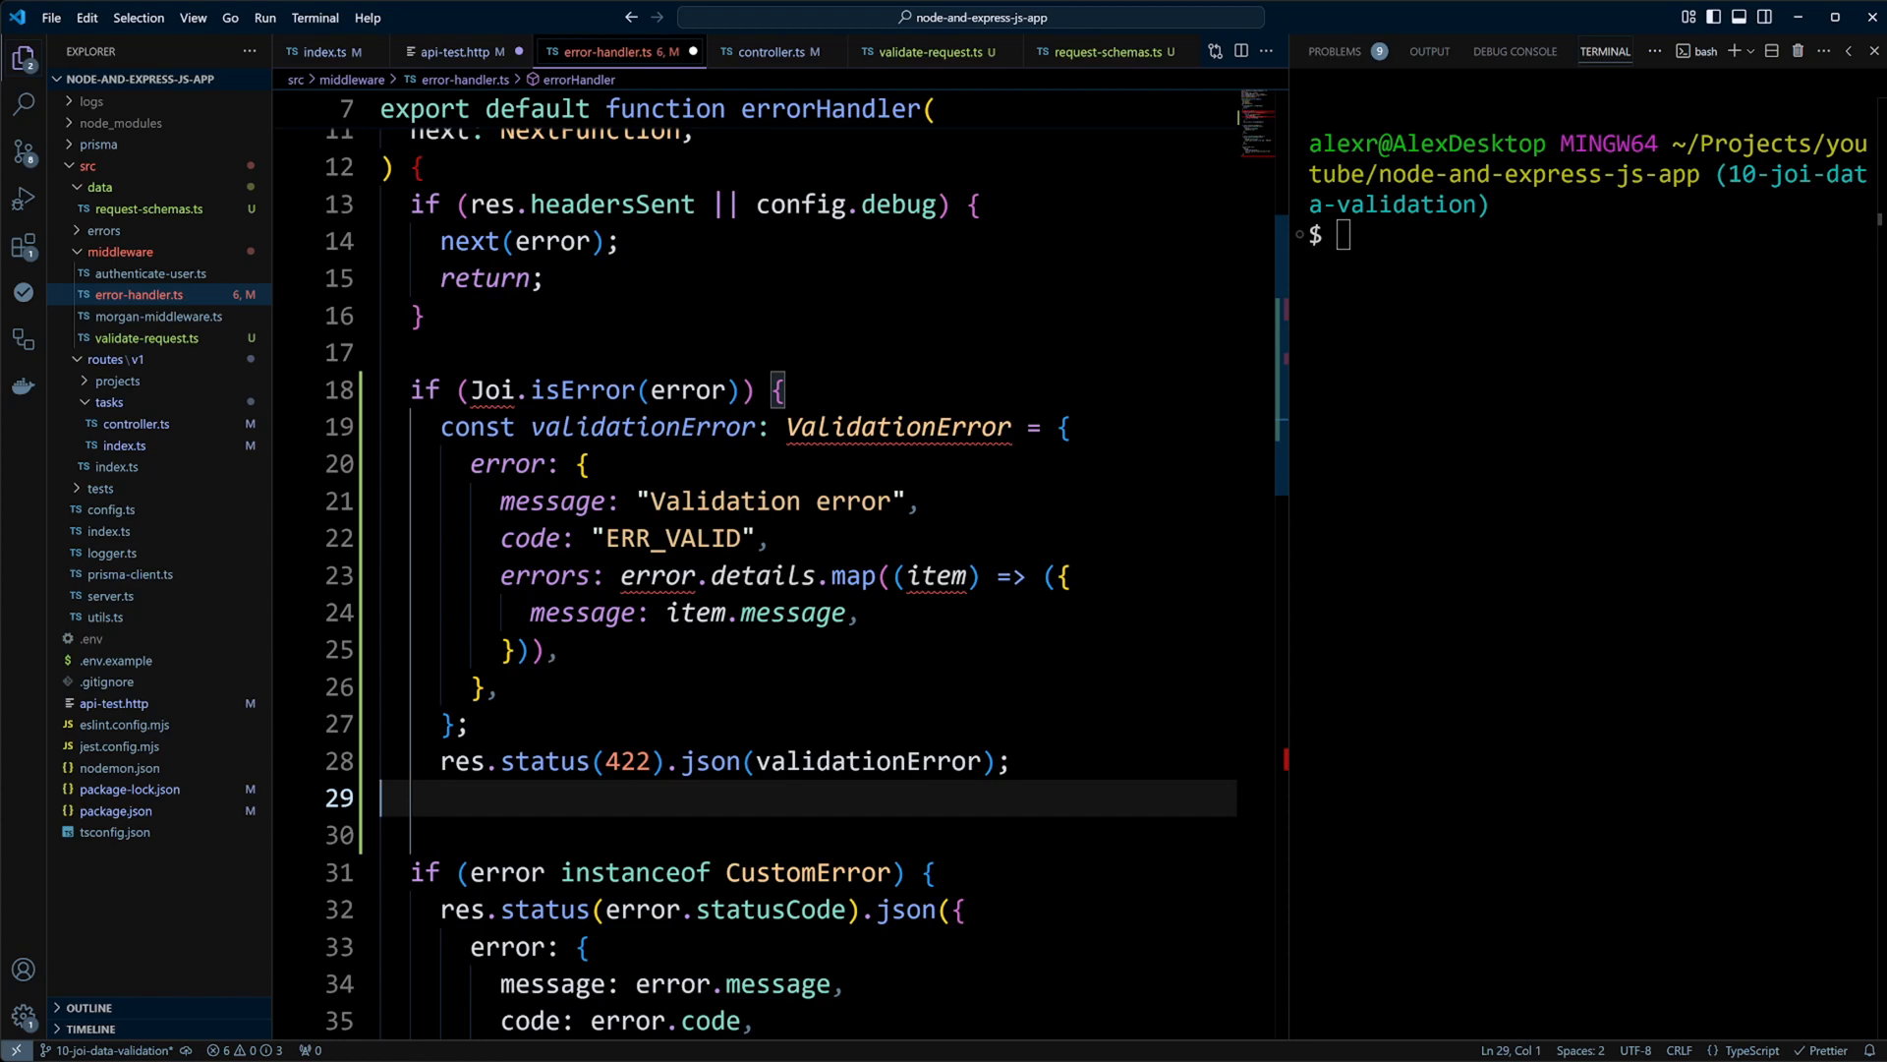
text(return;)
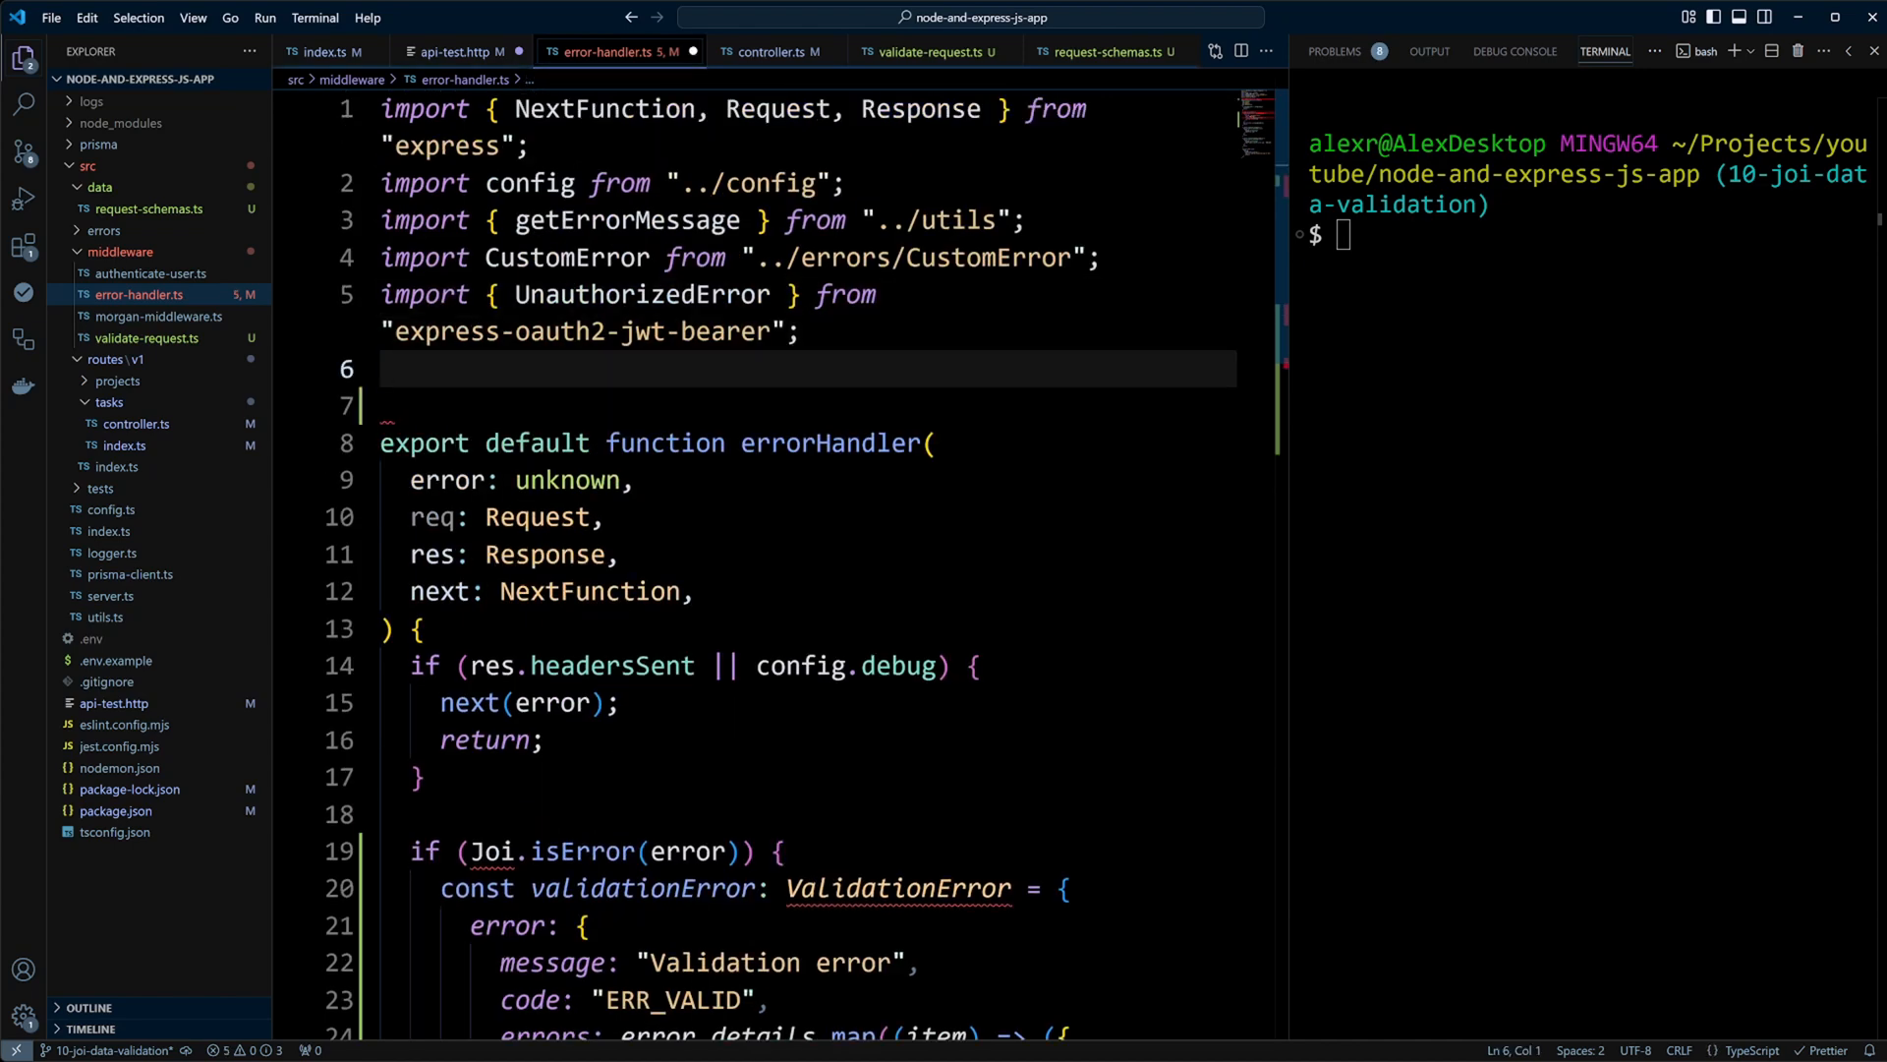
text(import Joi from "joi")
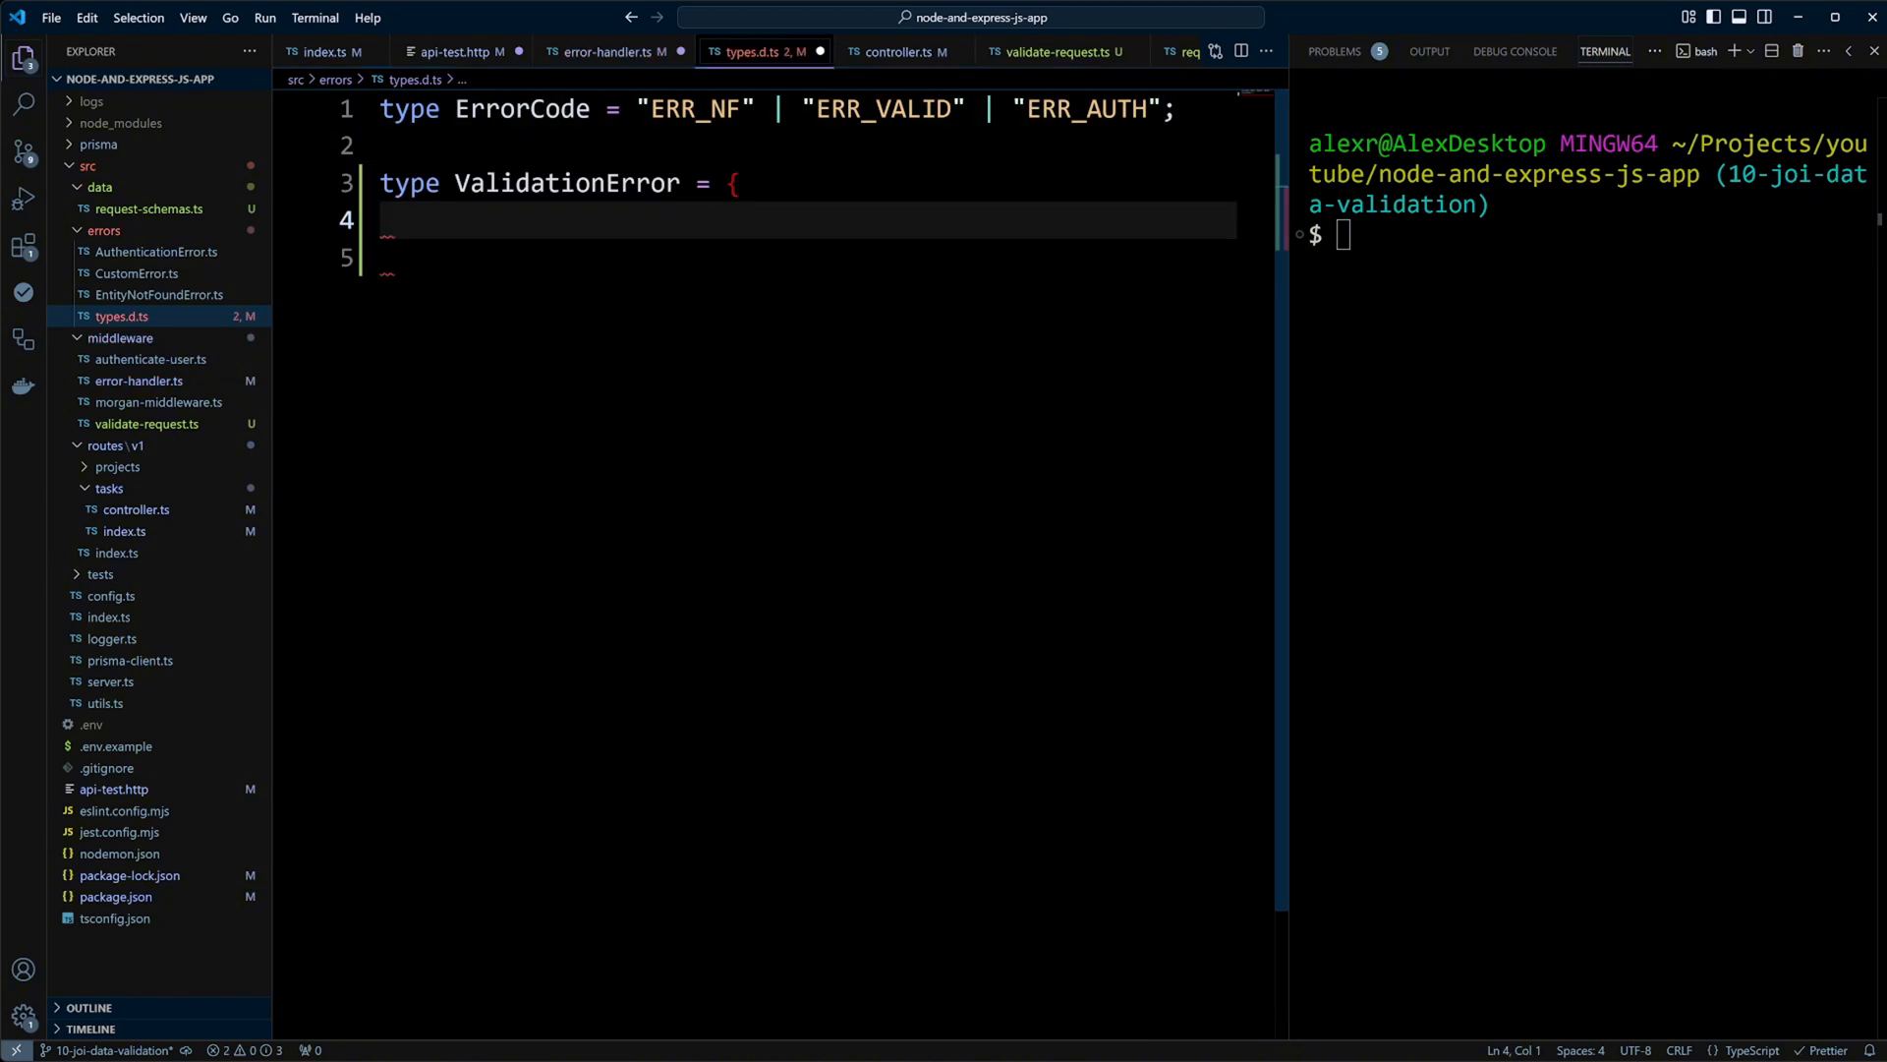
- Give ValidationError an error object with message, code and an errors array of { message: string }
text(error: {)
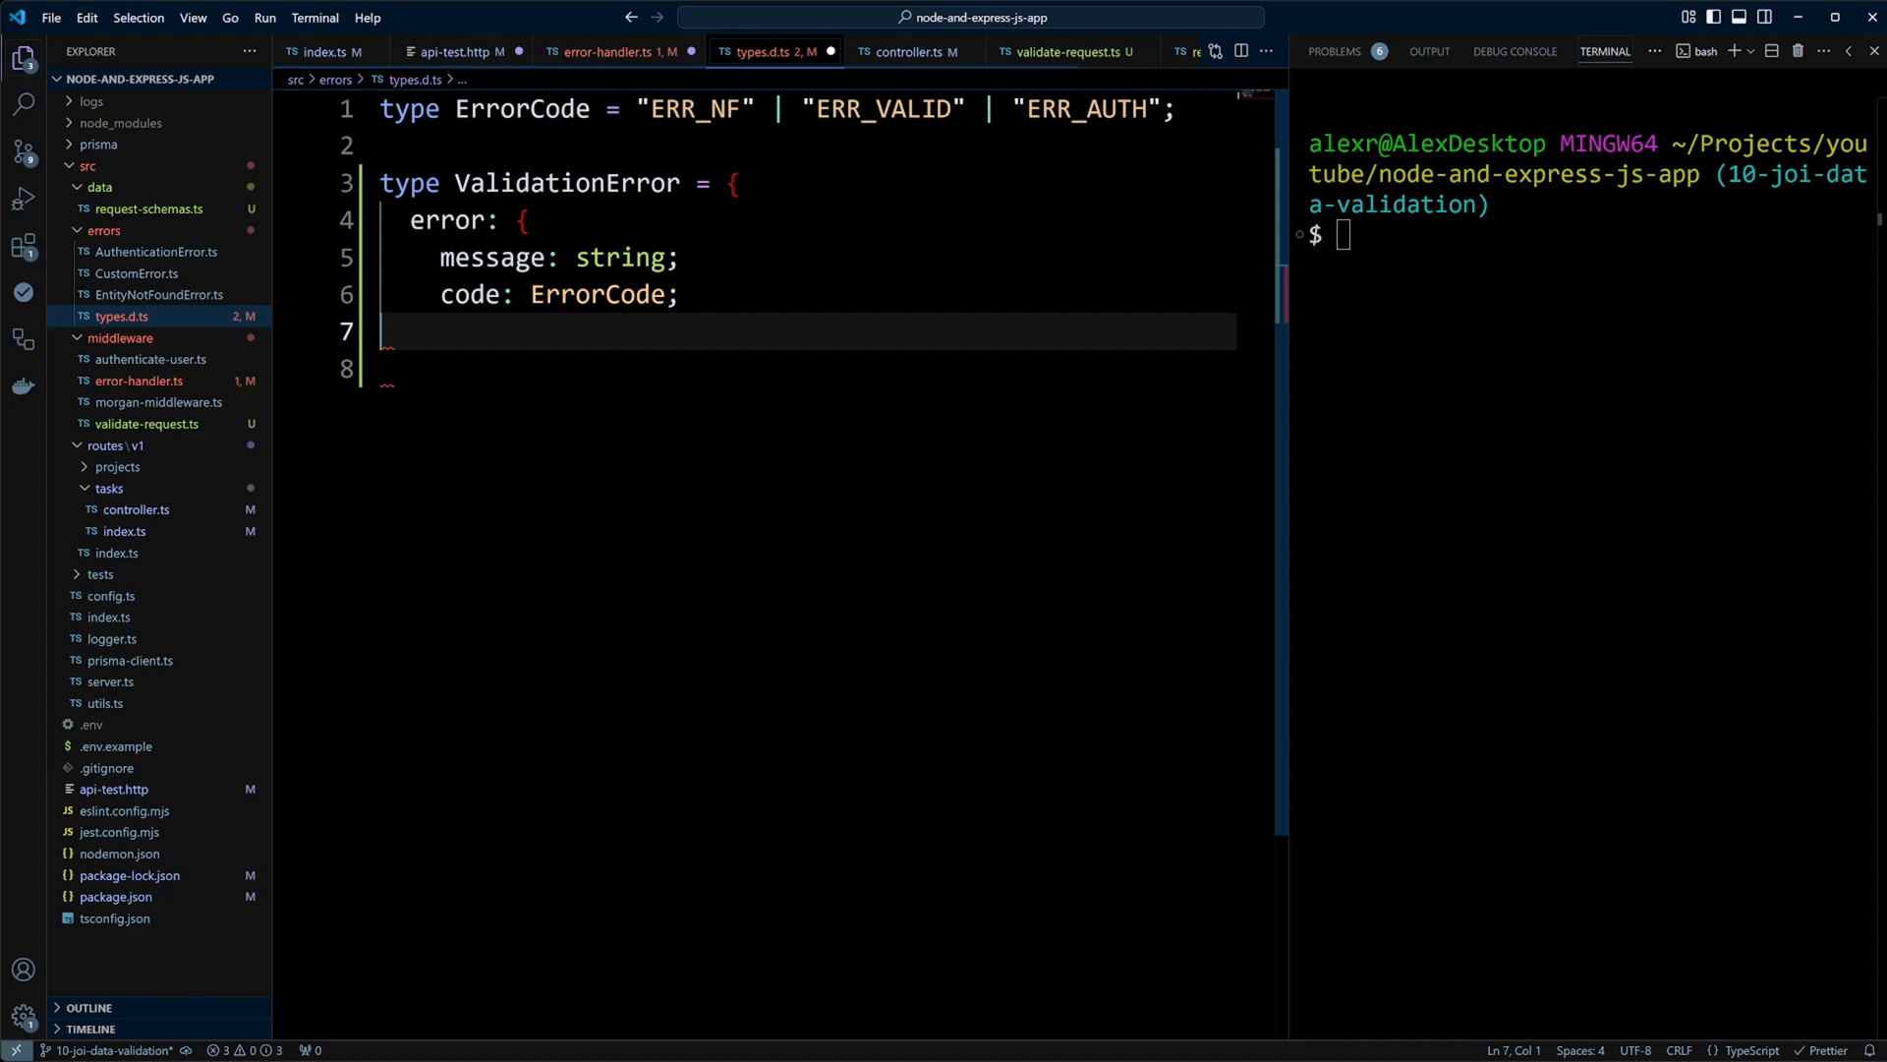
text(errors: { message: string }[];)
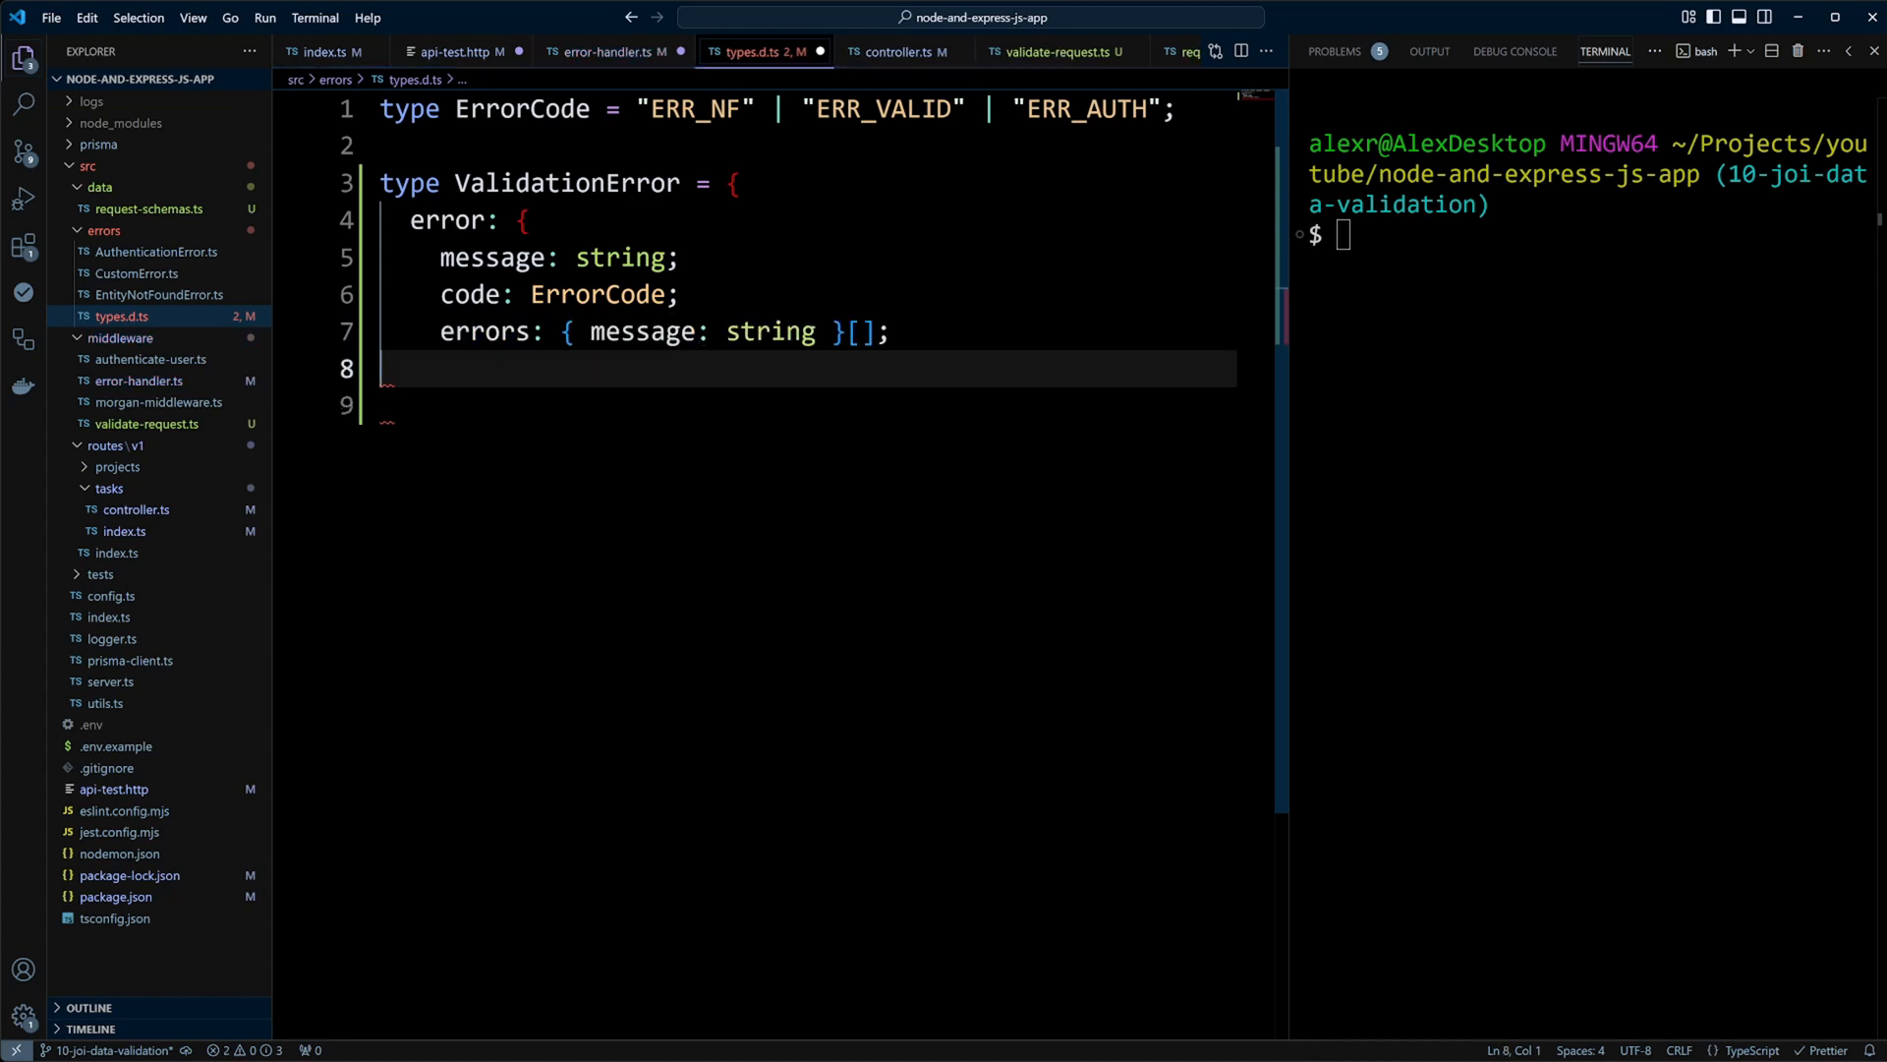
text(};)
click(1589, 234)
text(npm run dev)
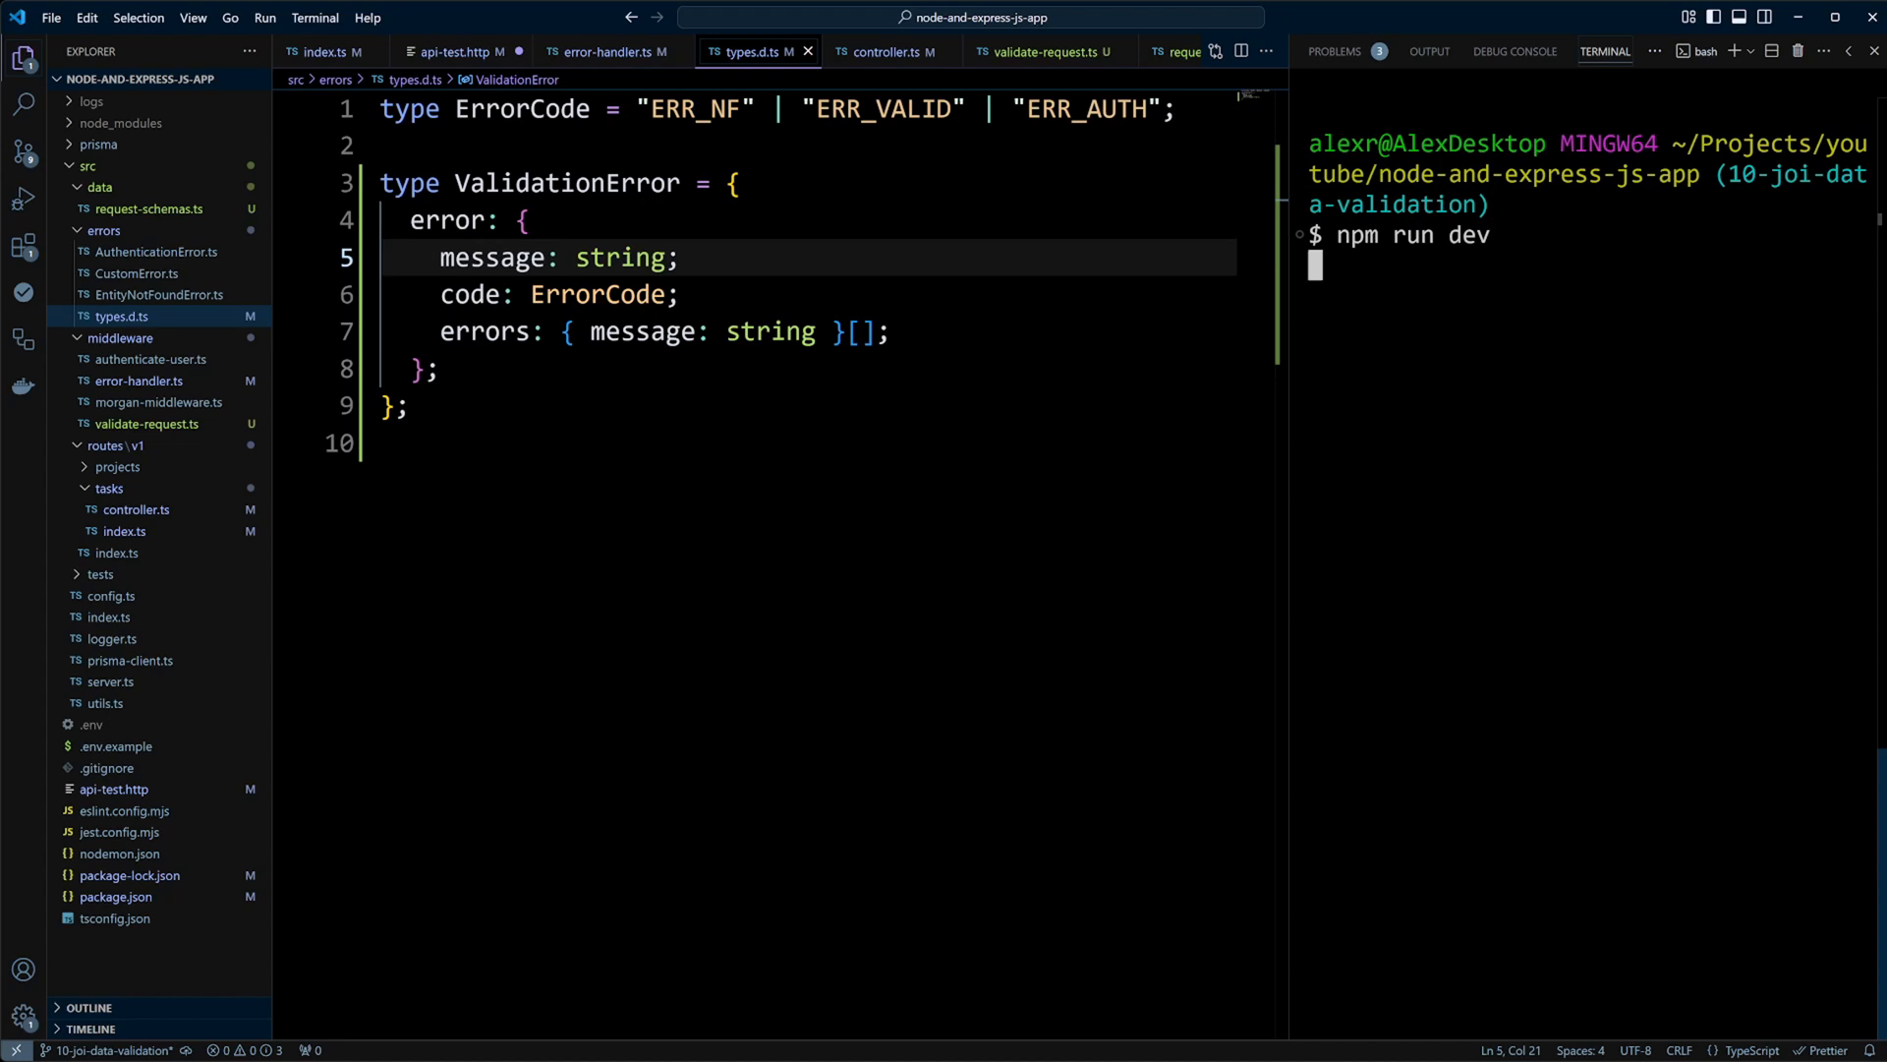
- Send the test POST from api-test.http, get a 422, then name the task 'My first task'
click(449, 51)
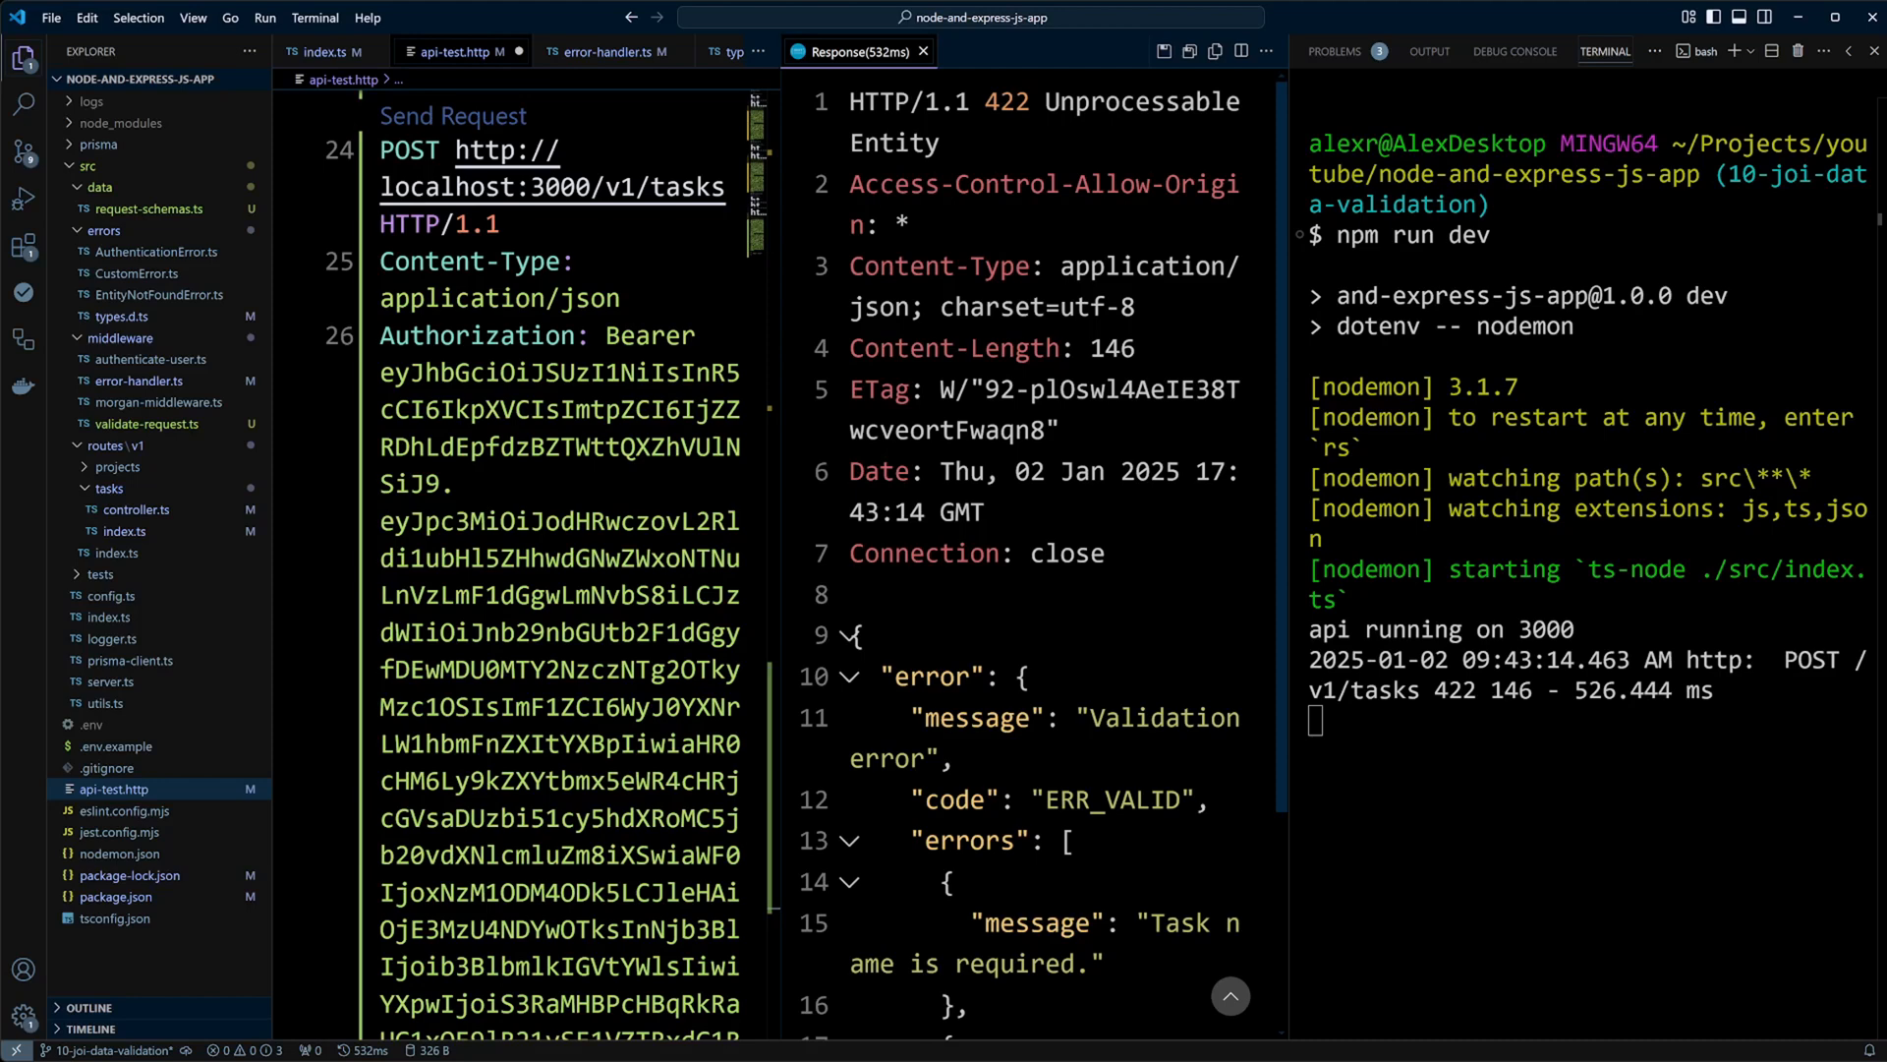
scroll(down, 3)
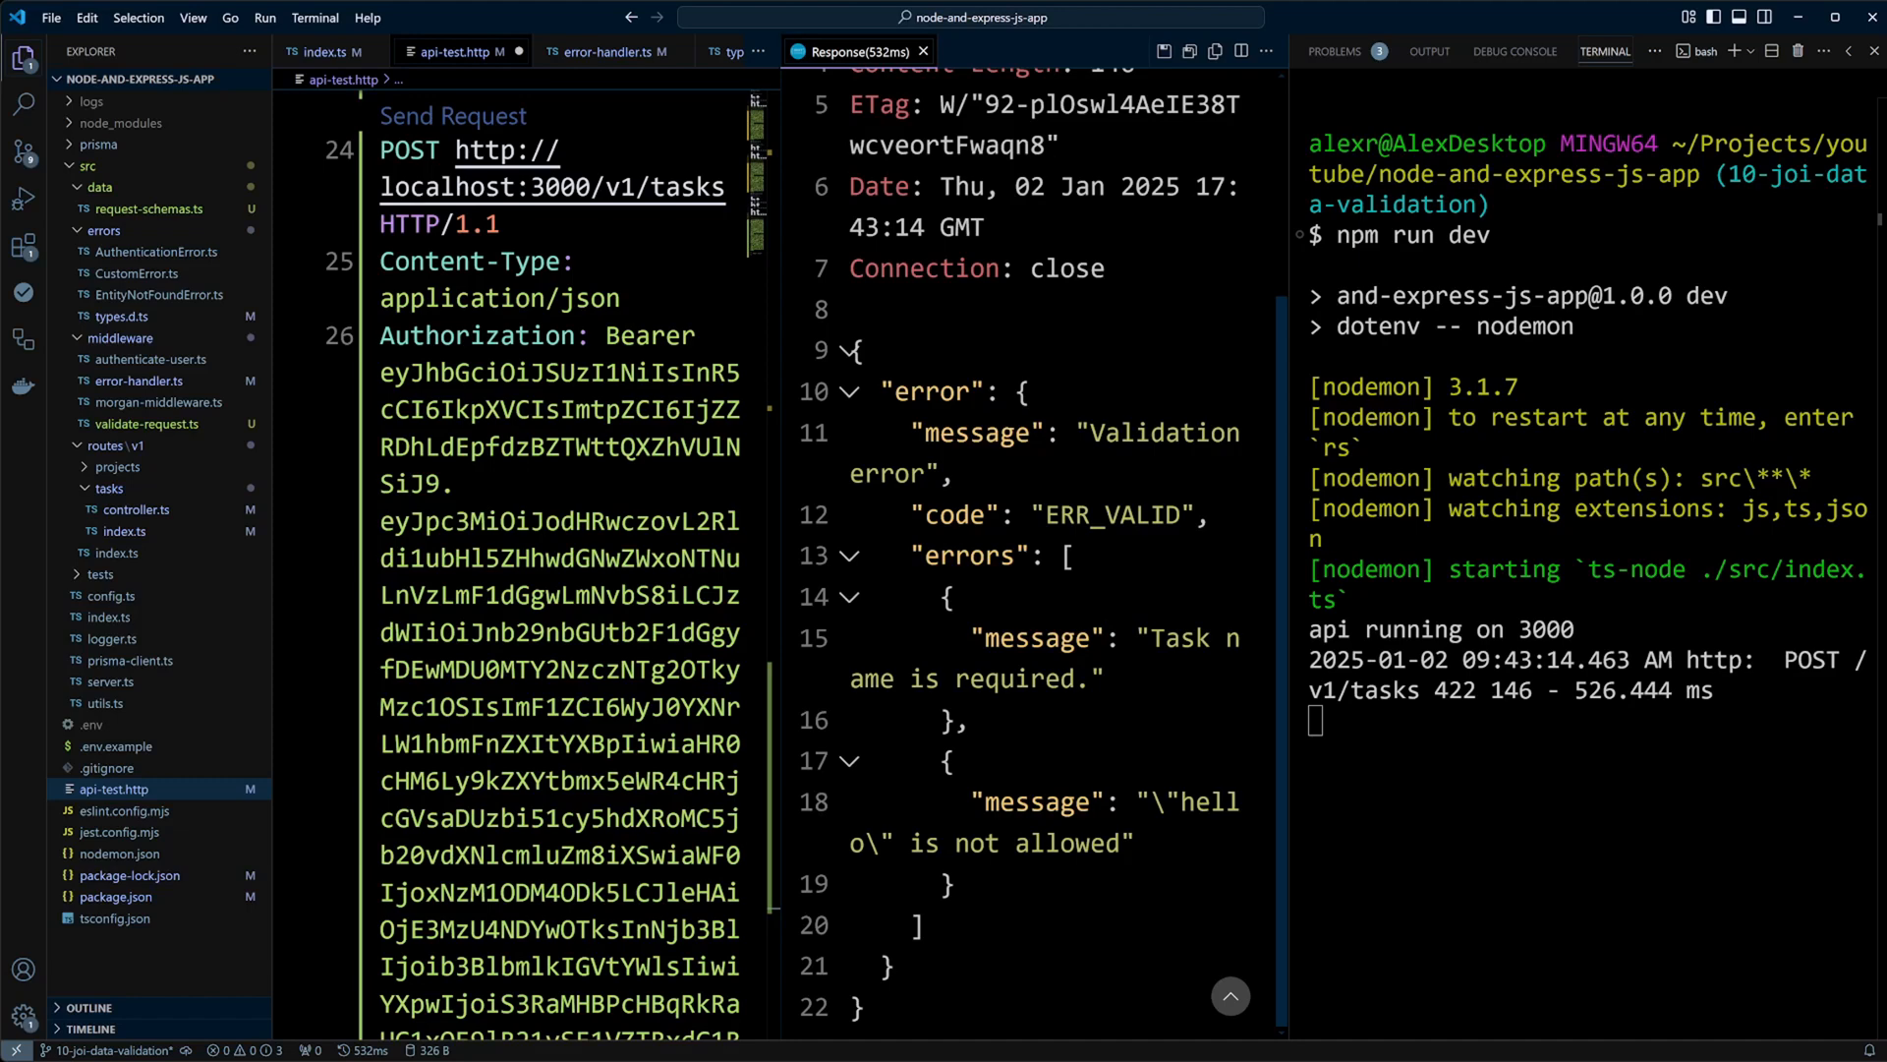
mouse_move(923, 50)
text("name": "world)
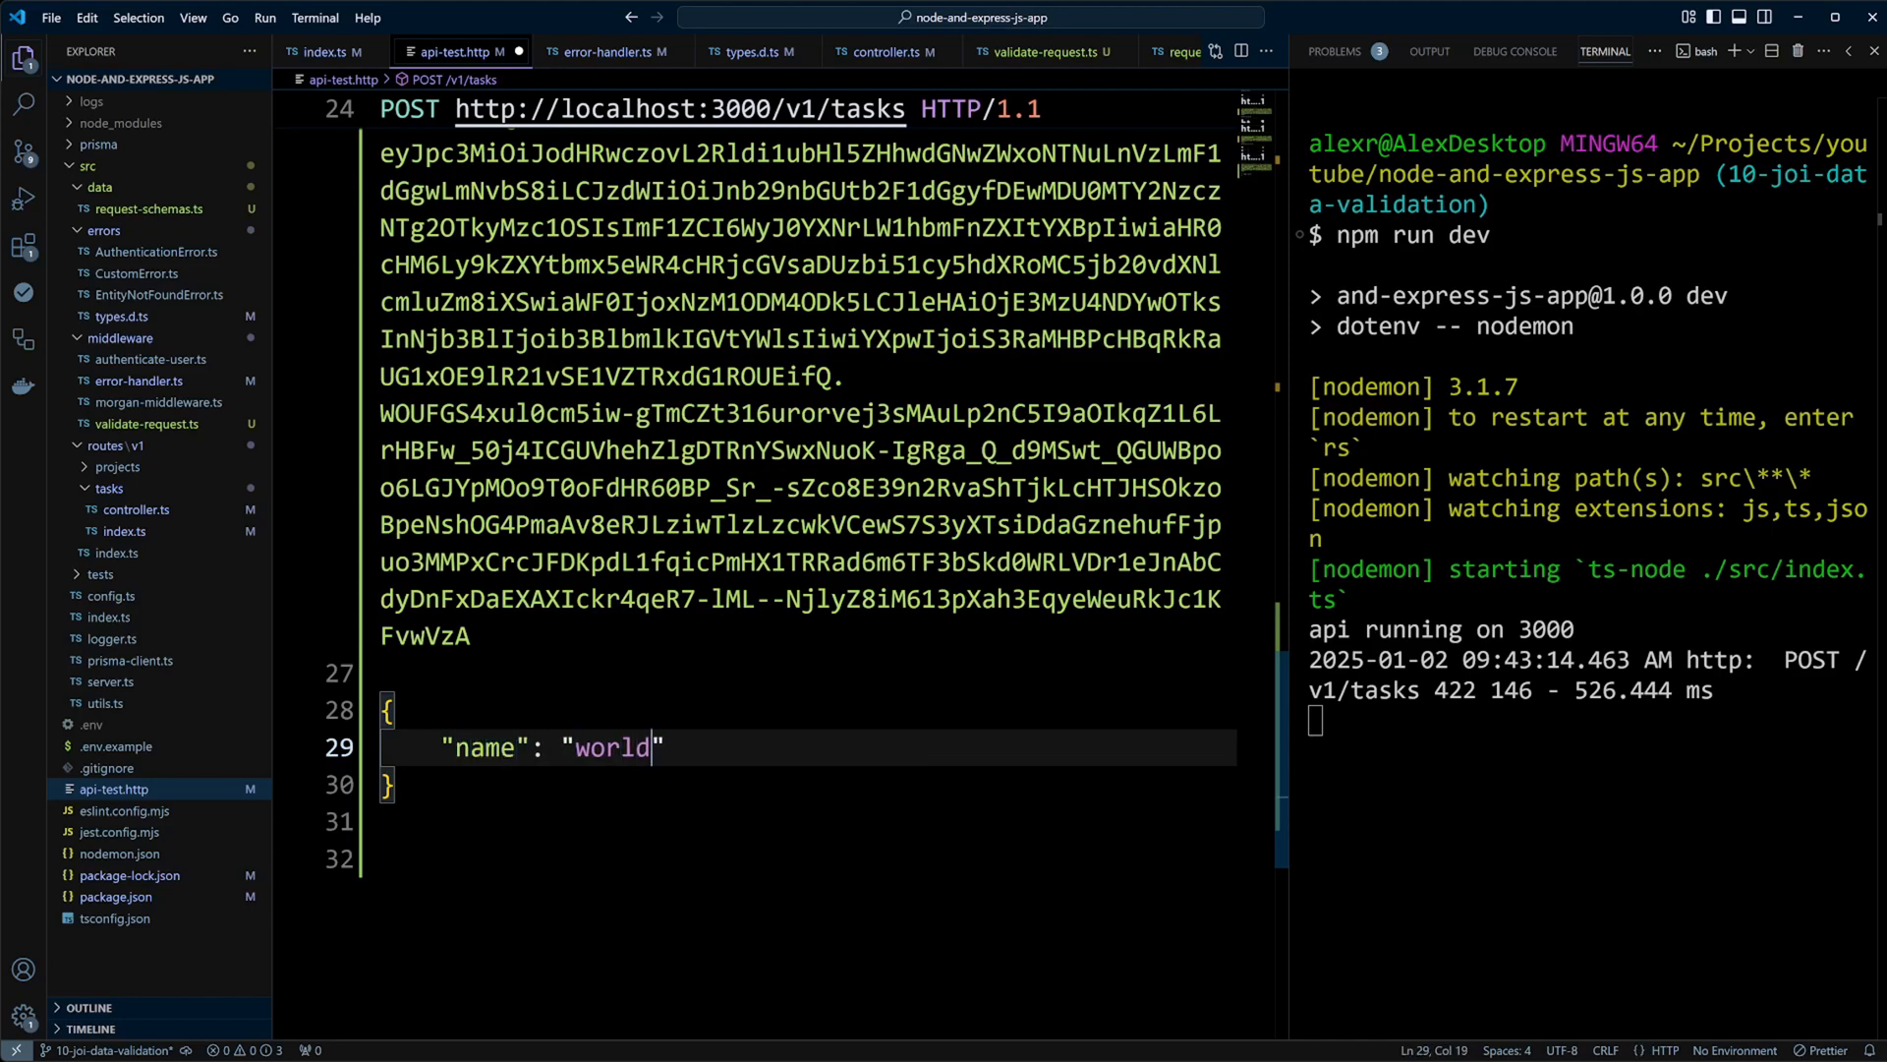
text(My fir)
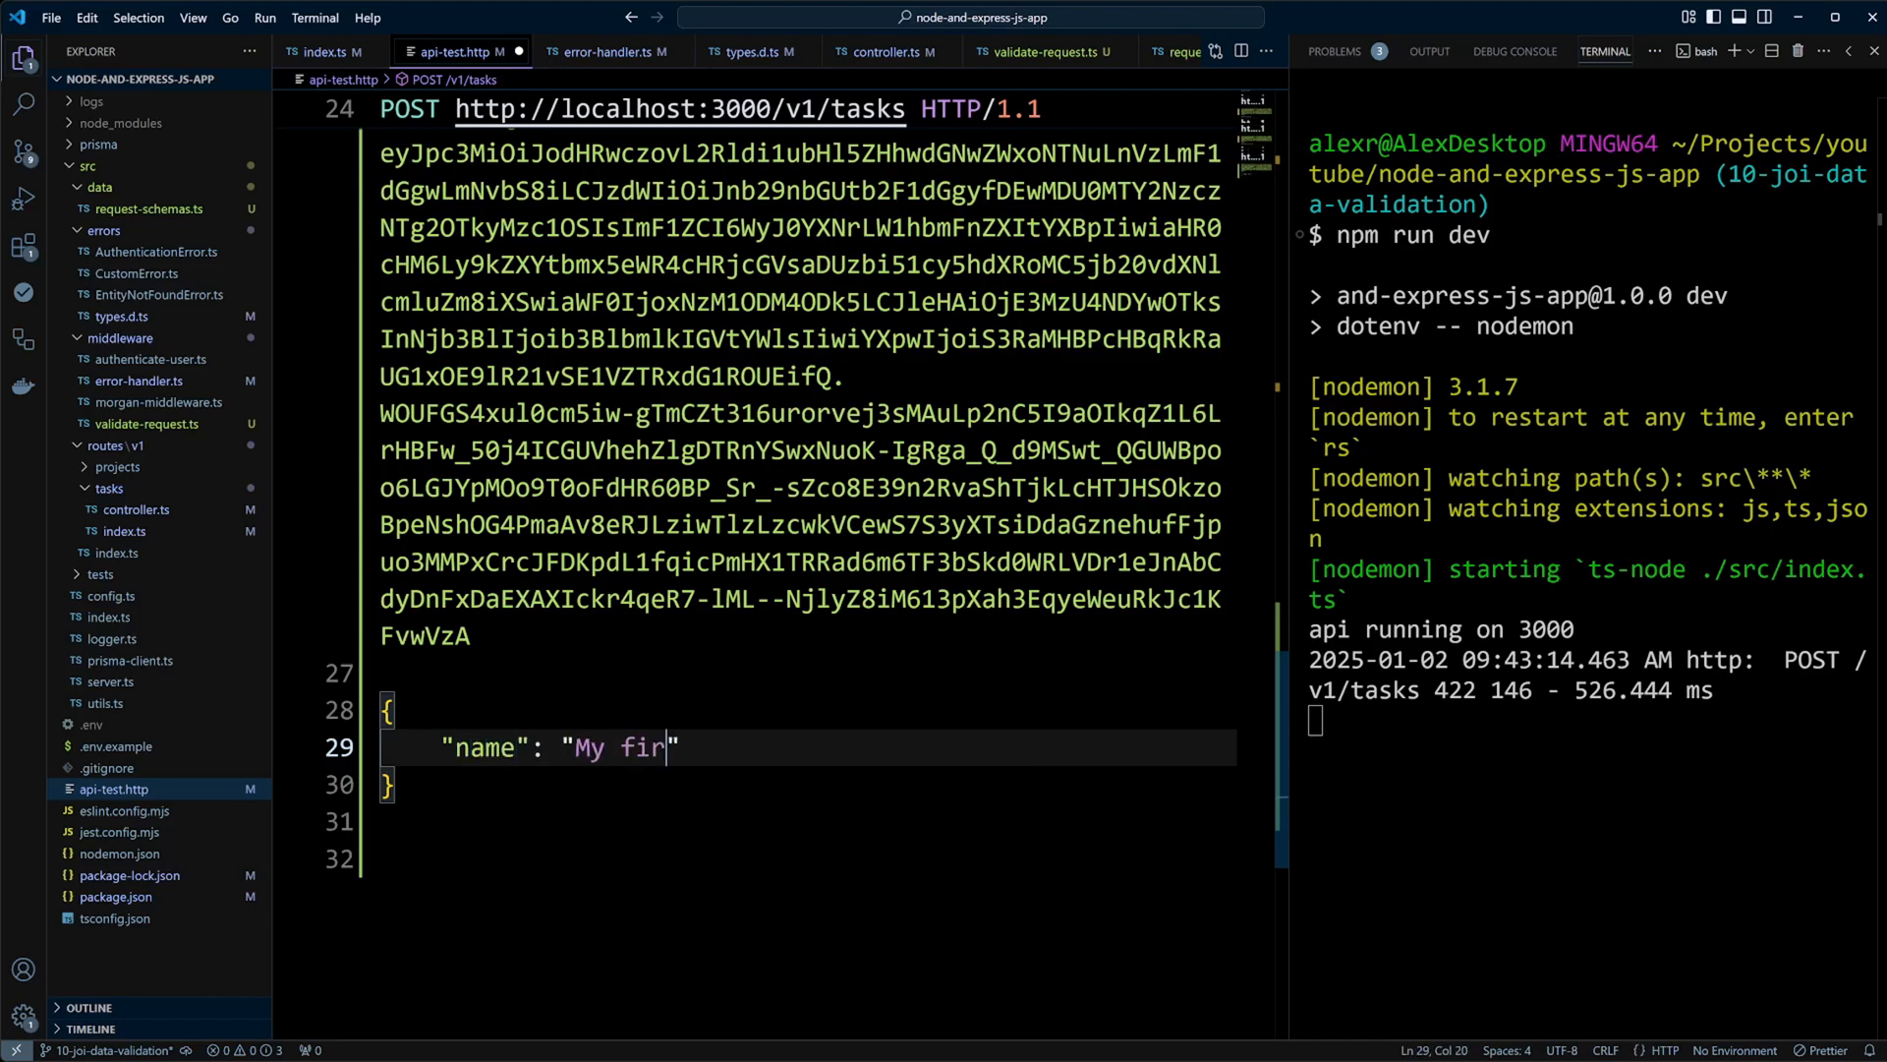
text(st task)
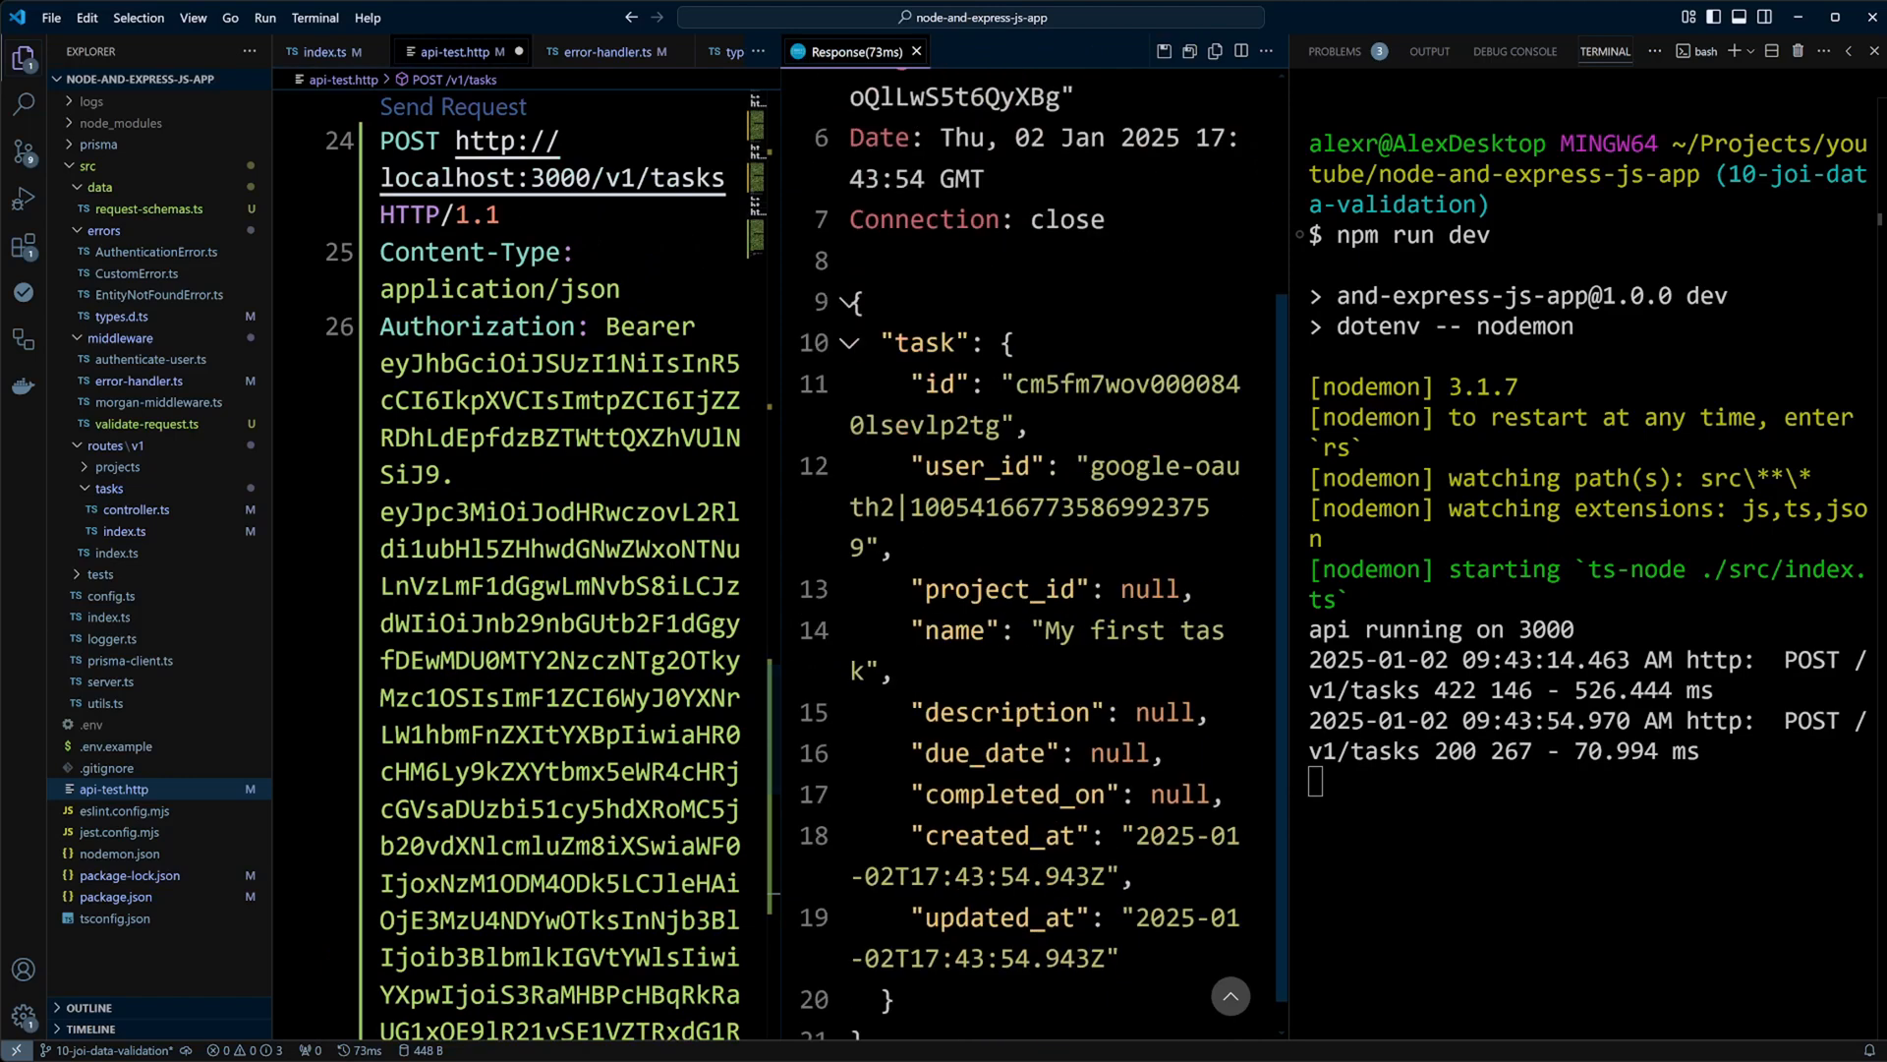
scroll(down, 3)
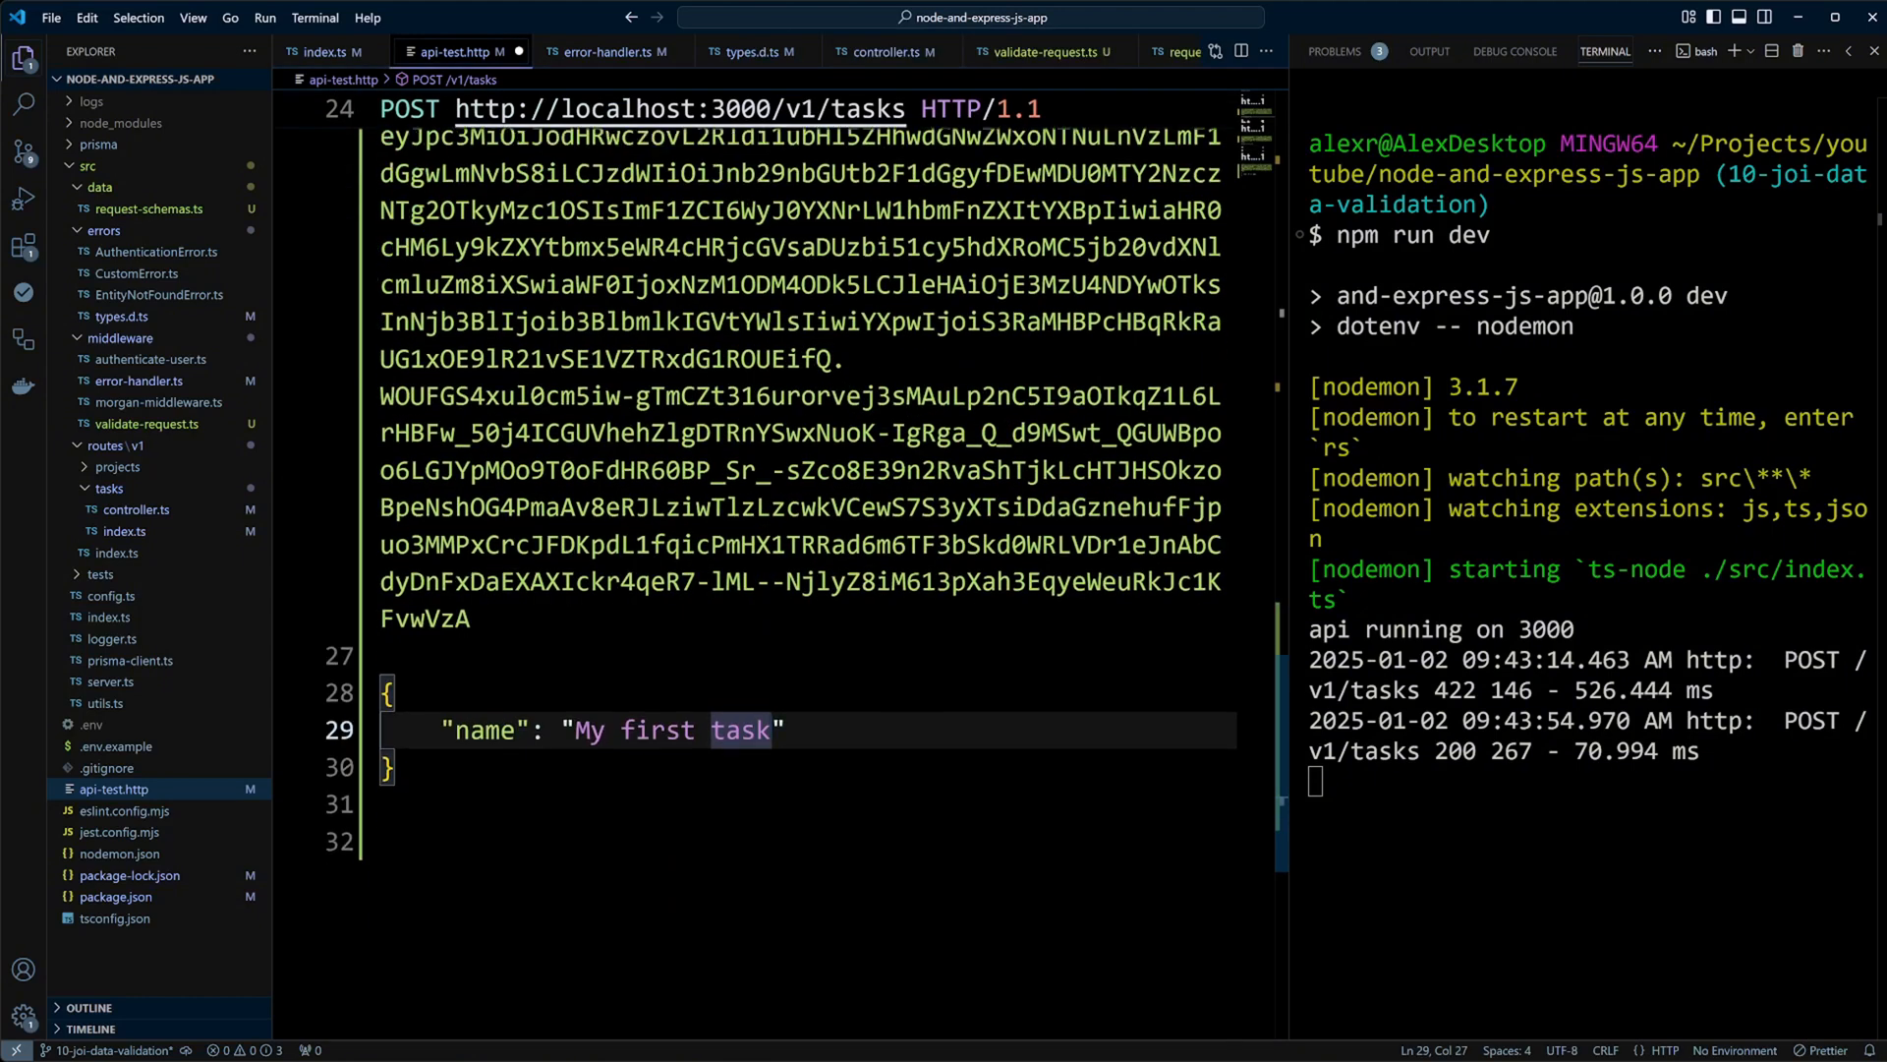
- Create a second task with due_date 2025-01-15 and check the response
text(second)
text("due_date)
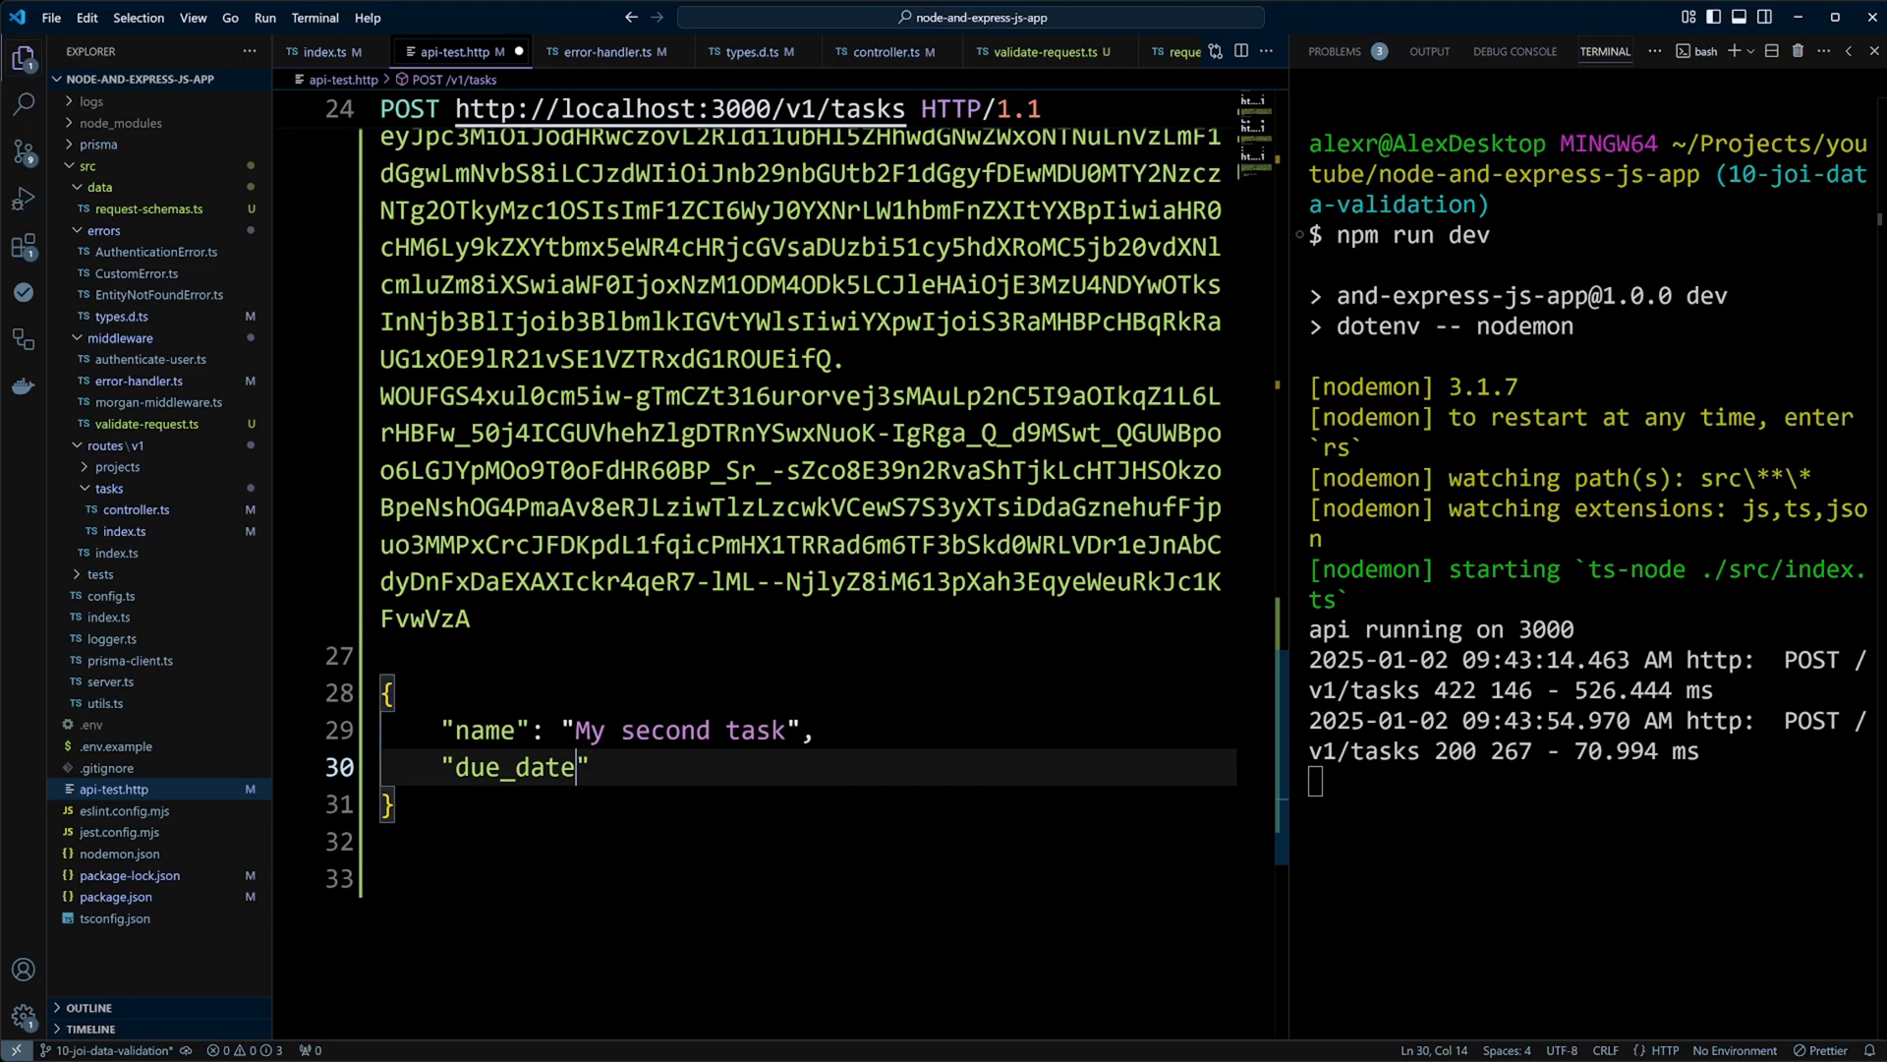
text(: "2025-01")
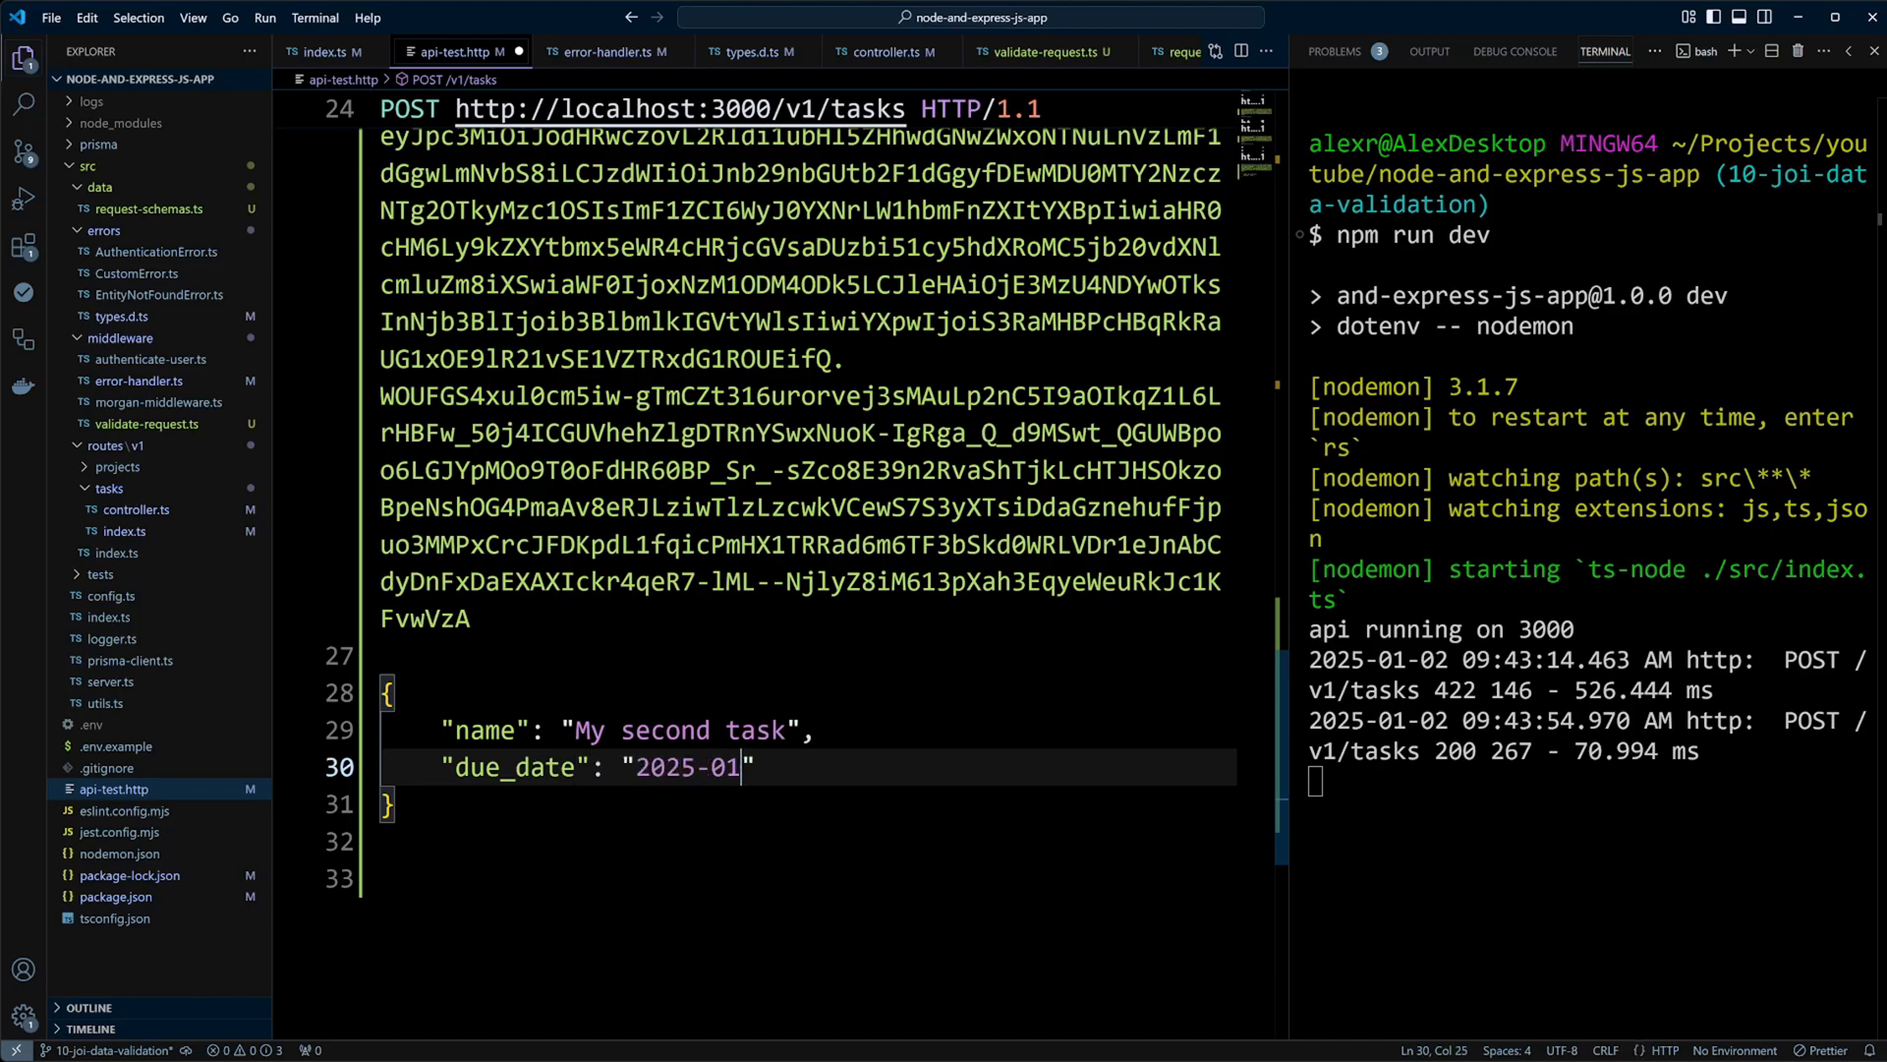
text(-15)
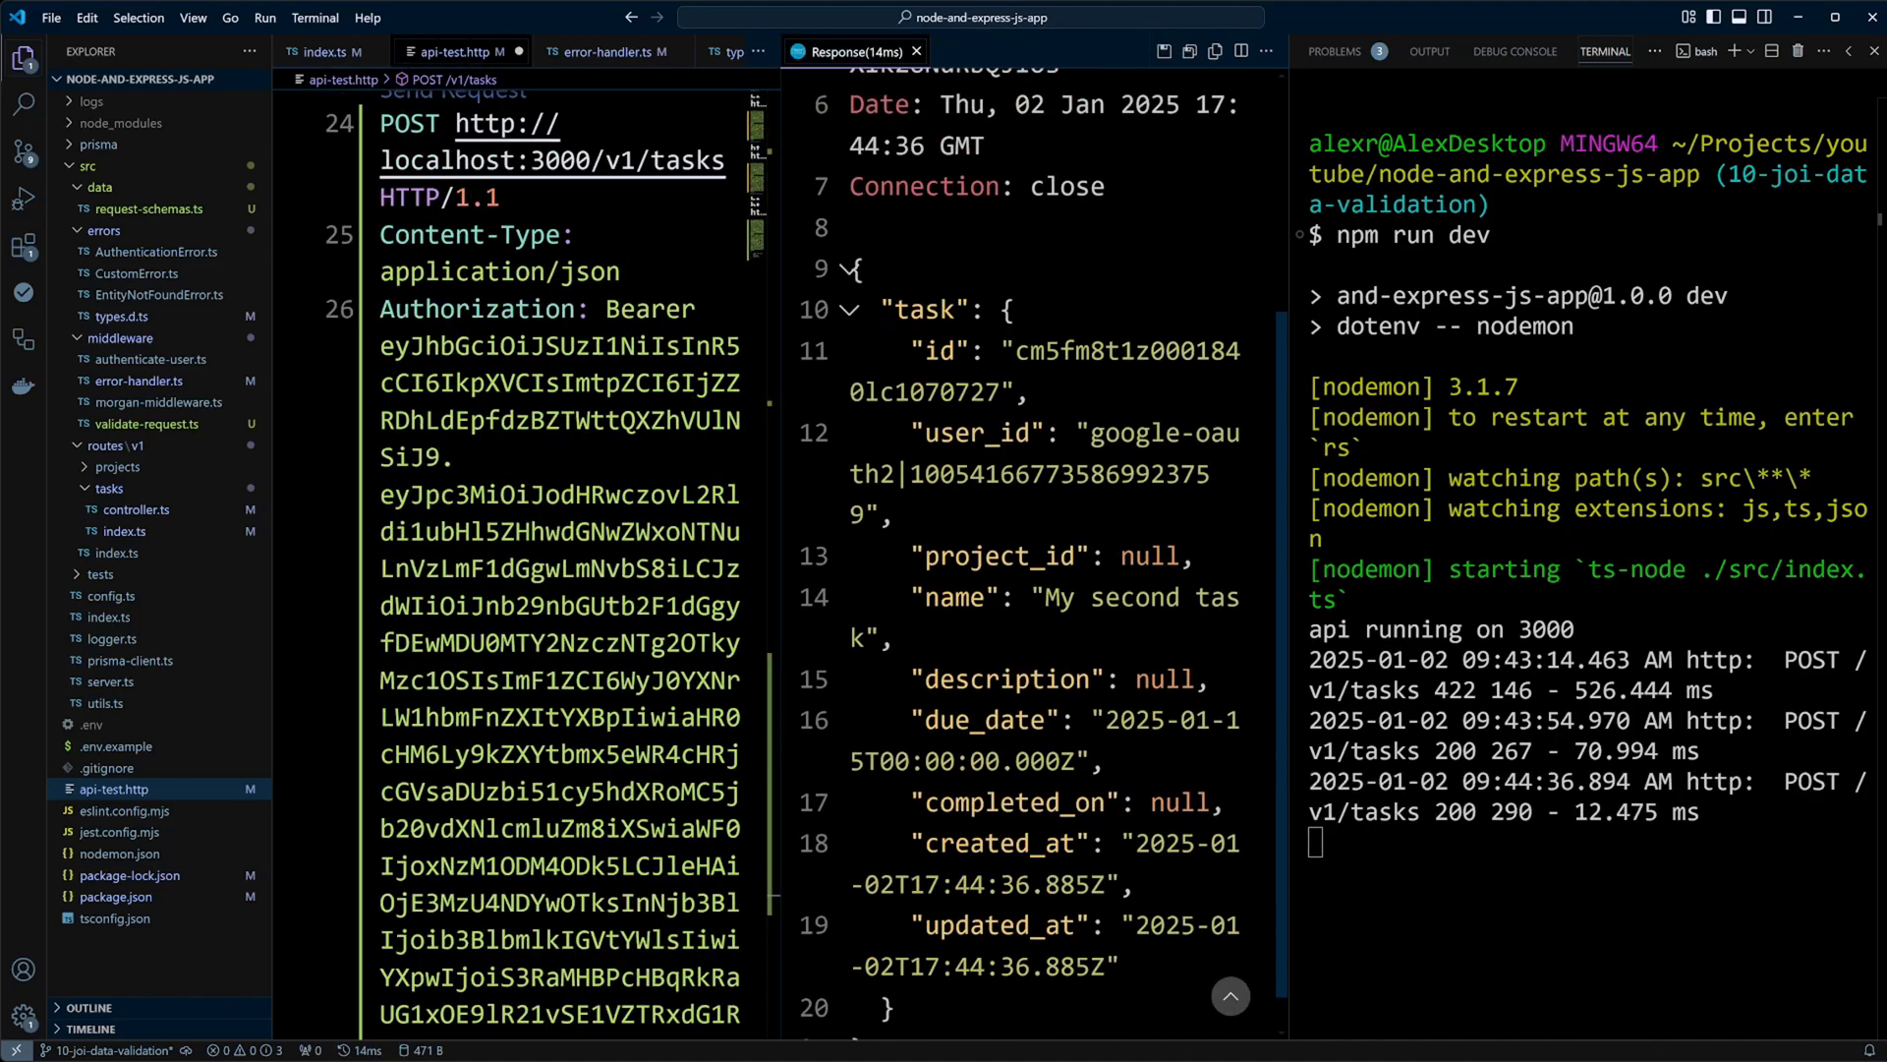
scroll(down, 3)
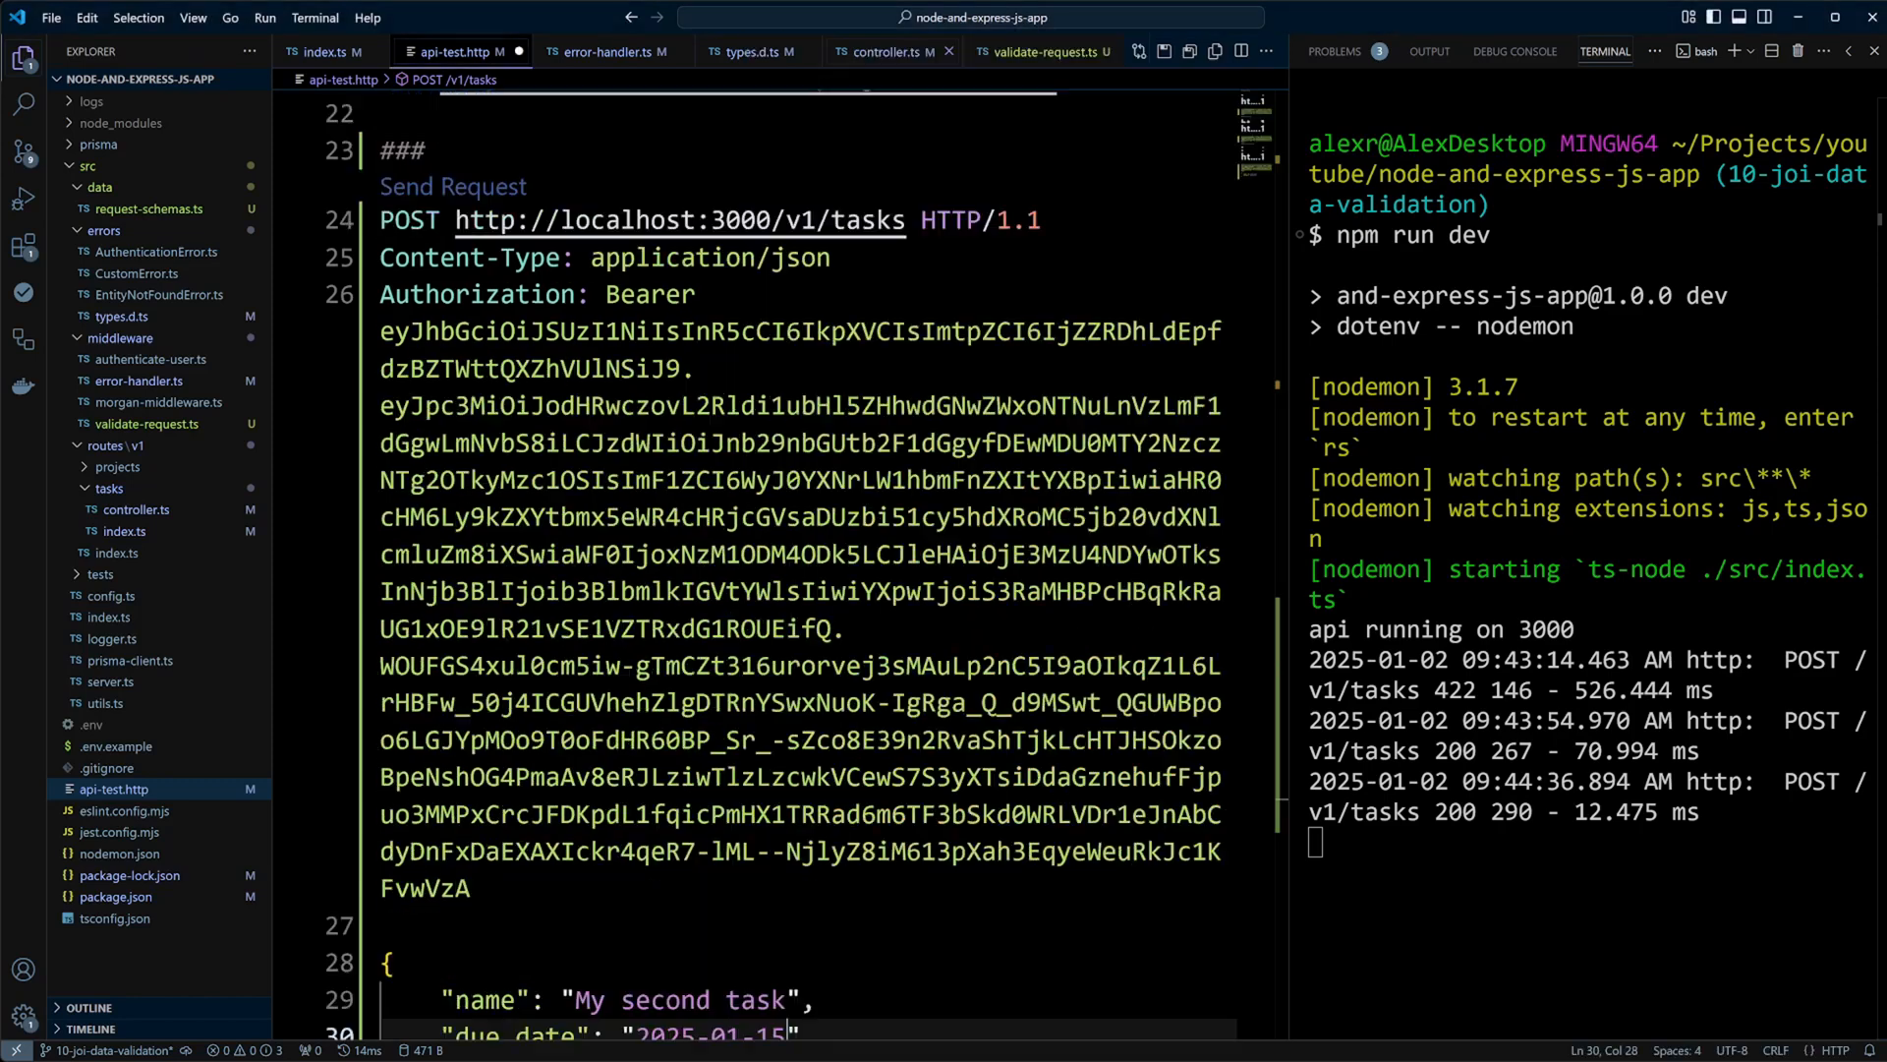
- Export updateTaskSchema spreading task rules, optional name, requiring project_id, name, description, due_date or completed_on
click(147, 208)
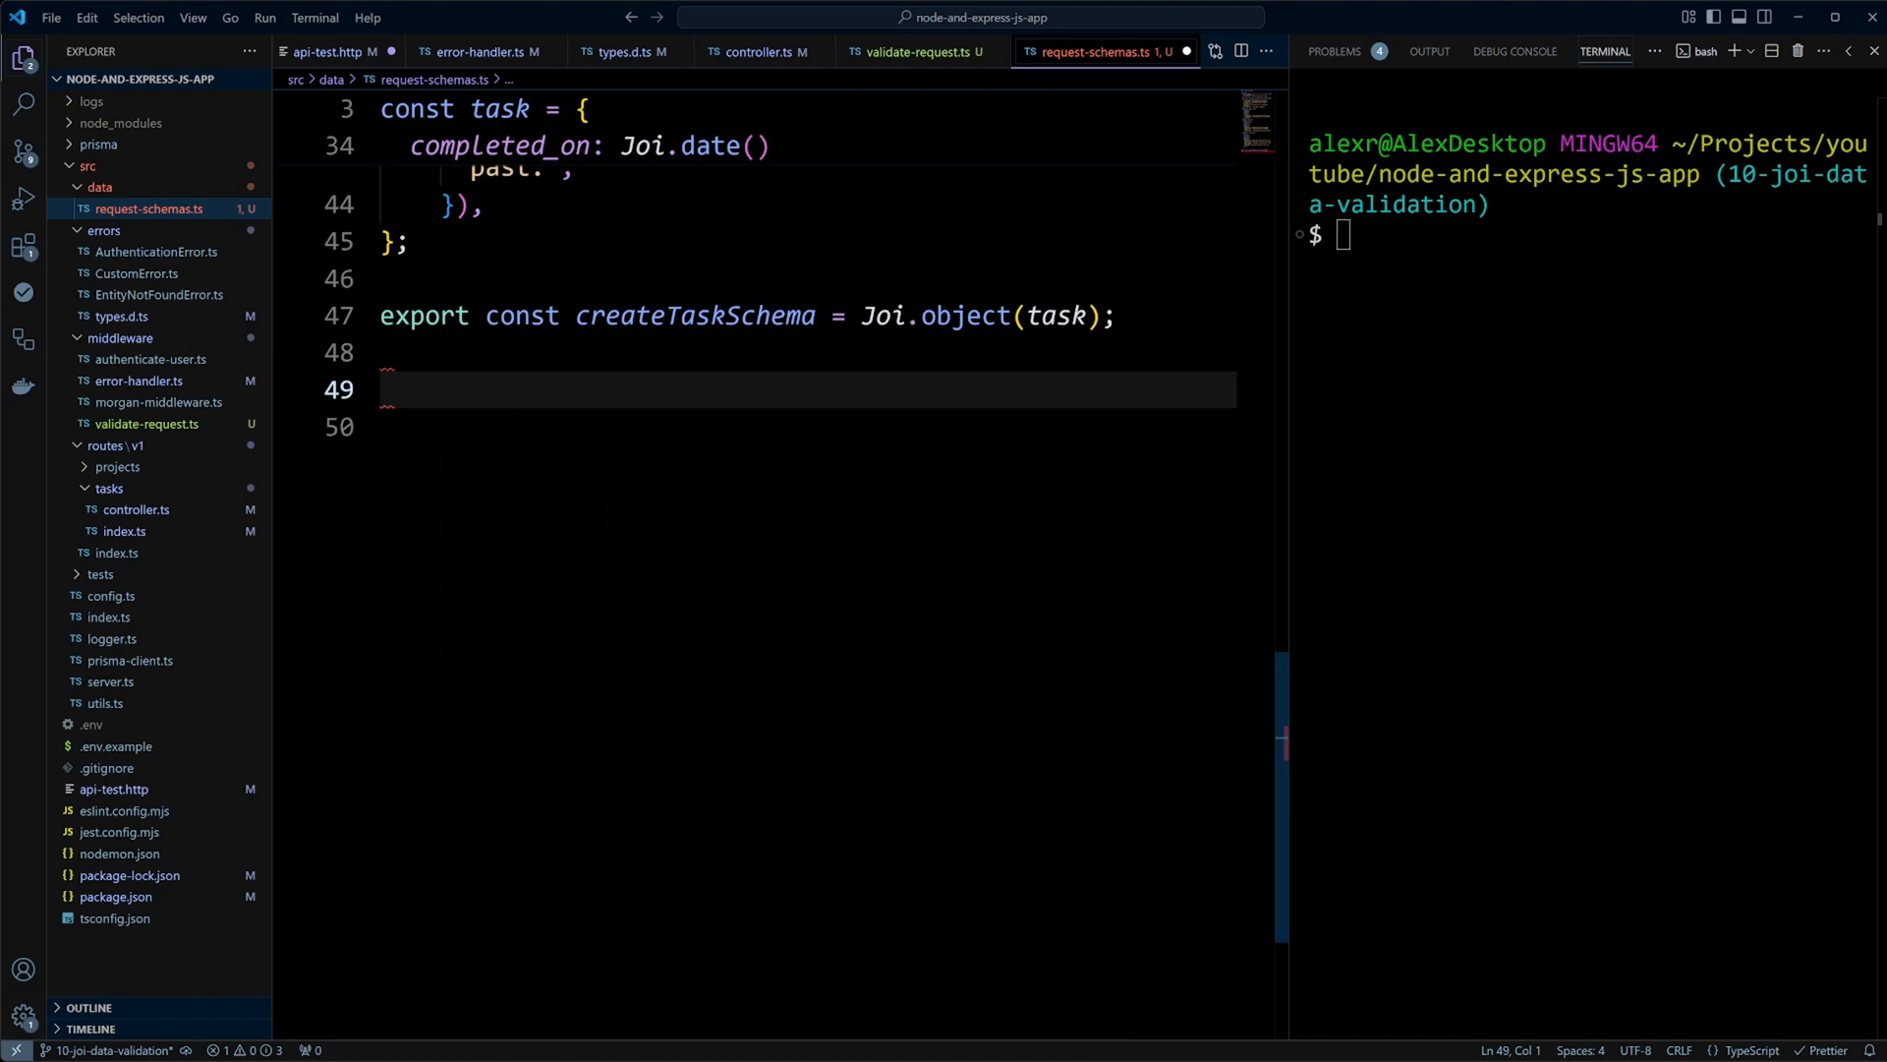
text(export const updateTaskSchema = Joi.object({)
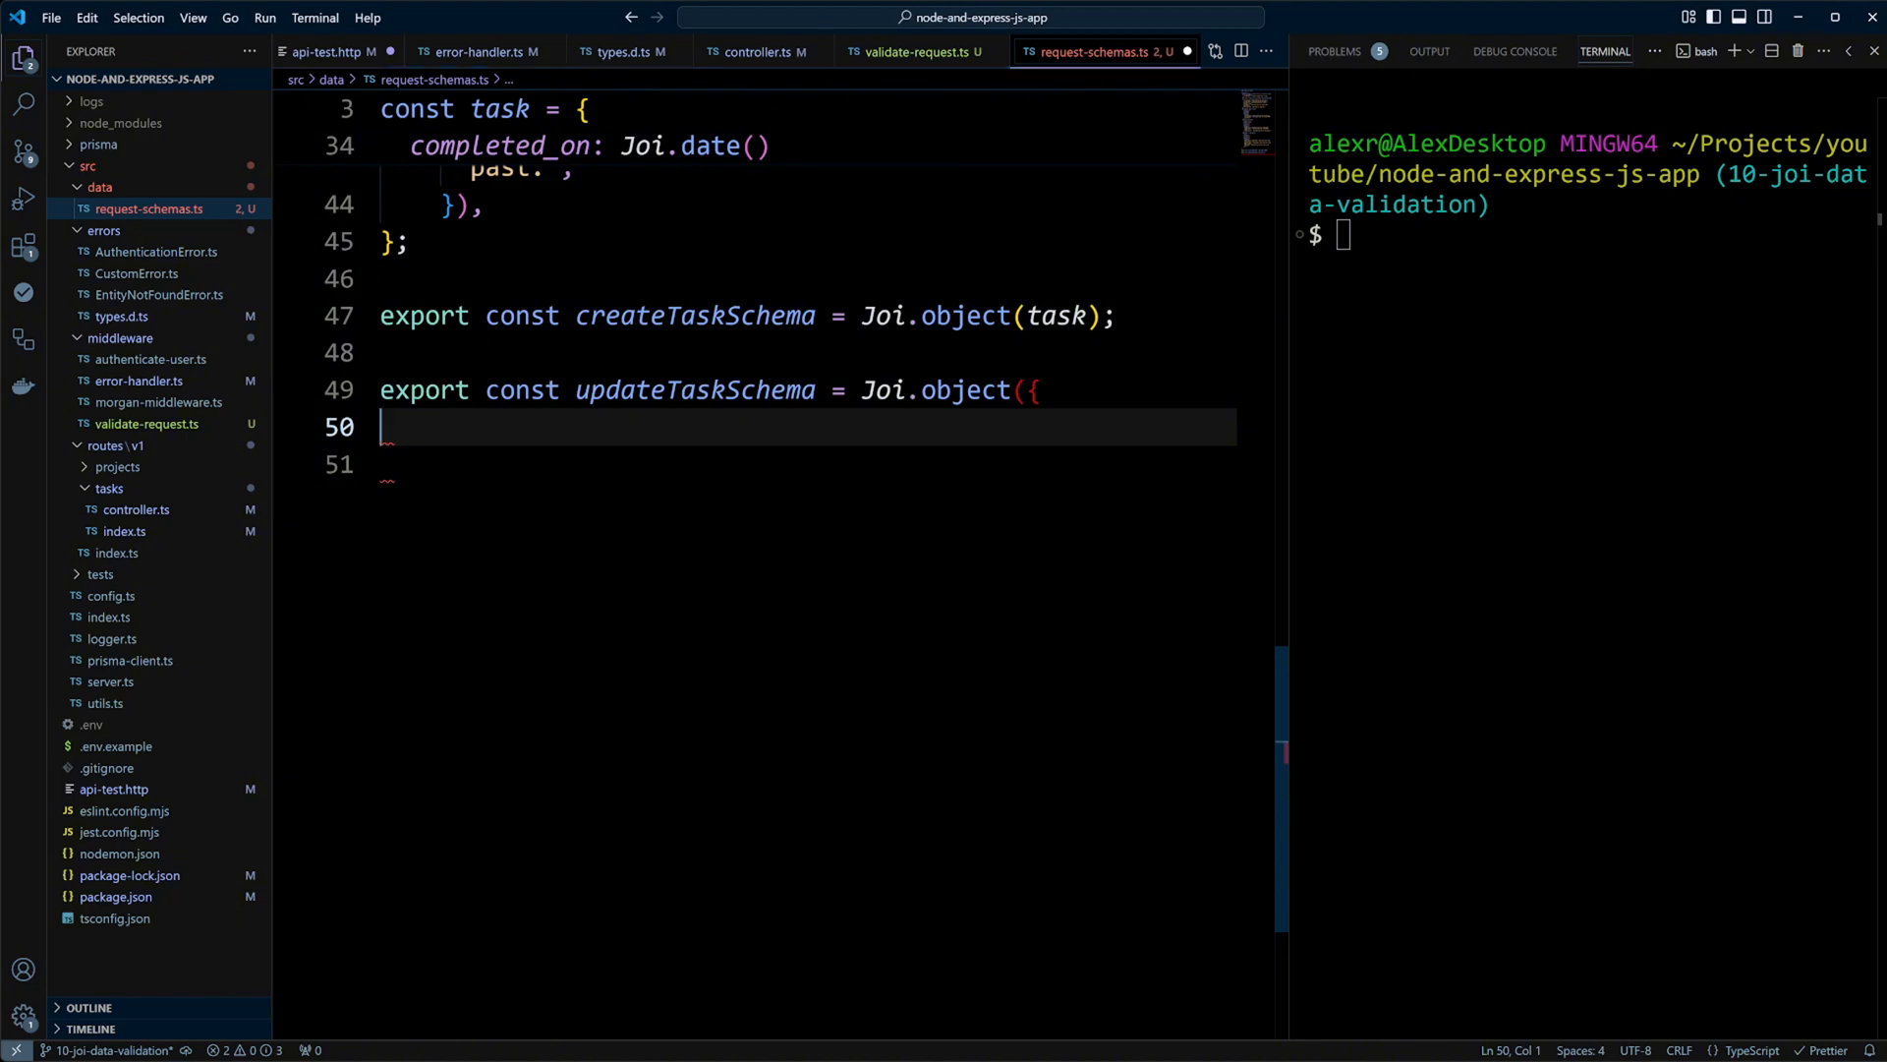
text(...task,)
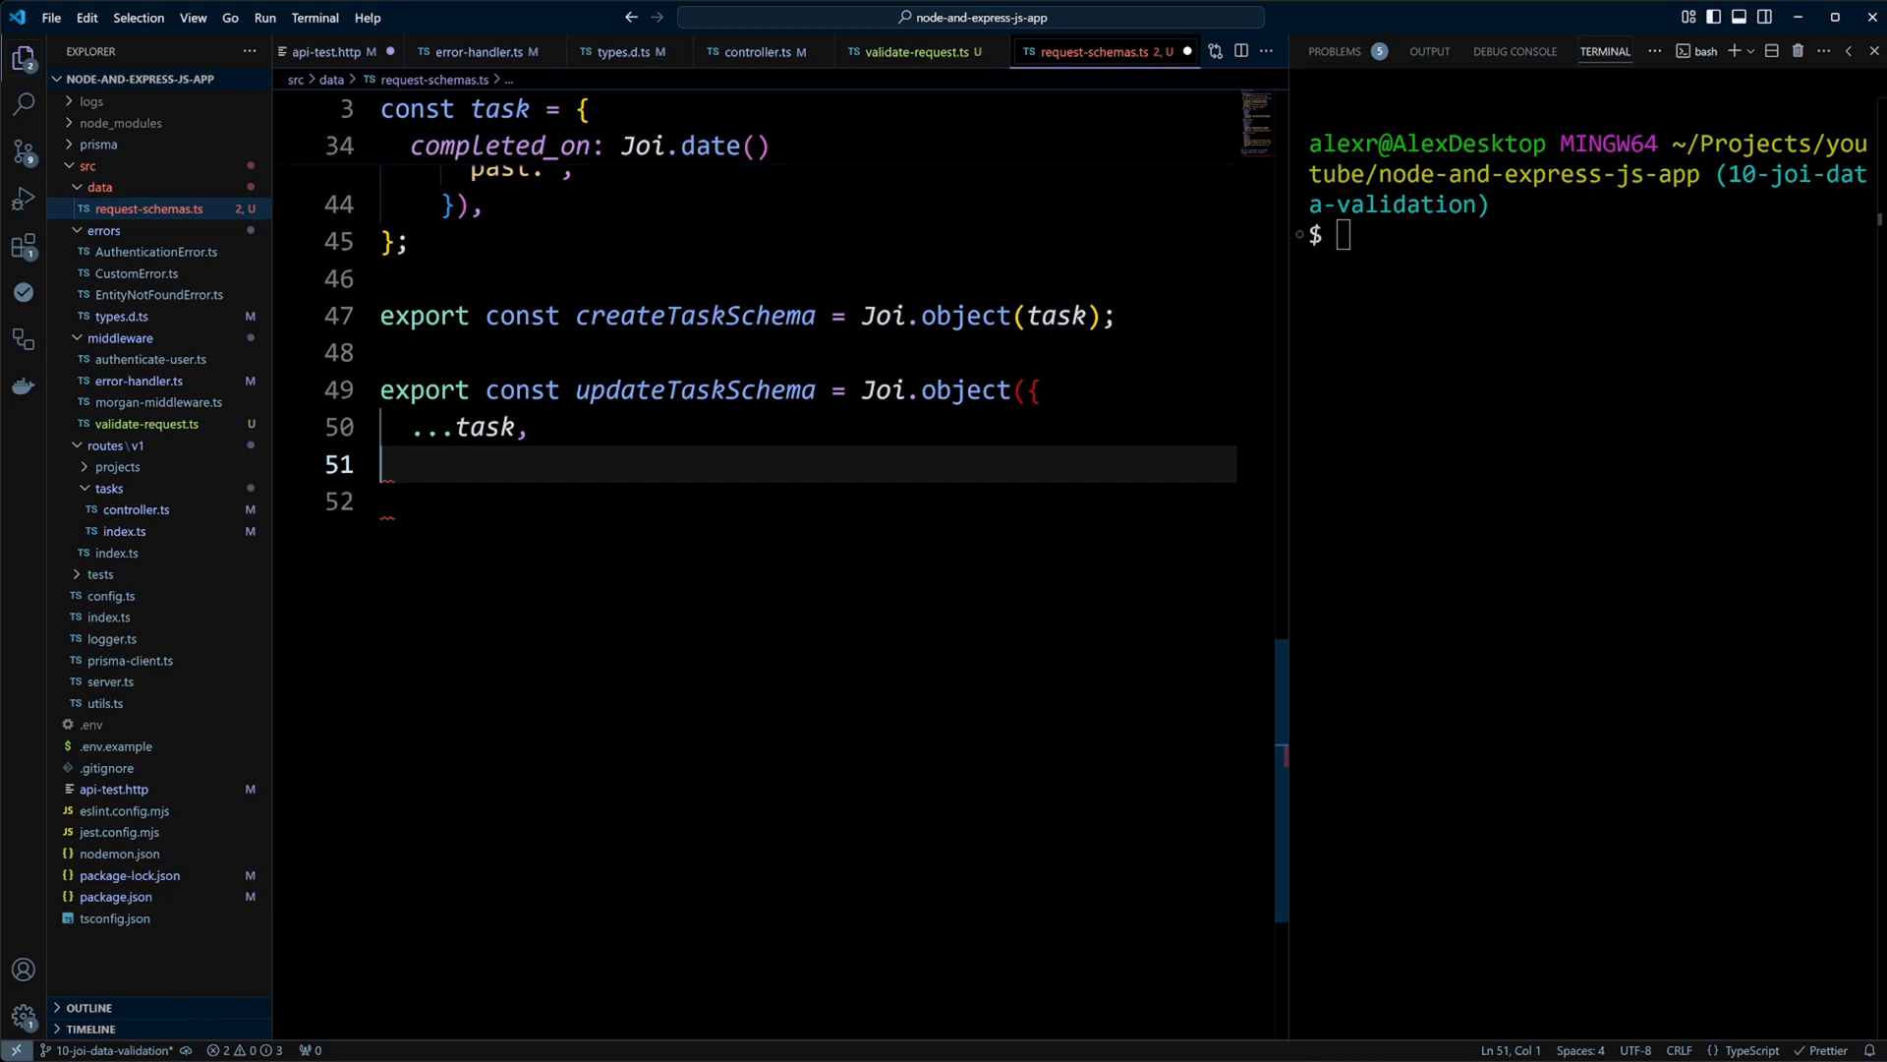
text(name: Joi.string().min(1).max(255).optional().messages({)
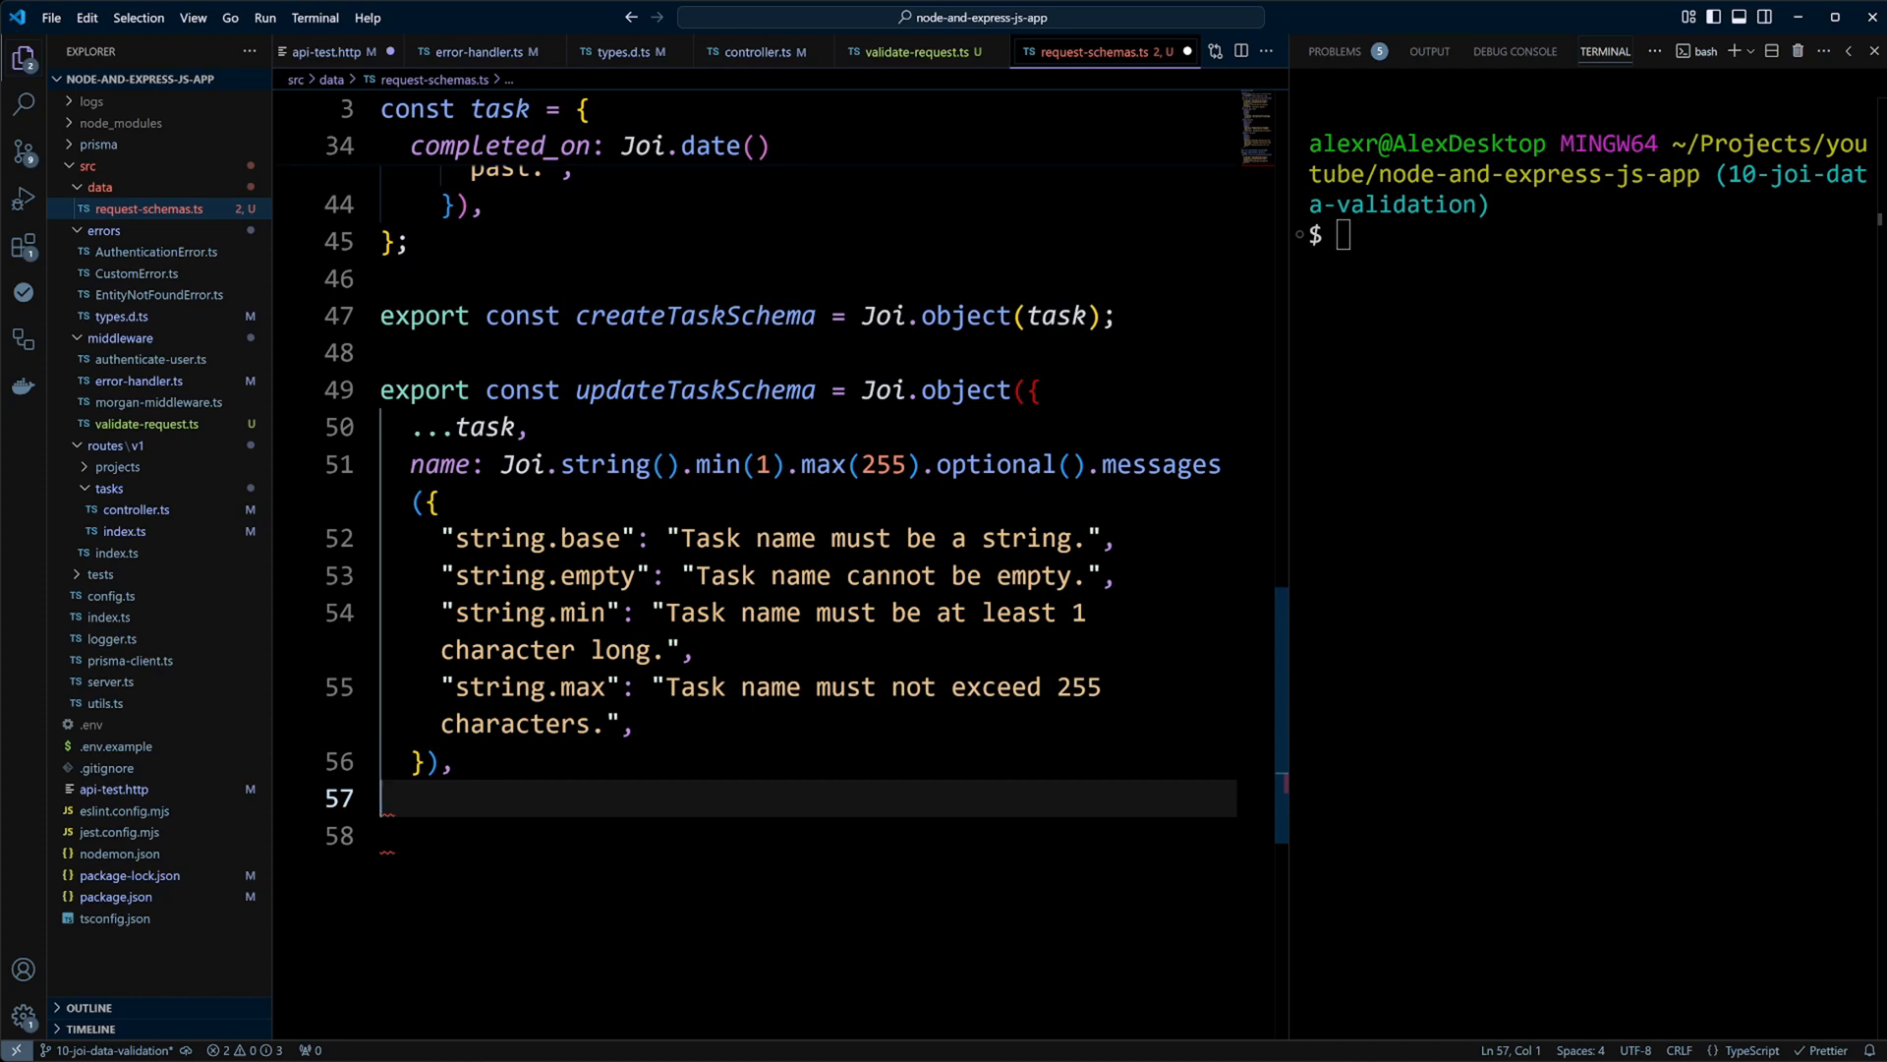
text().or("project_id", "name", "description", "due_date", "completed_on");)
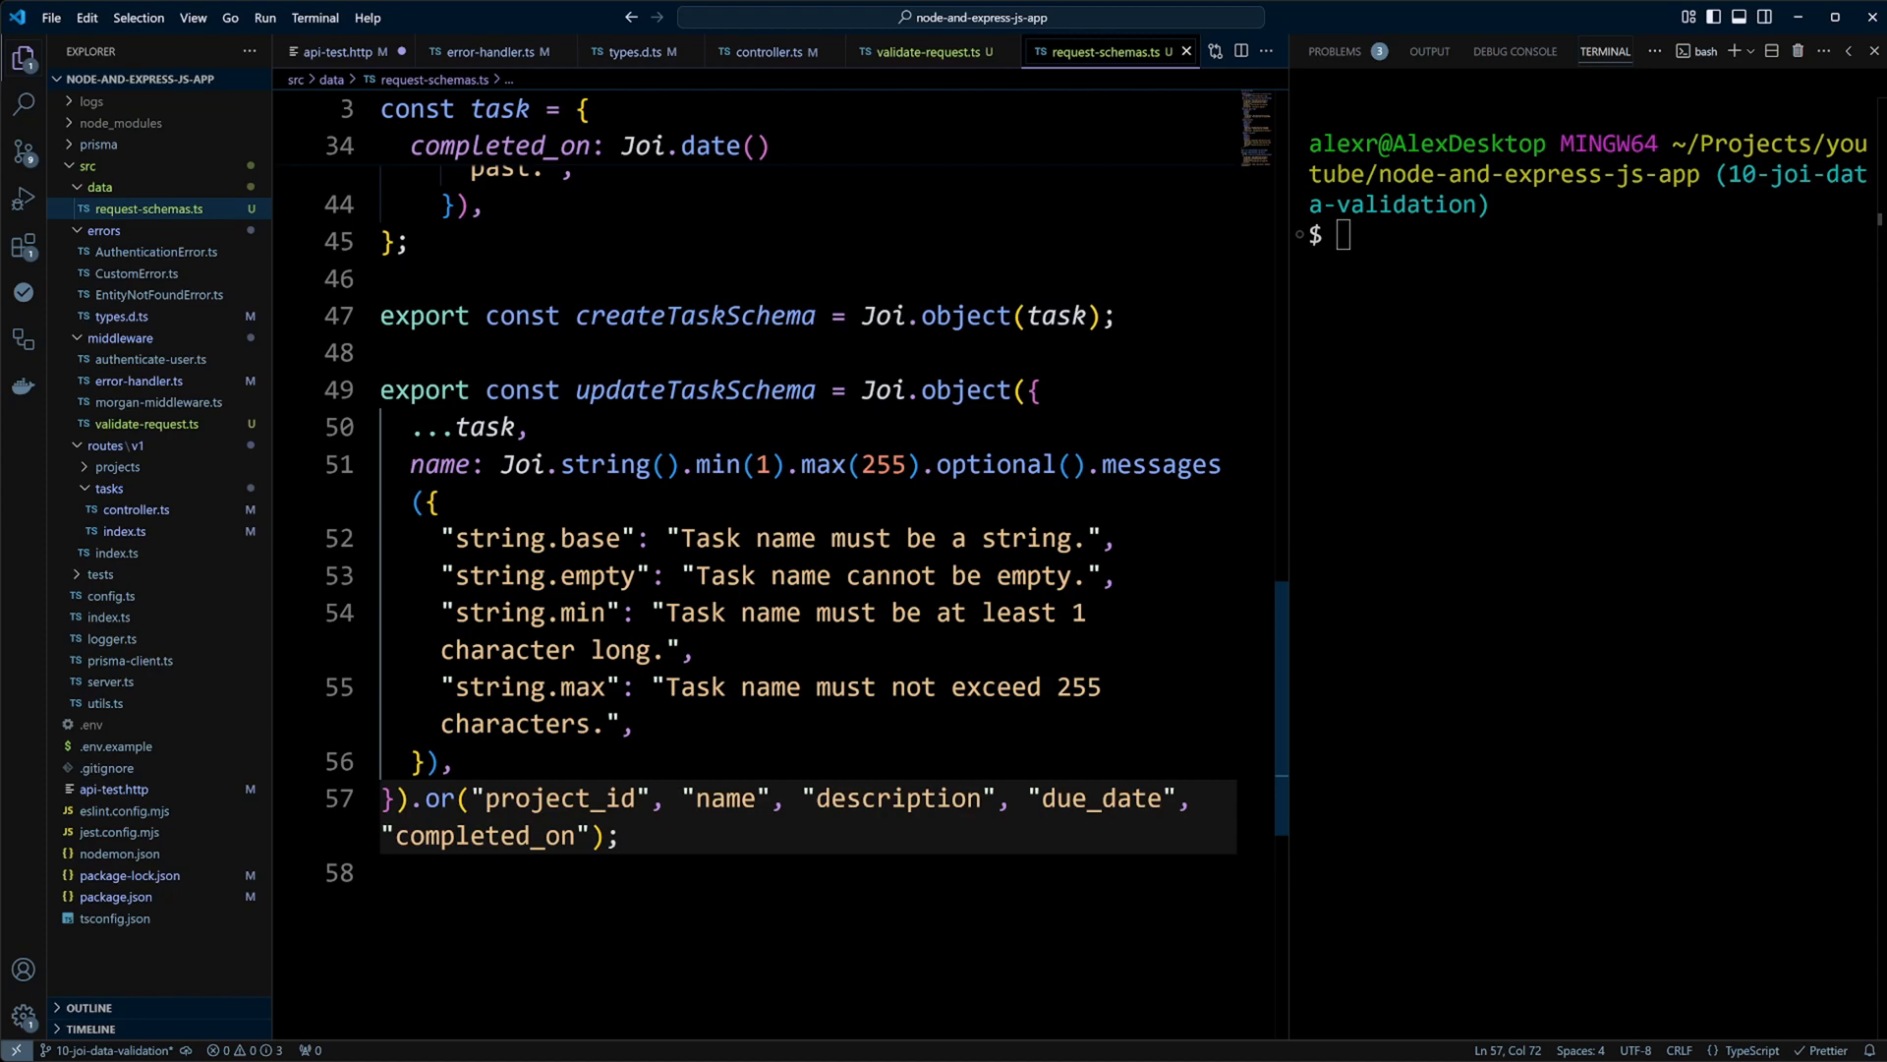
click(124, 531)
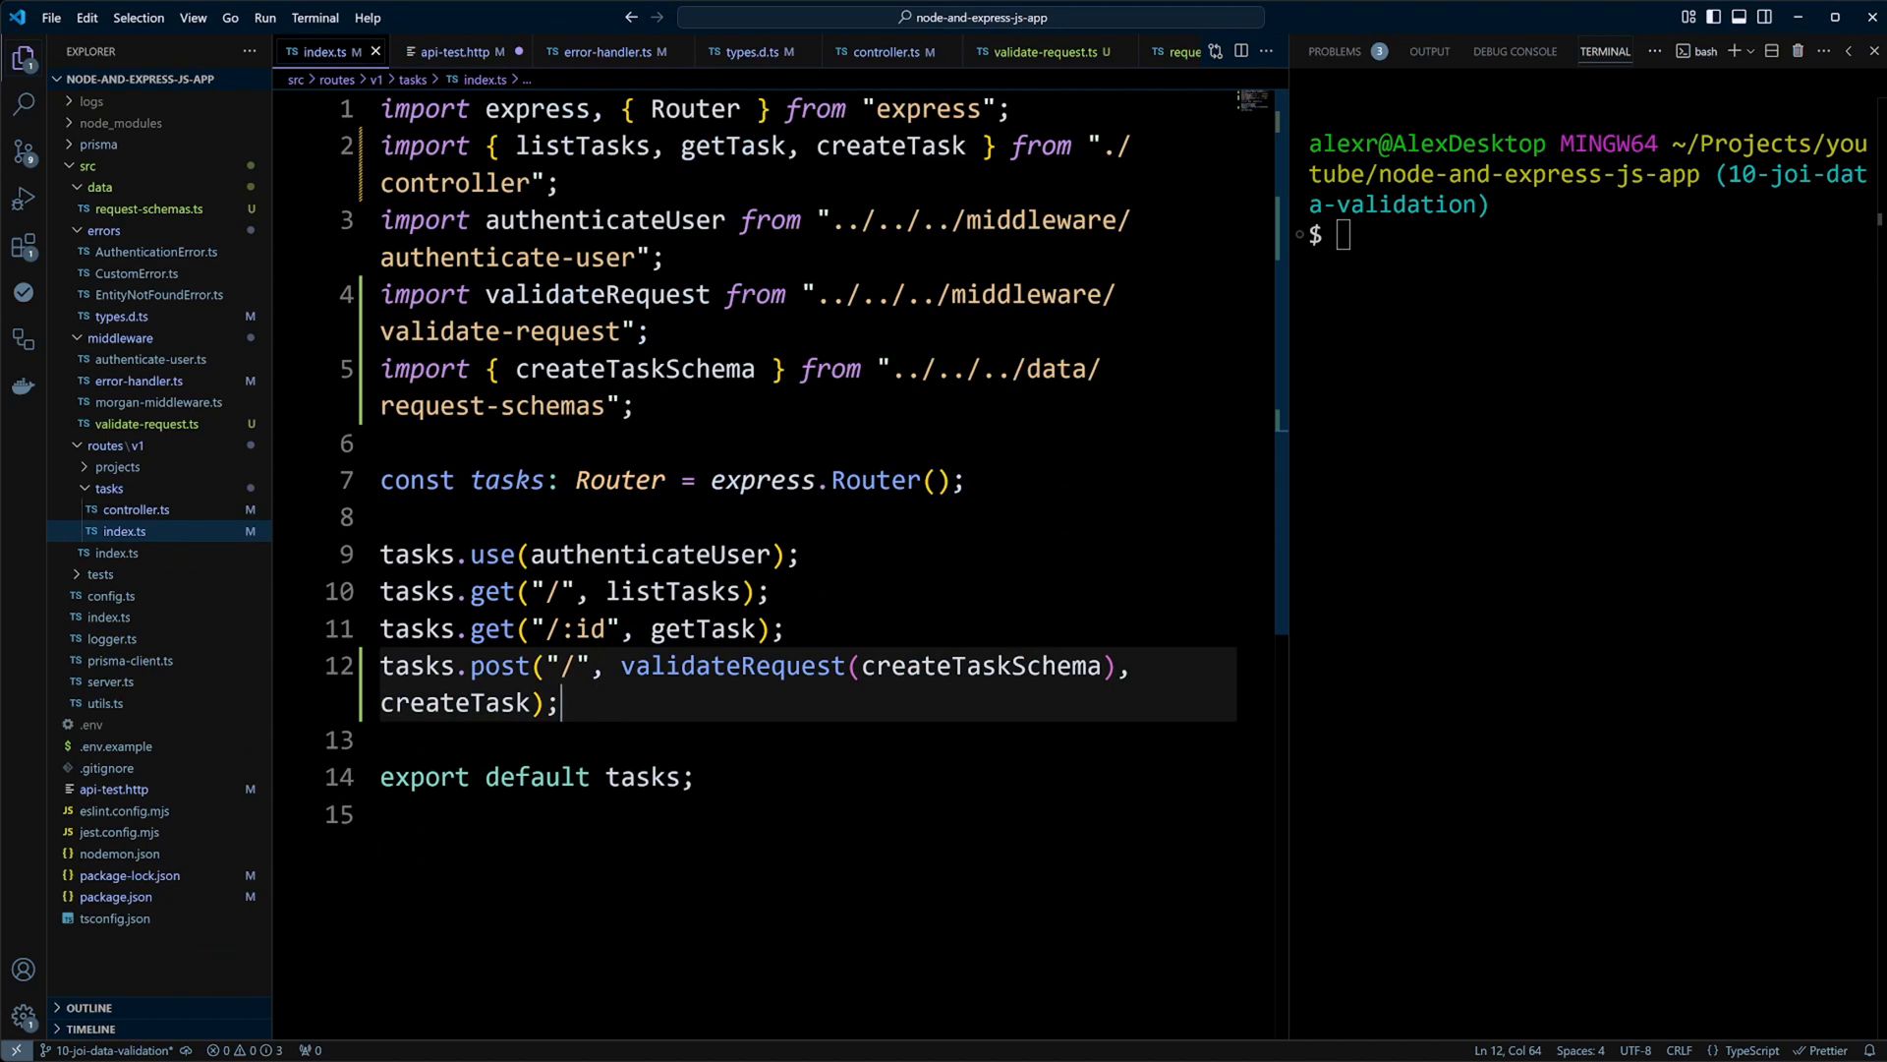
- Add a PUT '/:id' route validating with updateTaskSchema then calling updateTask, and import both
text(tasks.put()
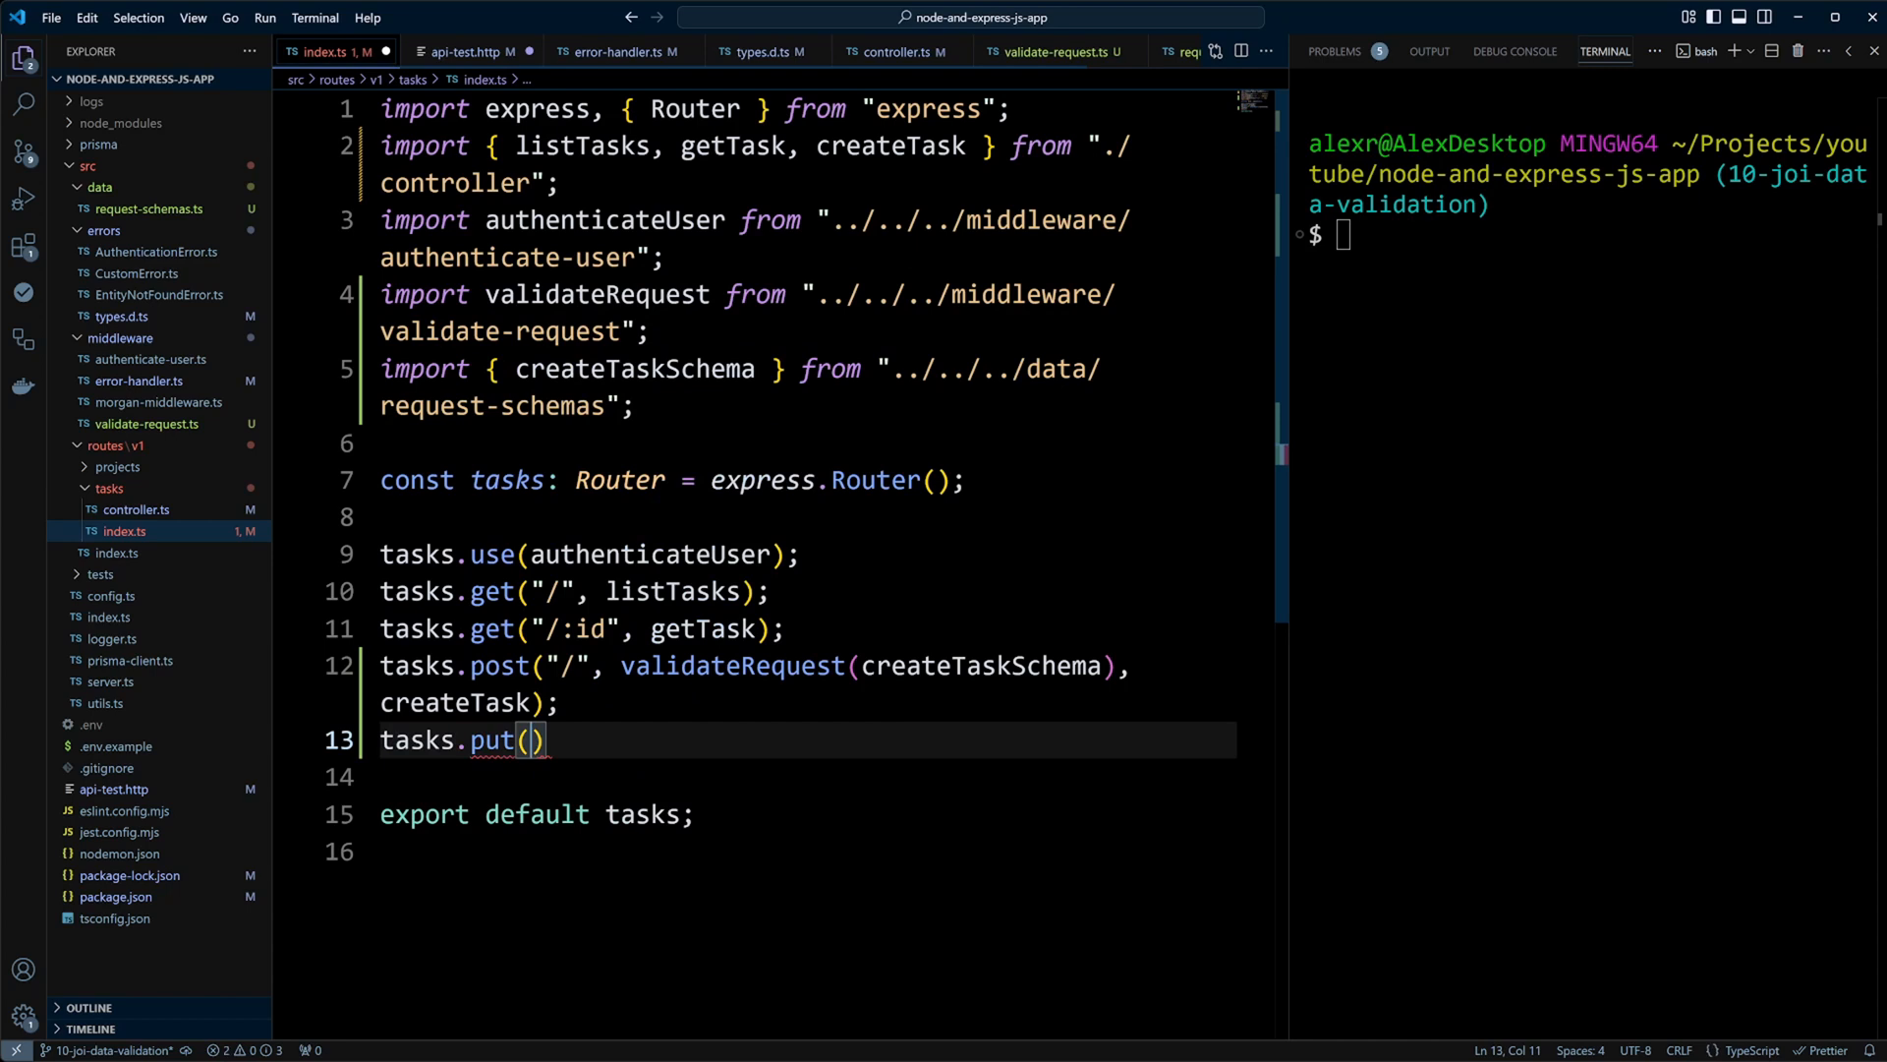
text("/:di)
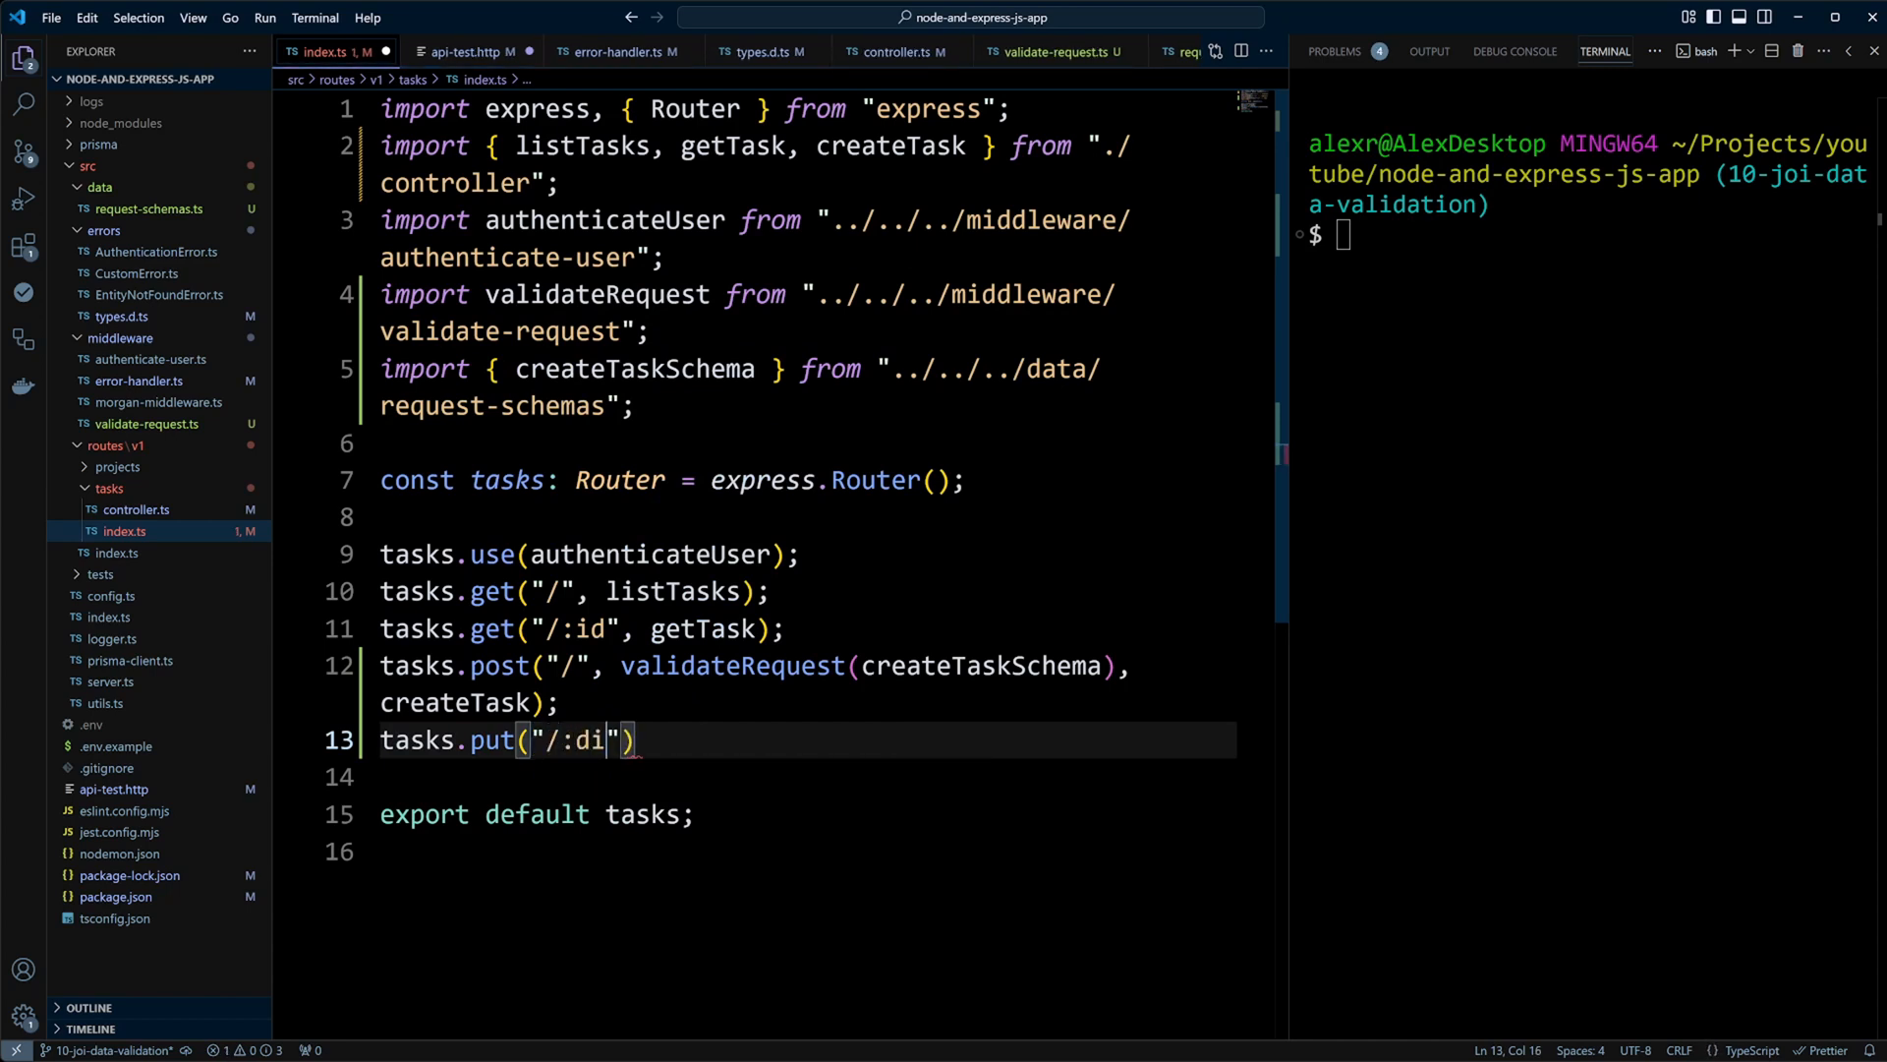
text(d",)
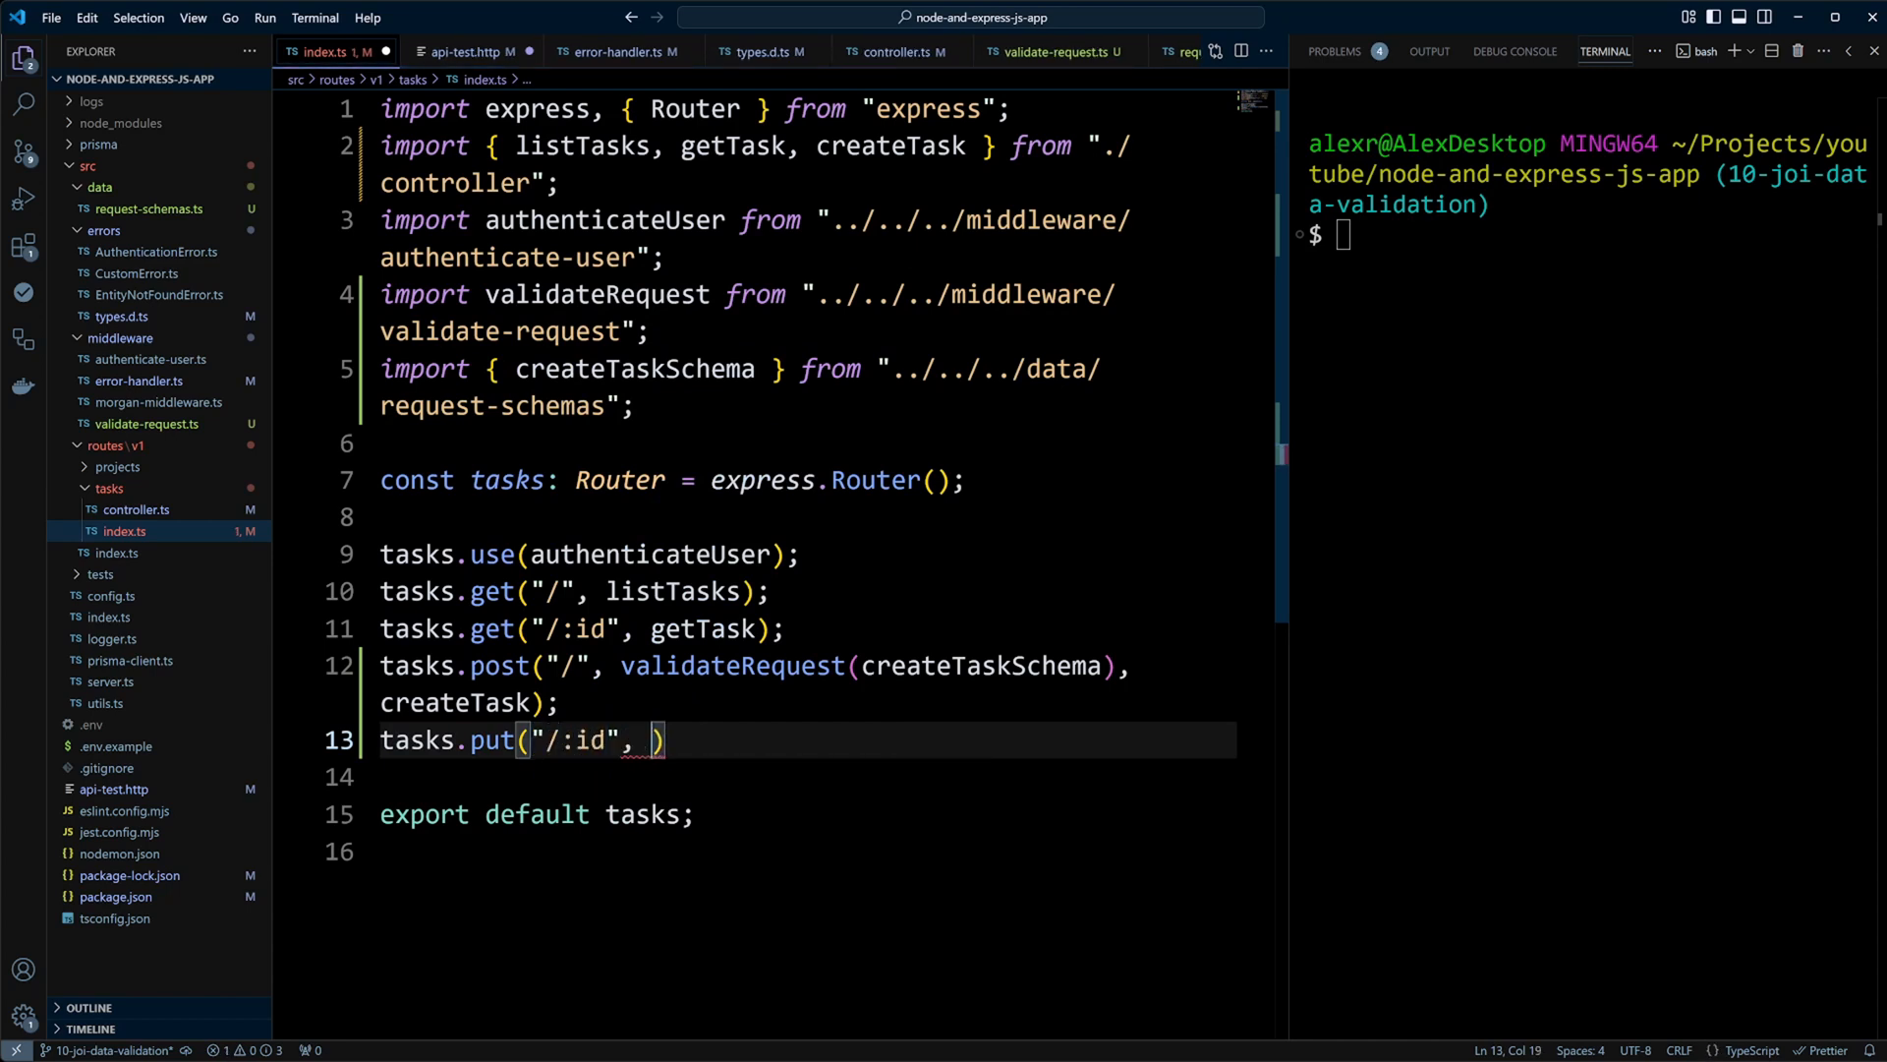
text(validateRequest()
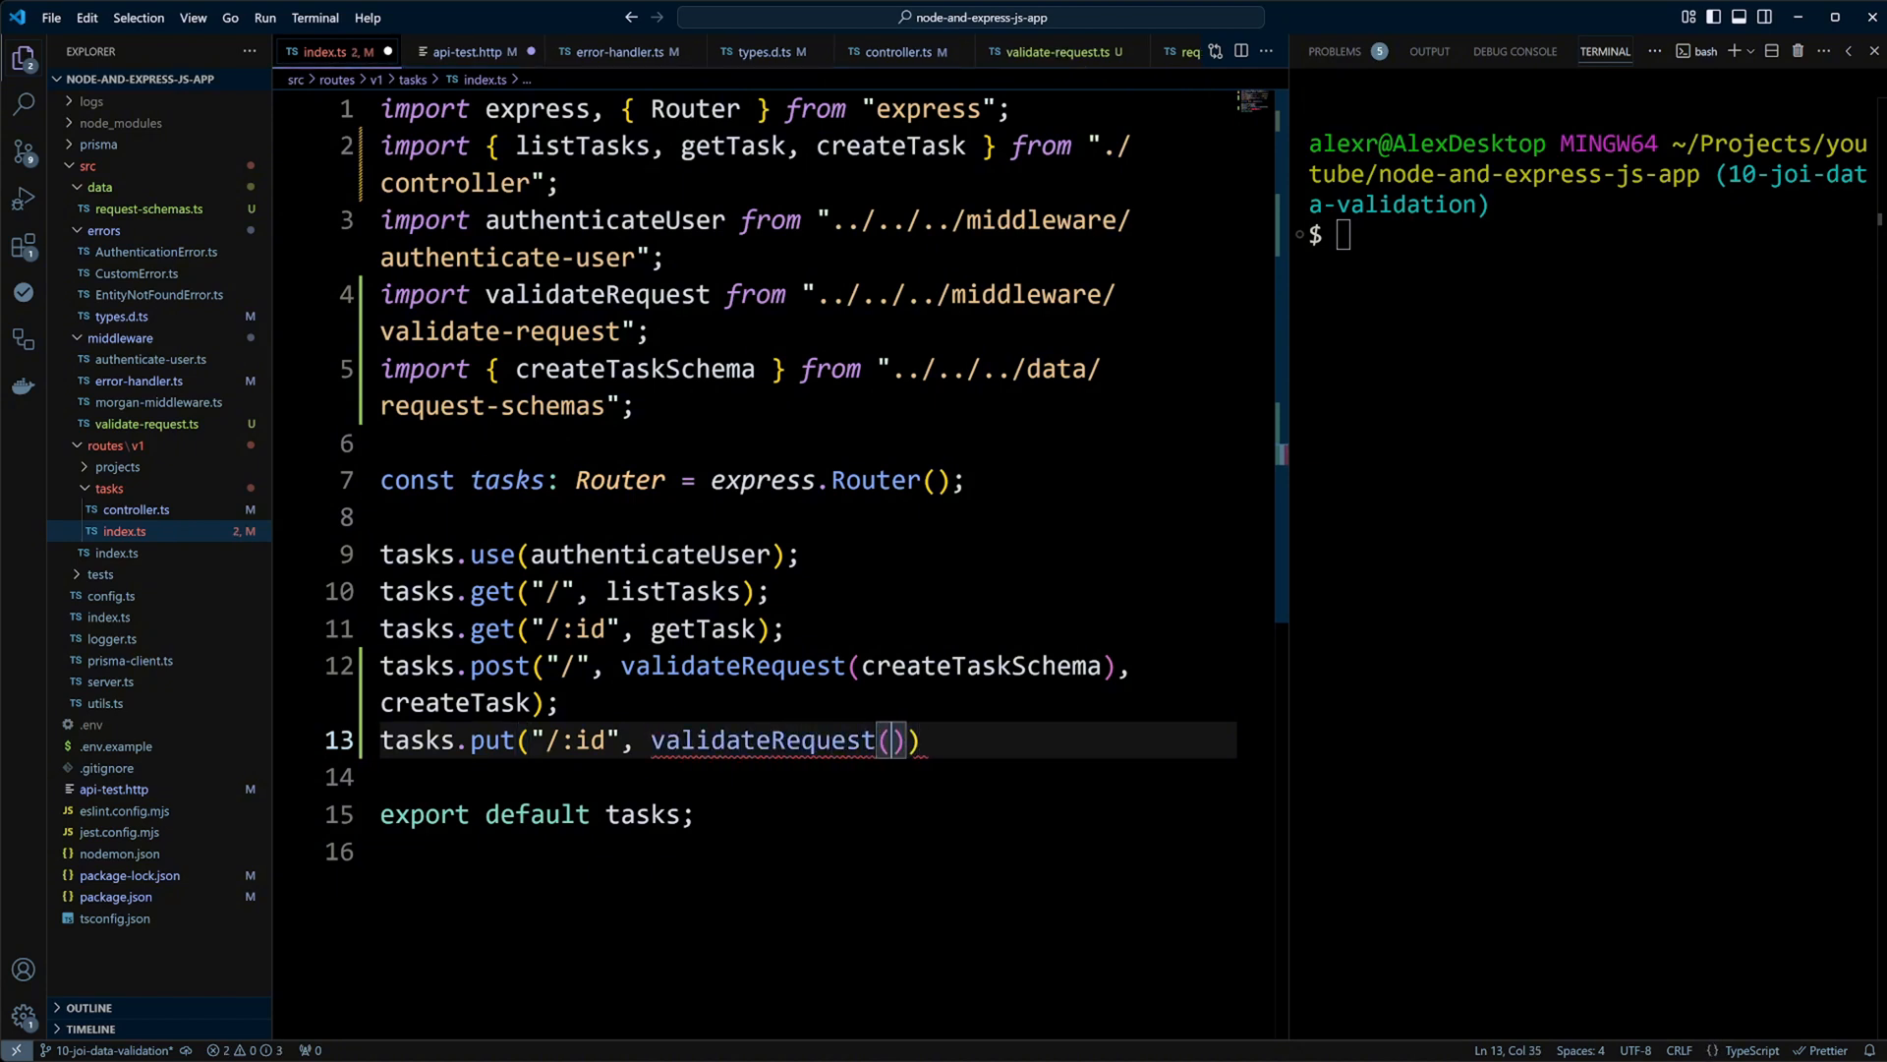
text(update)
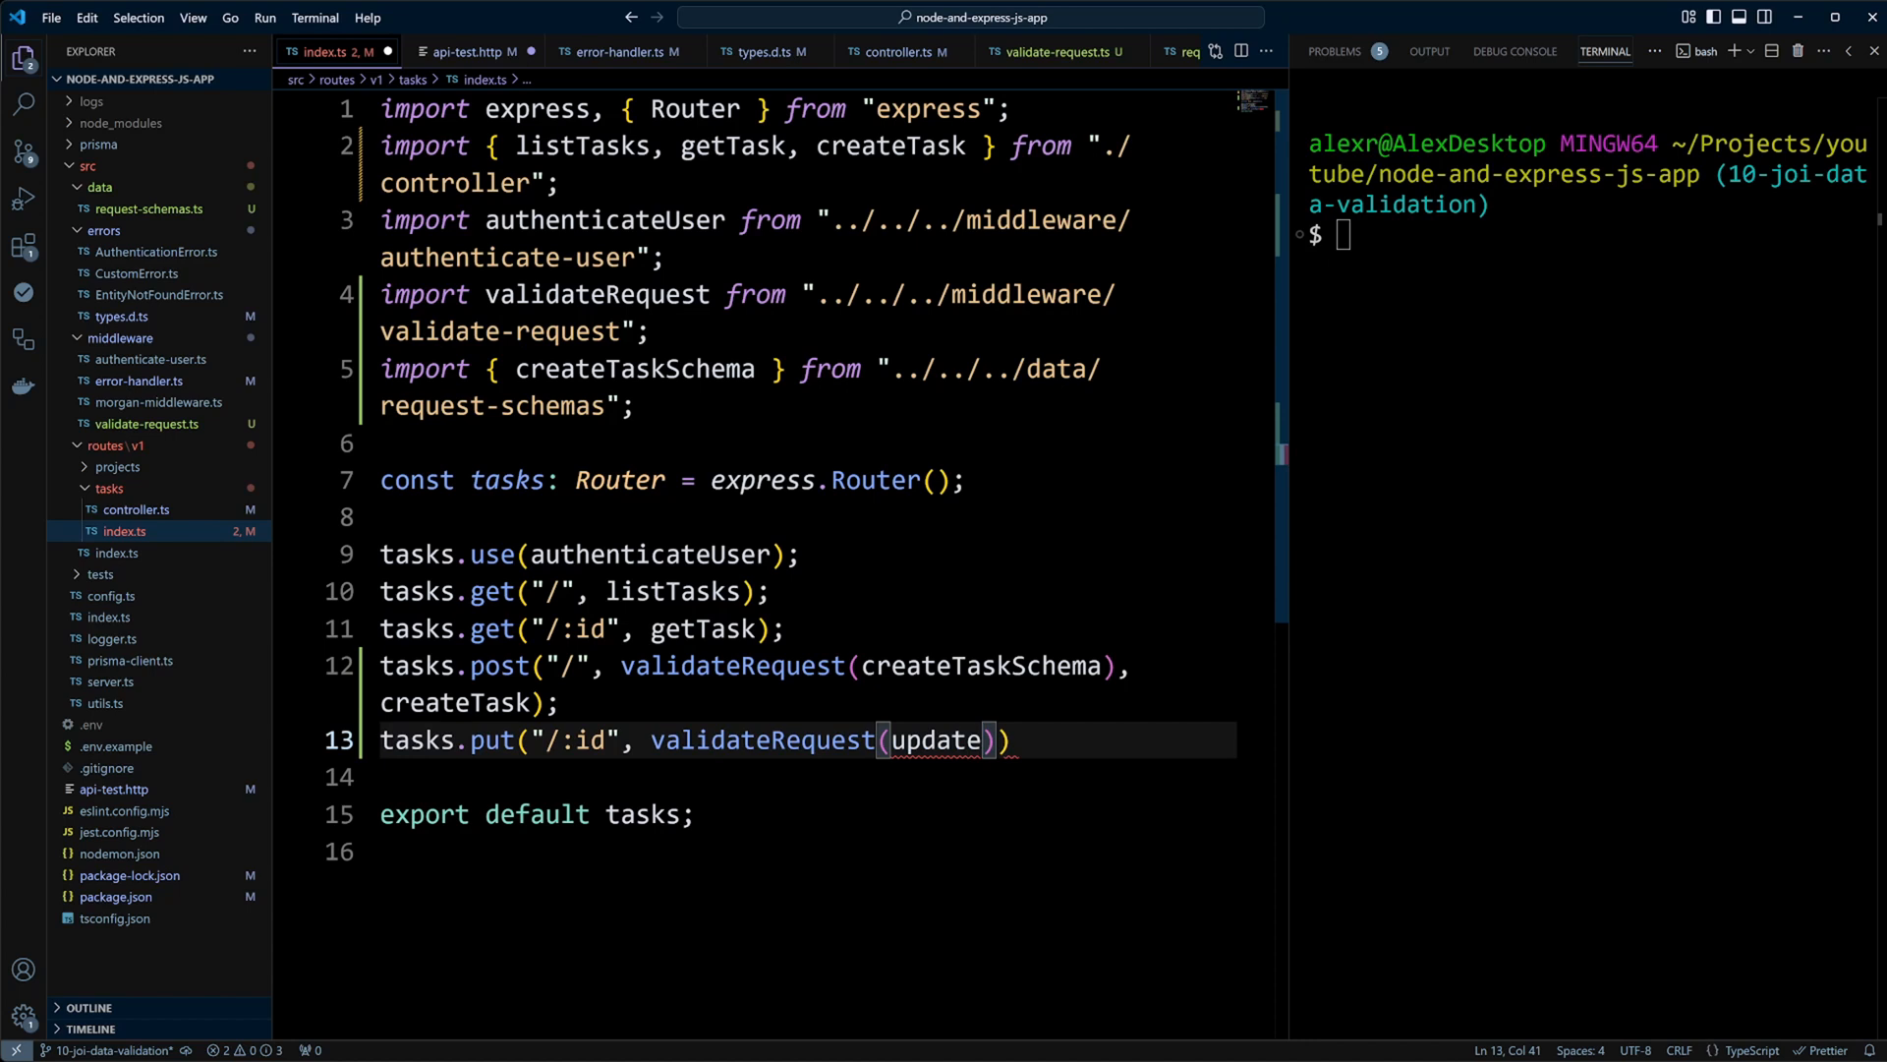
text(TaskSchema)
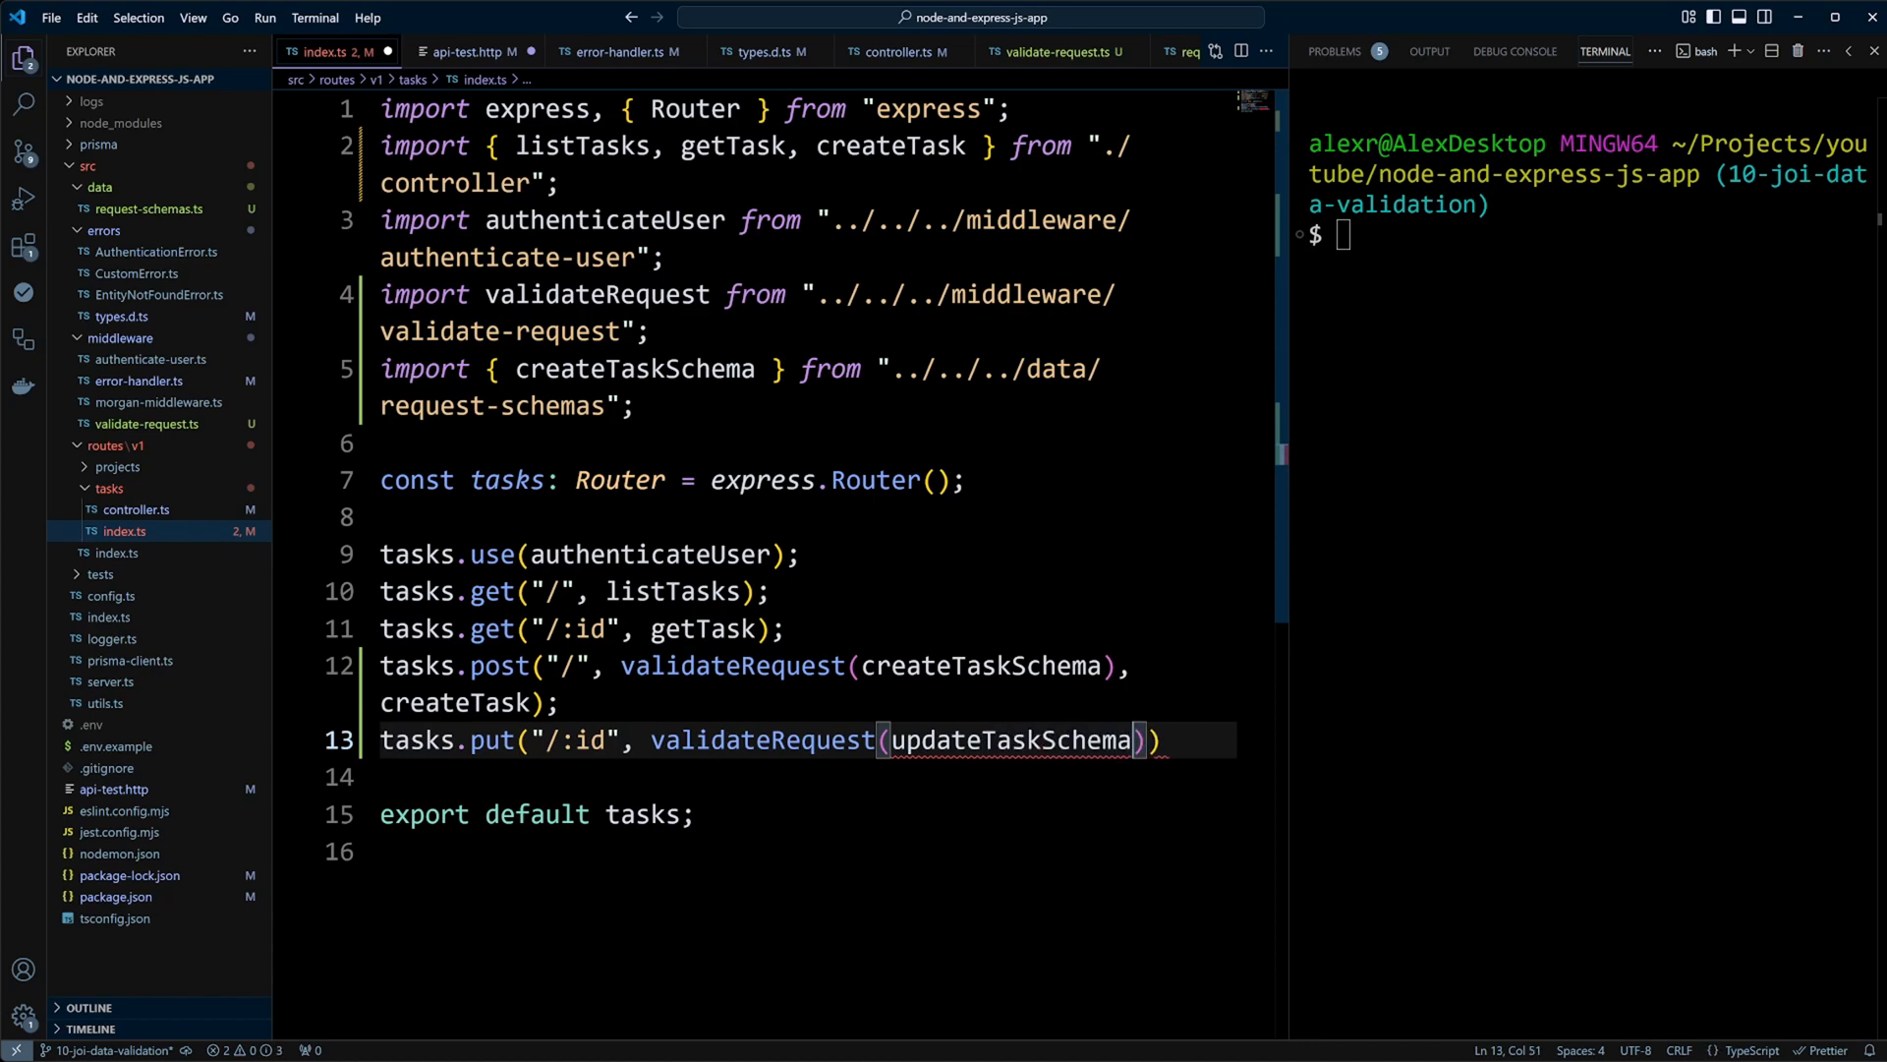
text(,)
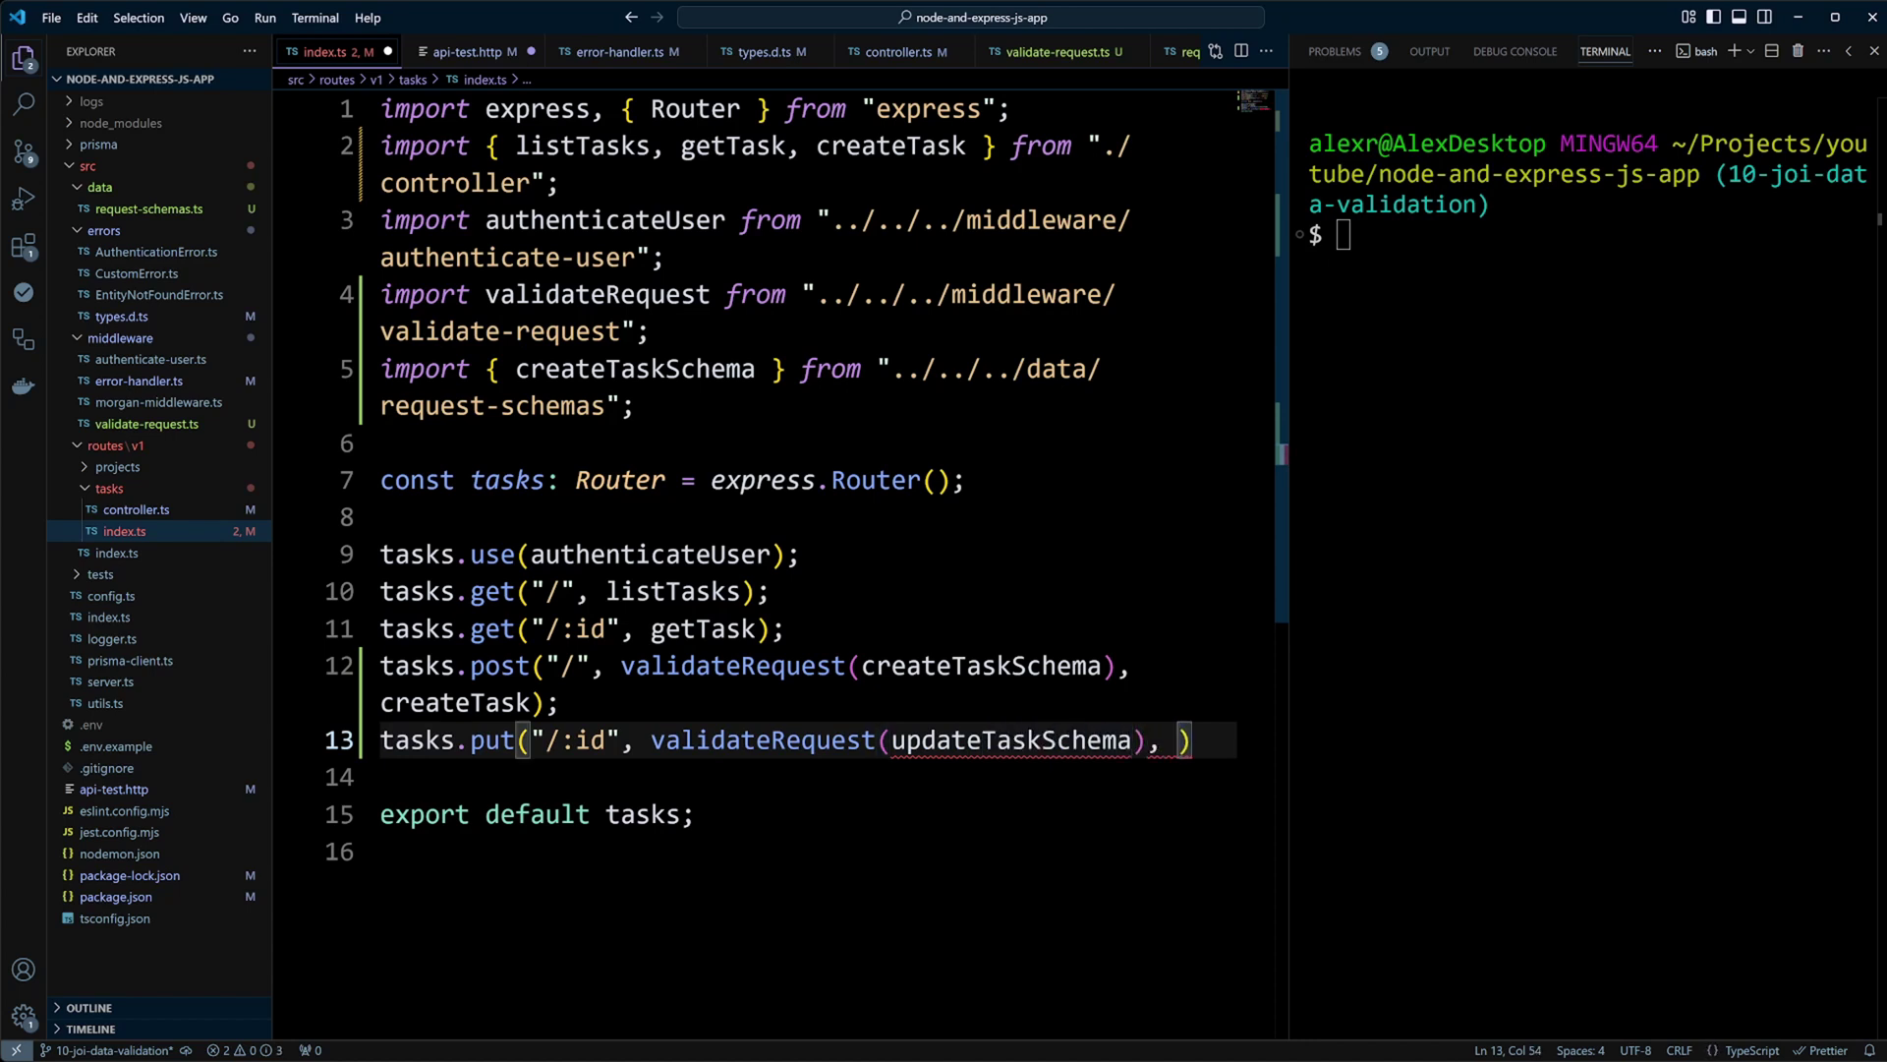
text(updateTask)
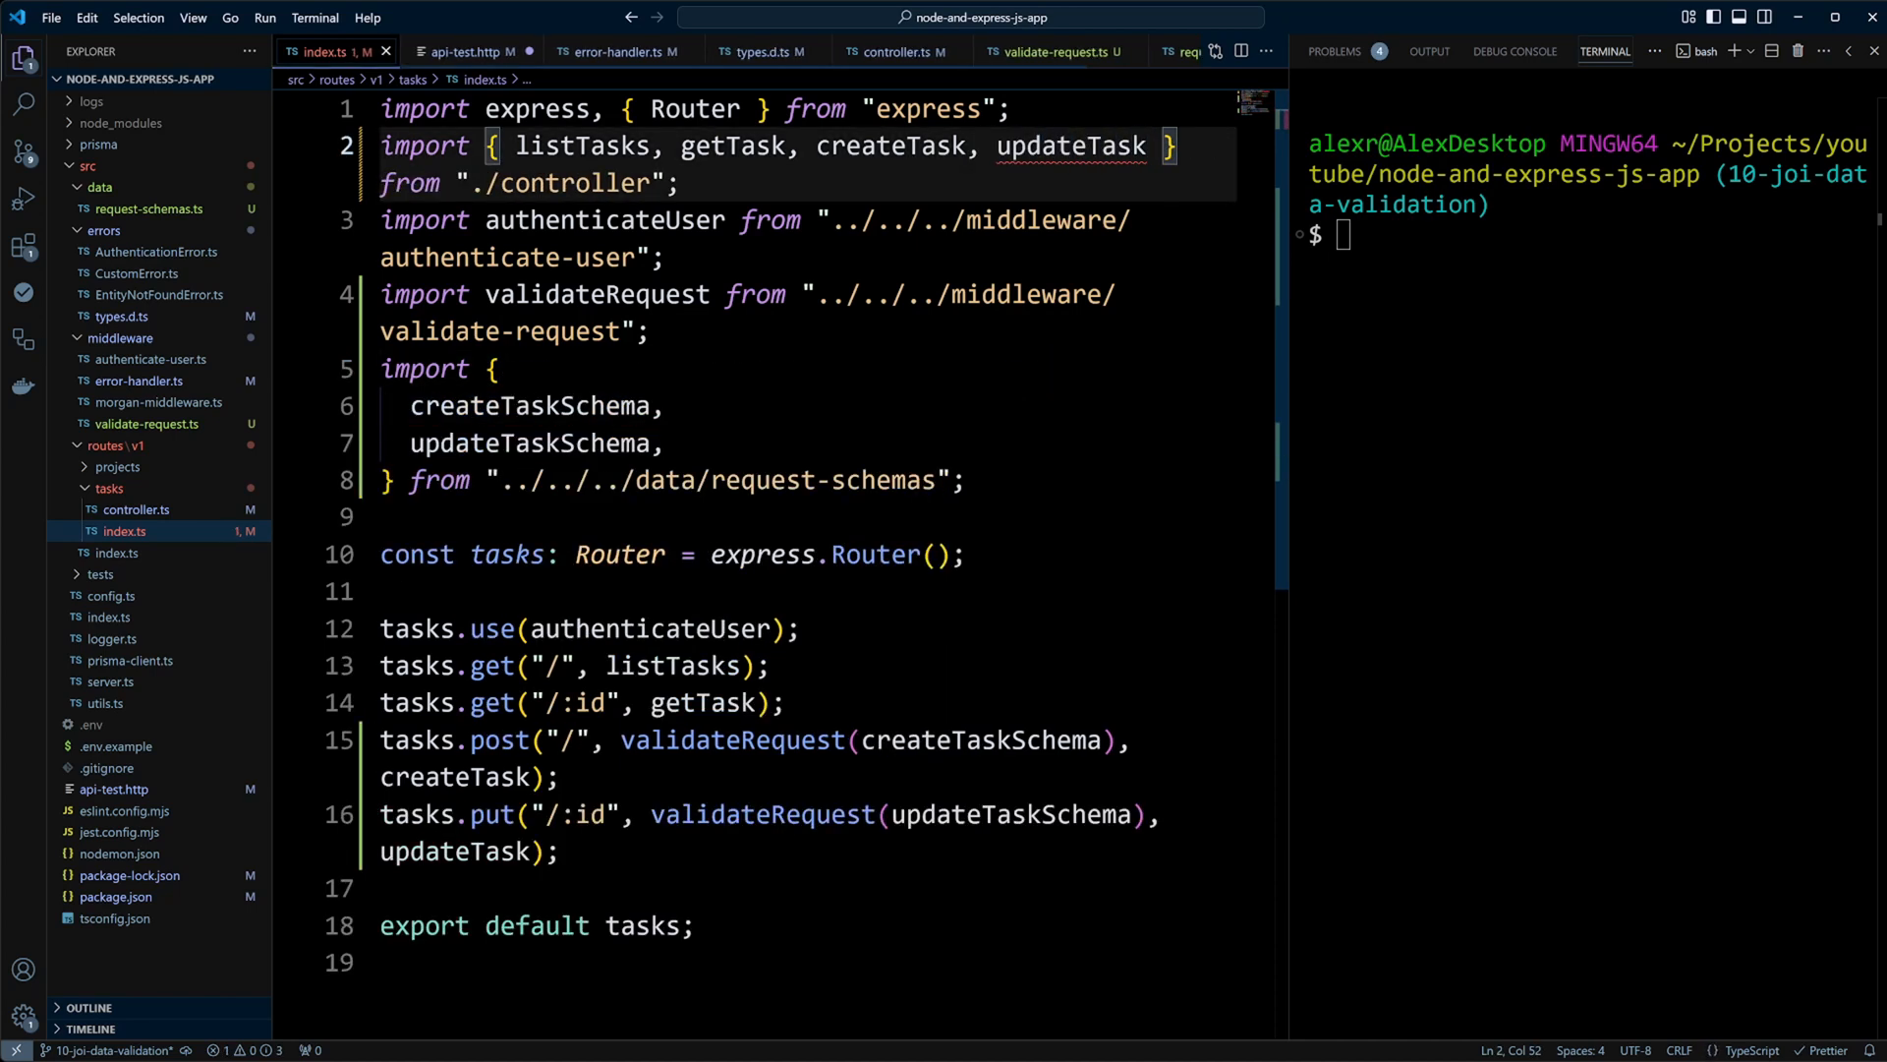
click(895, 52)
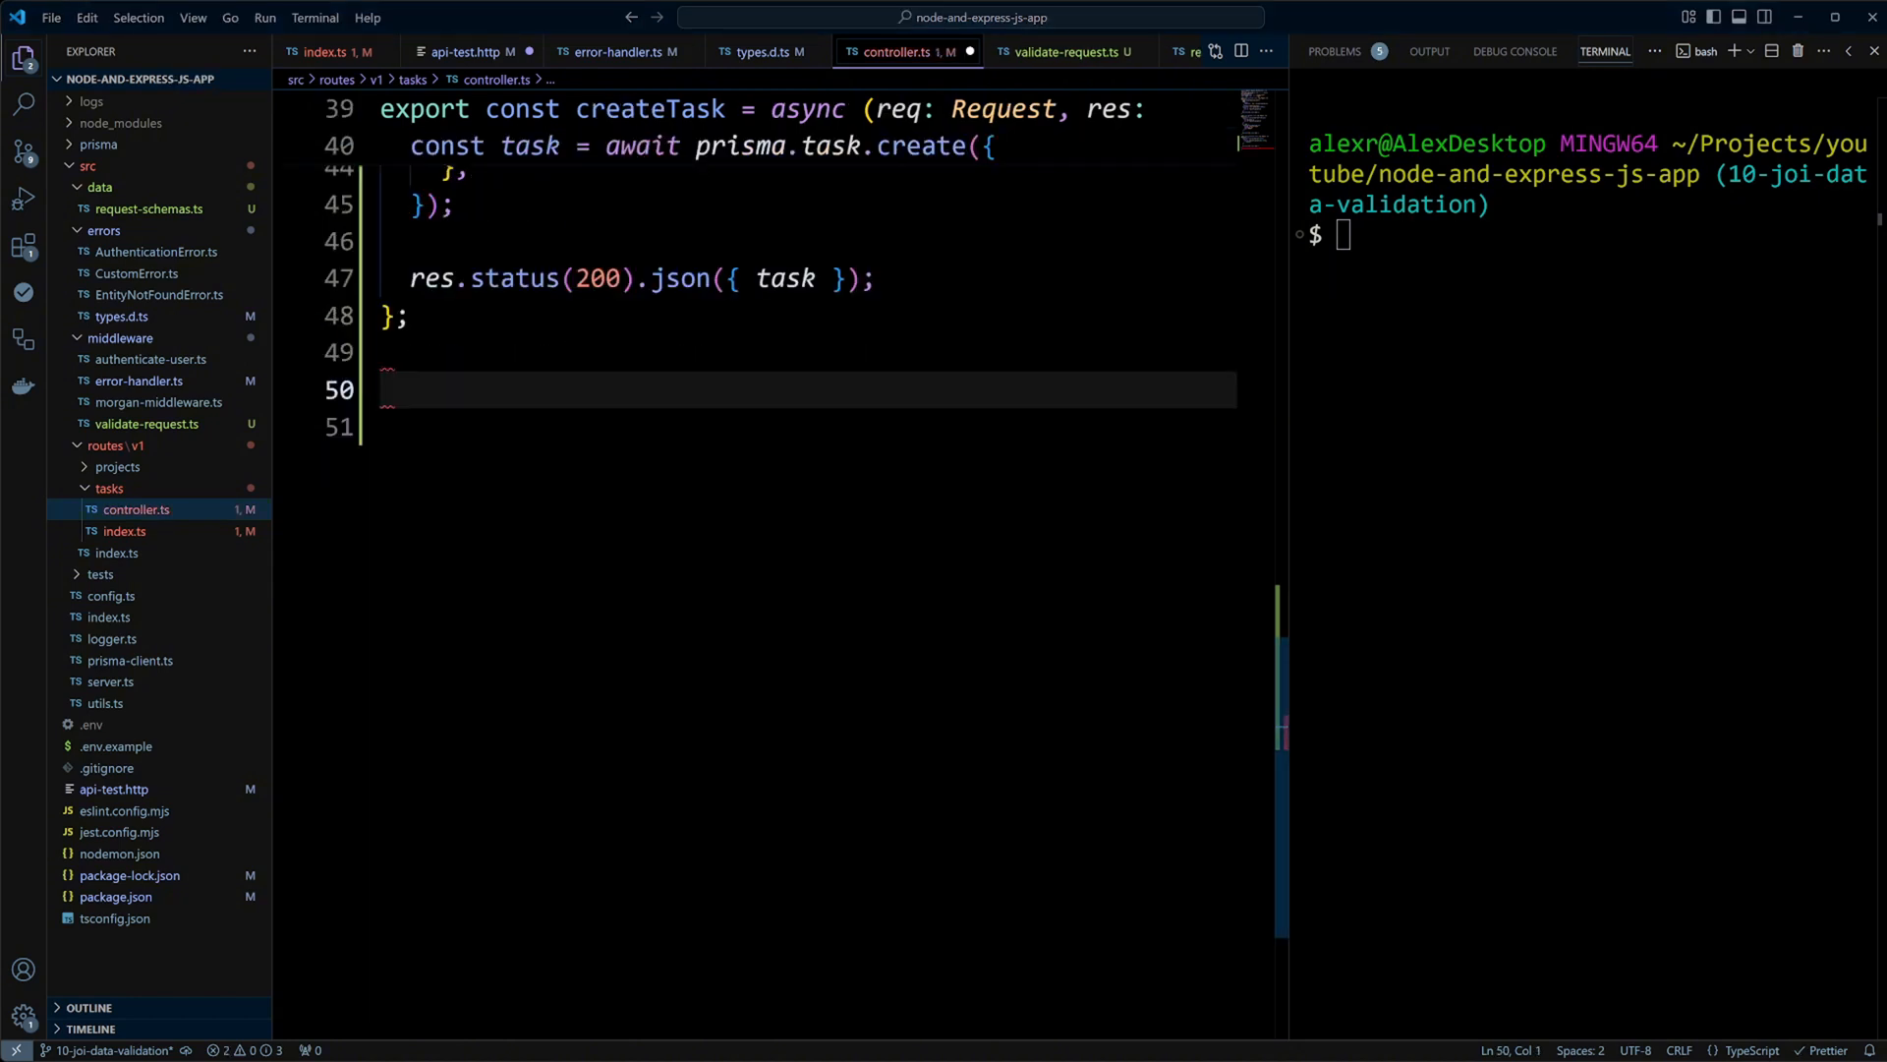
- Write updateTask updating by req.params.id with req.body and responding 200; make createTask return 201
text(export const updateTask = async (req: Request, res: Response) => {)
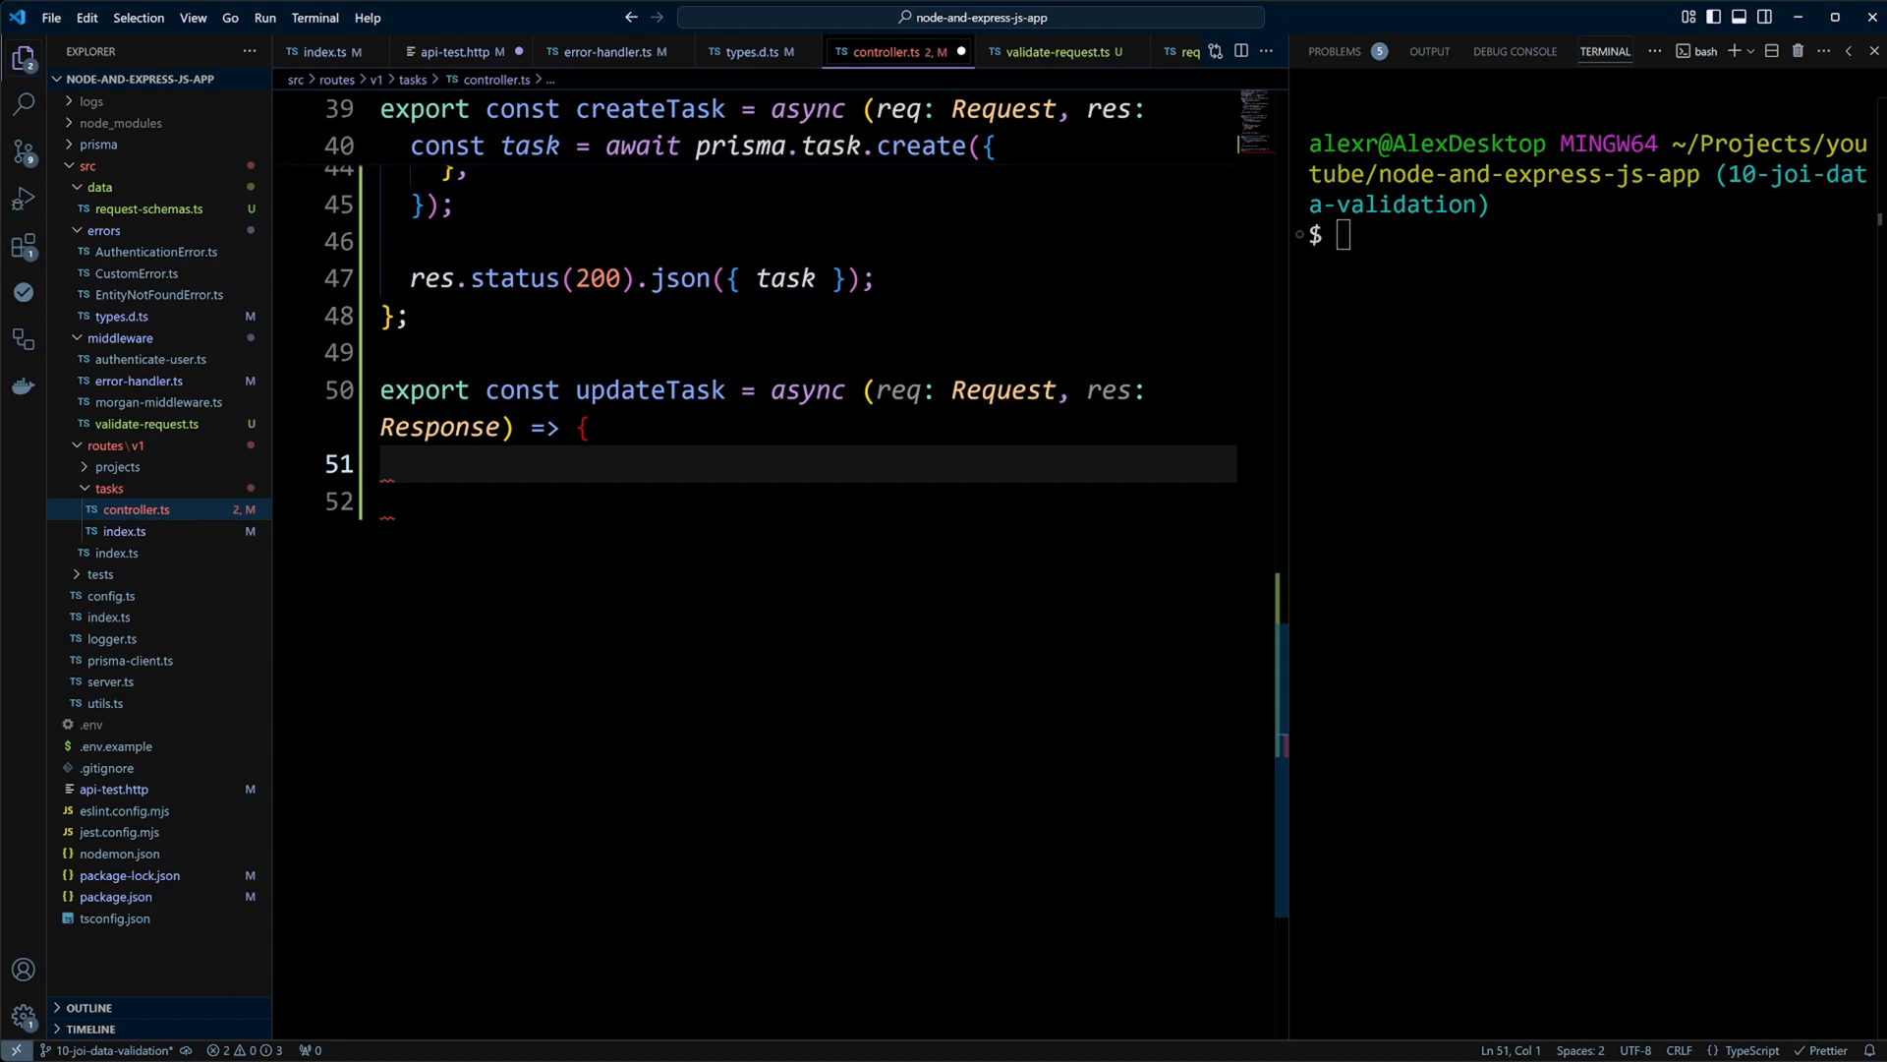
text(const task = await prisma.task.update({)
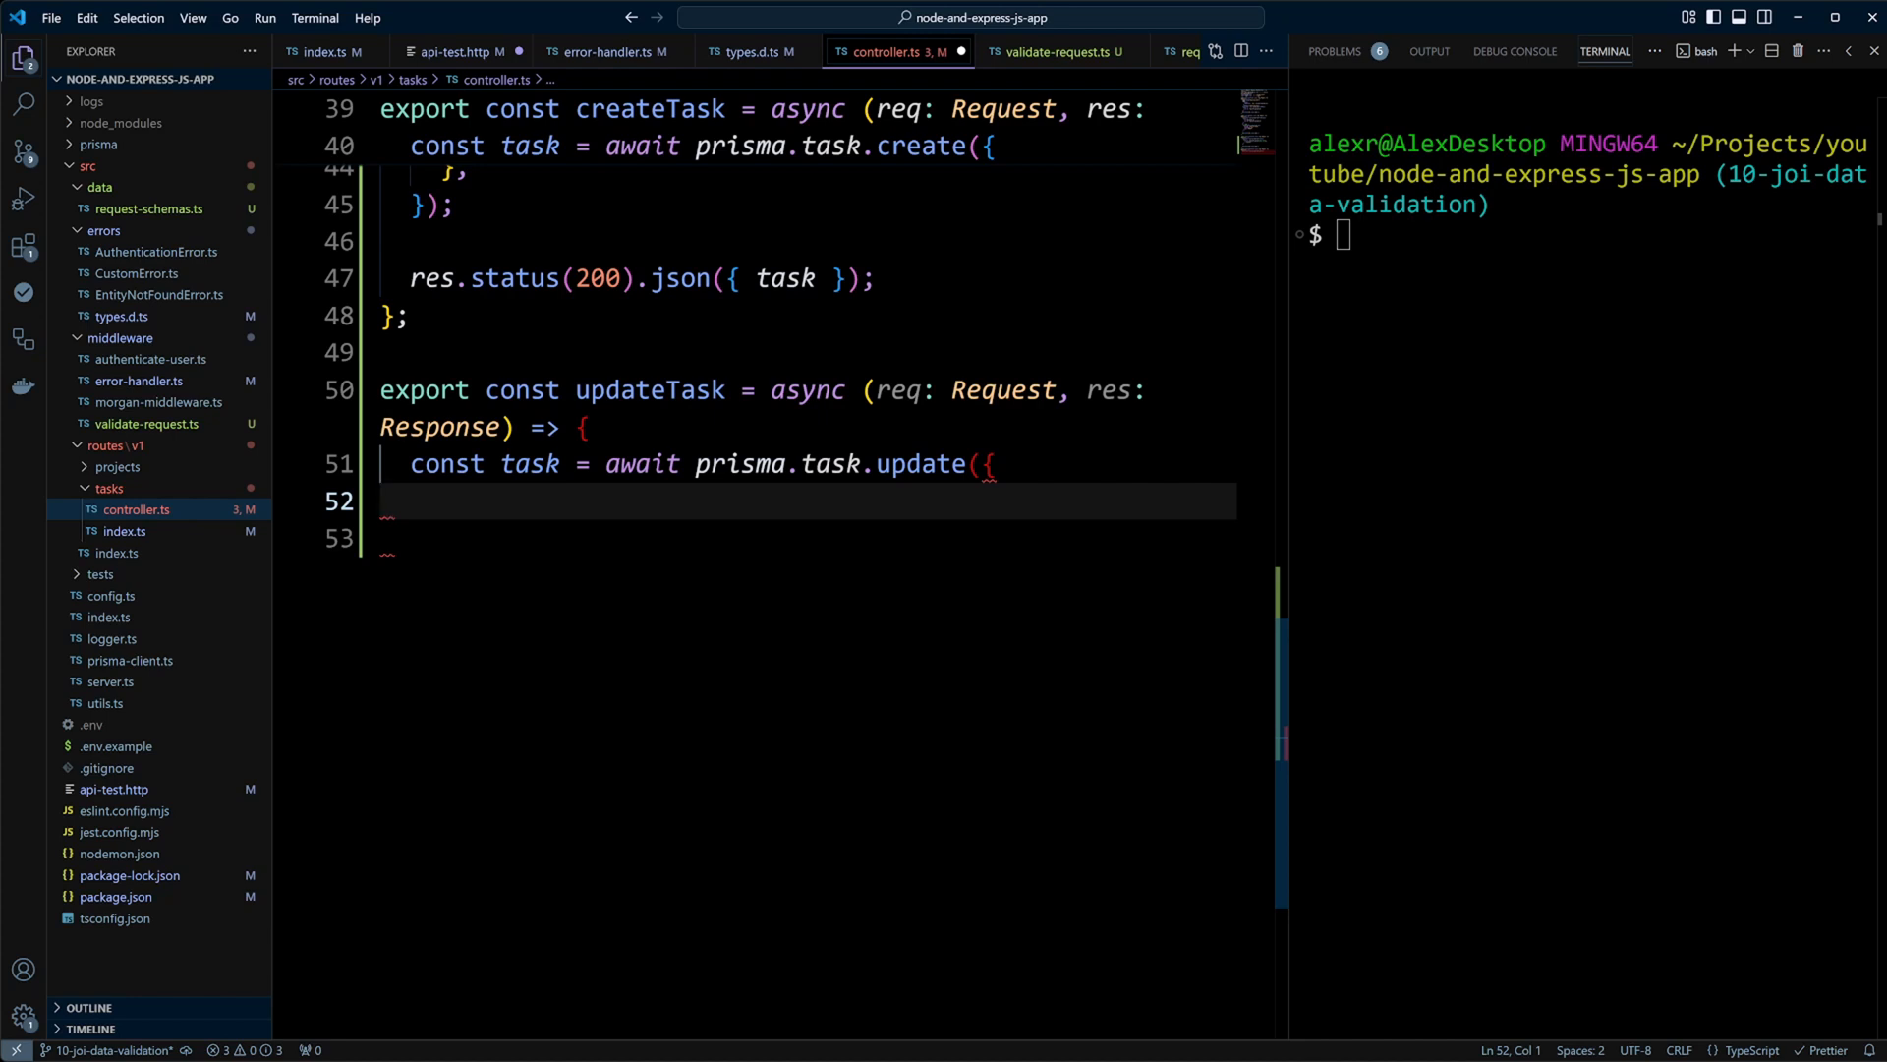
text(where: {)
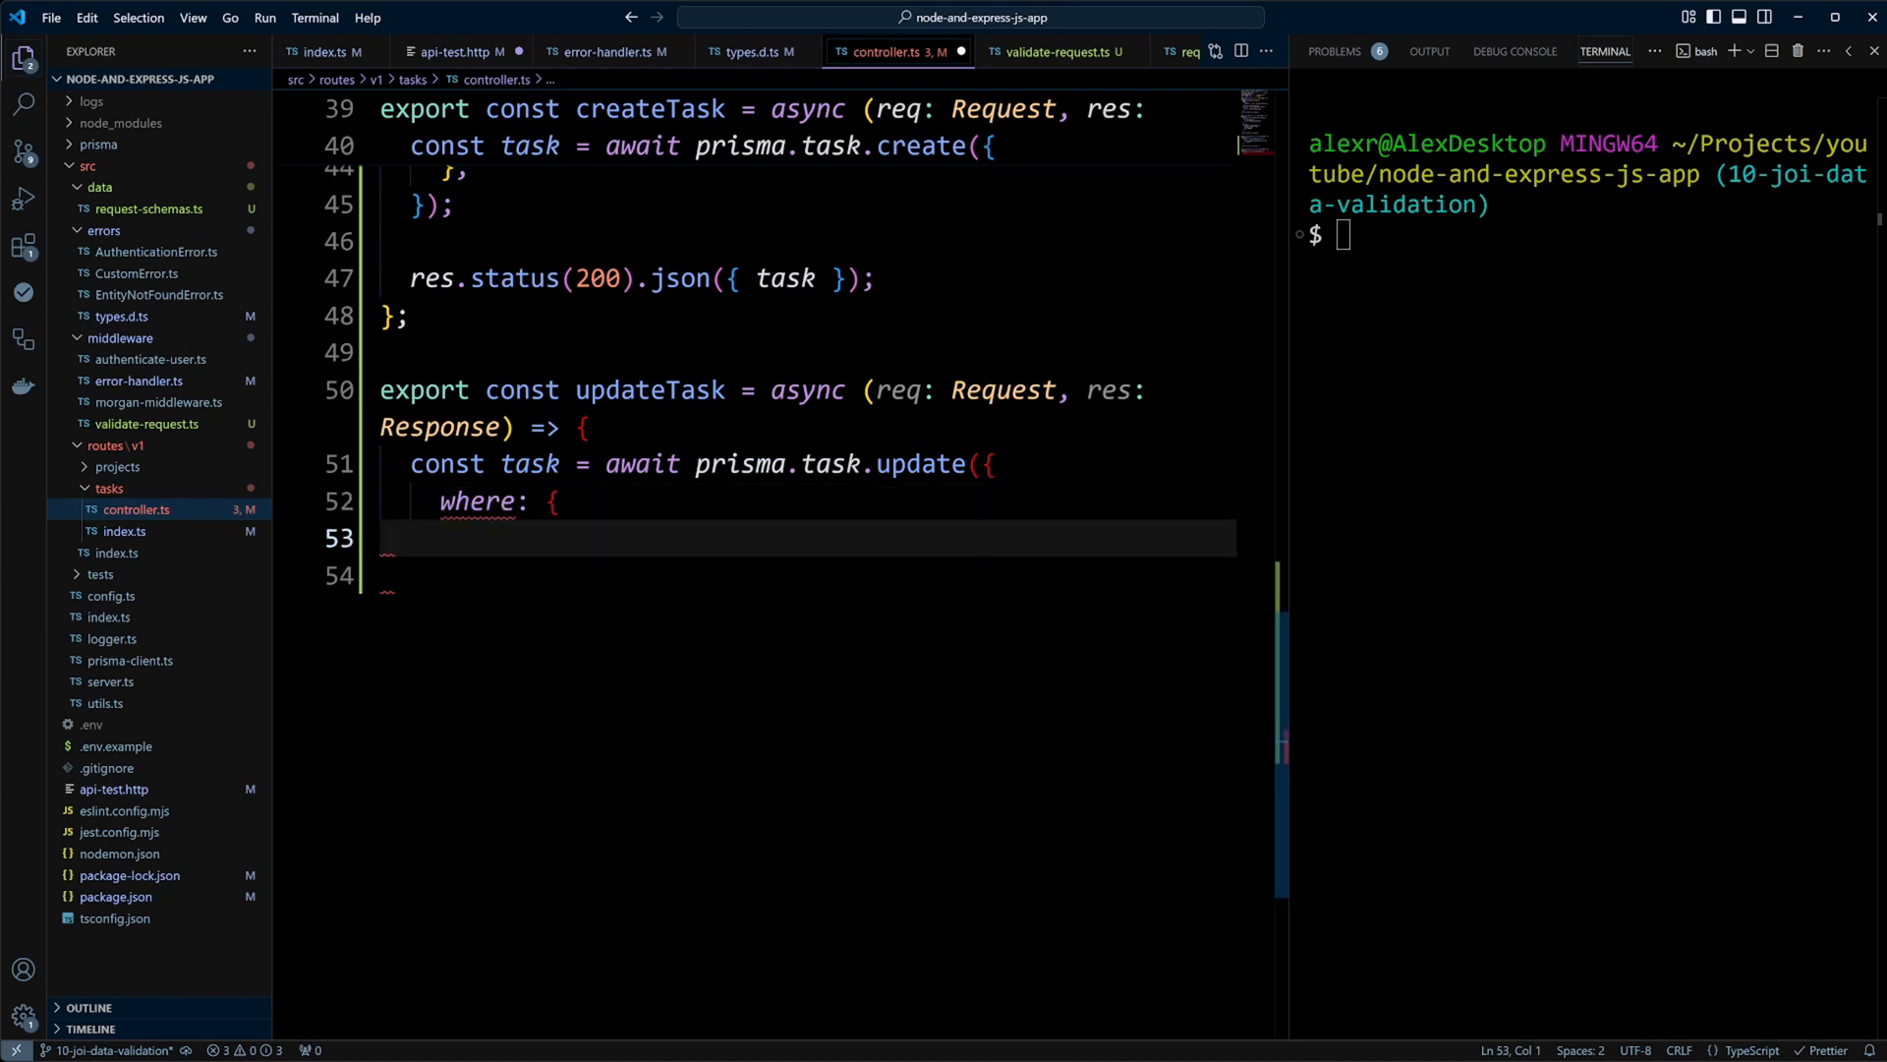
text(id: req.params.id,)
click(808, 575)
text(},)
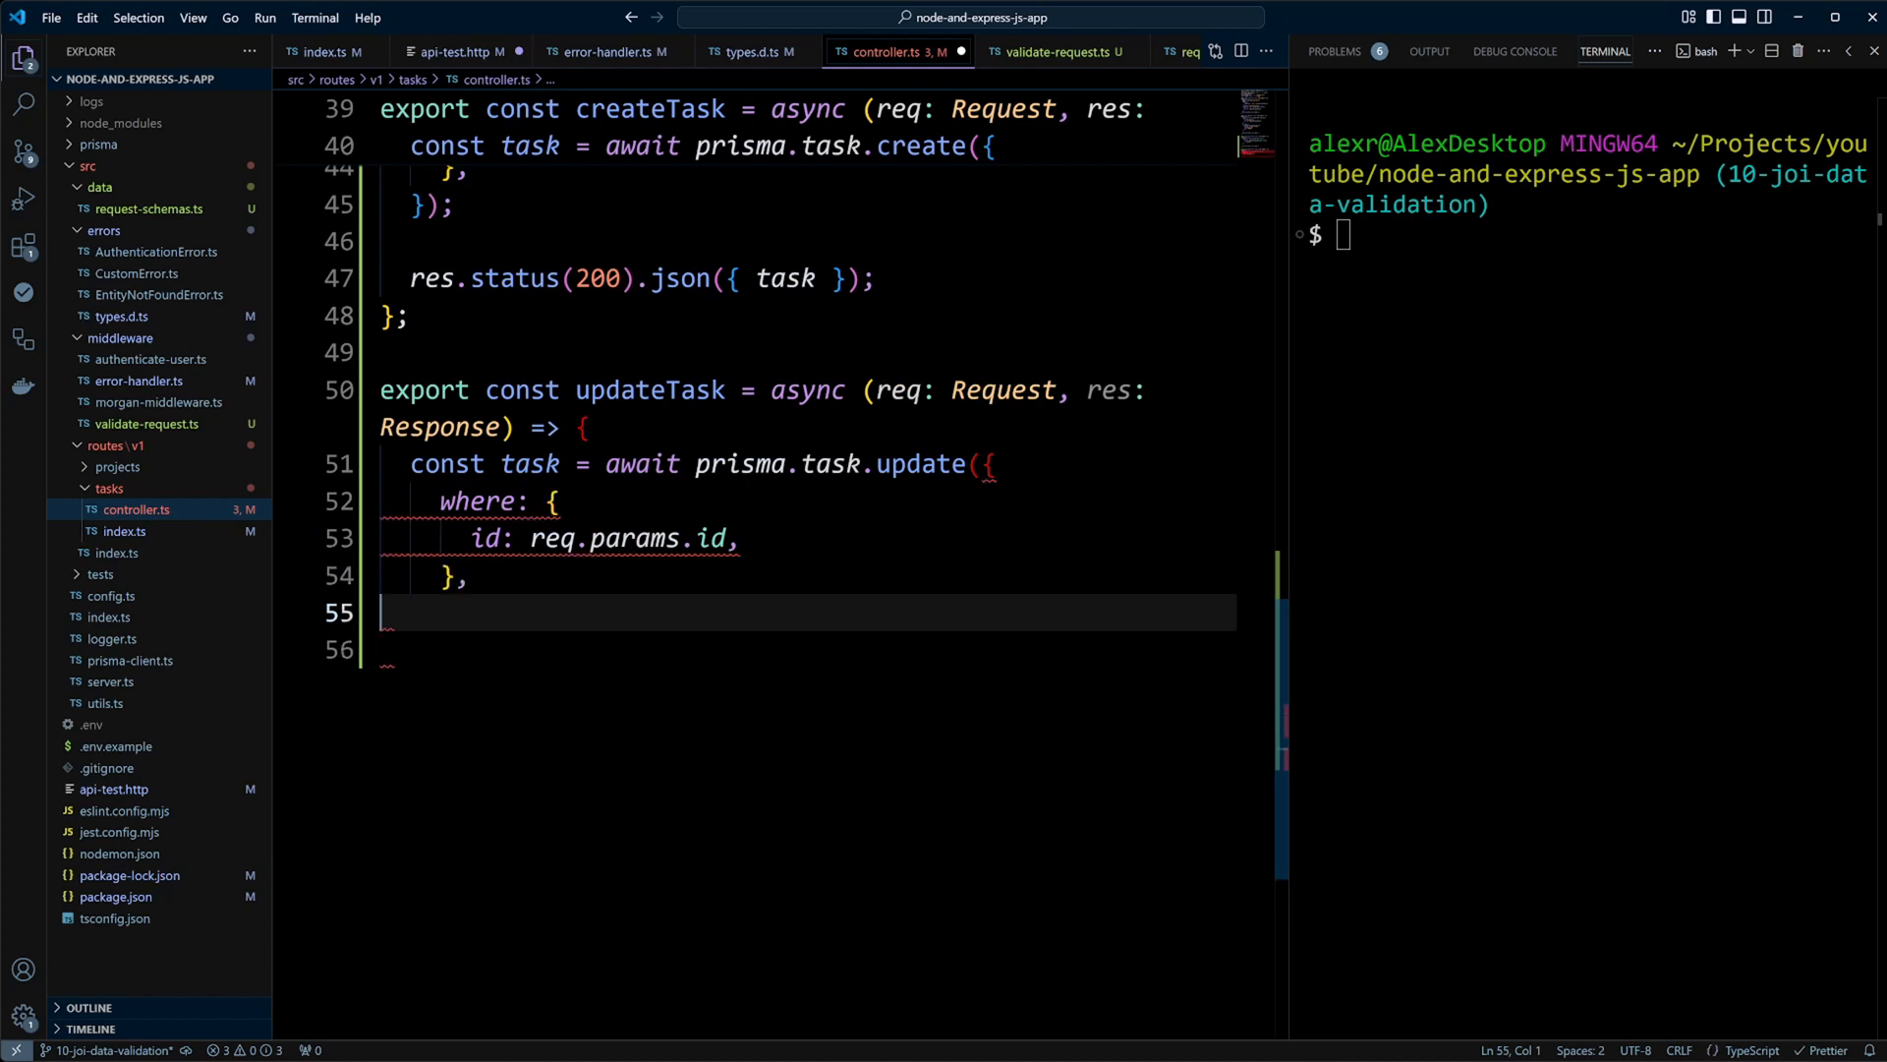
text(data: {)
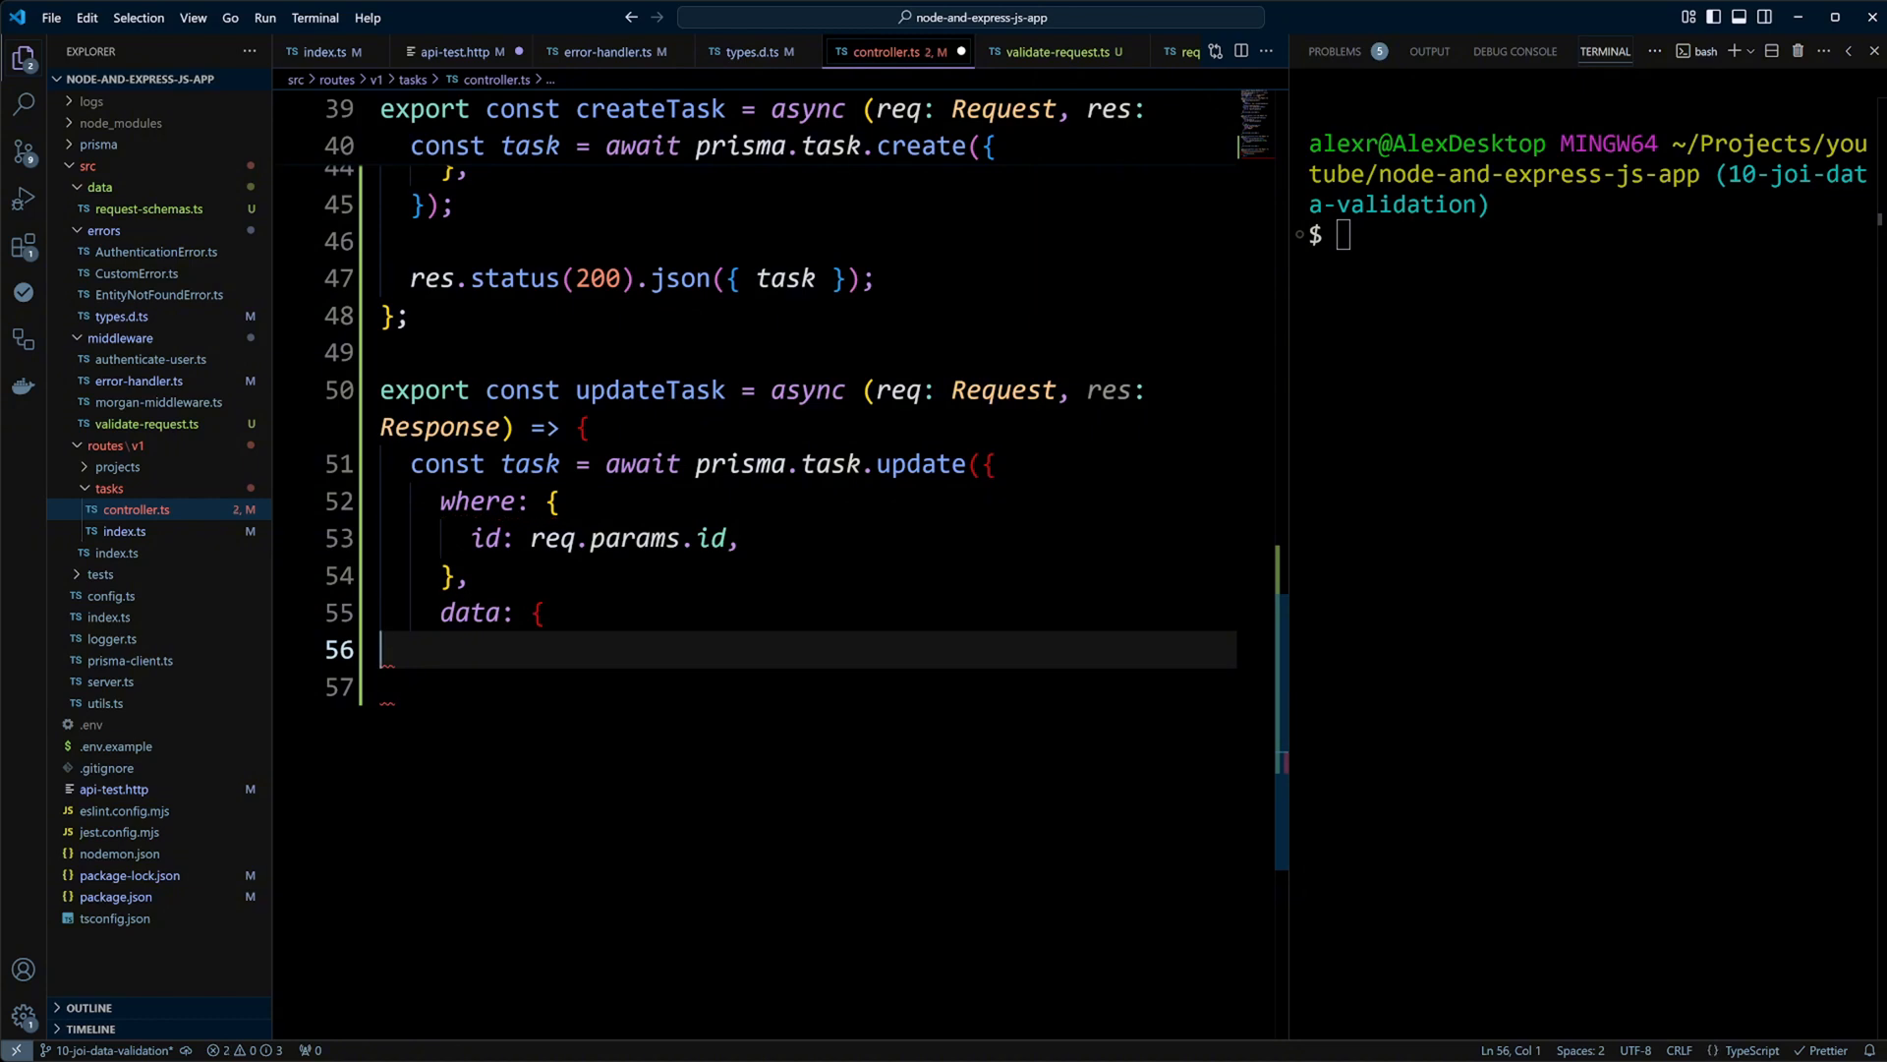
text(...req.body,)
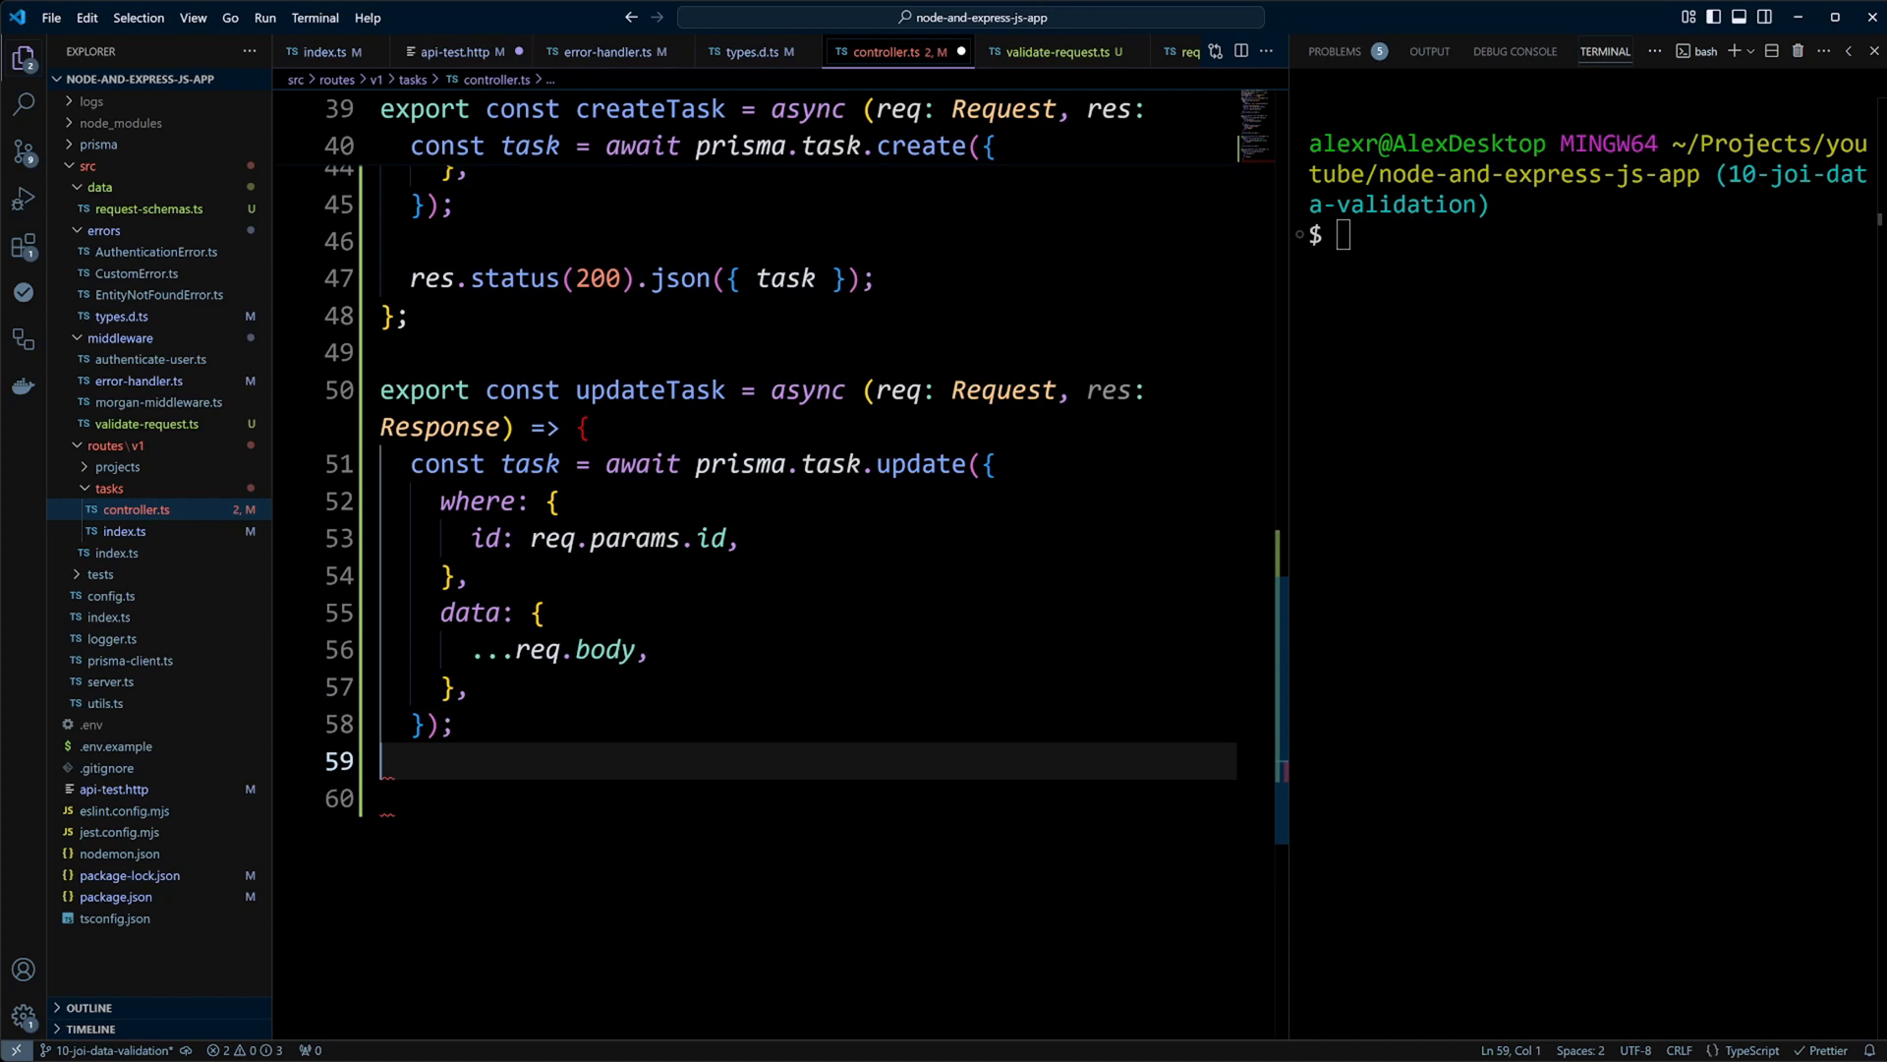
text(res.status(200).json({ task });)
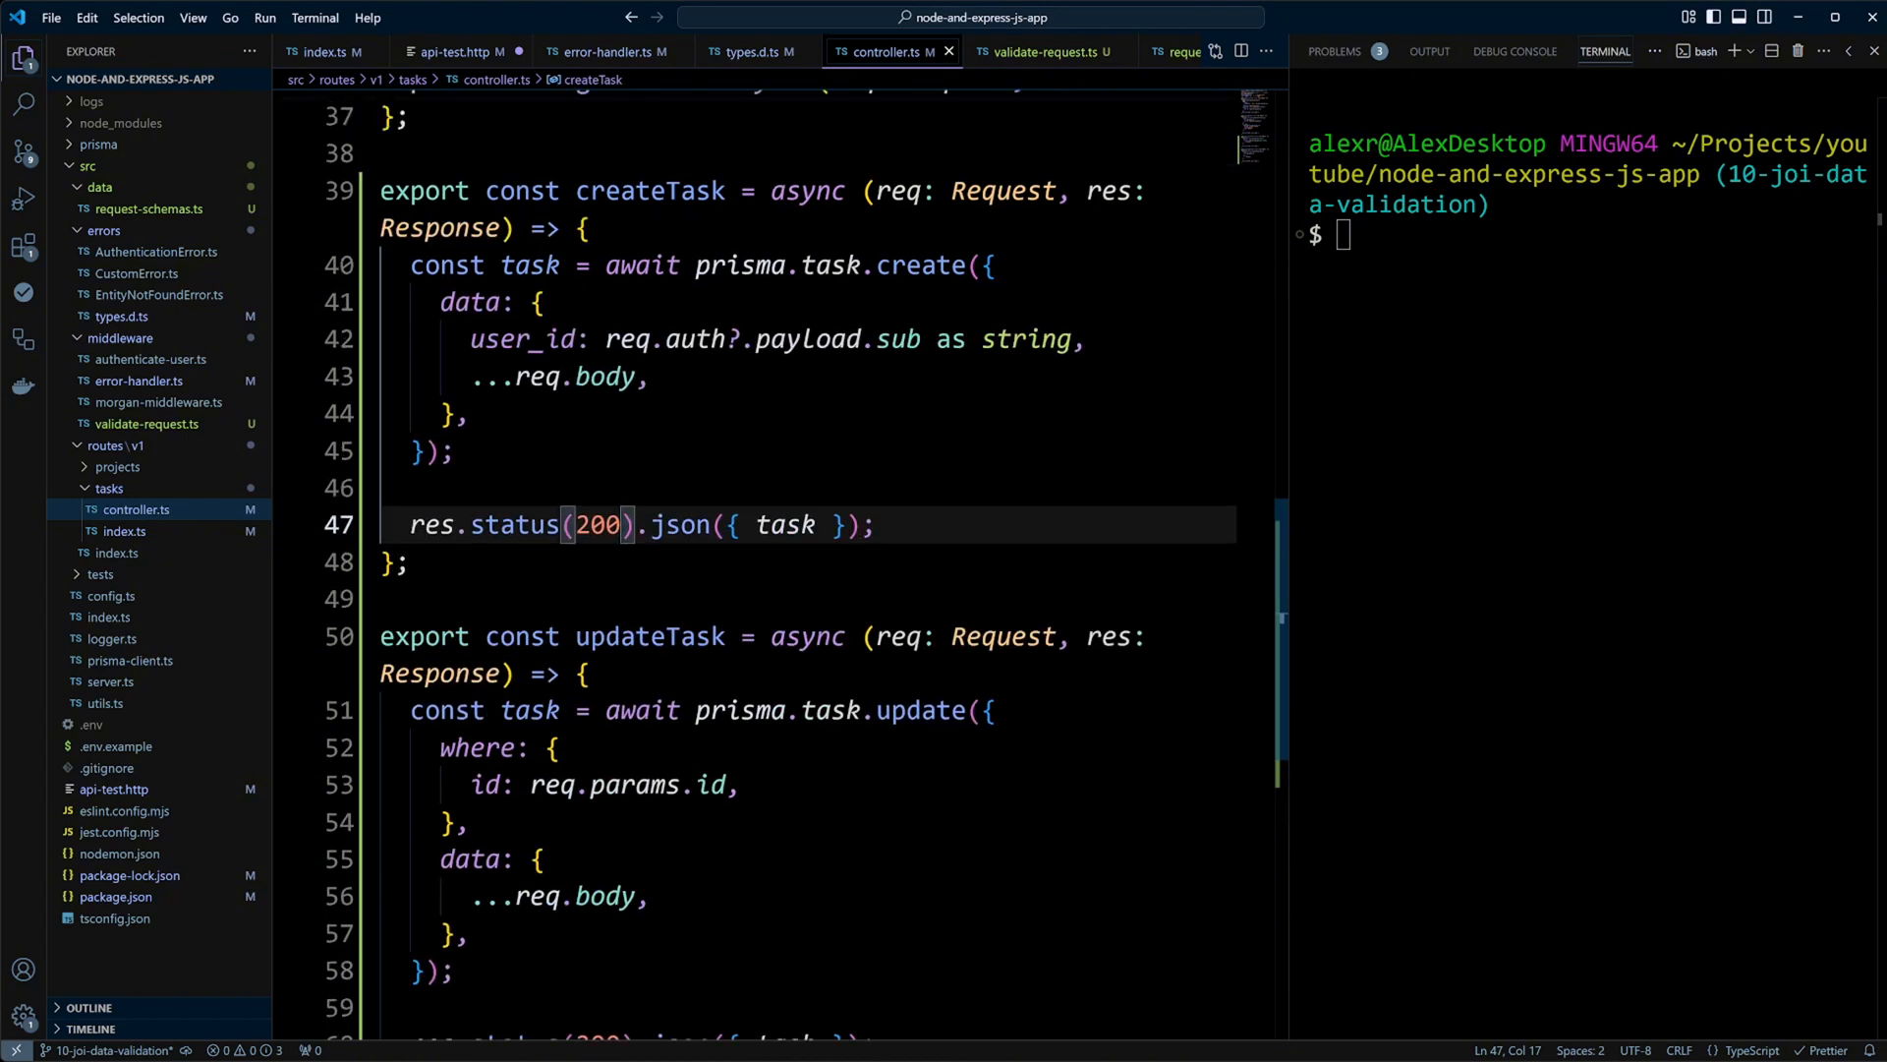
text(201)
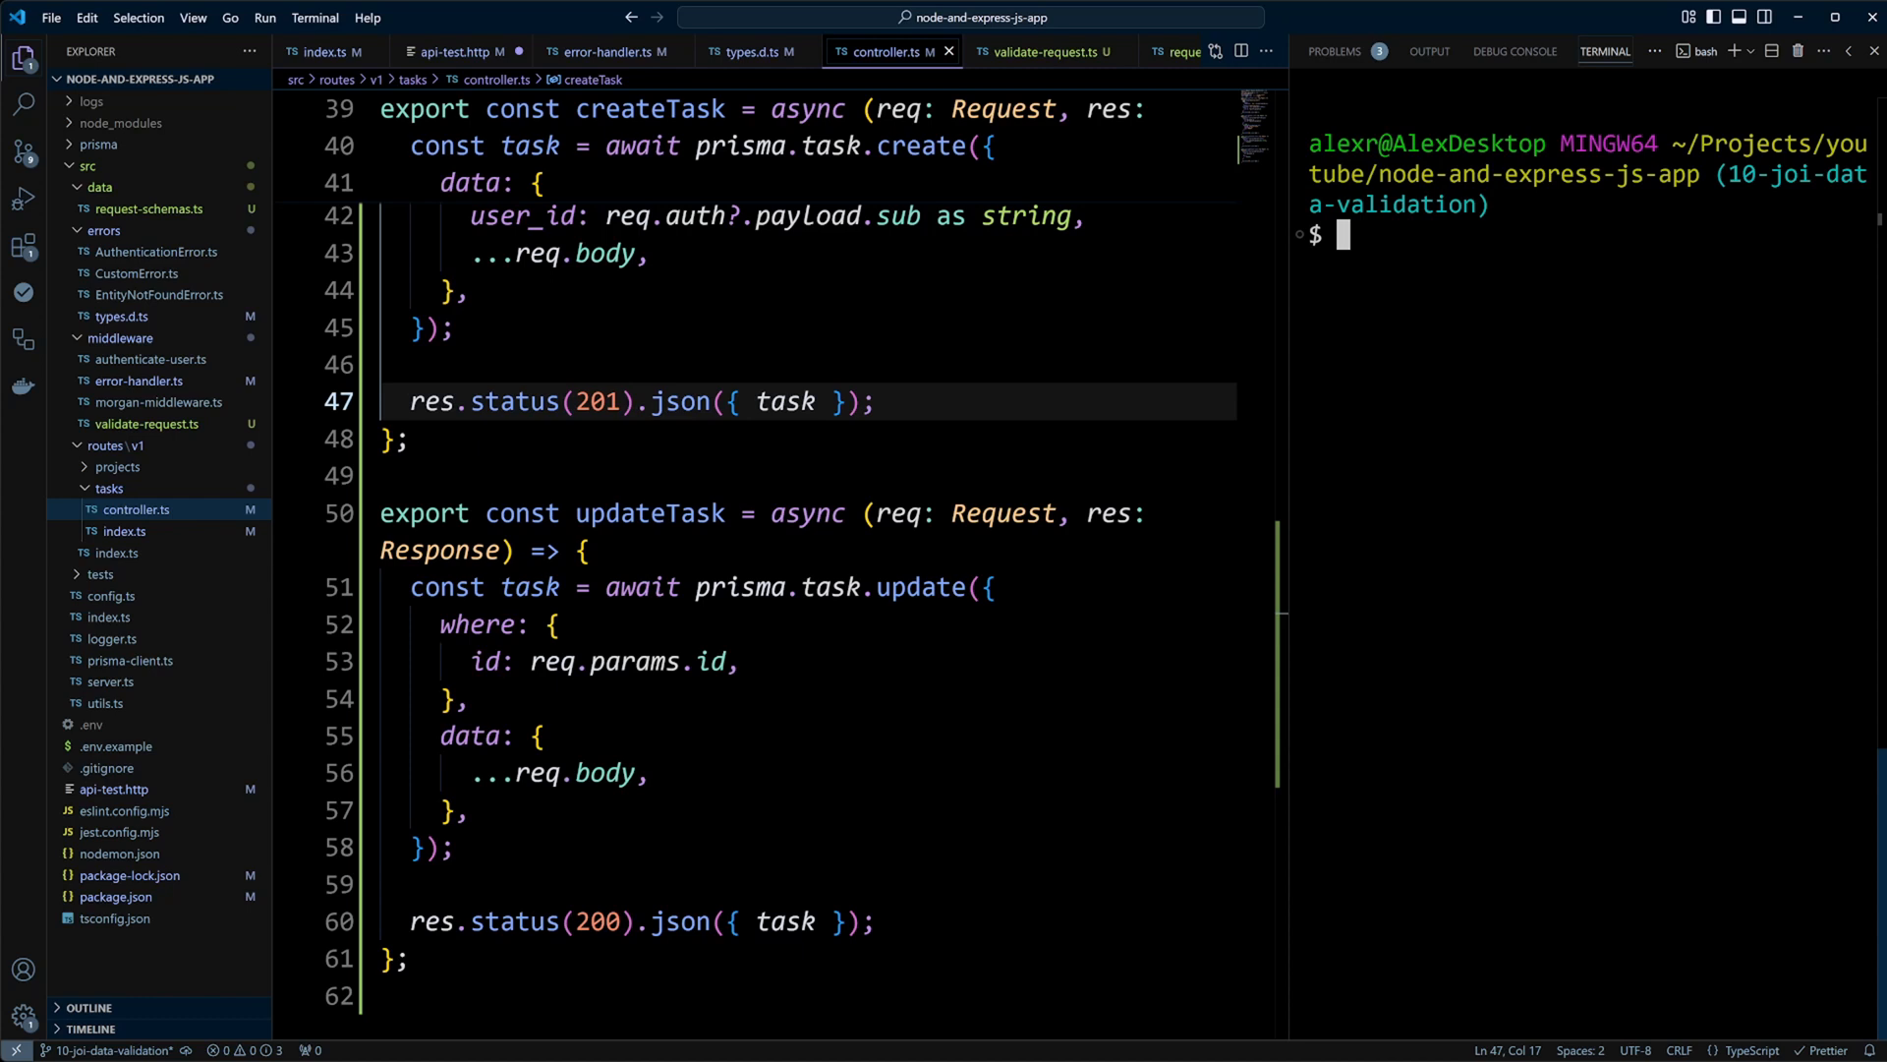
text(npm run de)
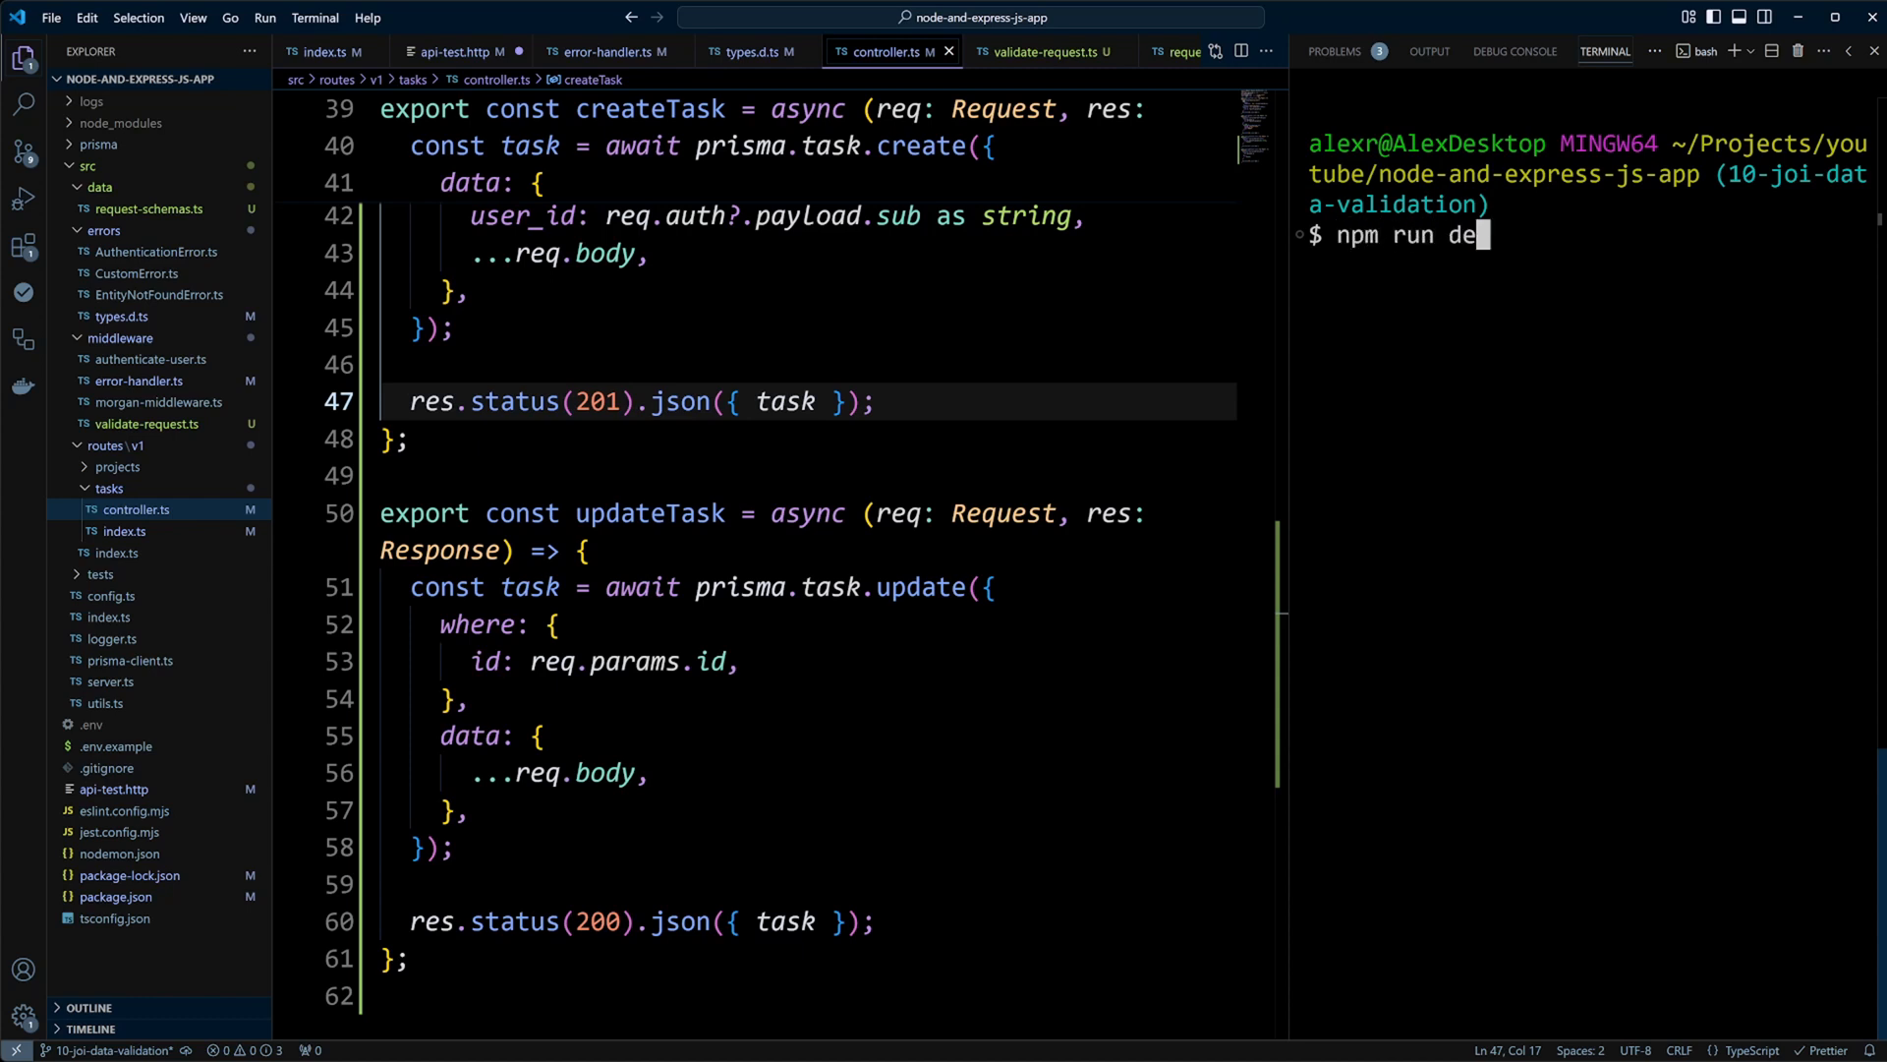
- Restart the dev server and give the PUT request the body "name": "Updated task"
key(Enter)
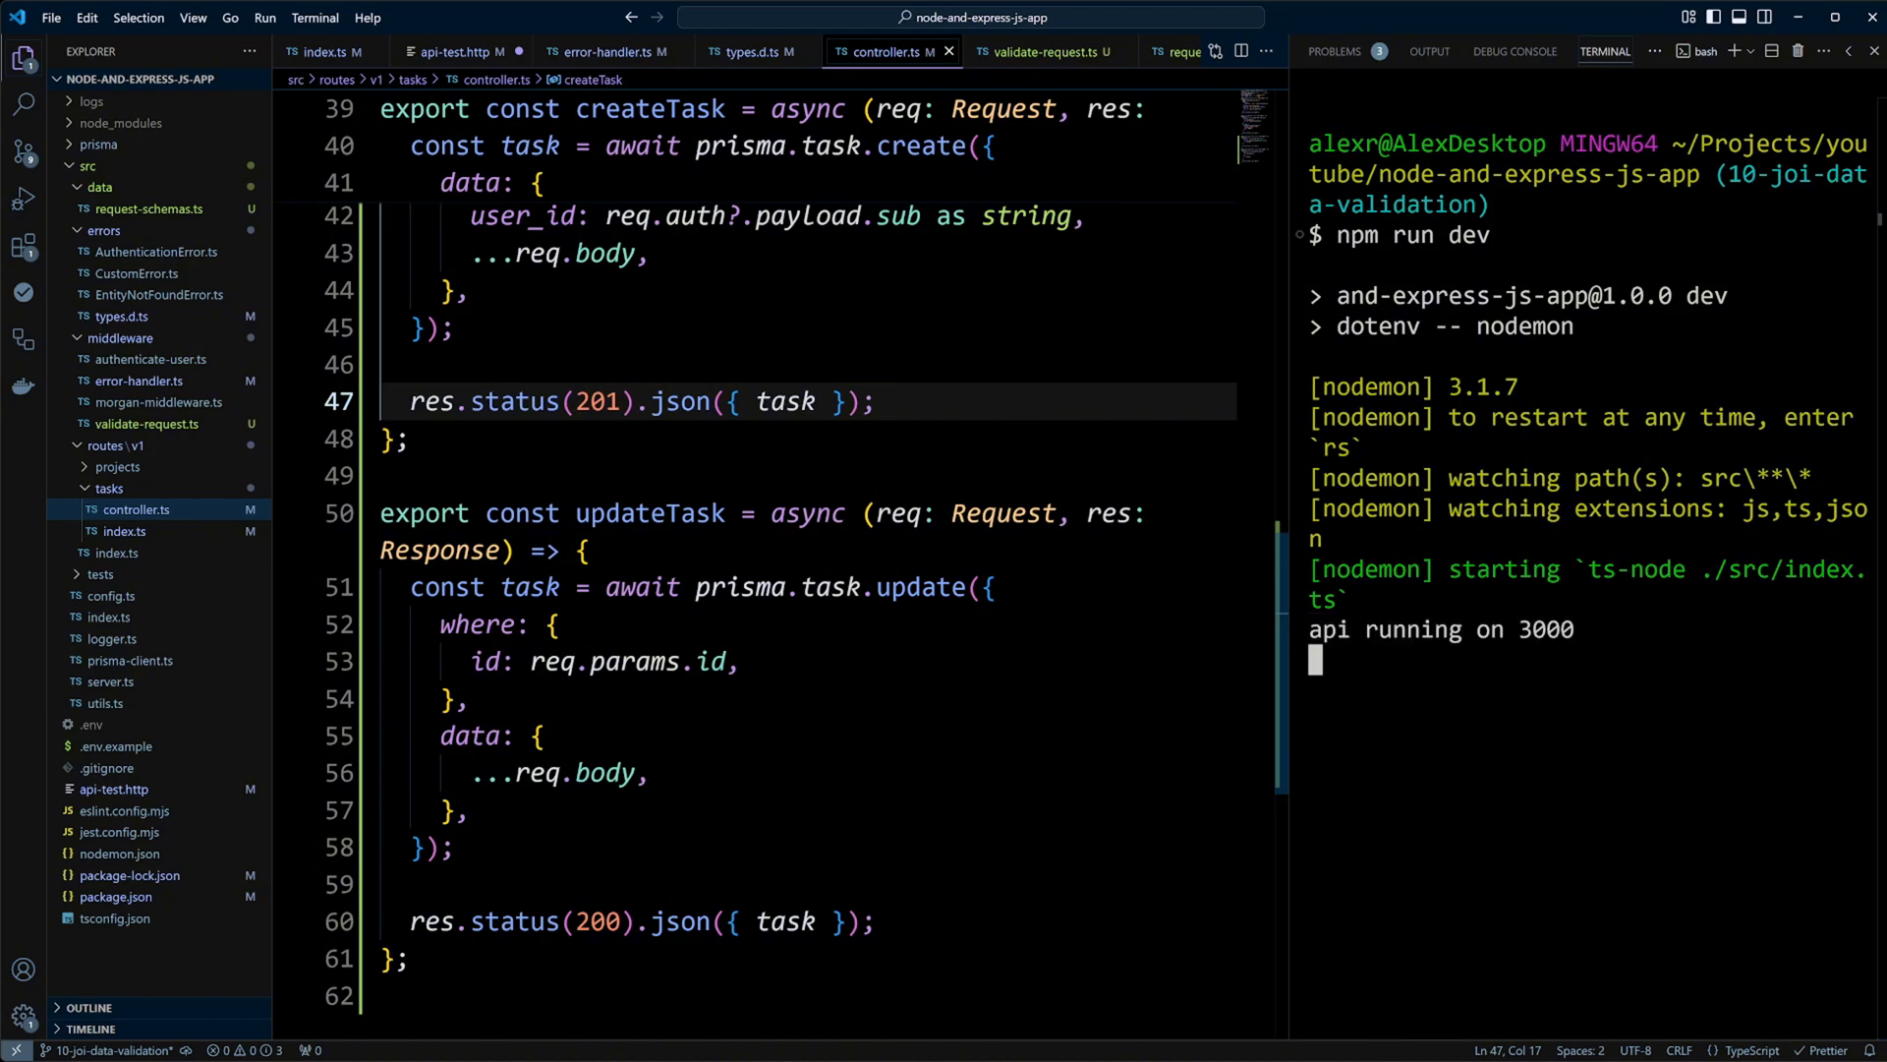
click(469, 51)
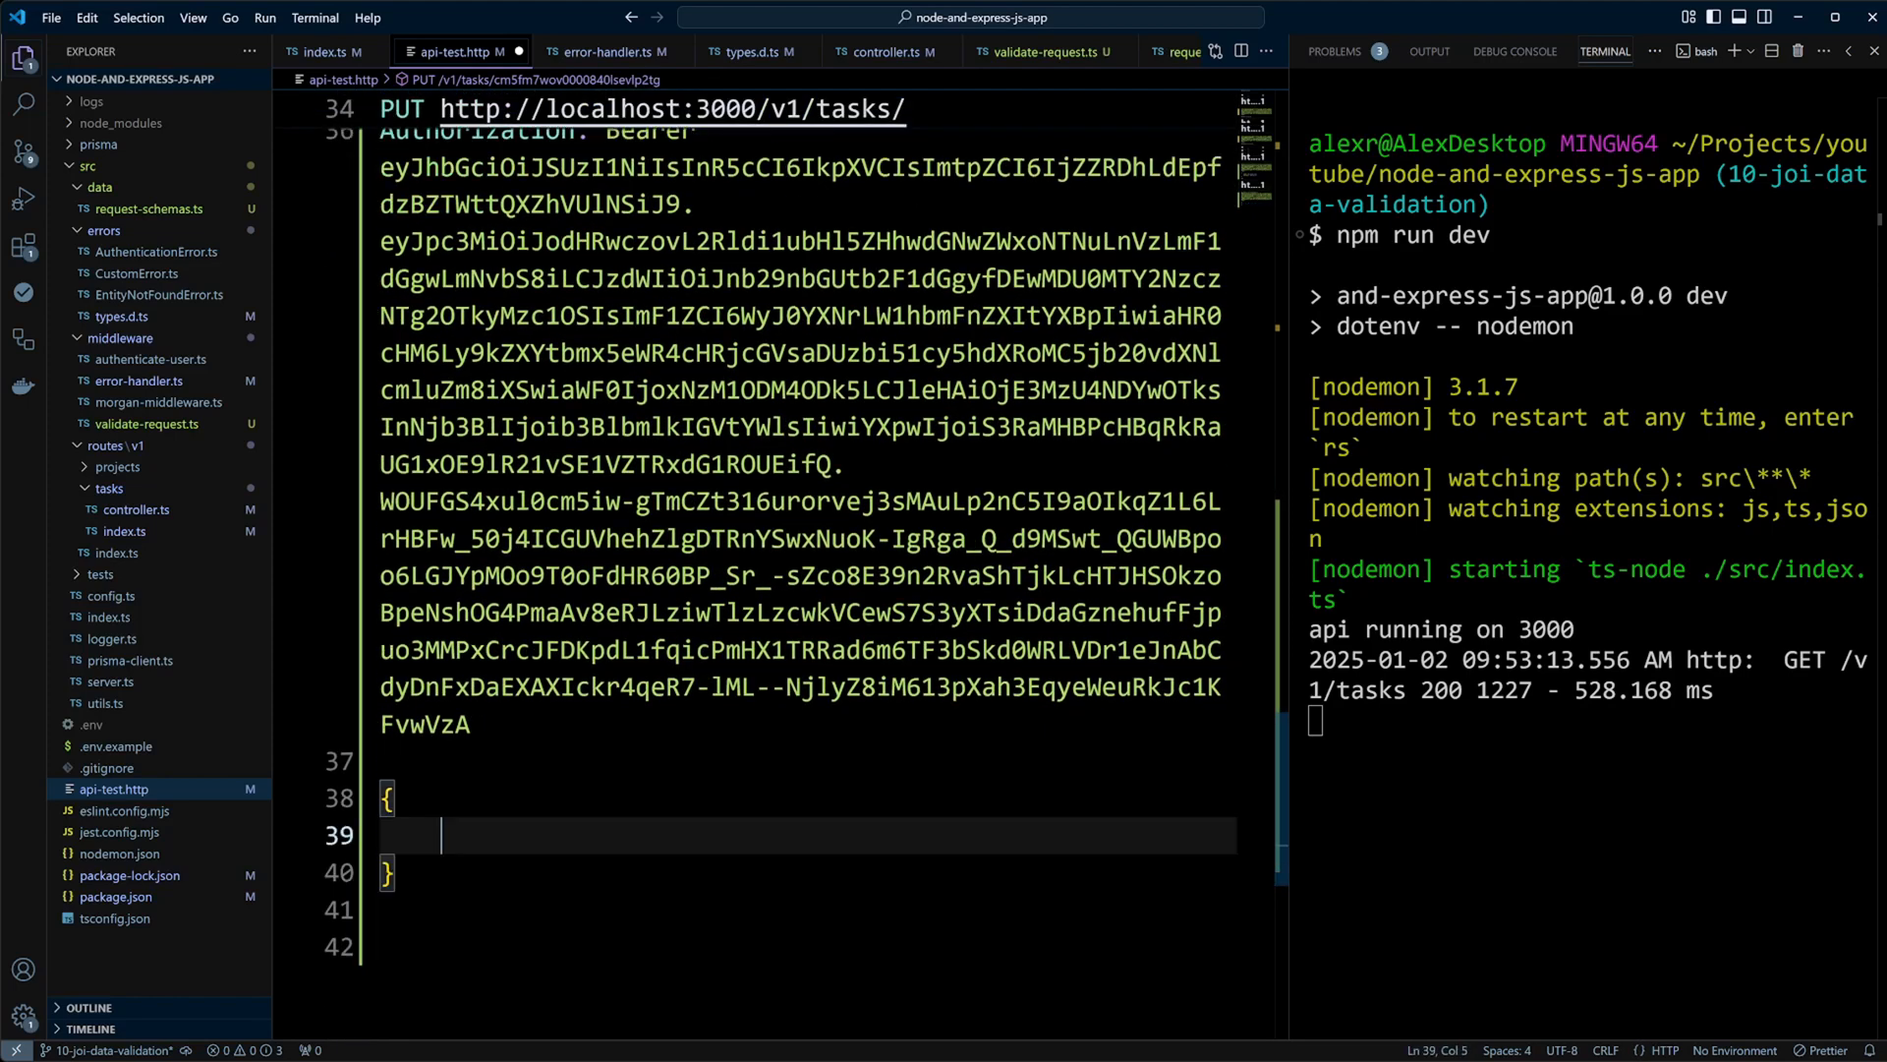
text("name": "Updated task")
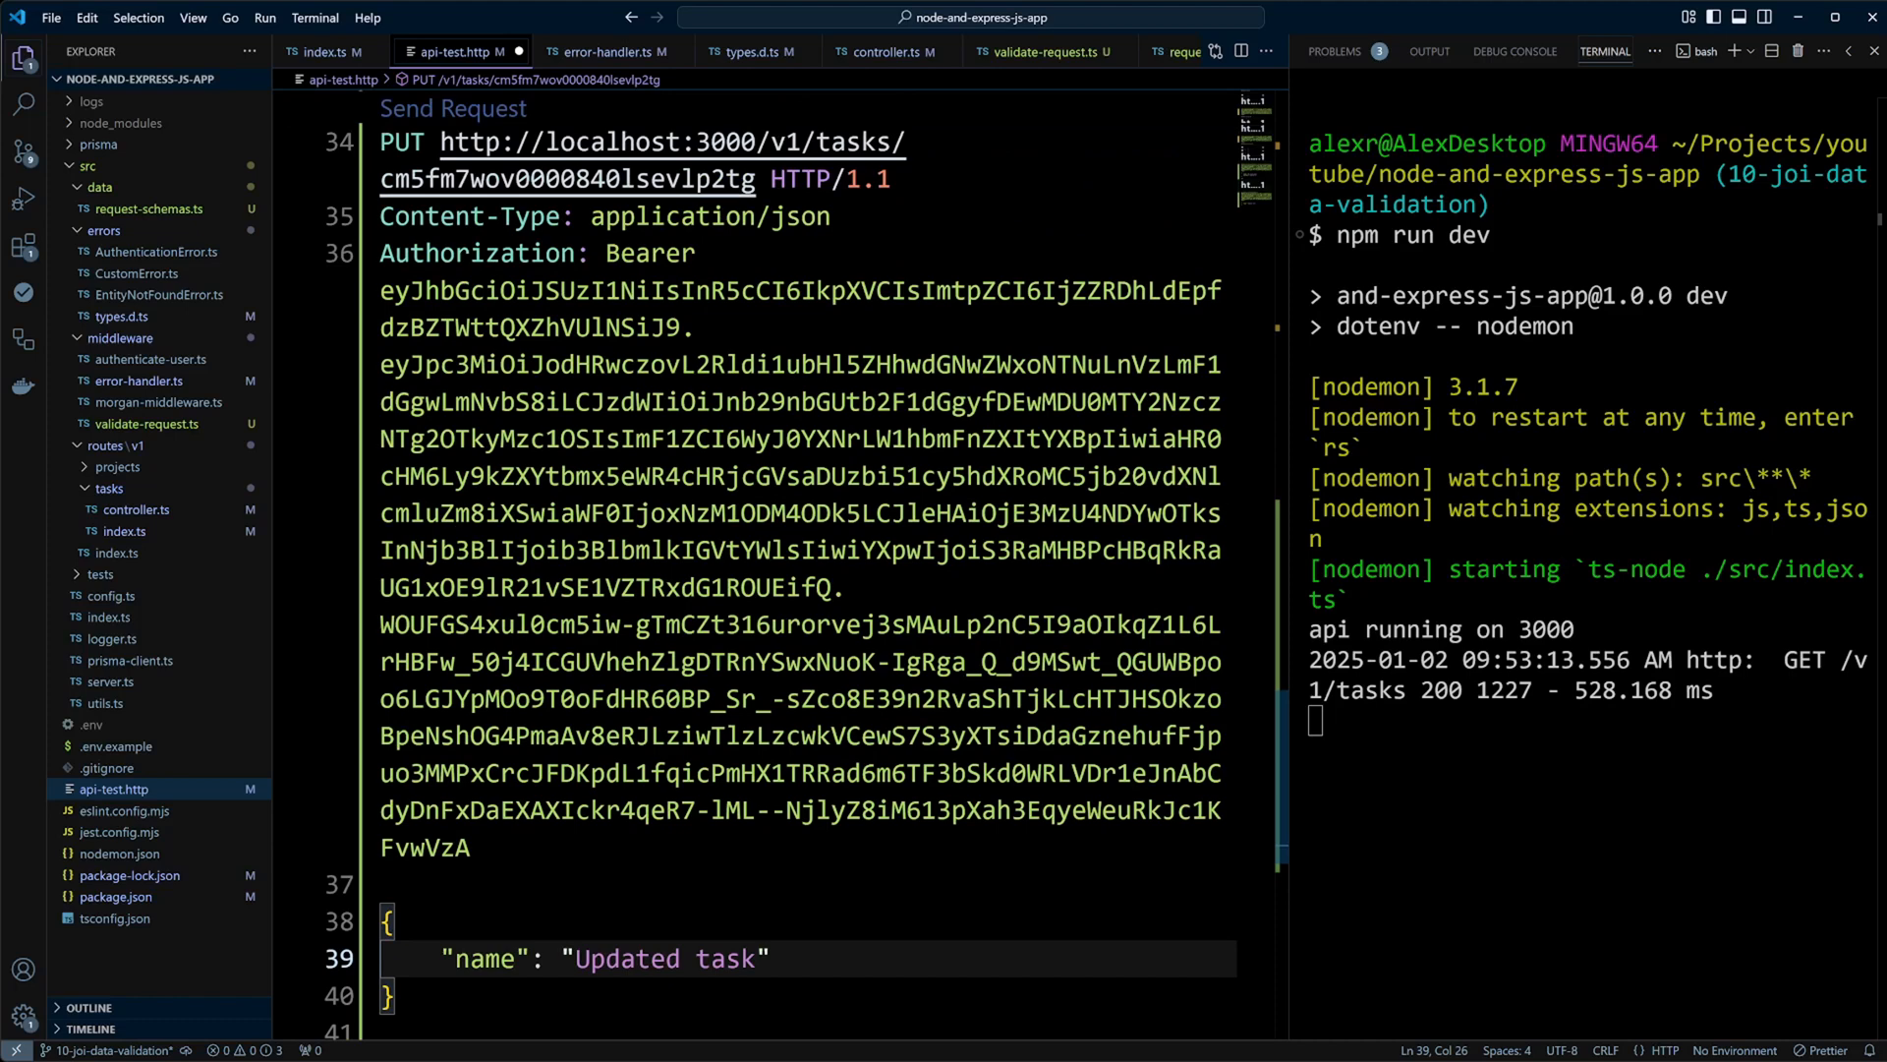
- Send the PUT request and check the 200 responses renaming the task and setting project_id
click(453, 108)
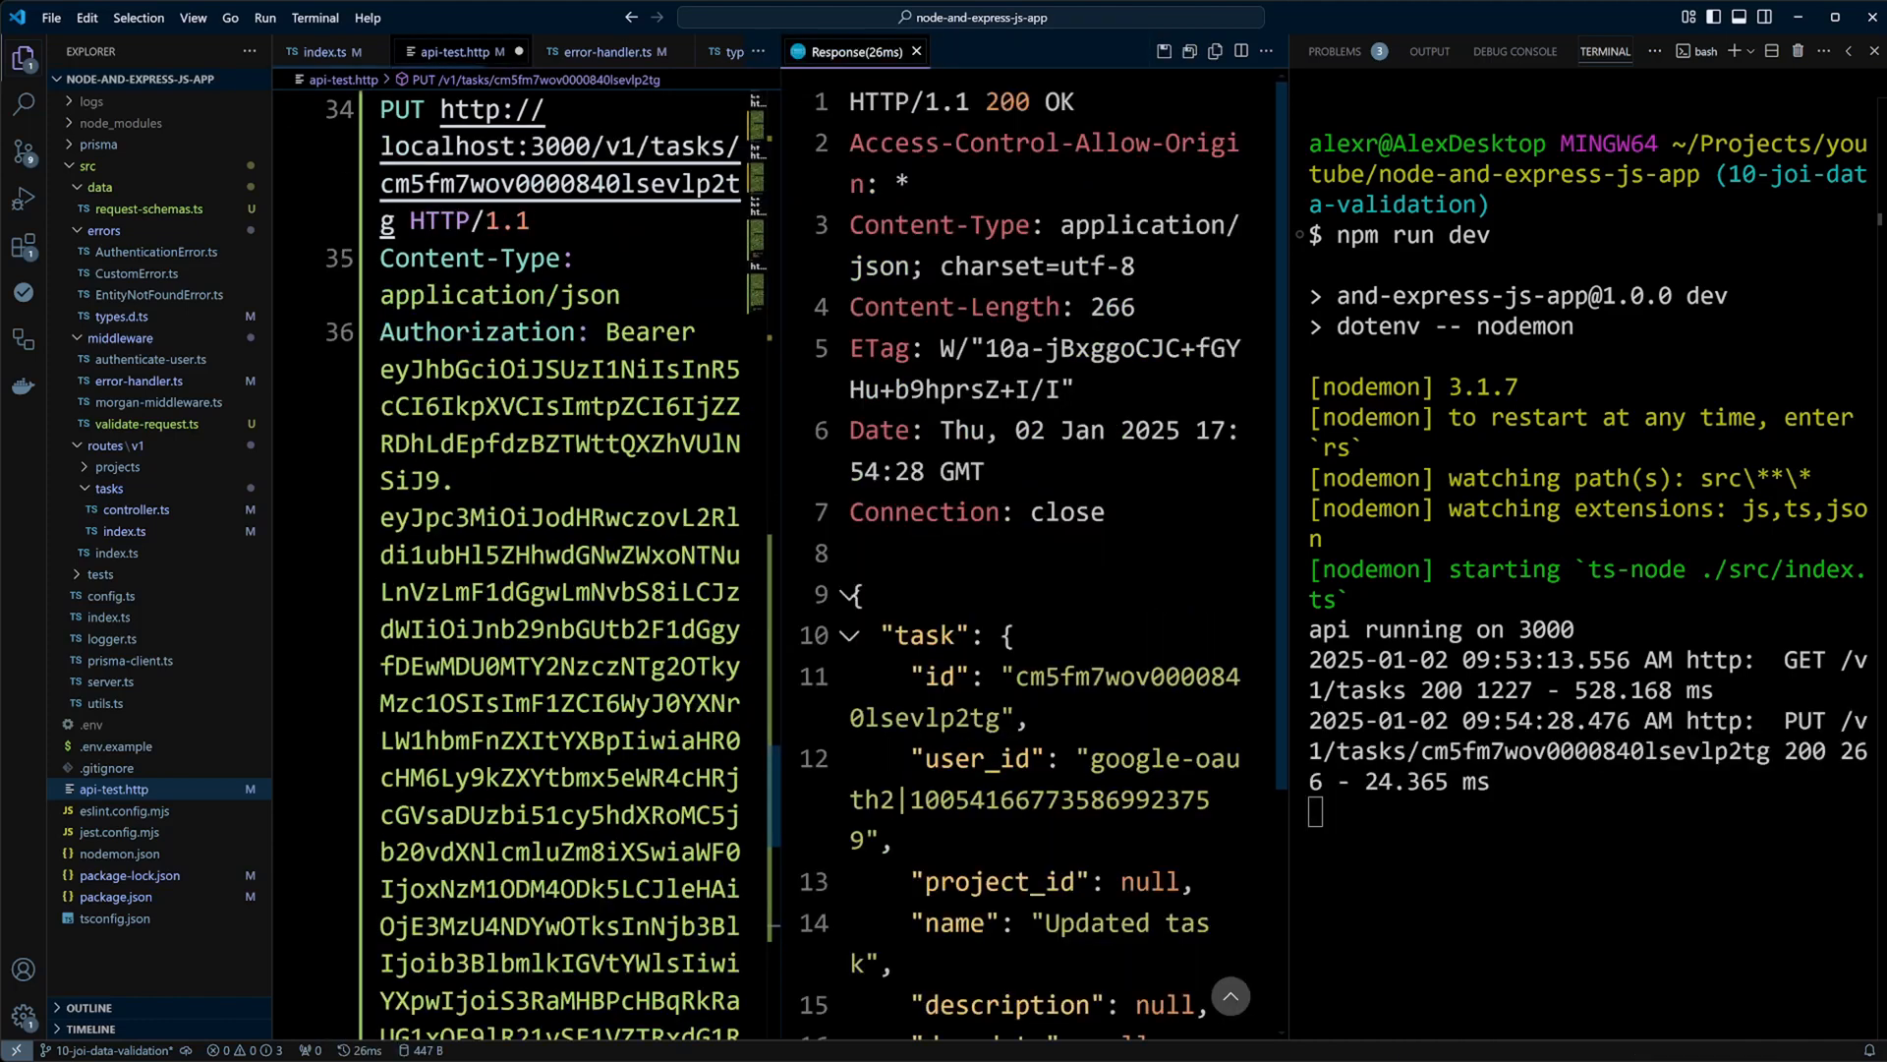
scroll(down, 3)
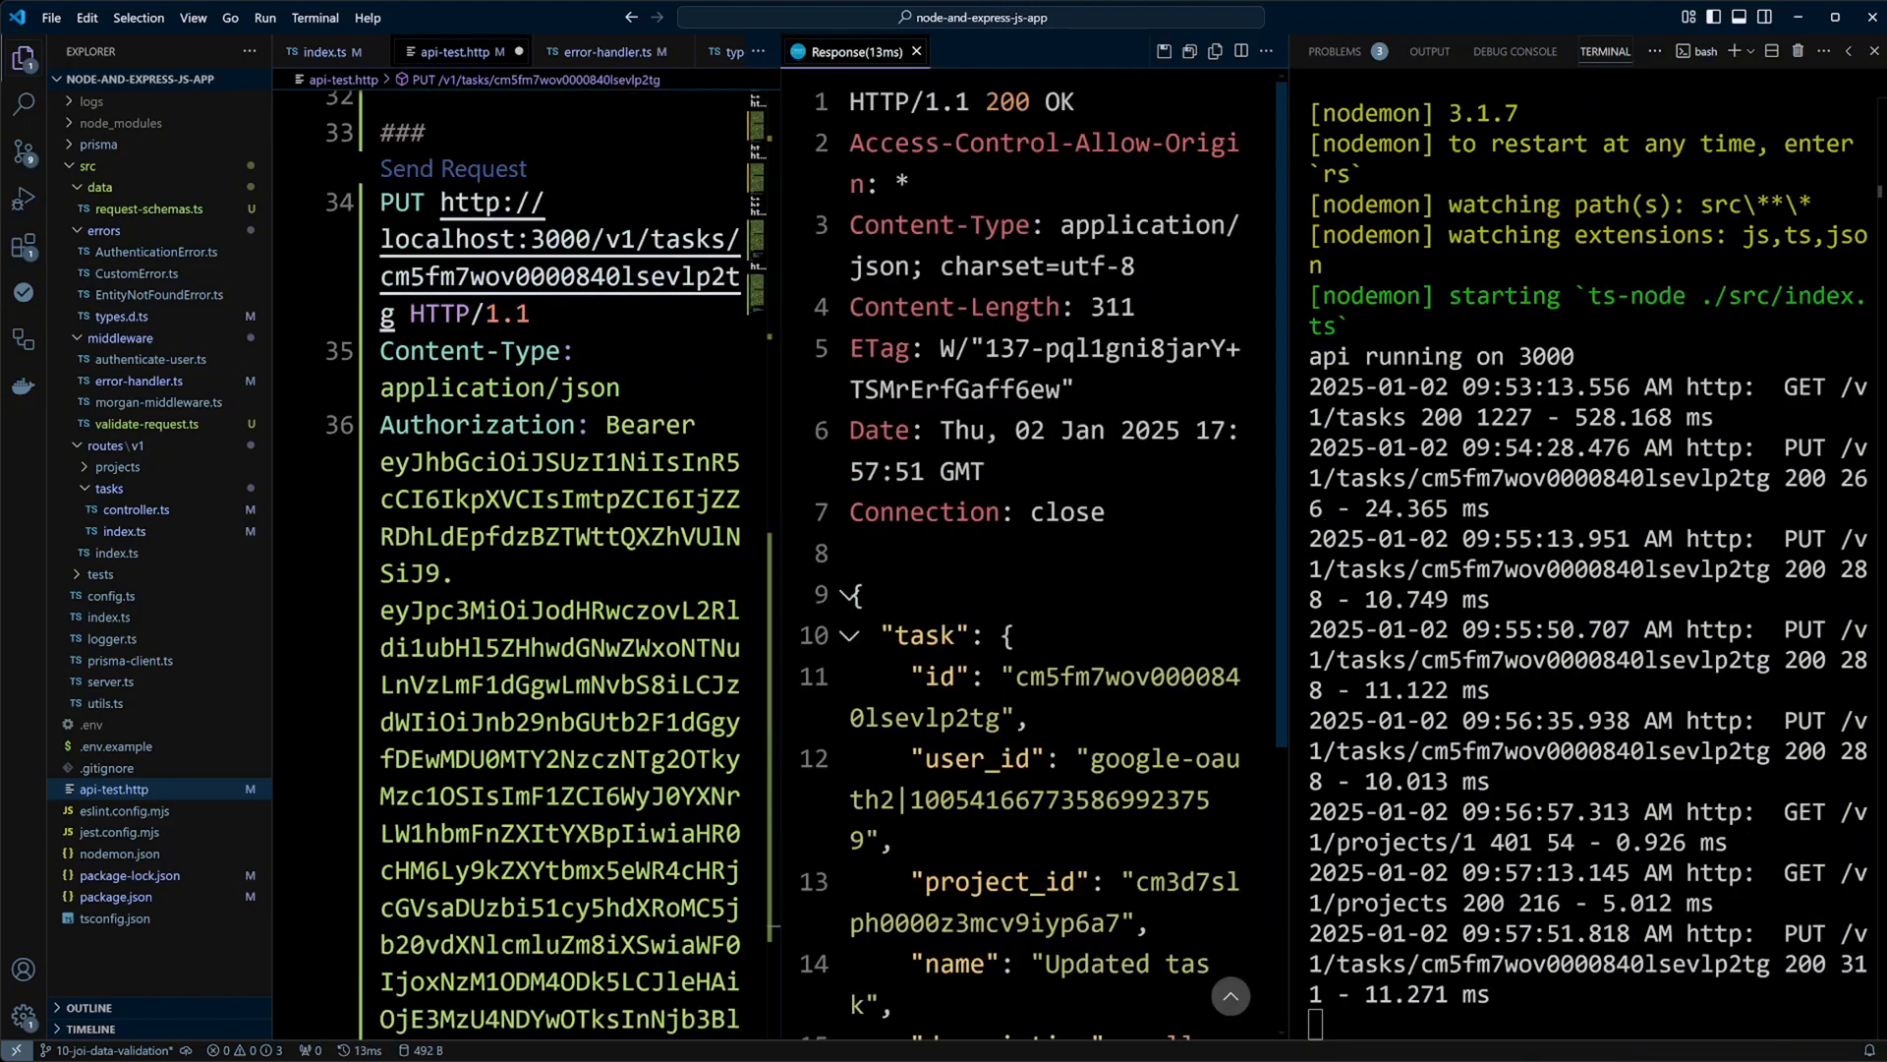
scroll(down, 3)
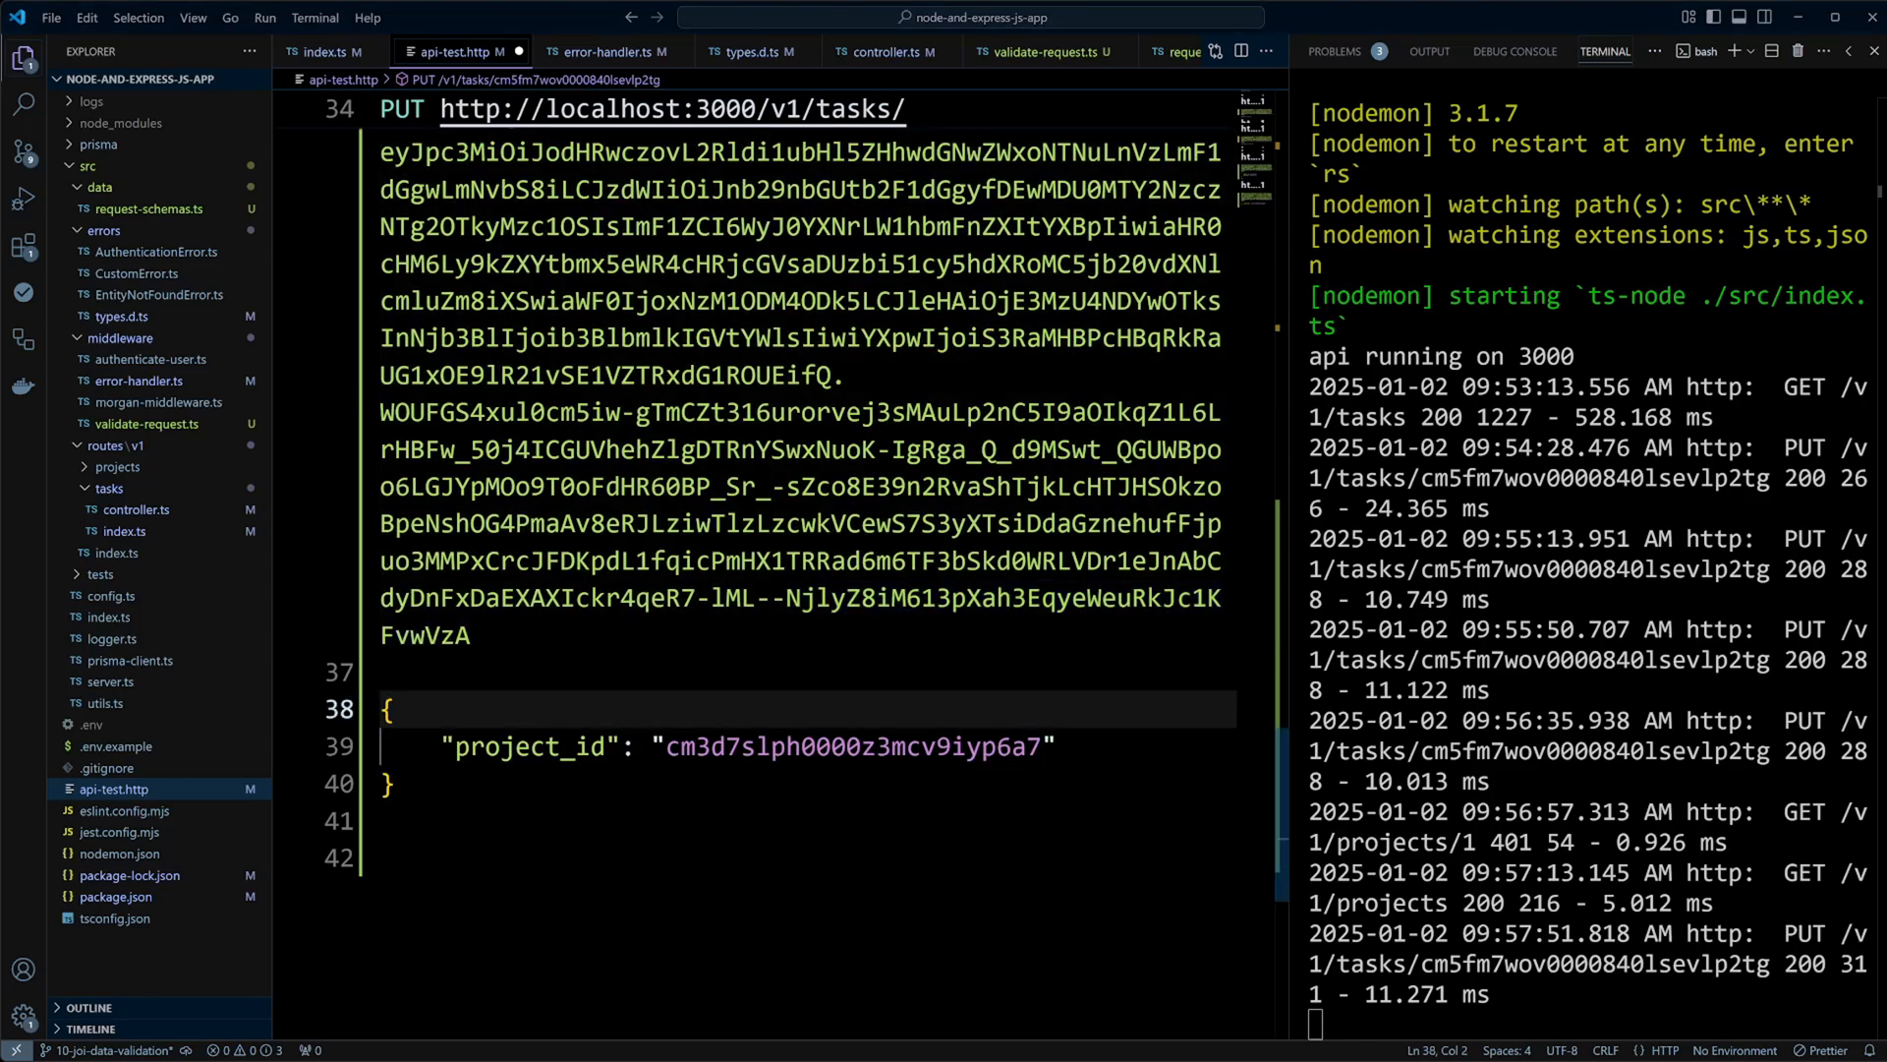
click(128, 187)
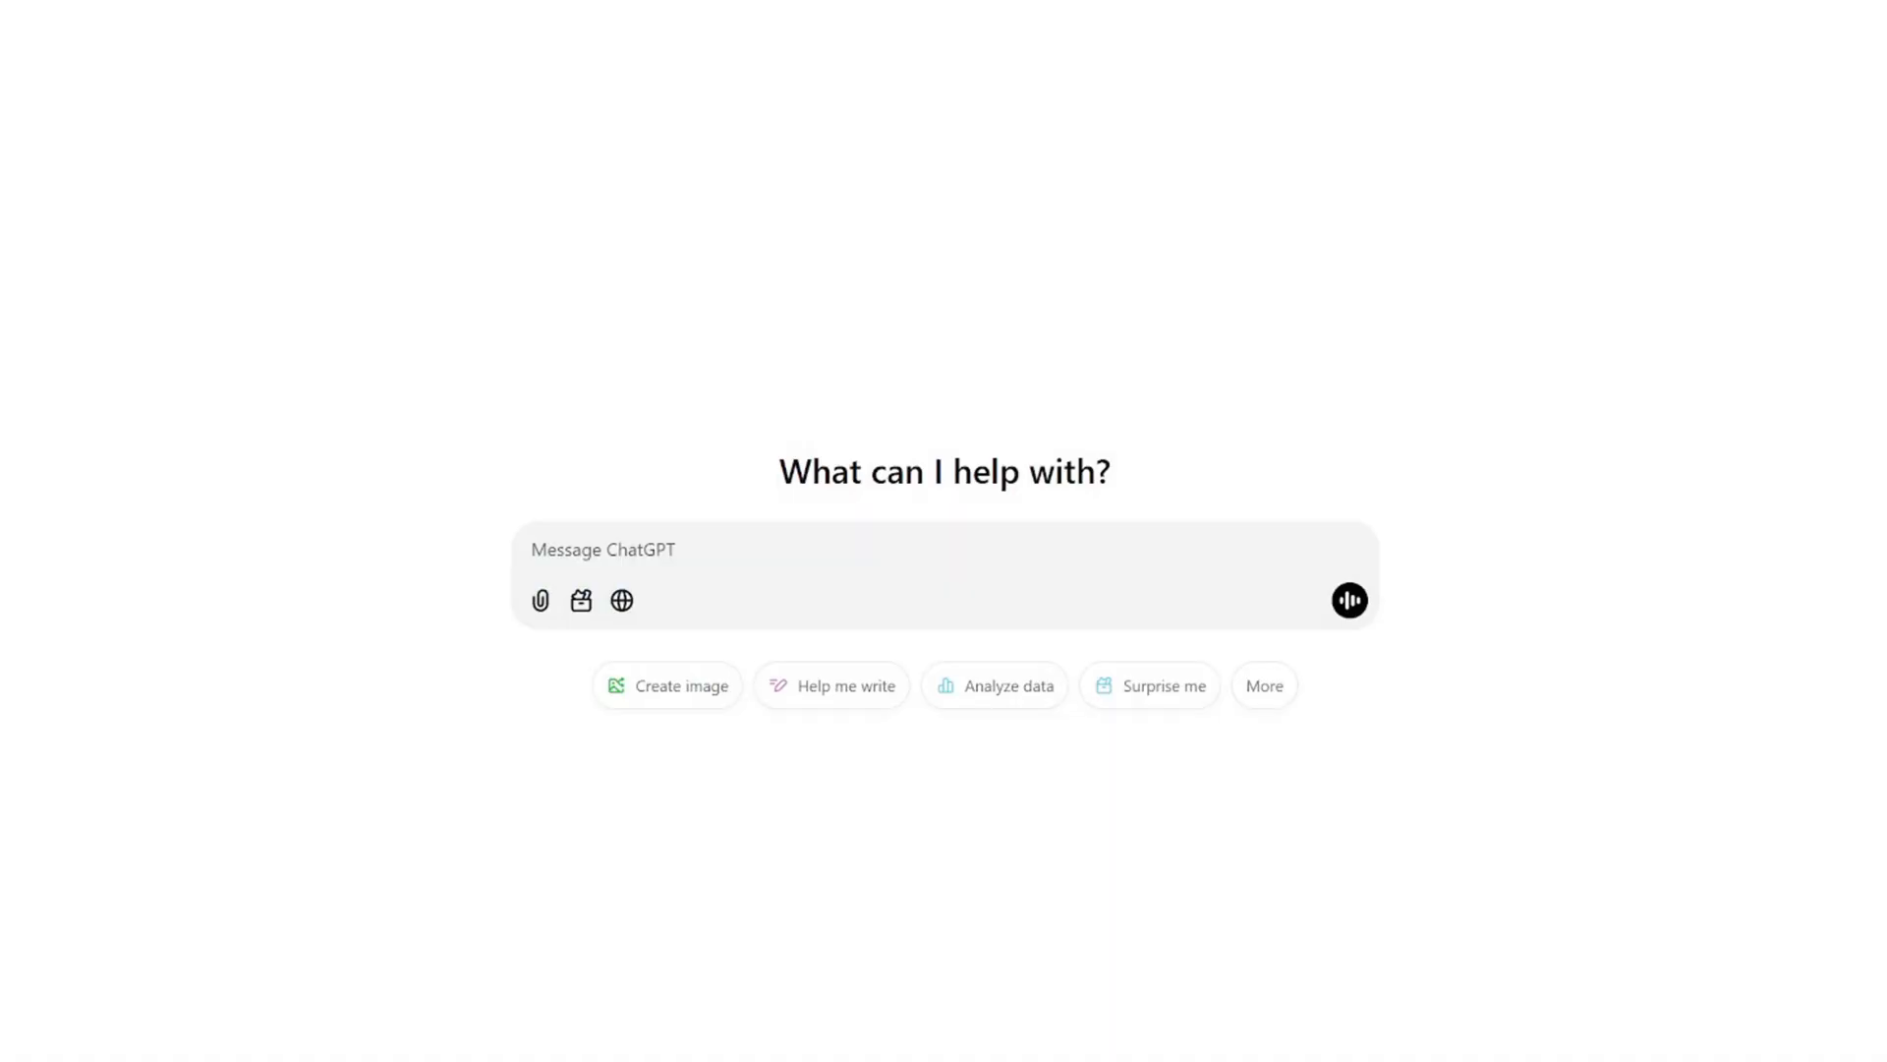
- Ask ChatGPT for a Joi project-creation schema with required name and optional description
text(create Joi project validation schema to create a project. Project is an object { name: "My project", description: "My project description" }. Name is required. Description is optional.)
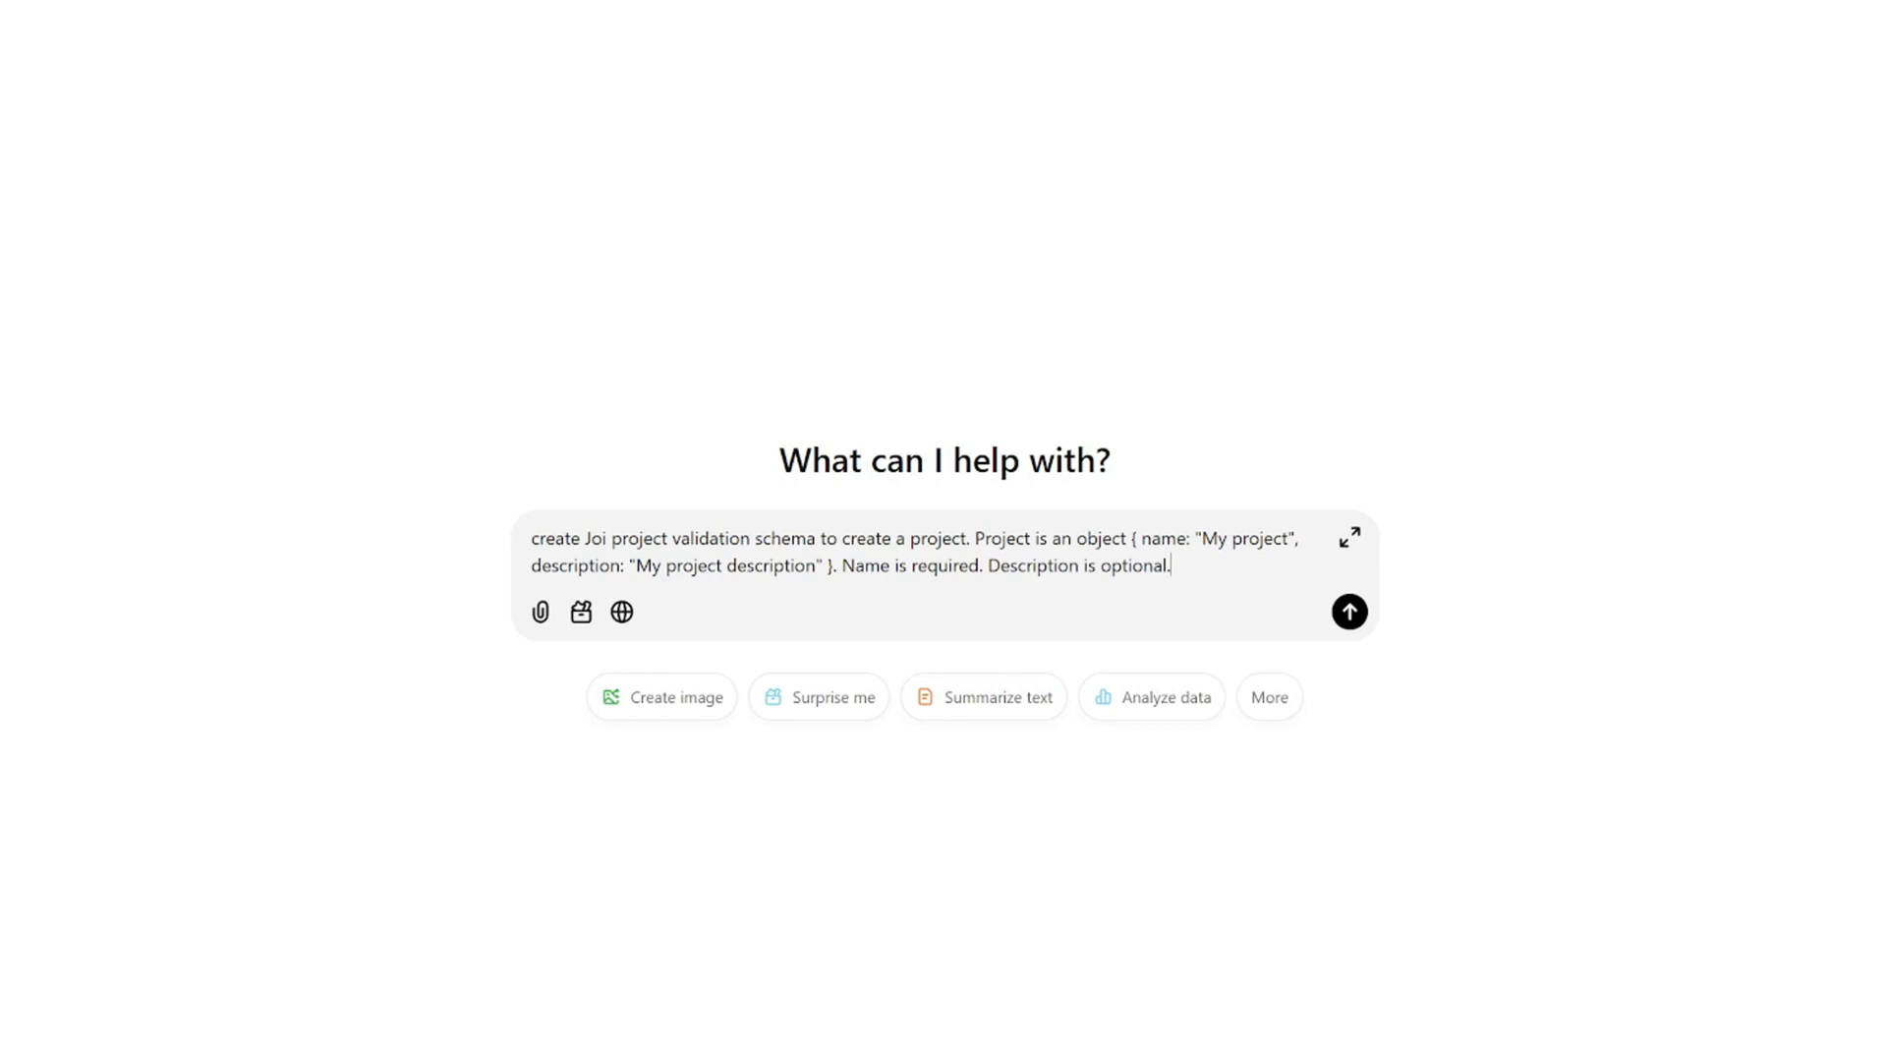
click(1348, 612)
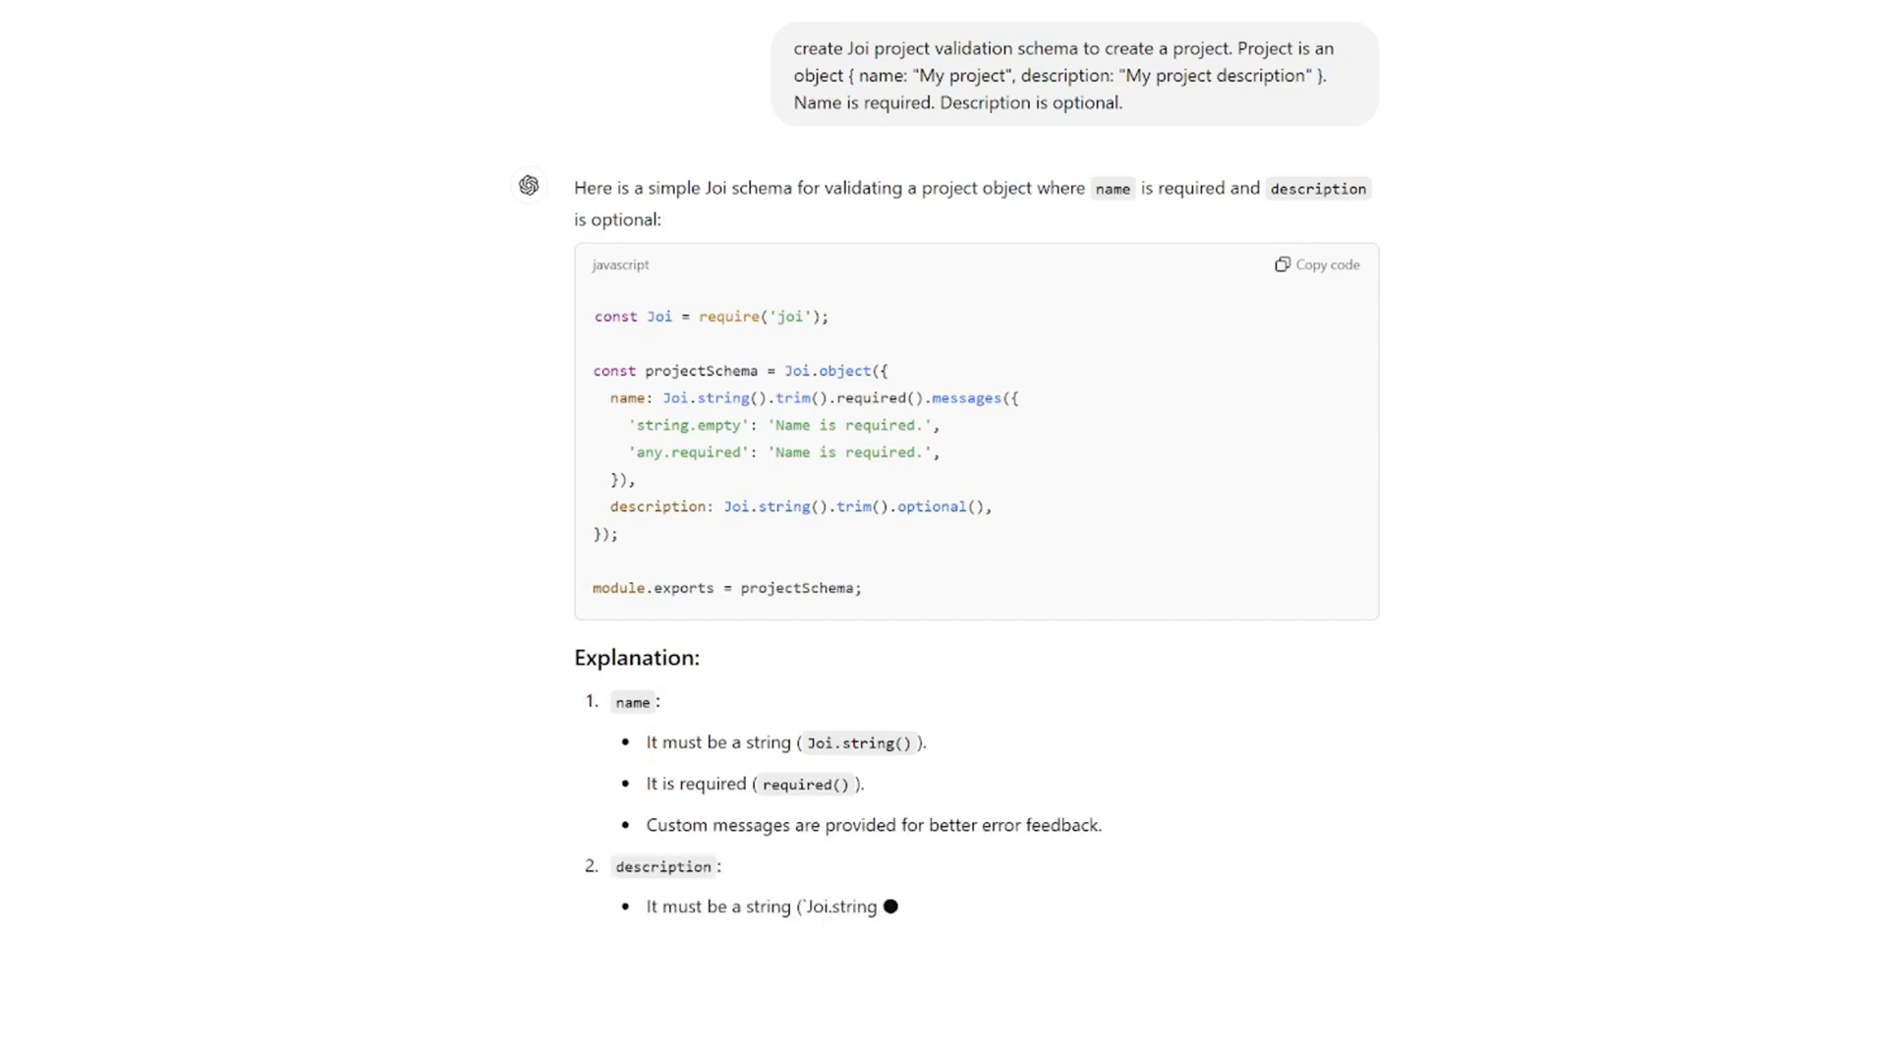
scroll(down, 3)
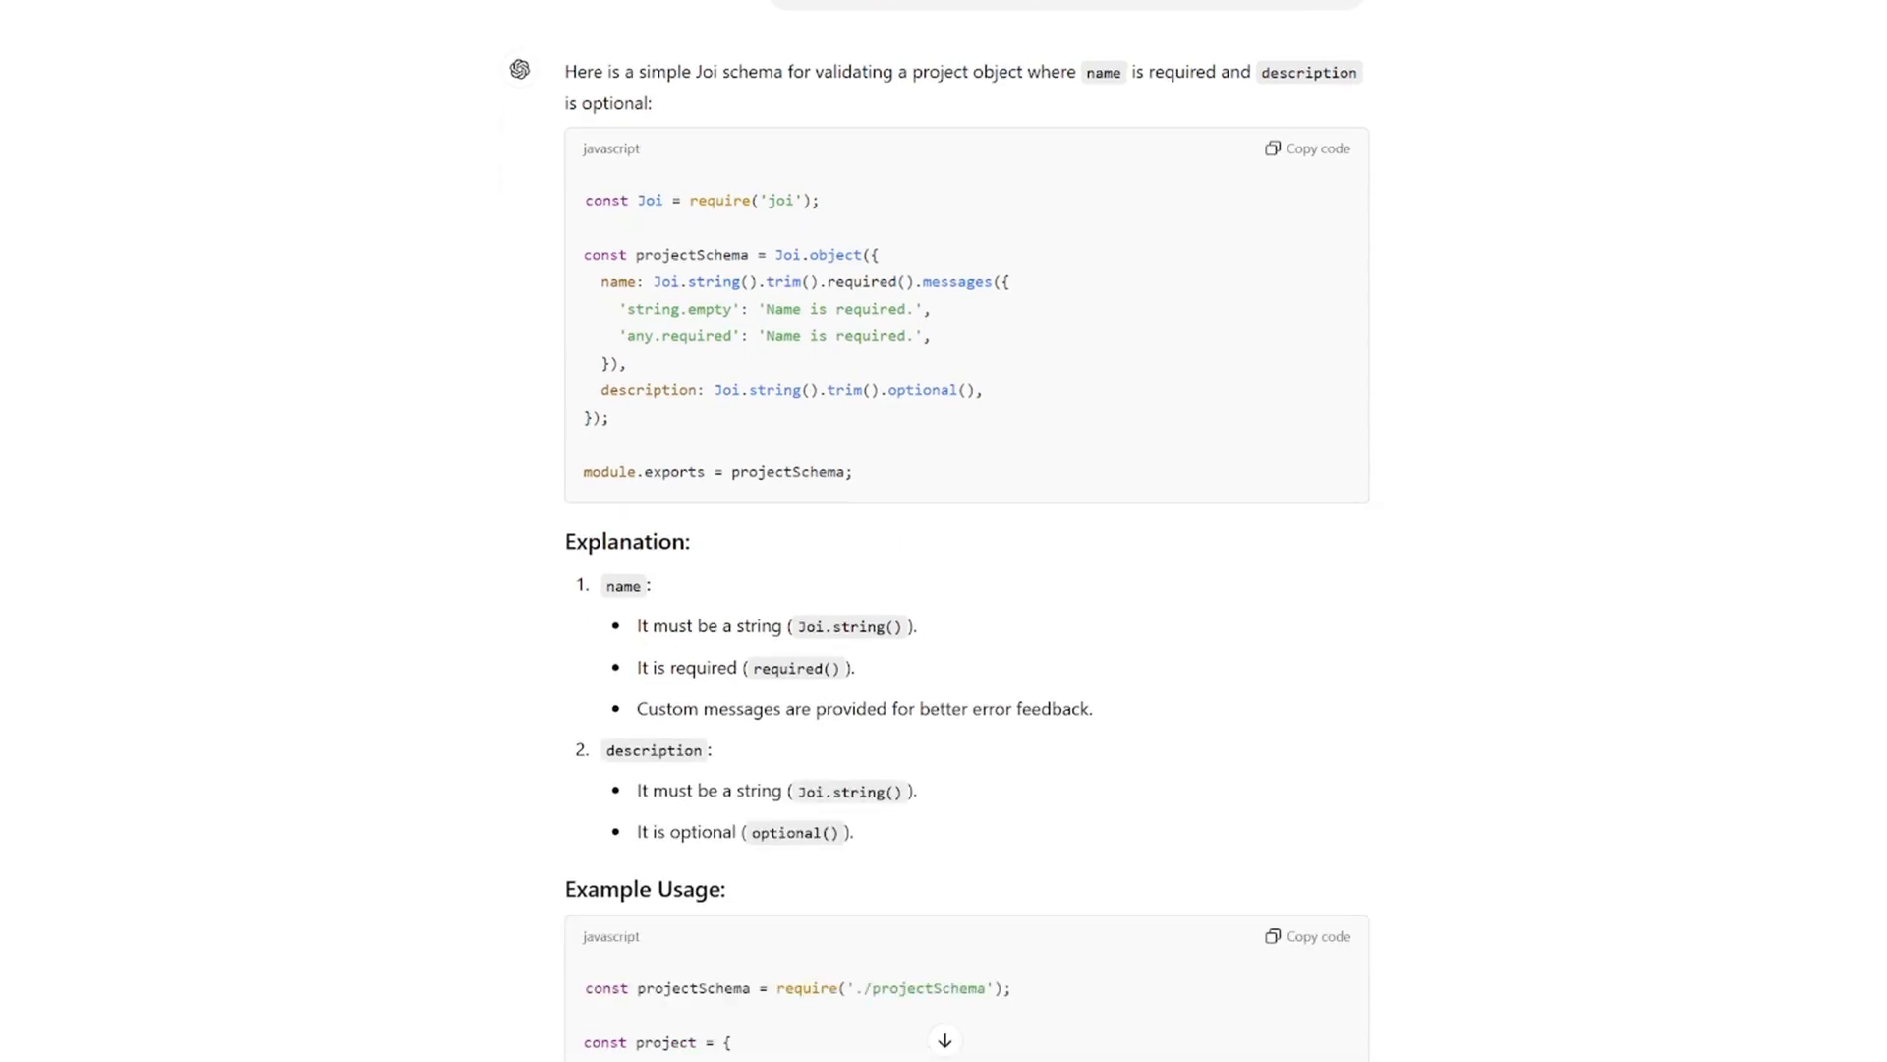